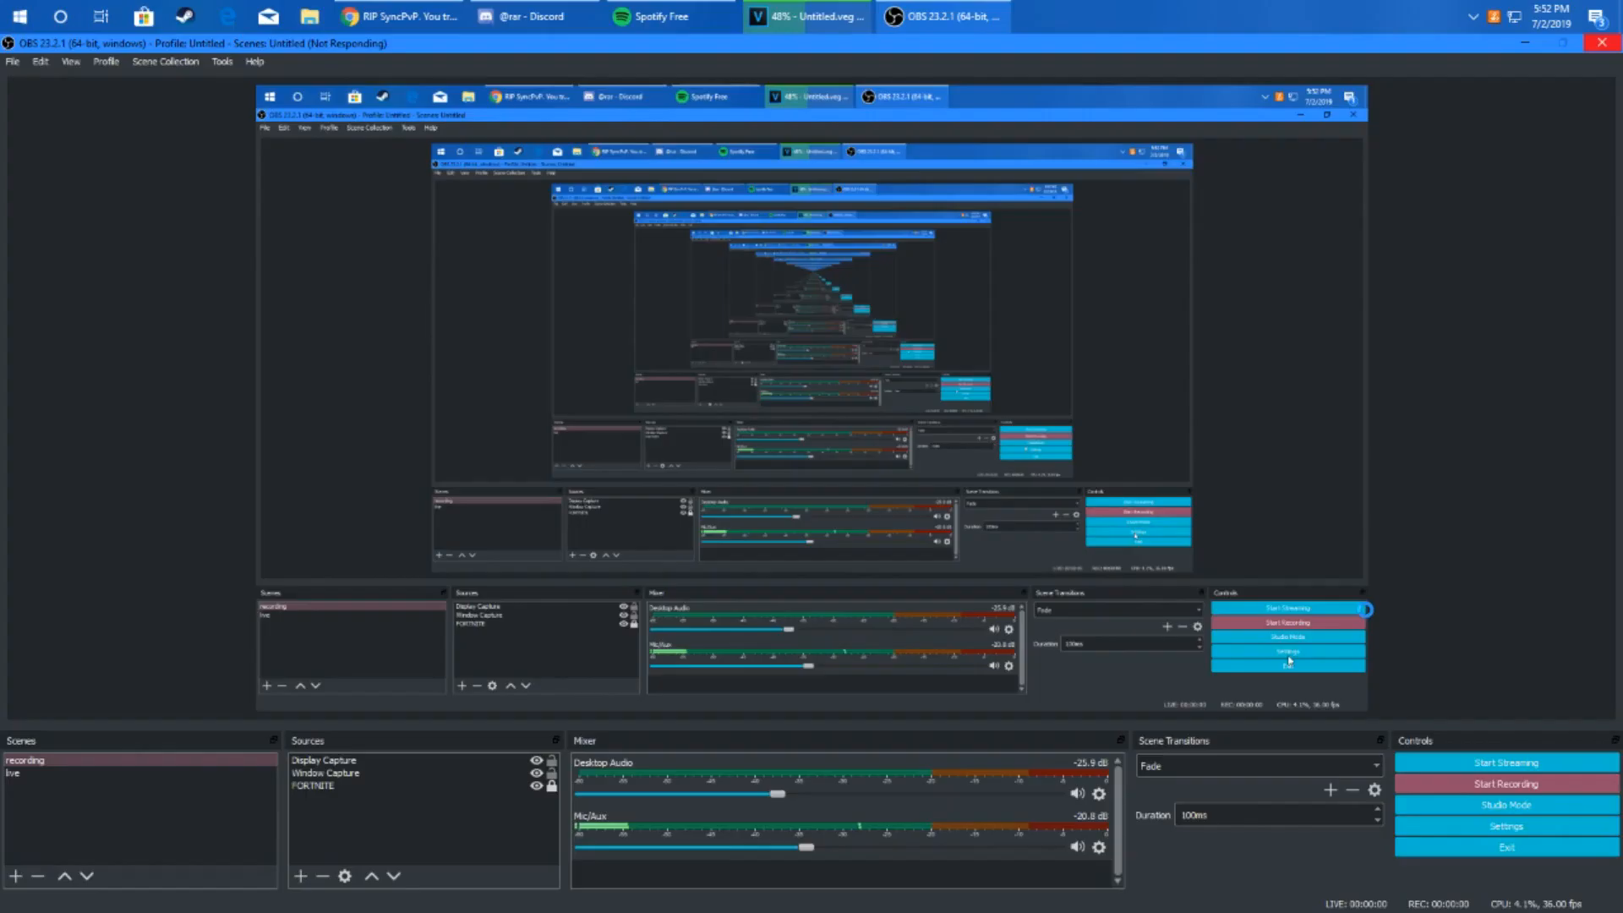
Step: Switch to Chrome to show the 'RIP SyncPvP. You tried. :)' video page
left_click(397, 15)
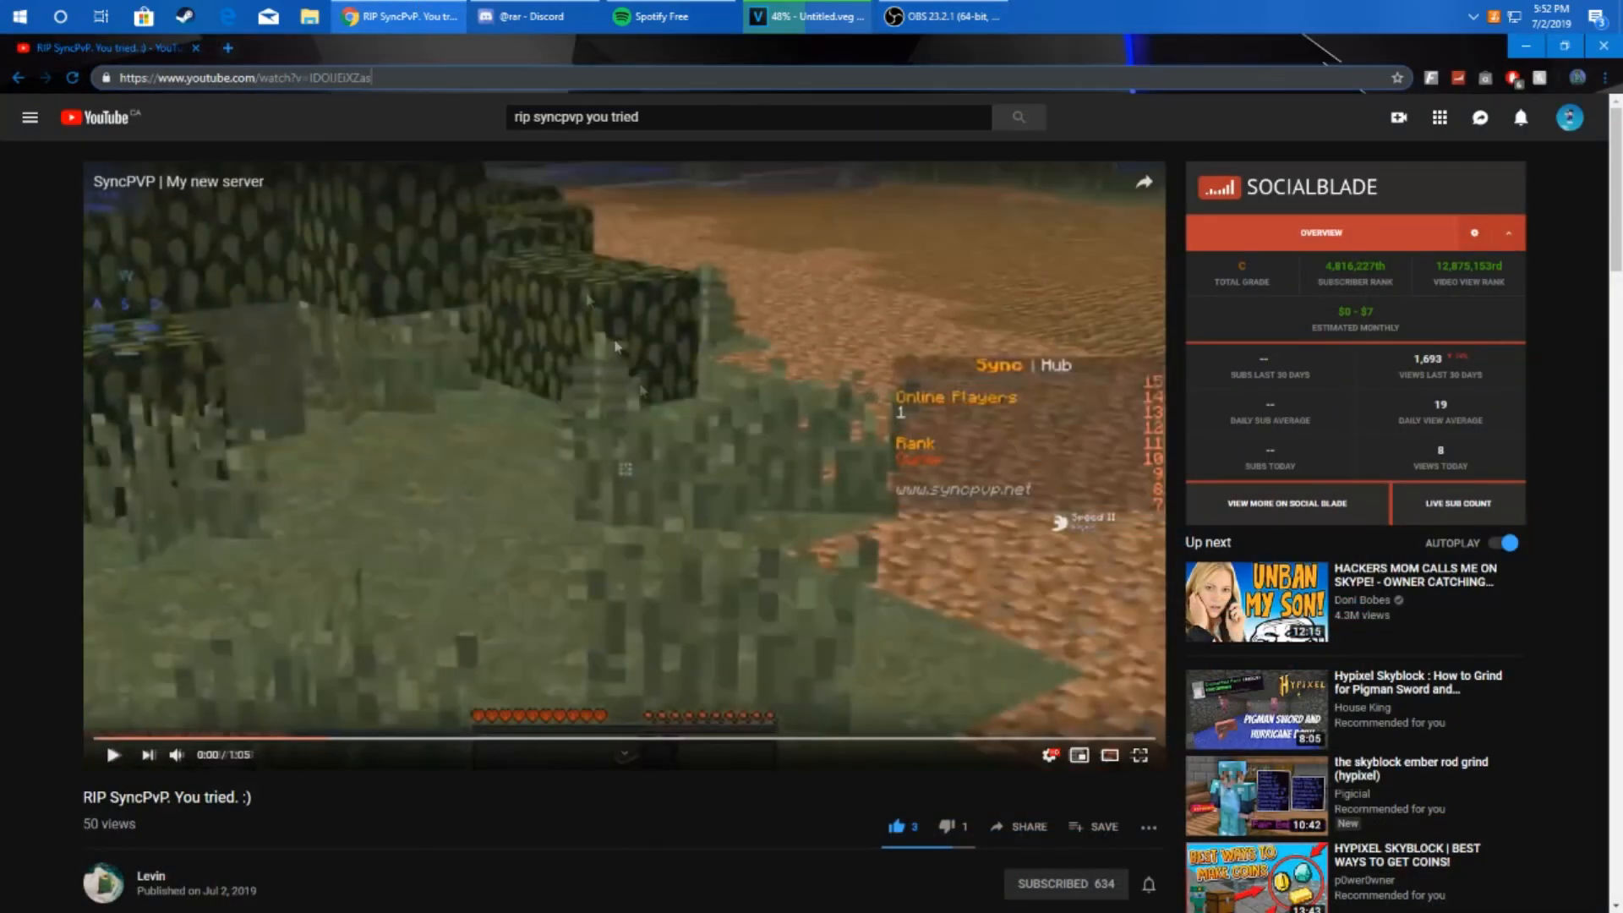
mouse_move(637, 767)
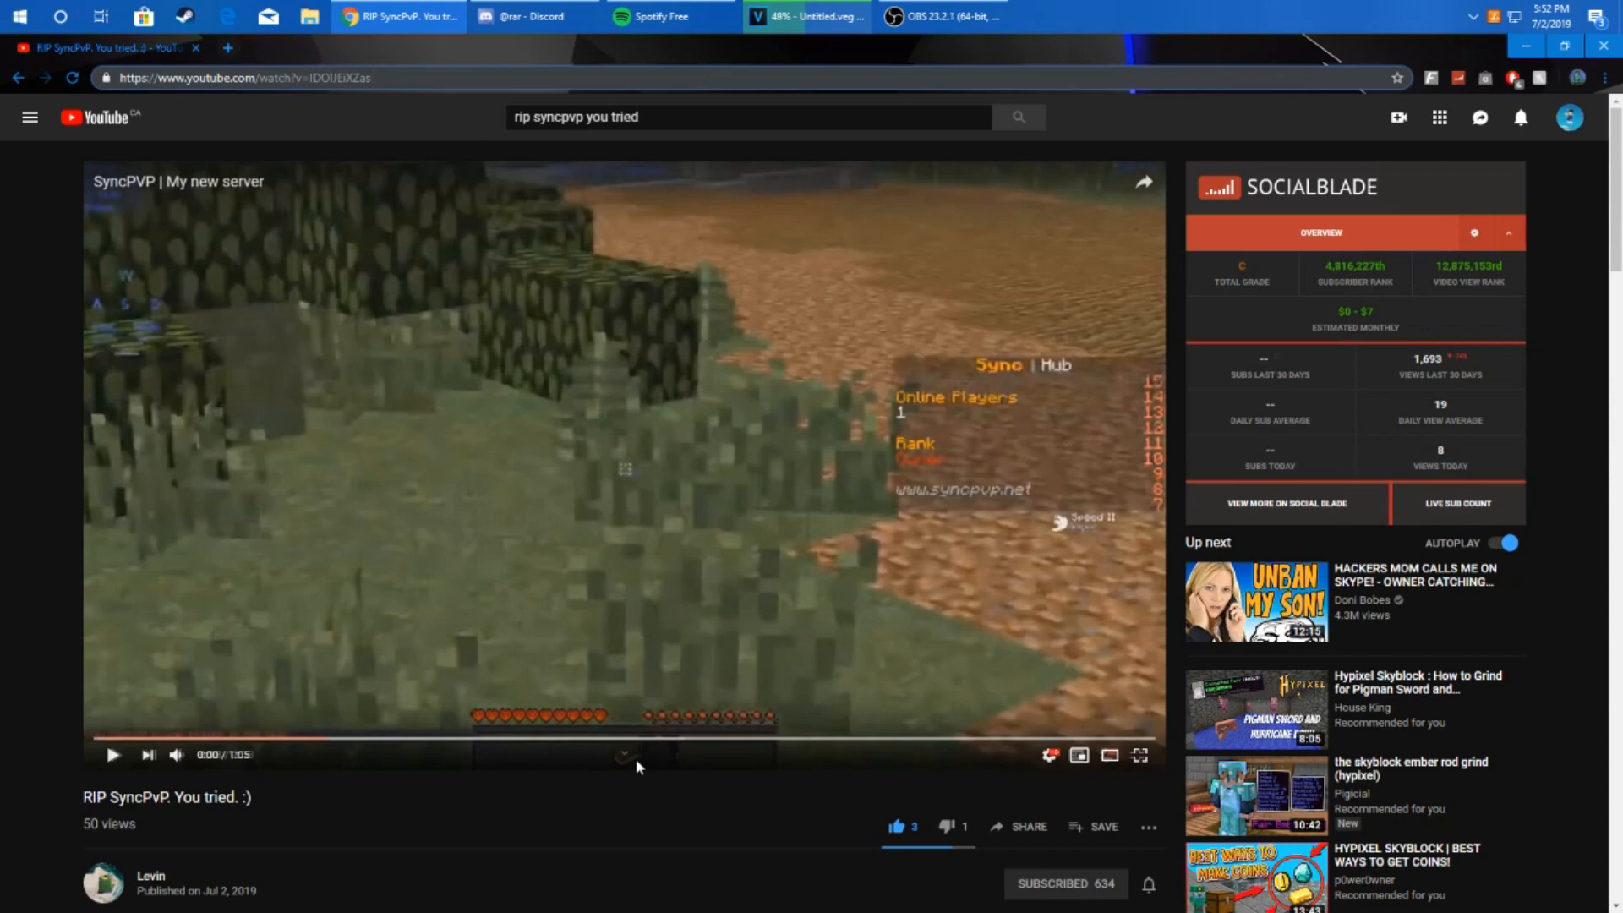
Step: Switch to Discord to view the PvP Club #chat channel
left_click(532, 15)
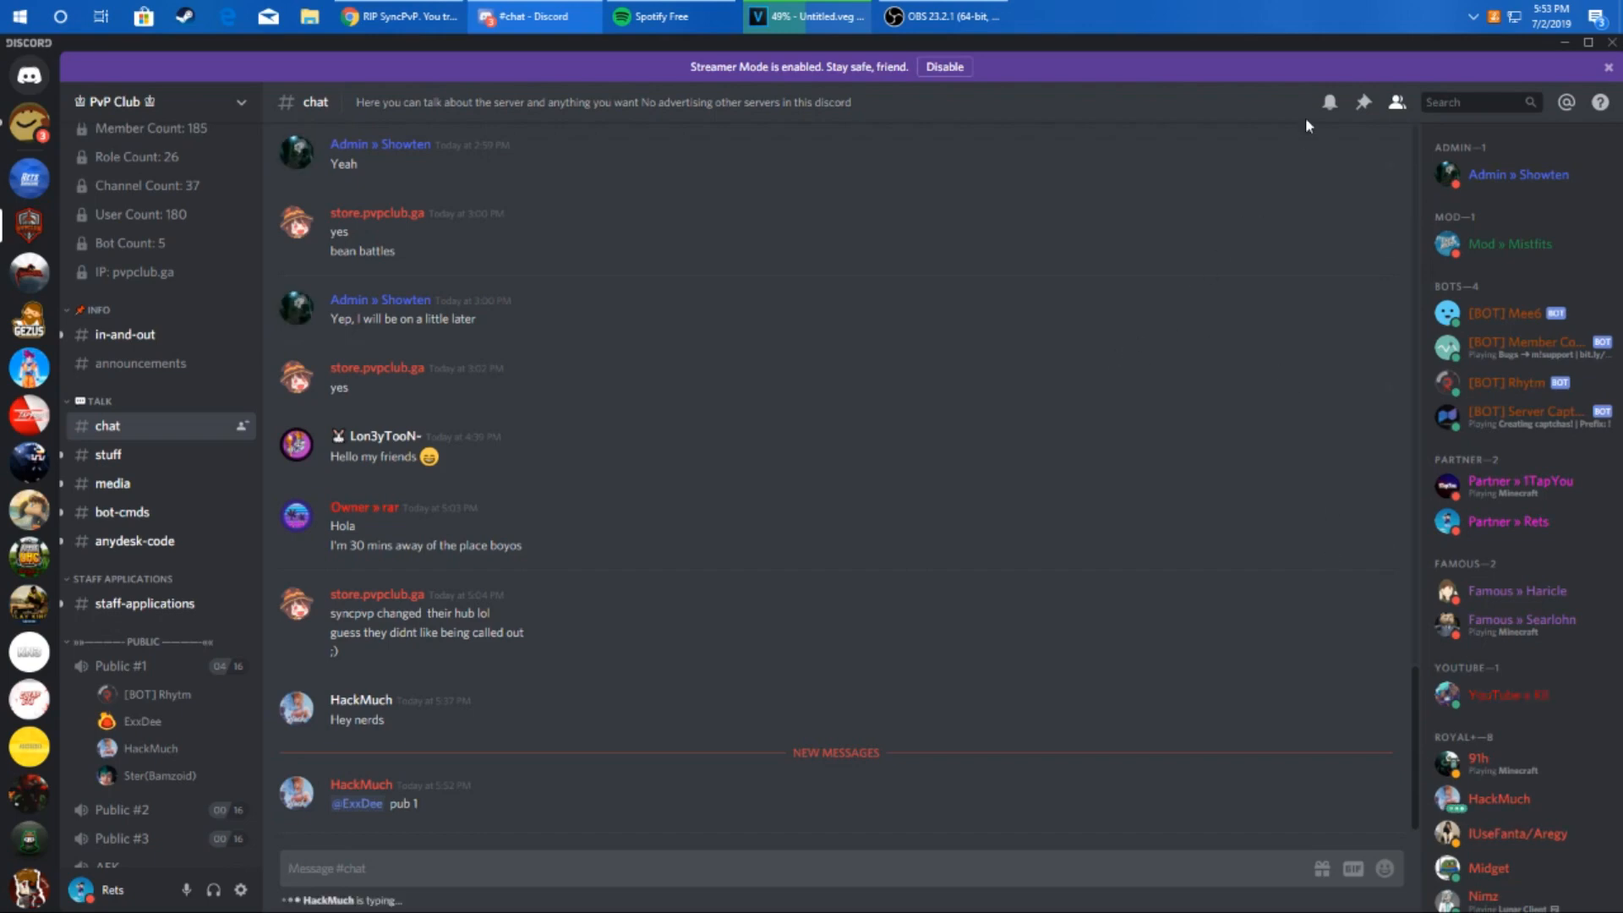
mouse_move(603, 239)
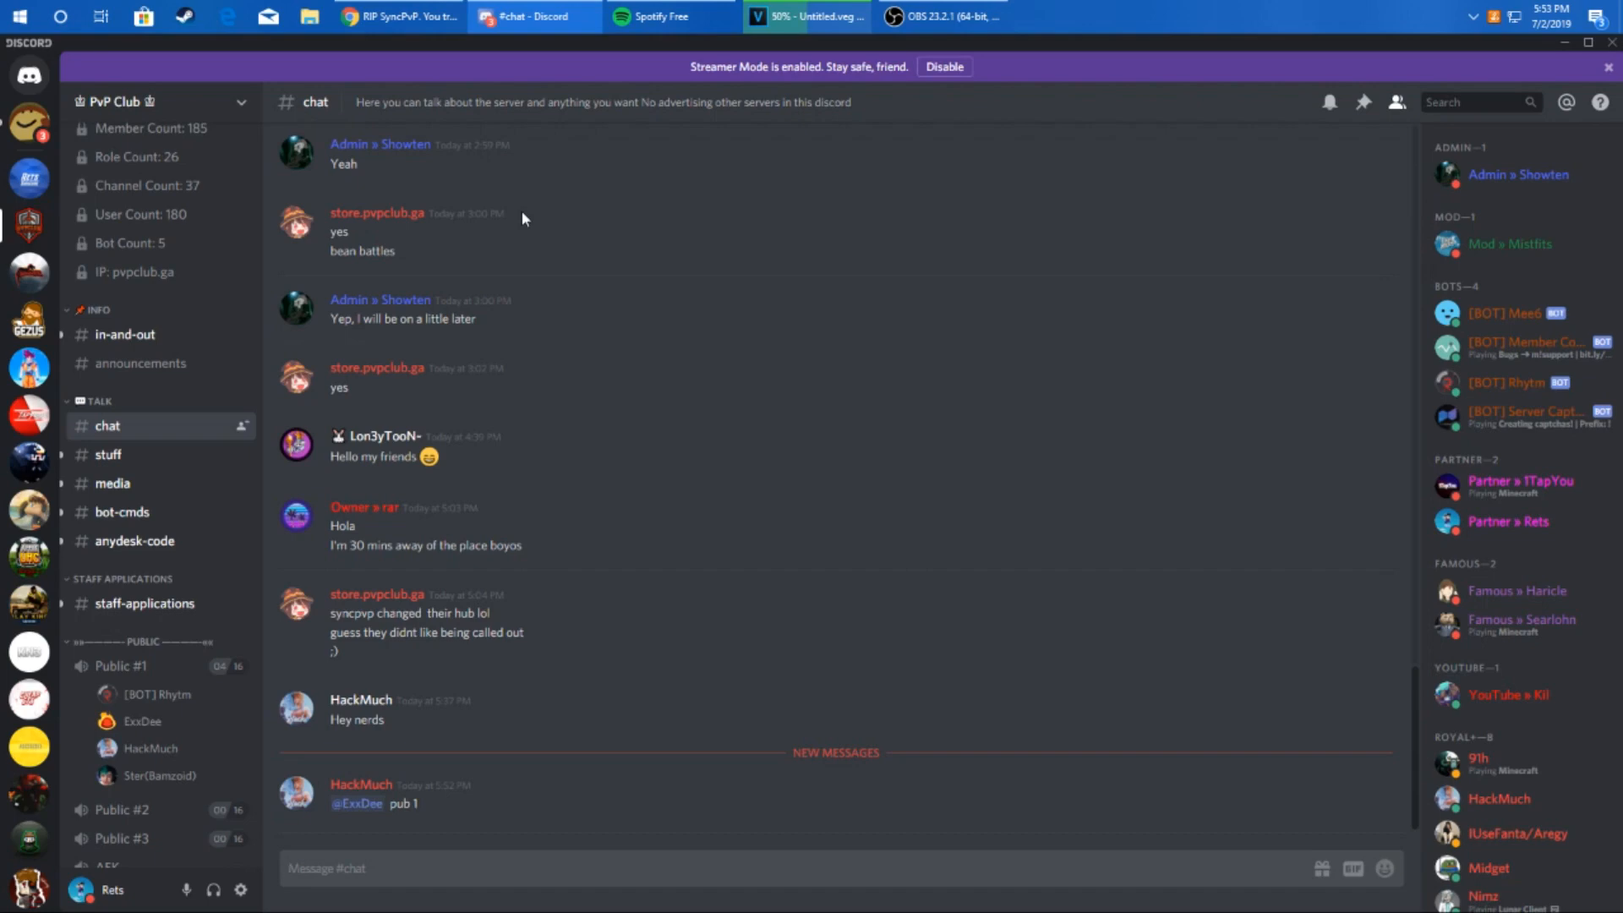
mouse_move(640, 301)
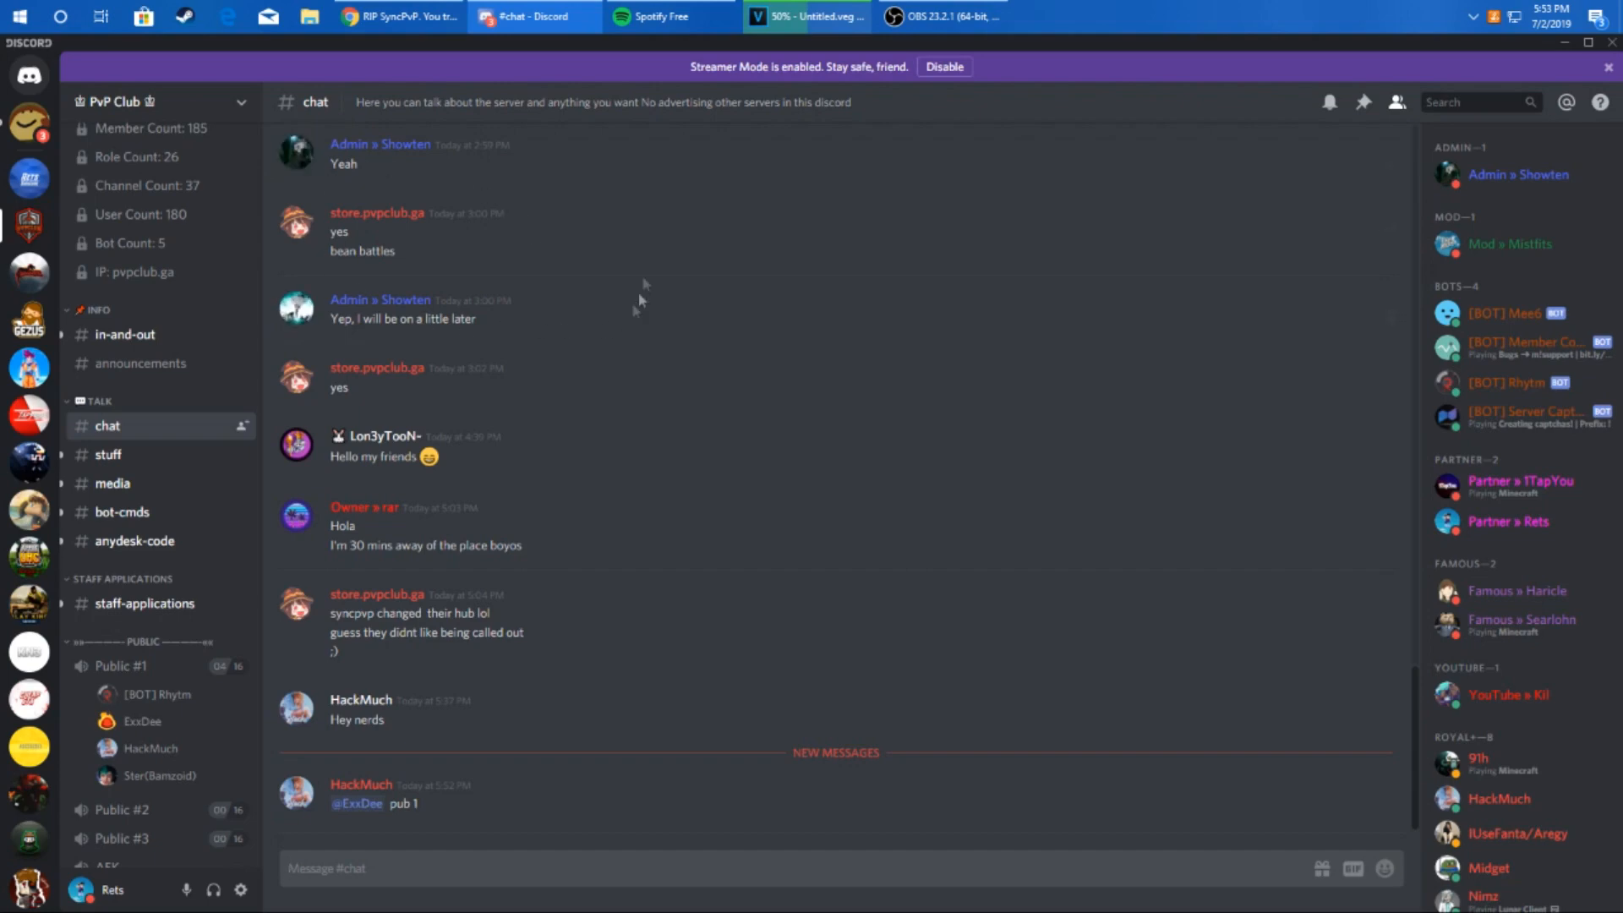
mouse_move(676, 564)
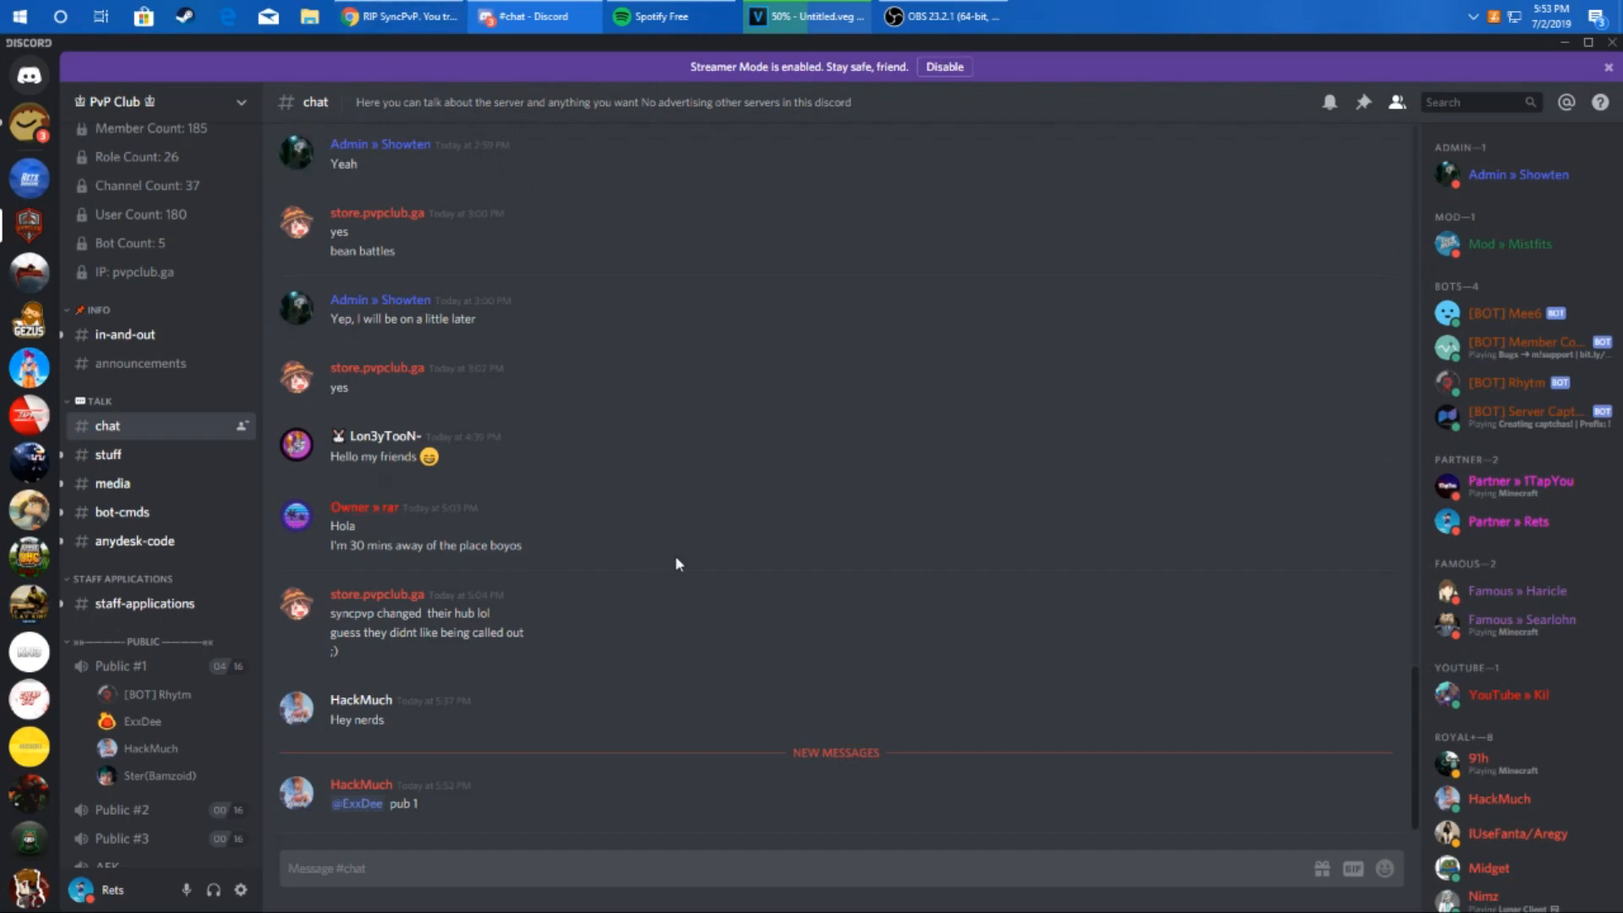
mouse_move(28, 178)
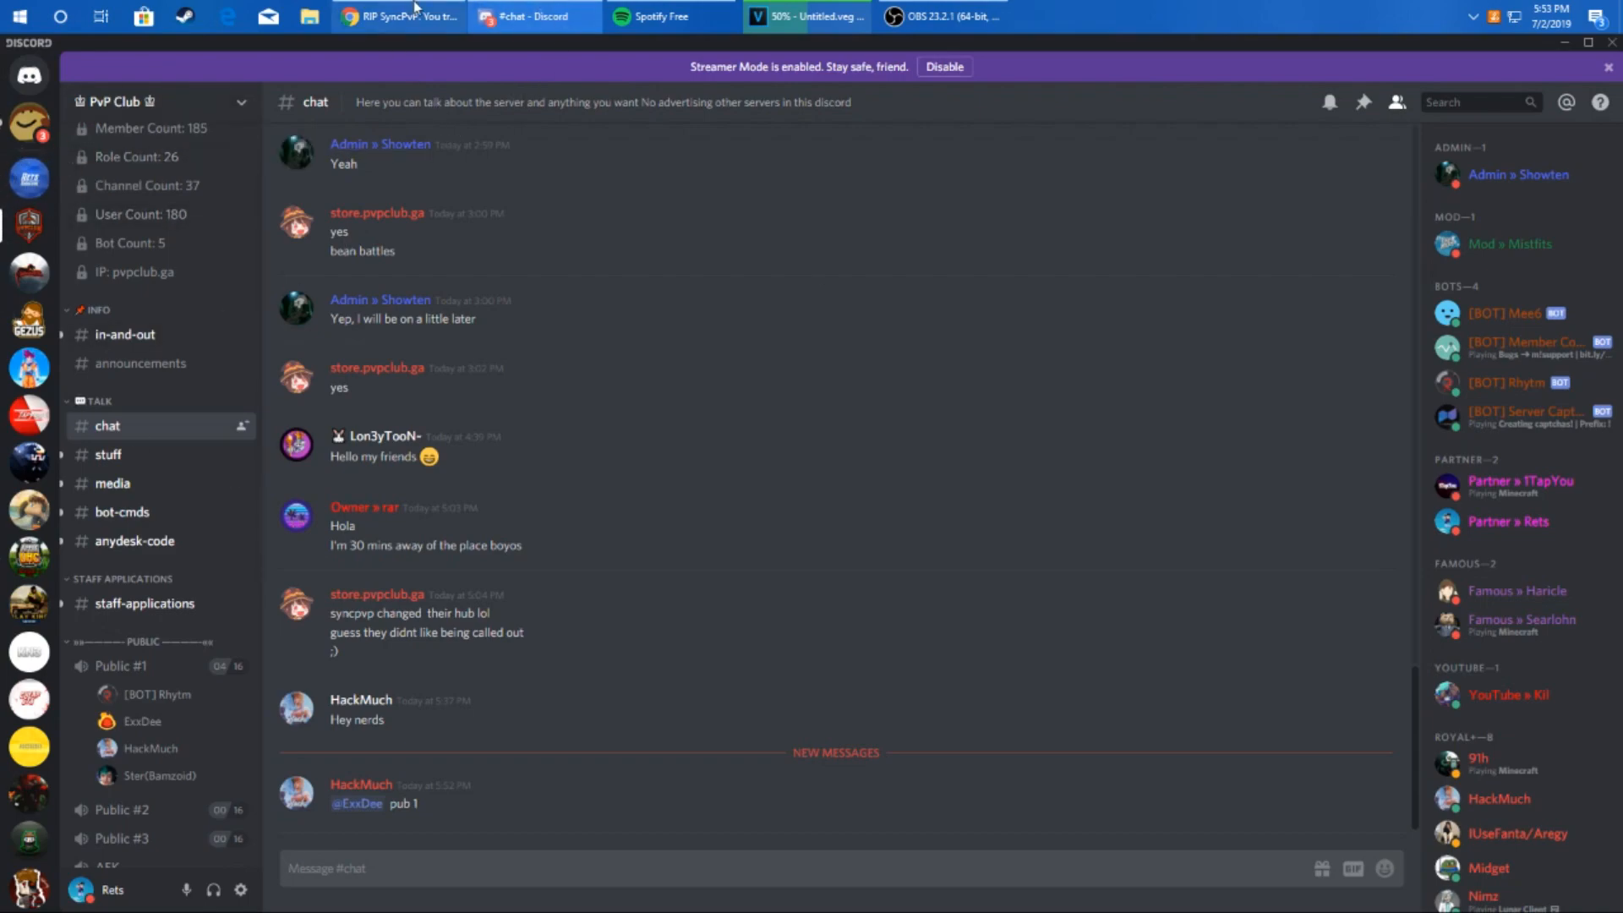
Step: Play 'RIP SyncPvP. You tried. :)' full screen, pausing once briefly, to about 0:20
left_click(398, 15)
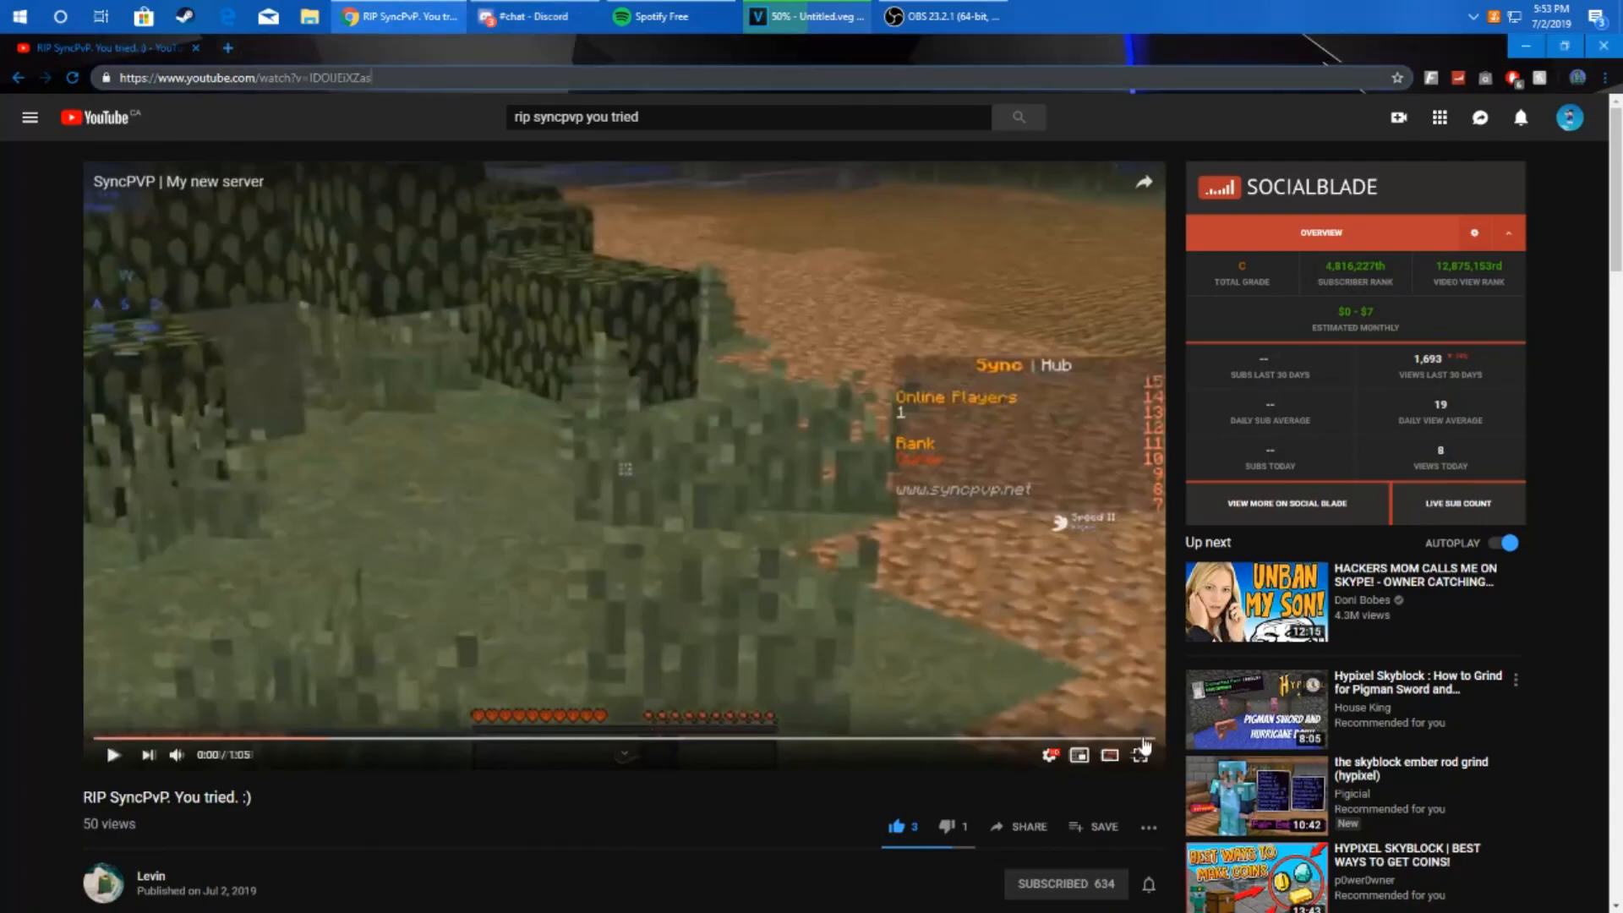
left_click(1139, 755)
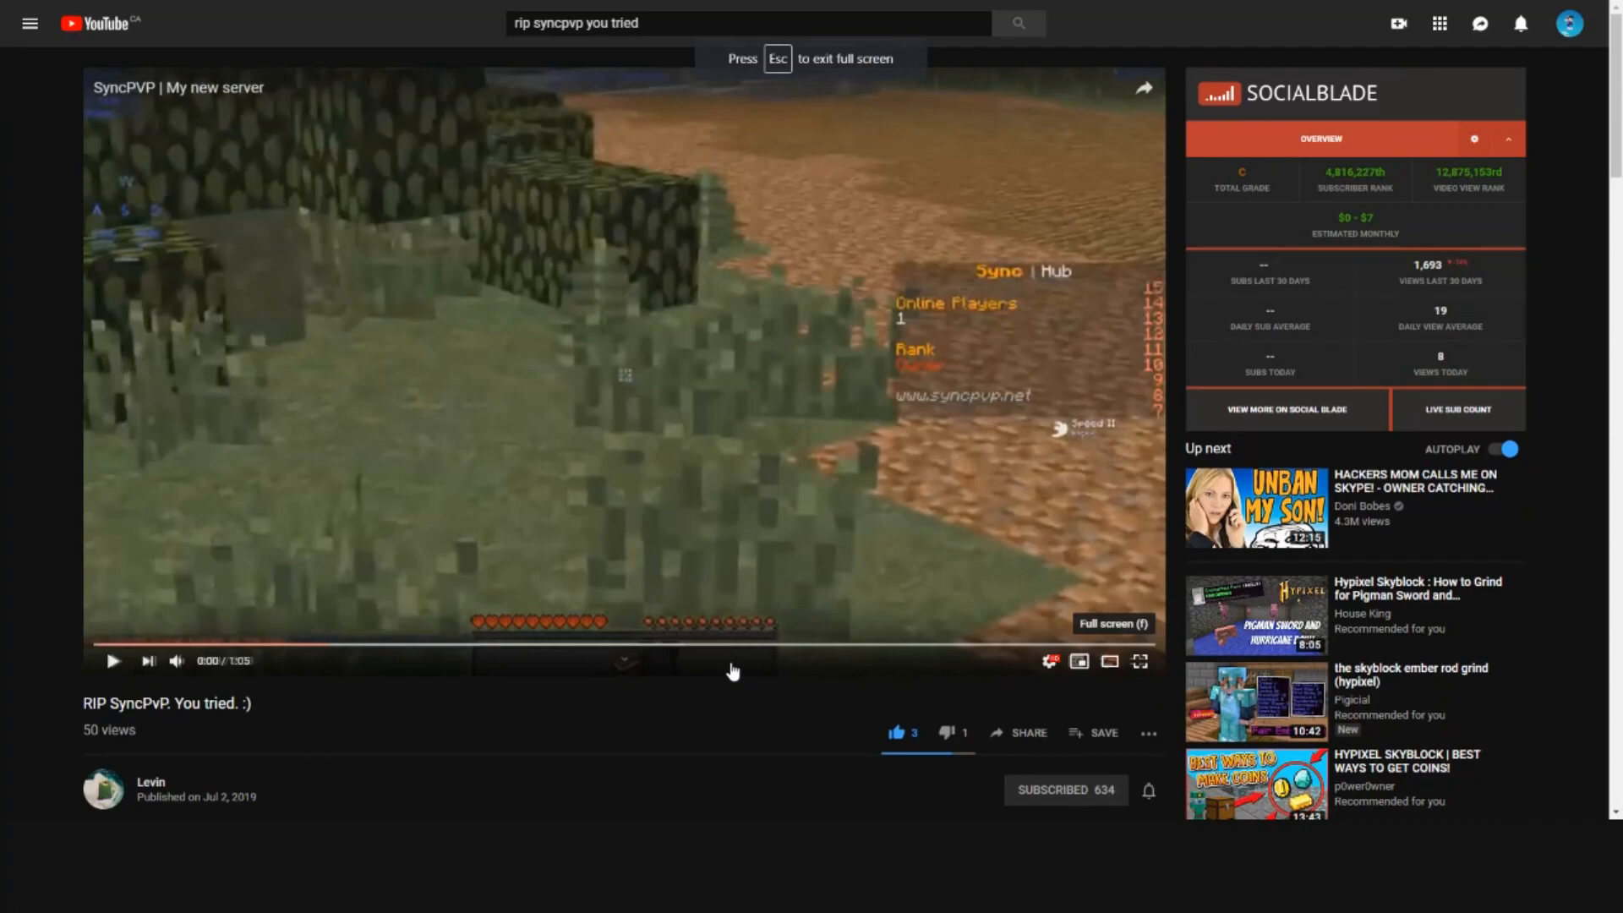
left_click(1138, 660)
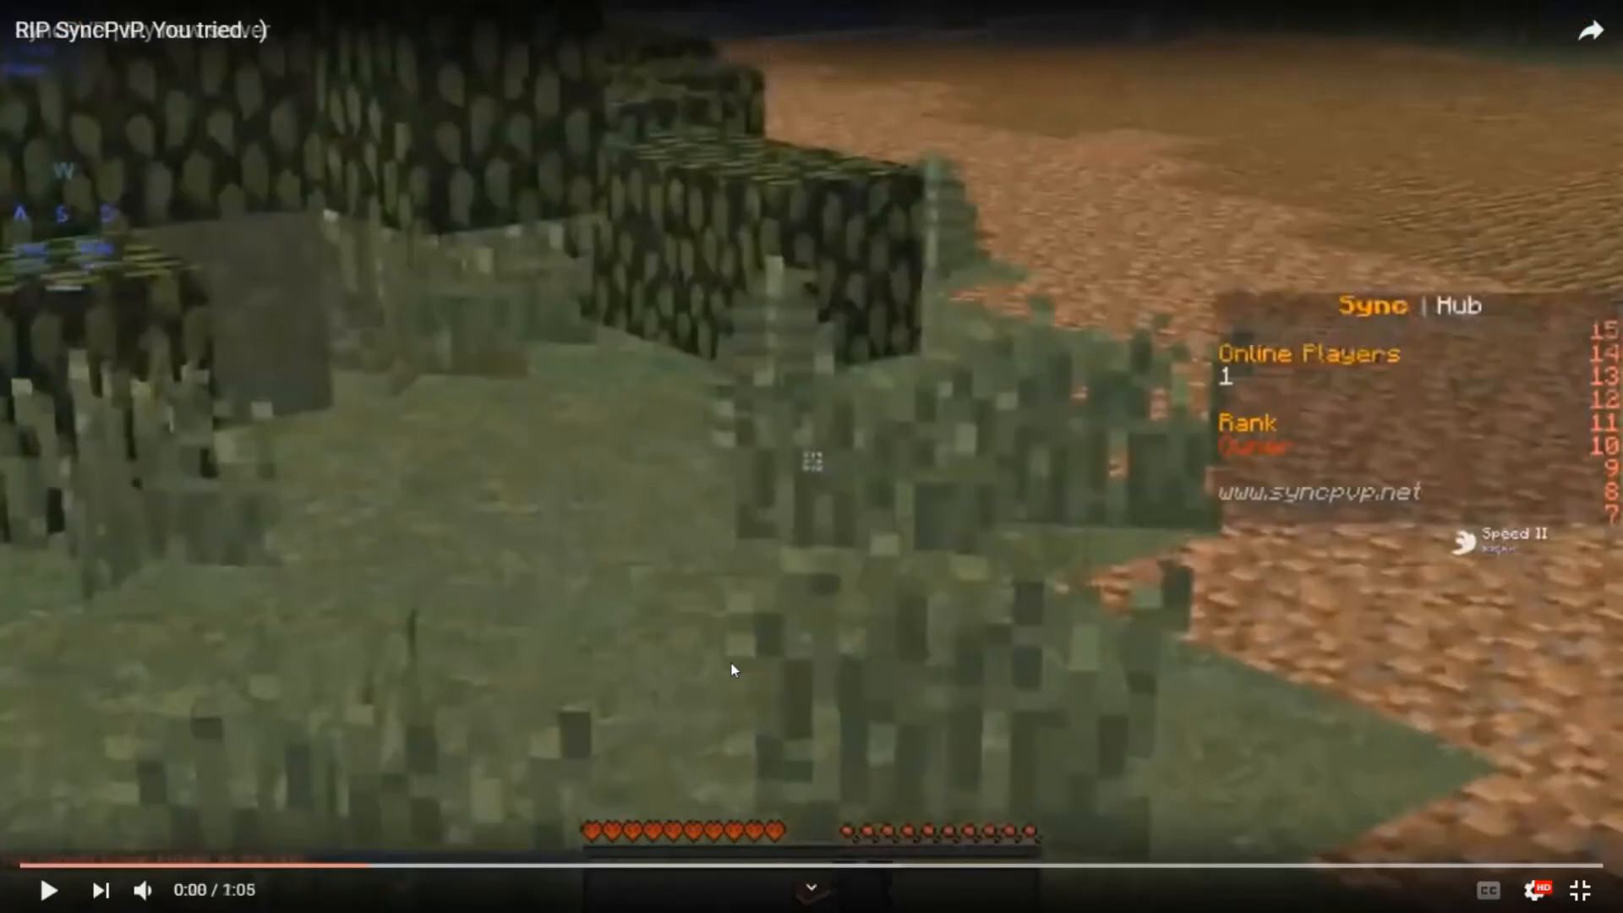
left_click(48, 890)
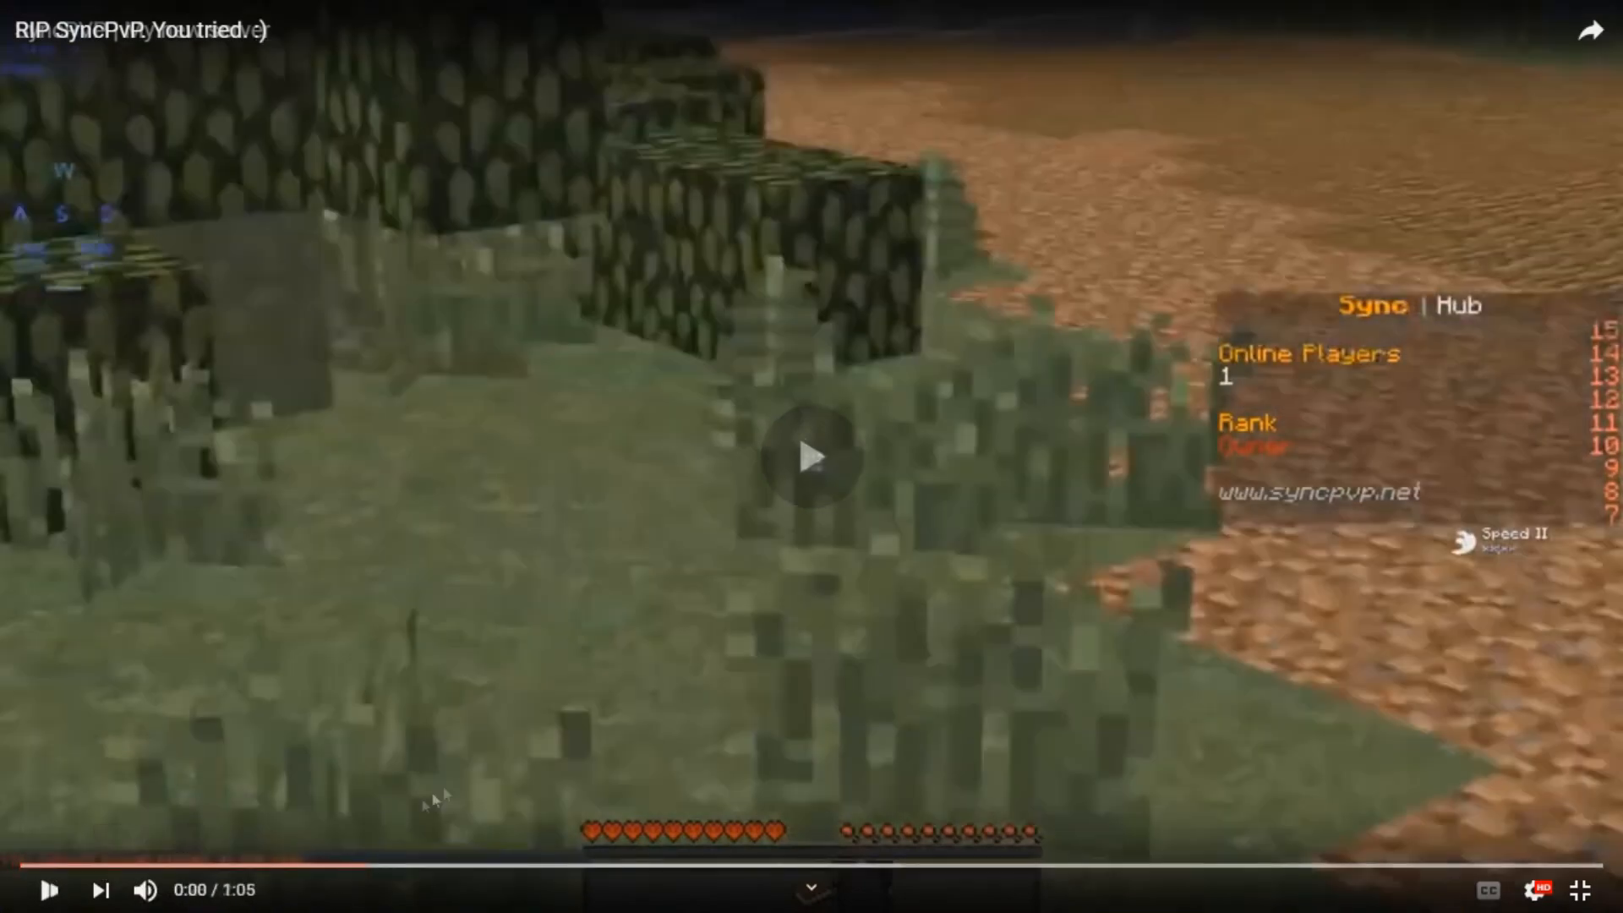
left_click(813, 458)
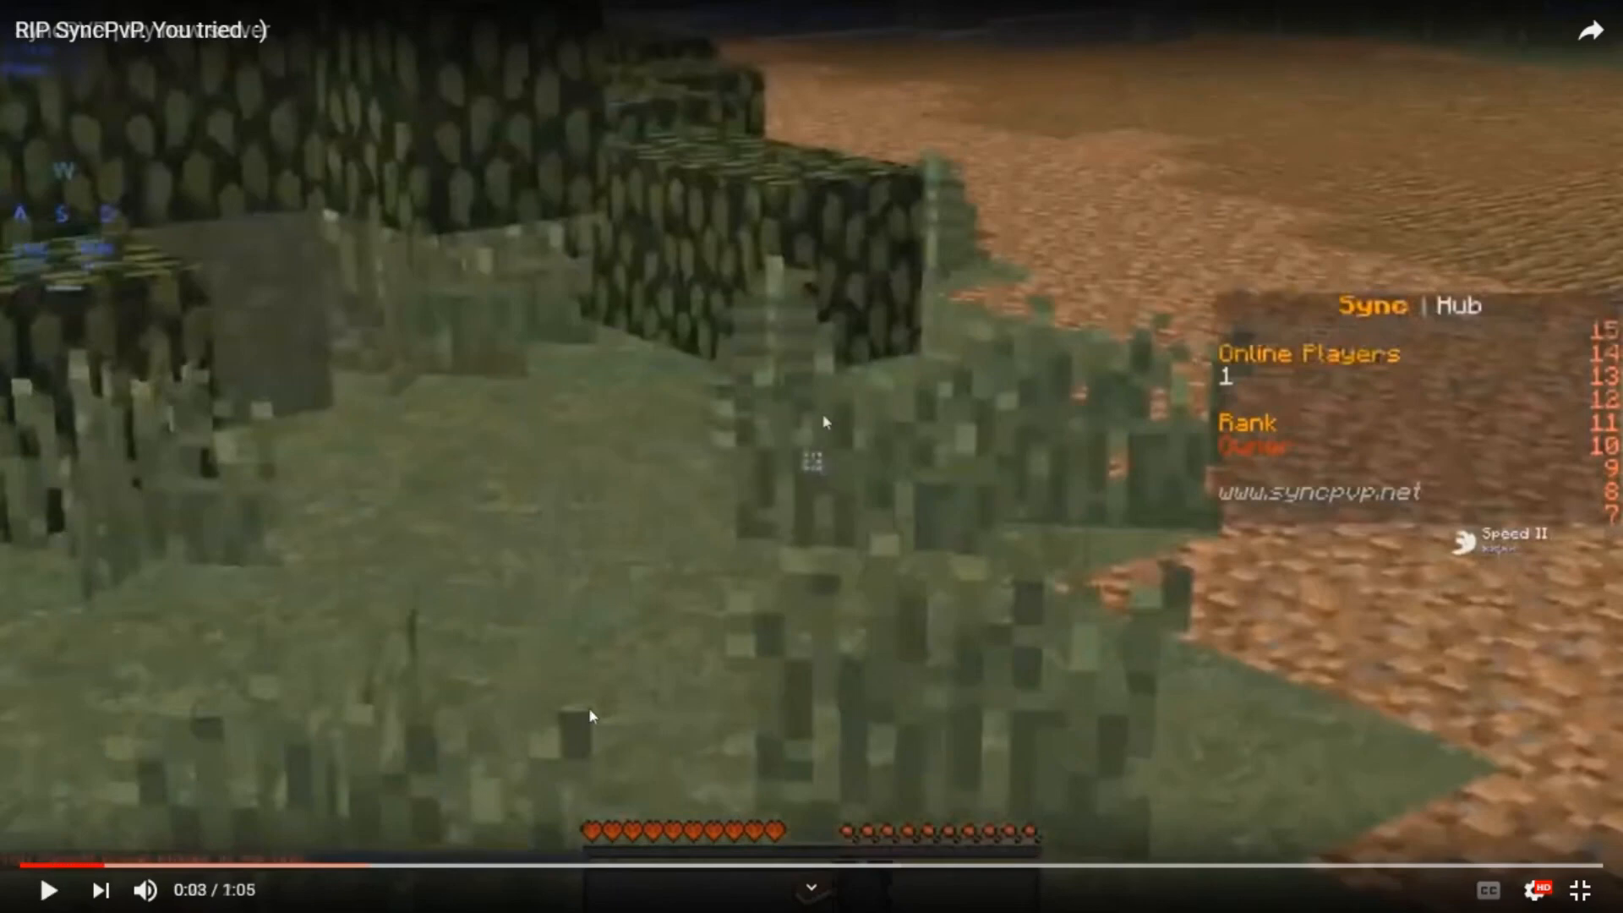
mouse_move(606, 728)
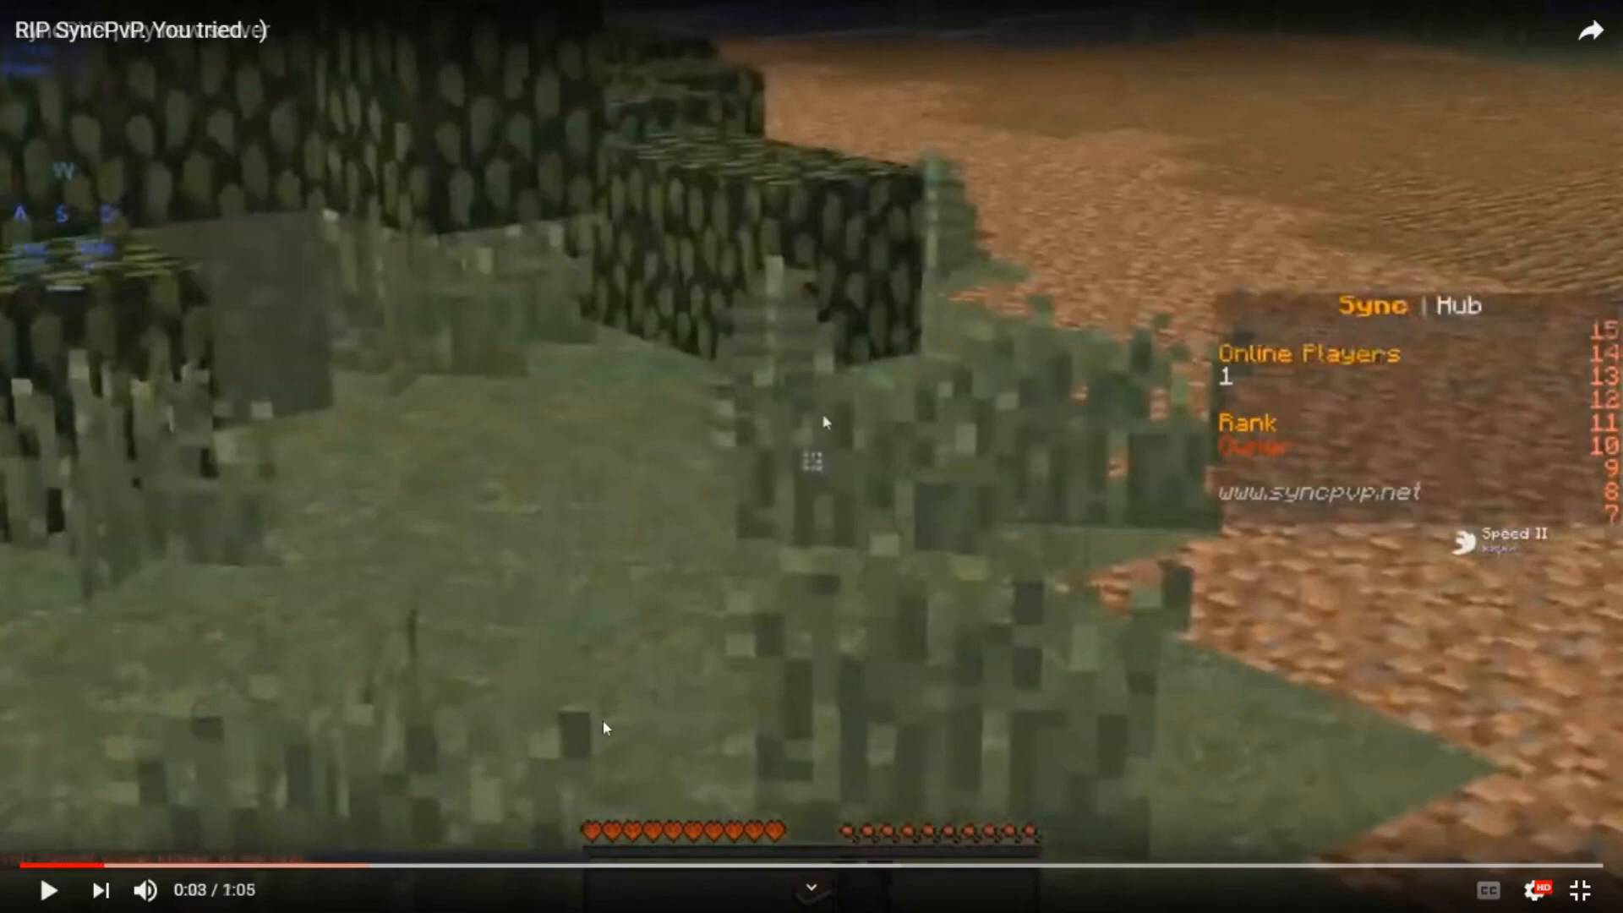
mouse_move(877, 702)
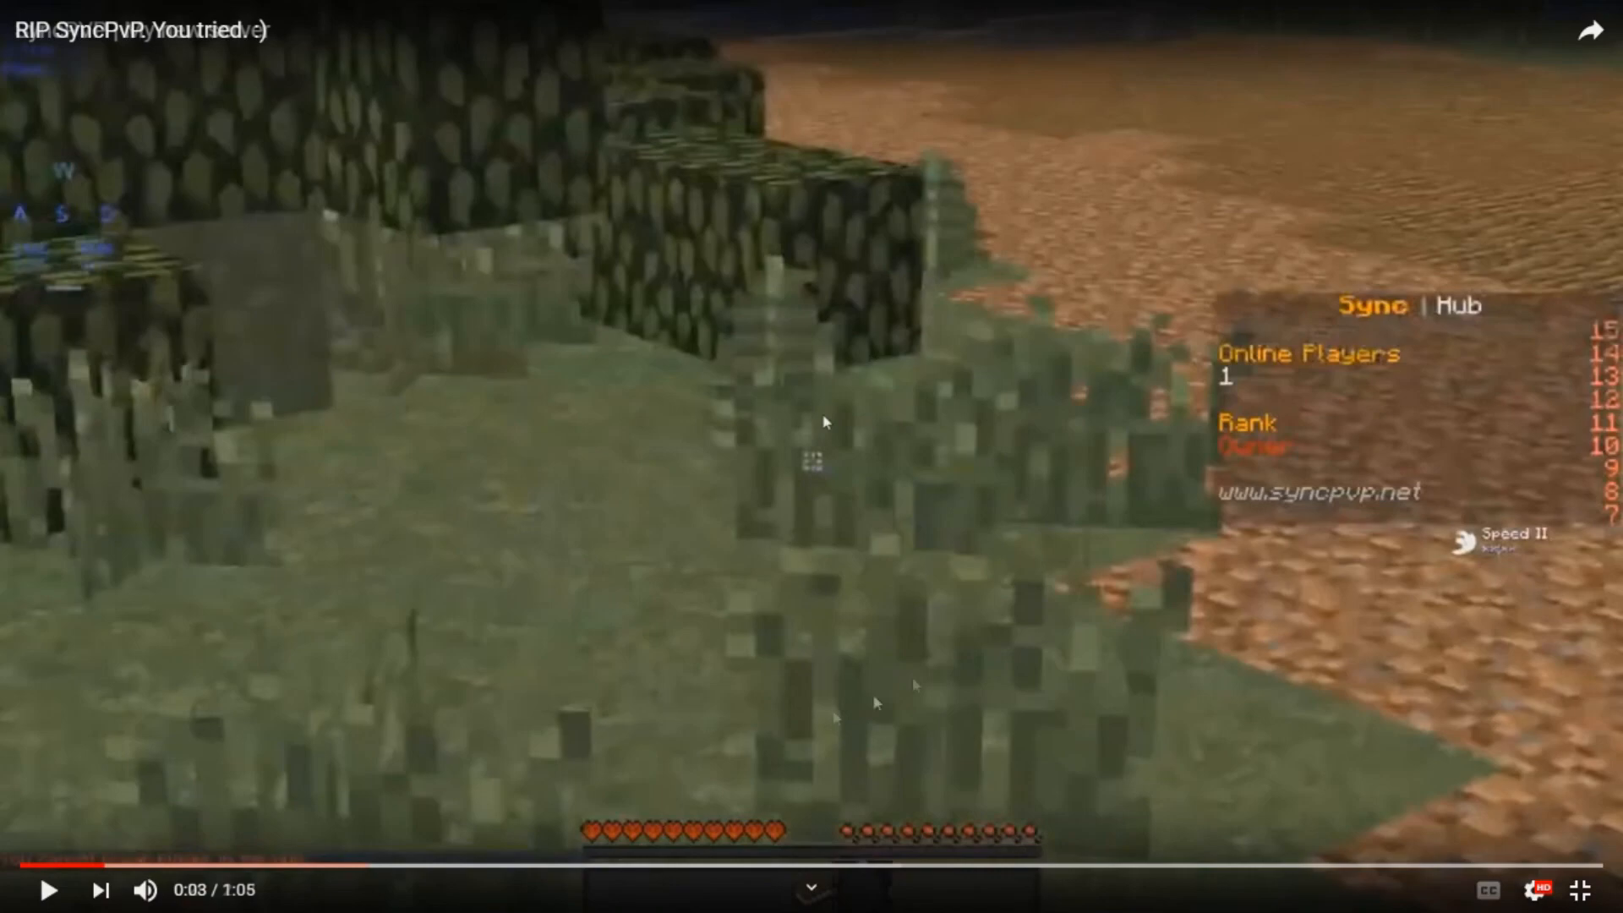
left_click(48, 890)
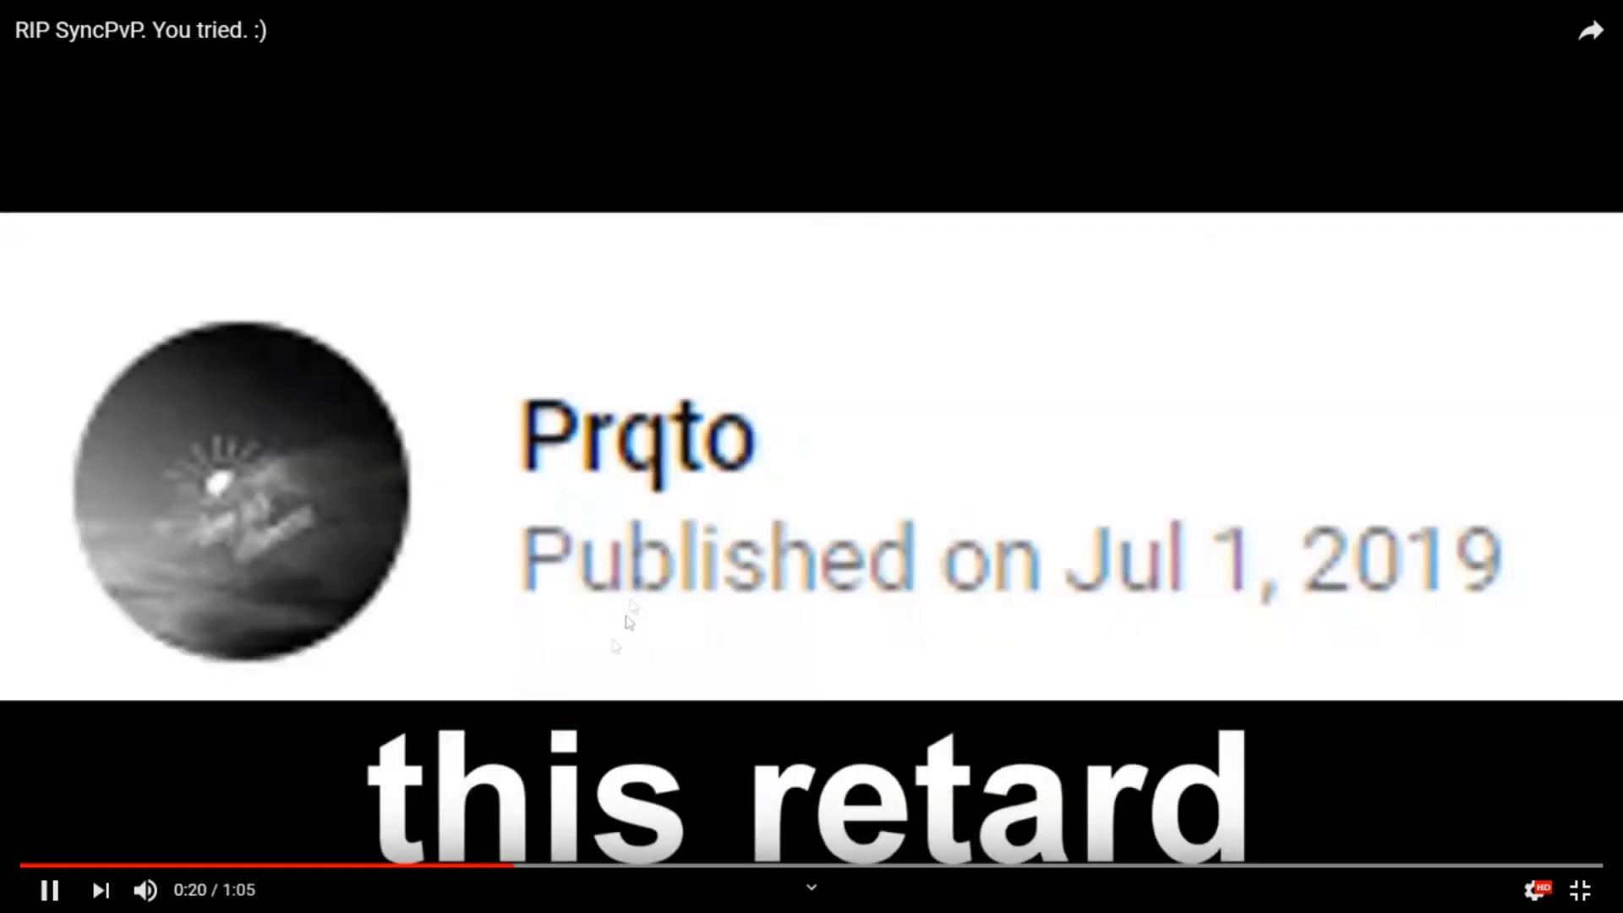
Step: Pause on the publish date clip, then resume playback to 0:22
left_click(47, 889)
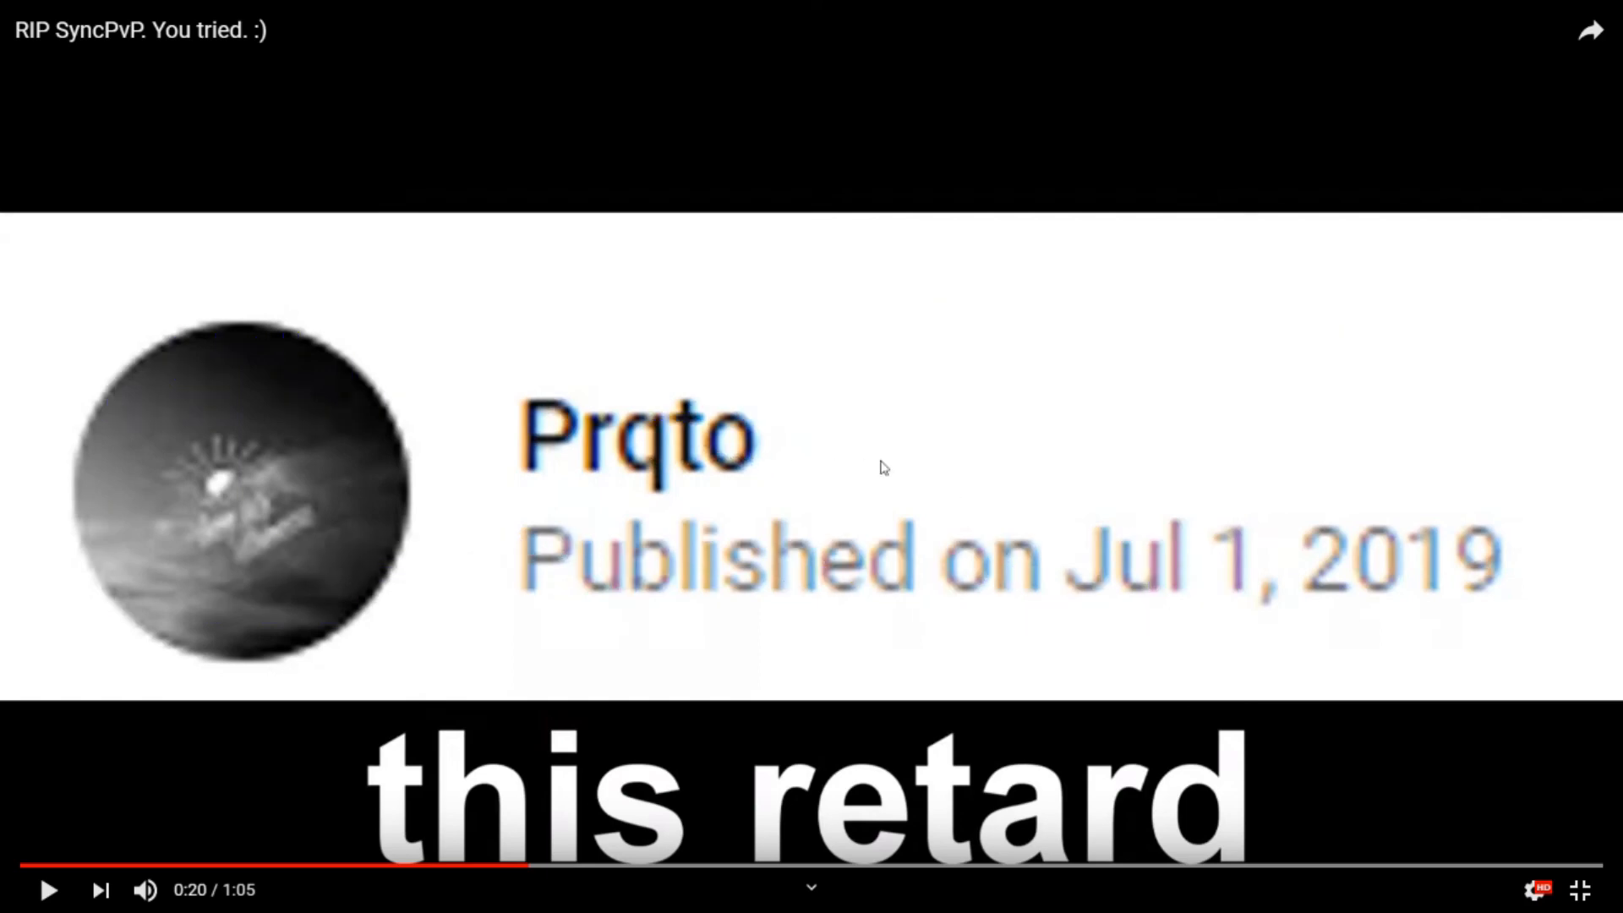
mouse_move(823, 489)
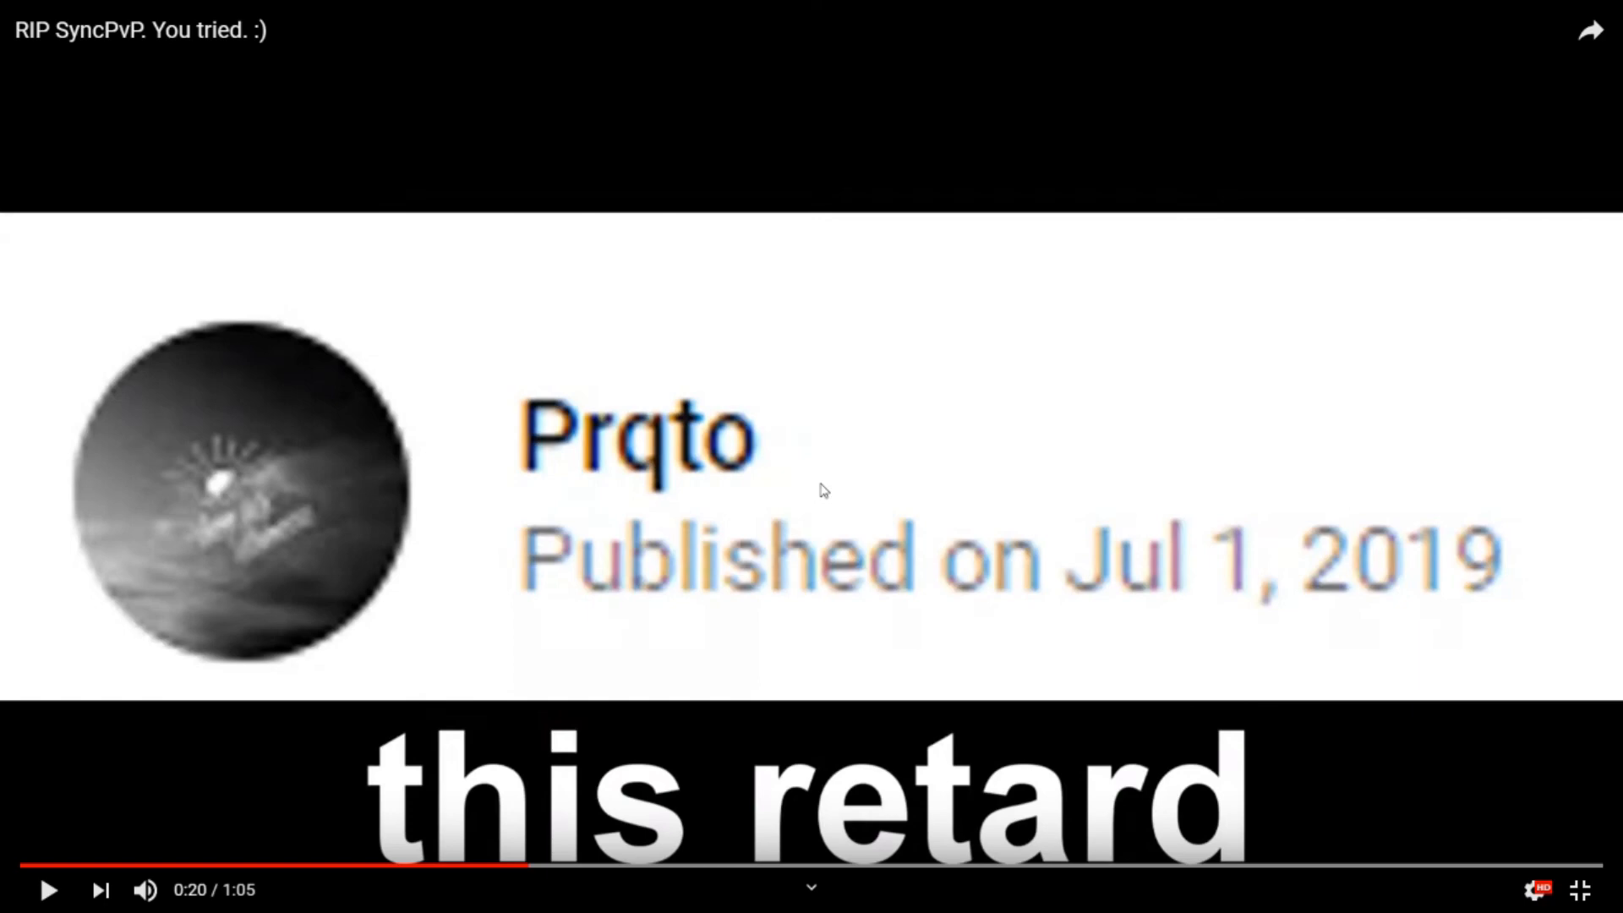
mouse_move(810, 476)
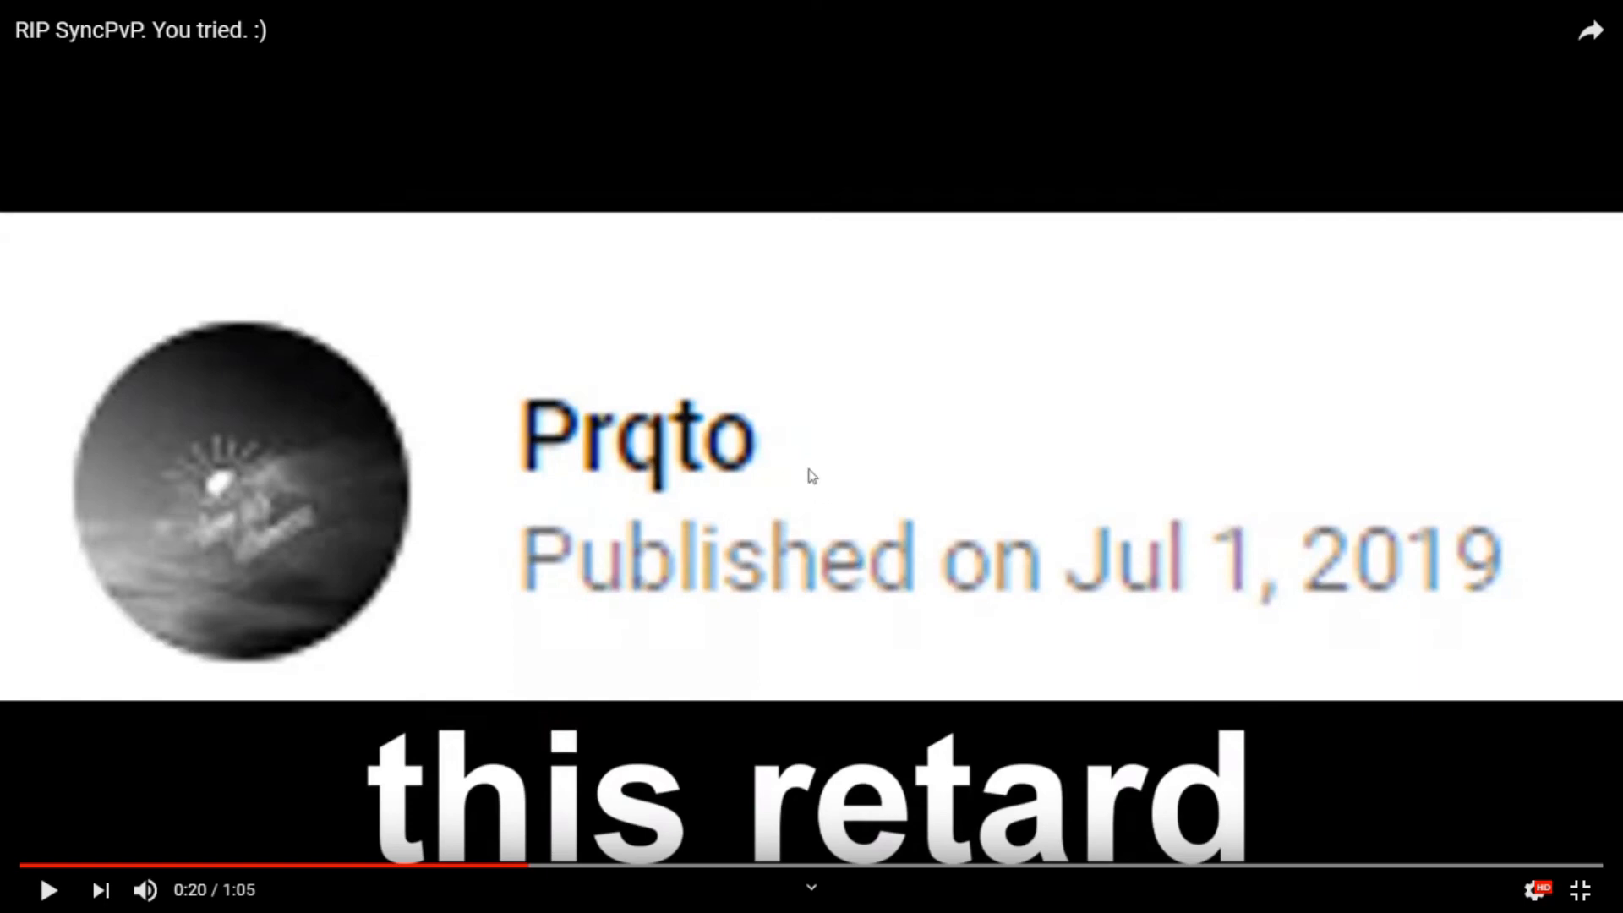
mouse_move(805, 479)
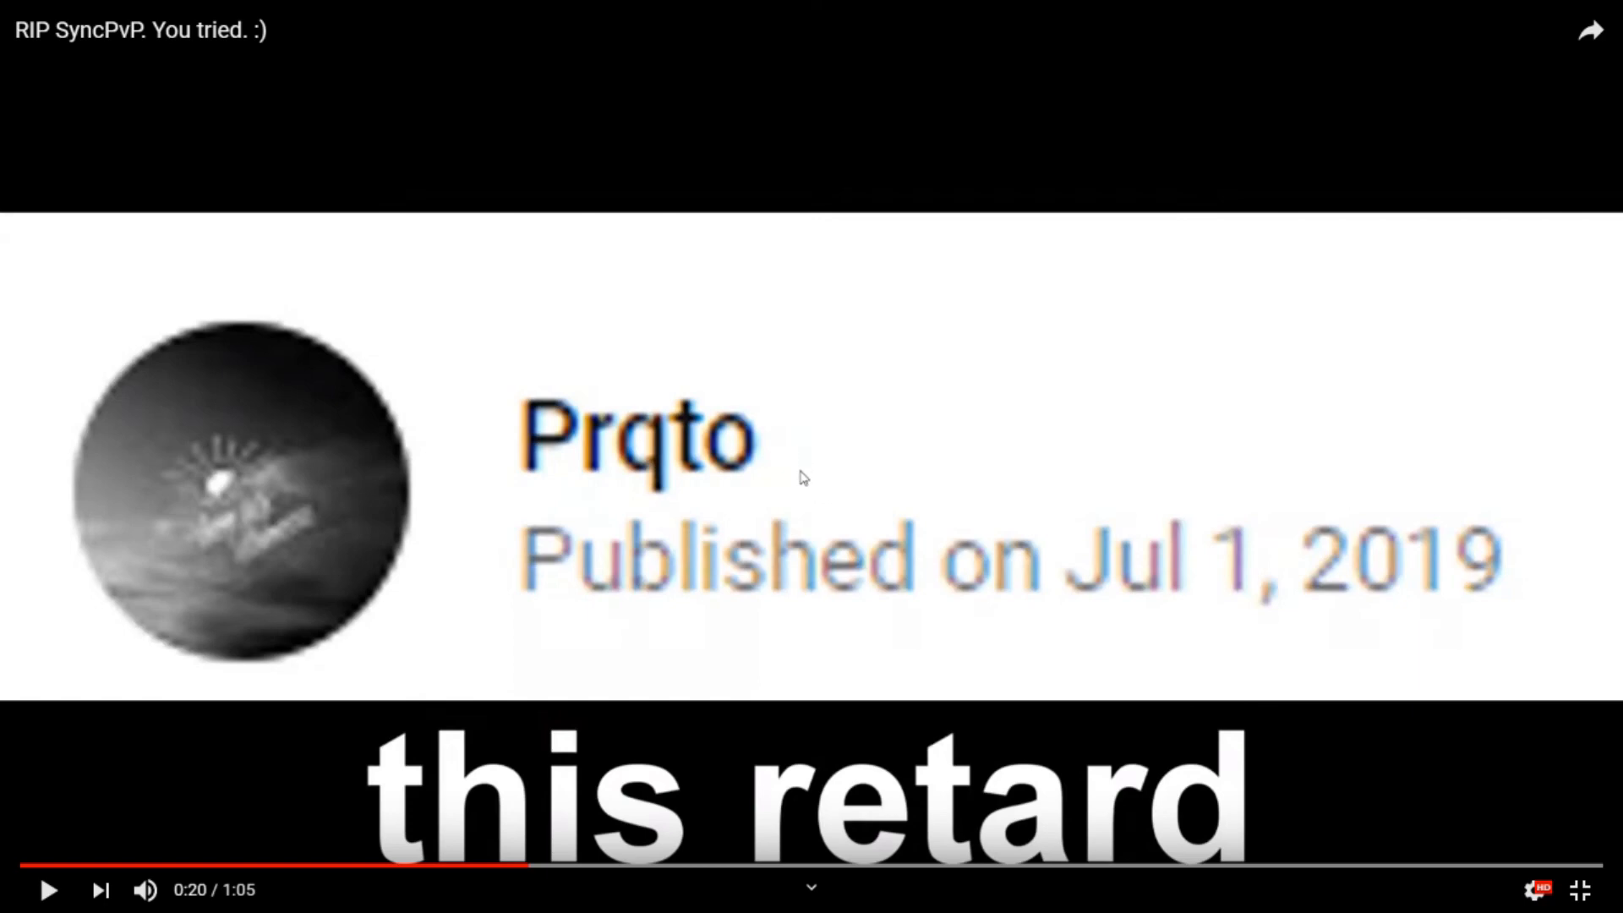
mouse_move(804, 494)
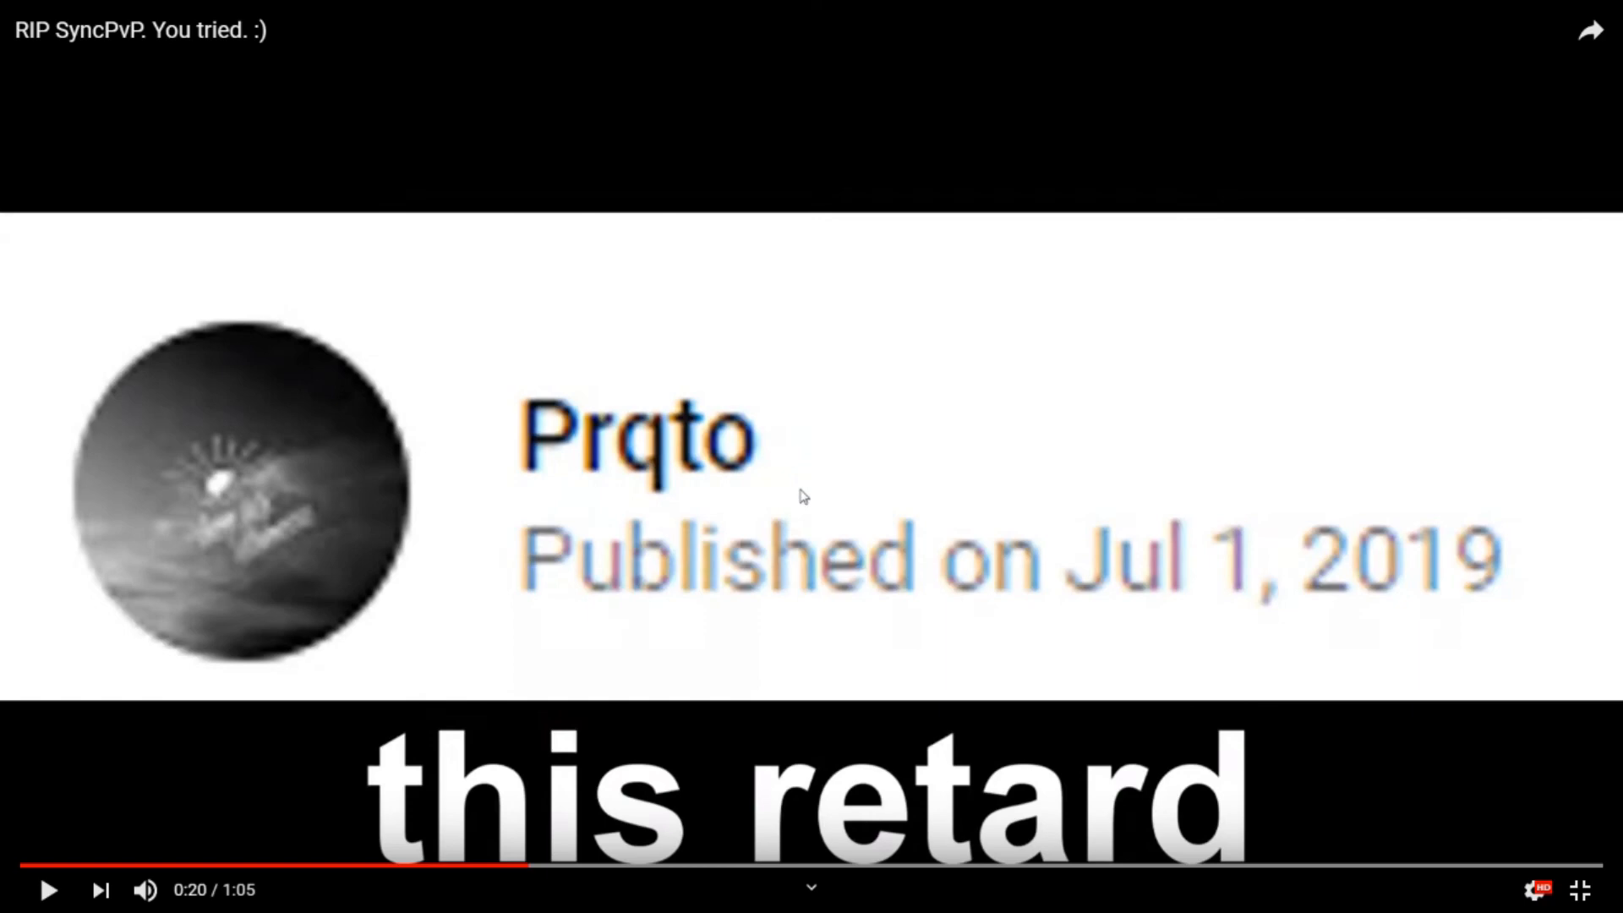
mouse_move(724, 502)
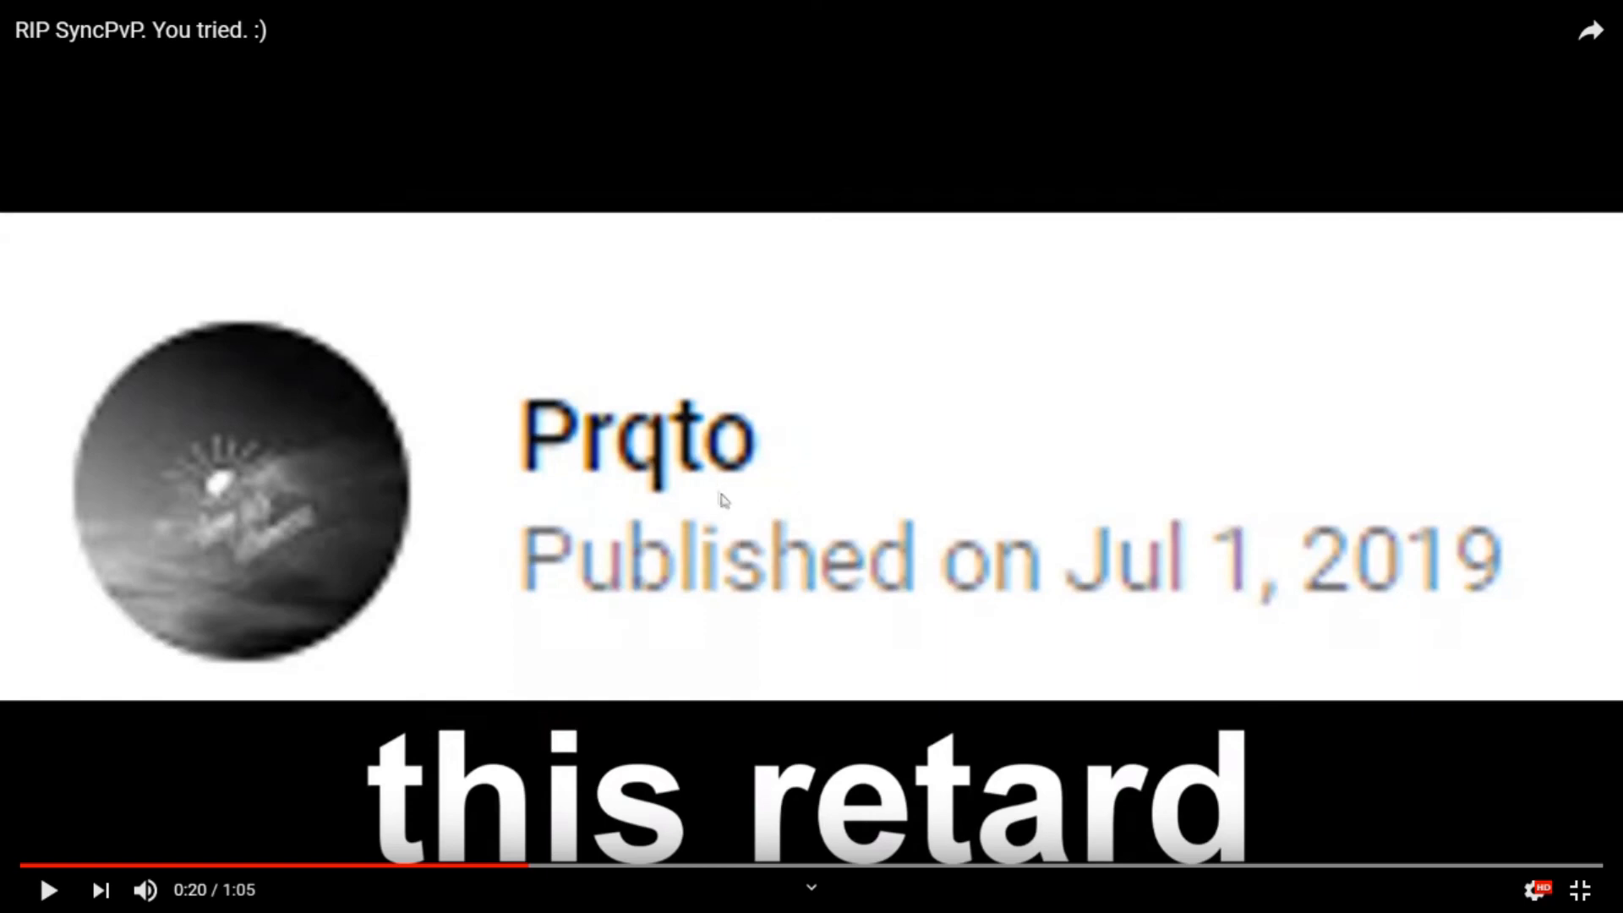
left_click(48, 890)
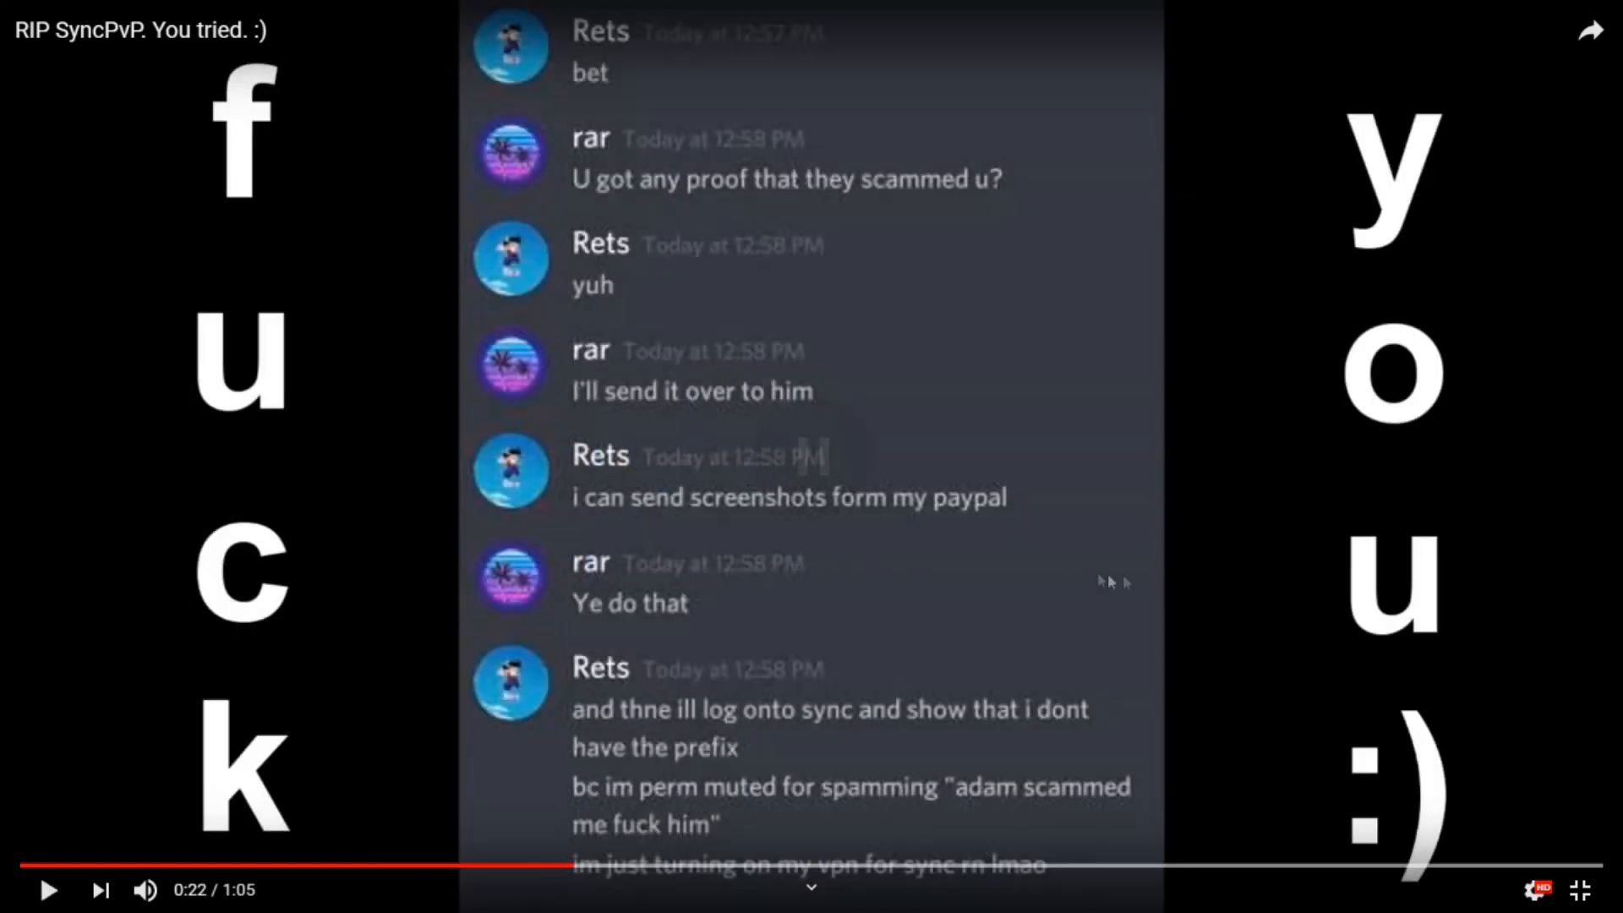
mouse_move(1209, 596)
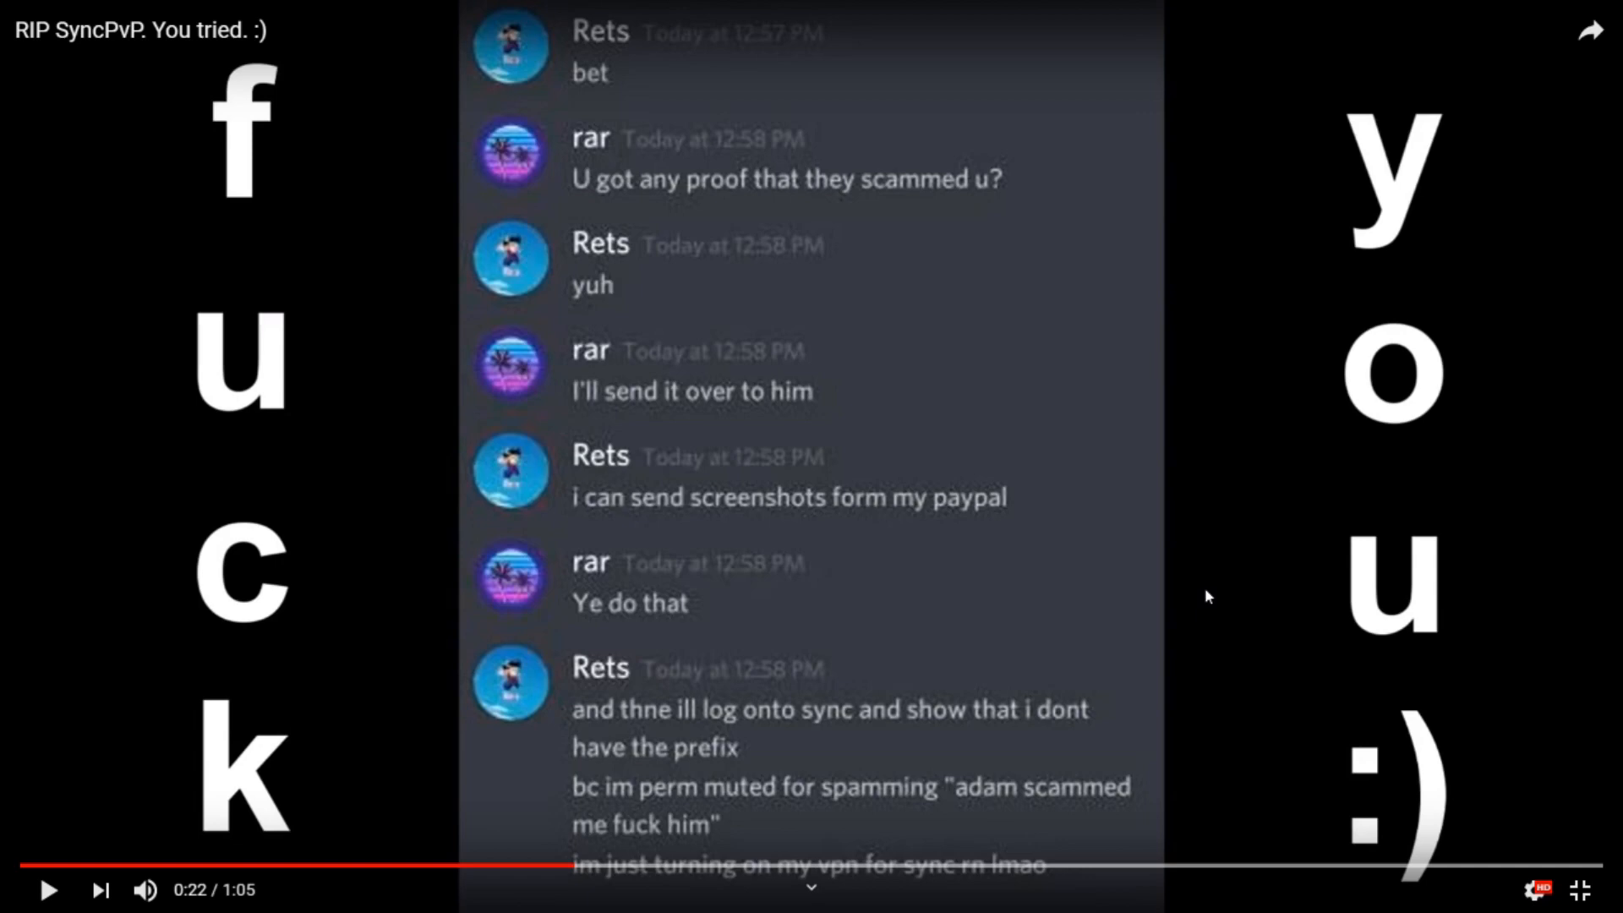
mouse_move(843, 227)
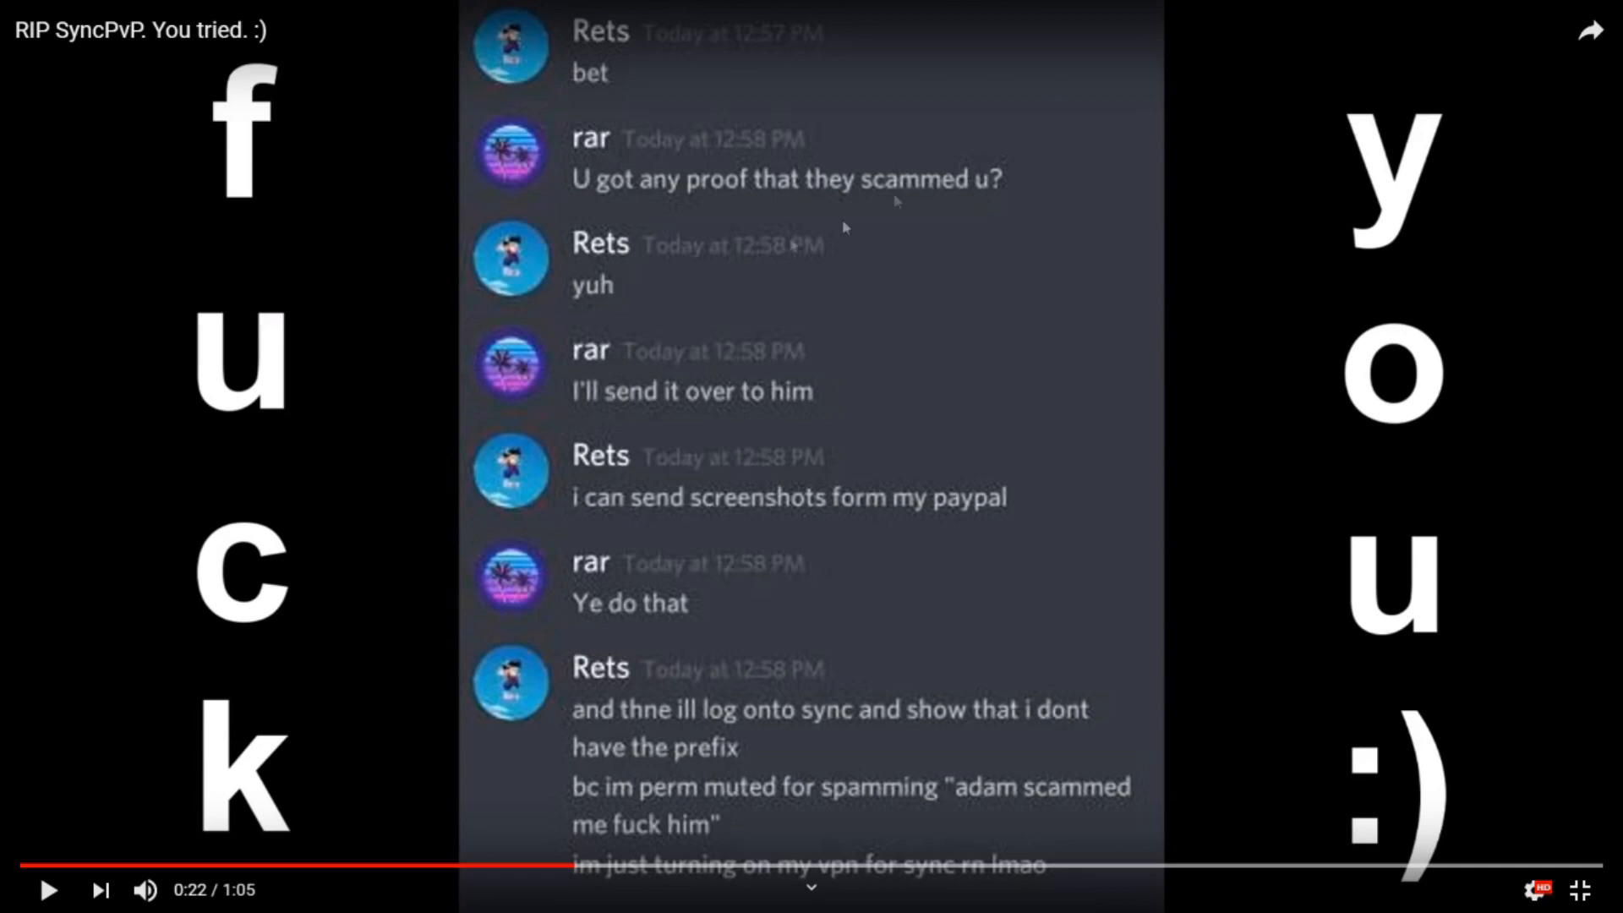
mouse_move(775, 374)
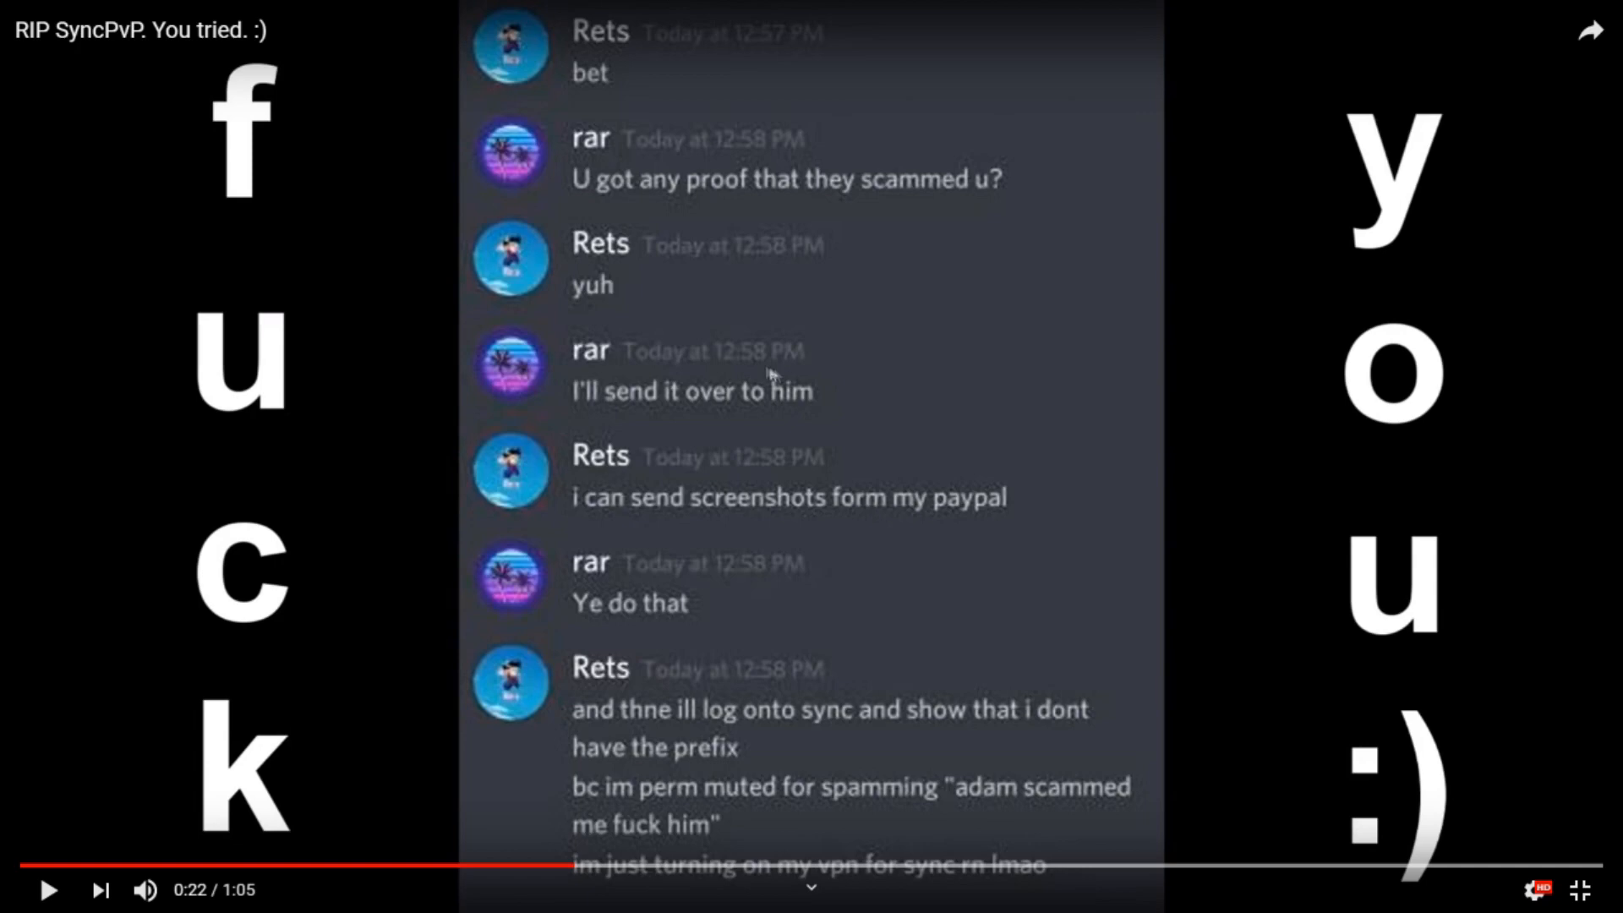
mouse_move(591, 469)
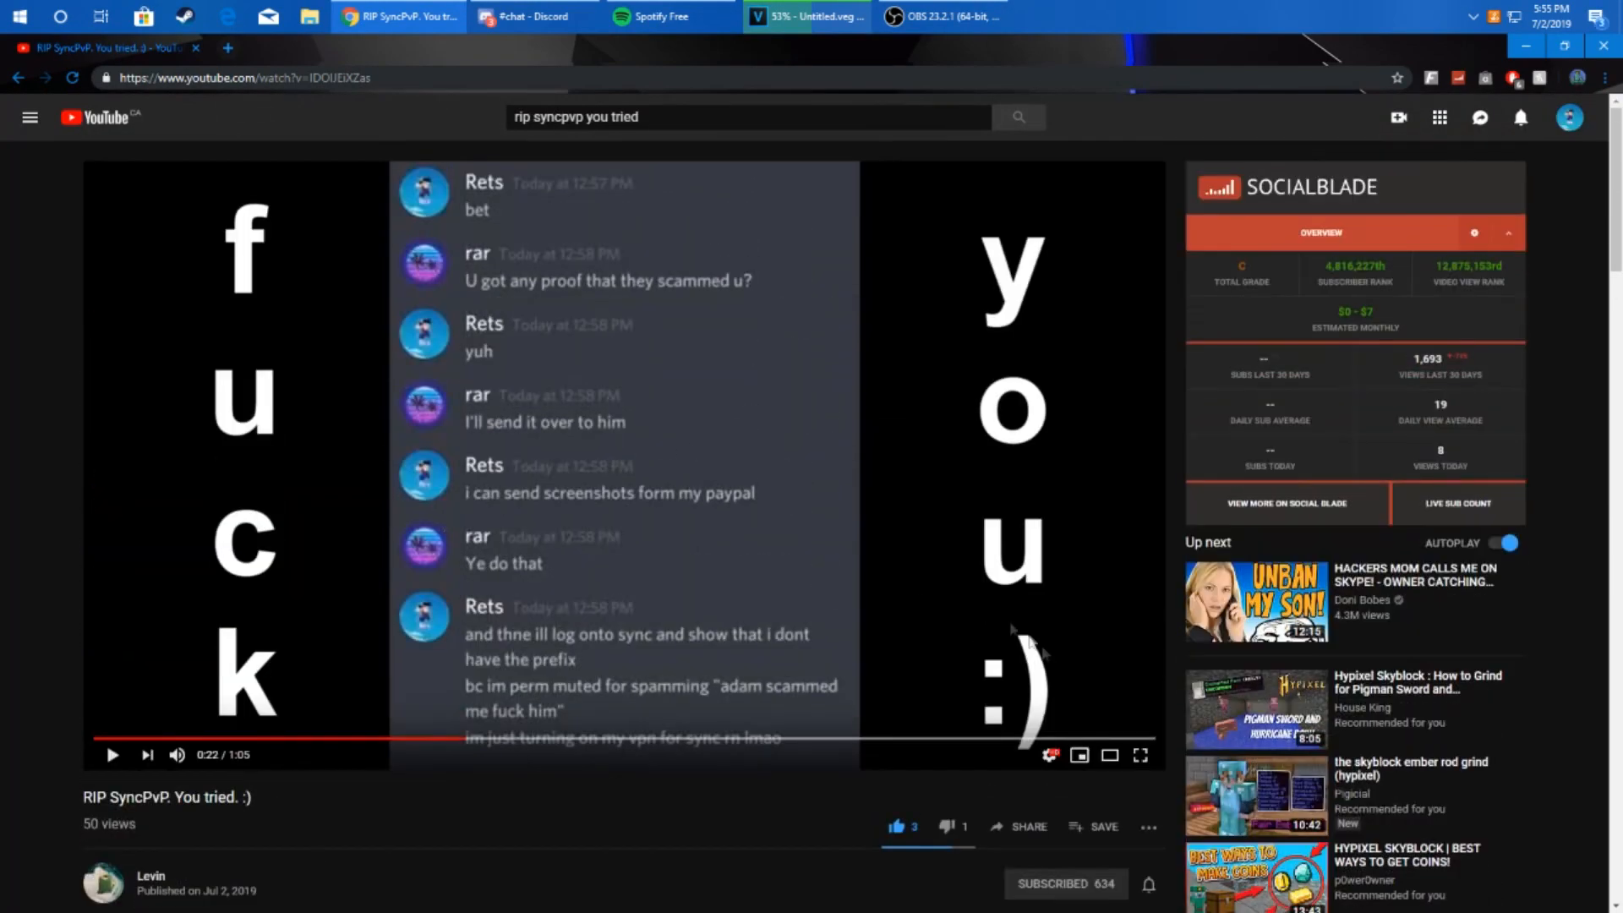
Step: Return the video to full screen and resume playback at 0:23
left_click(1140, 755)
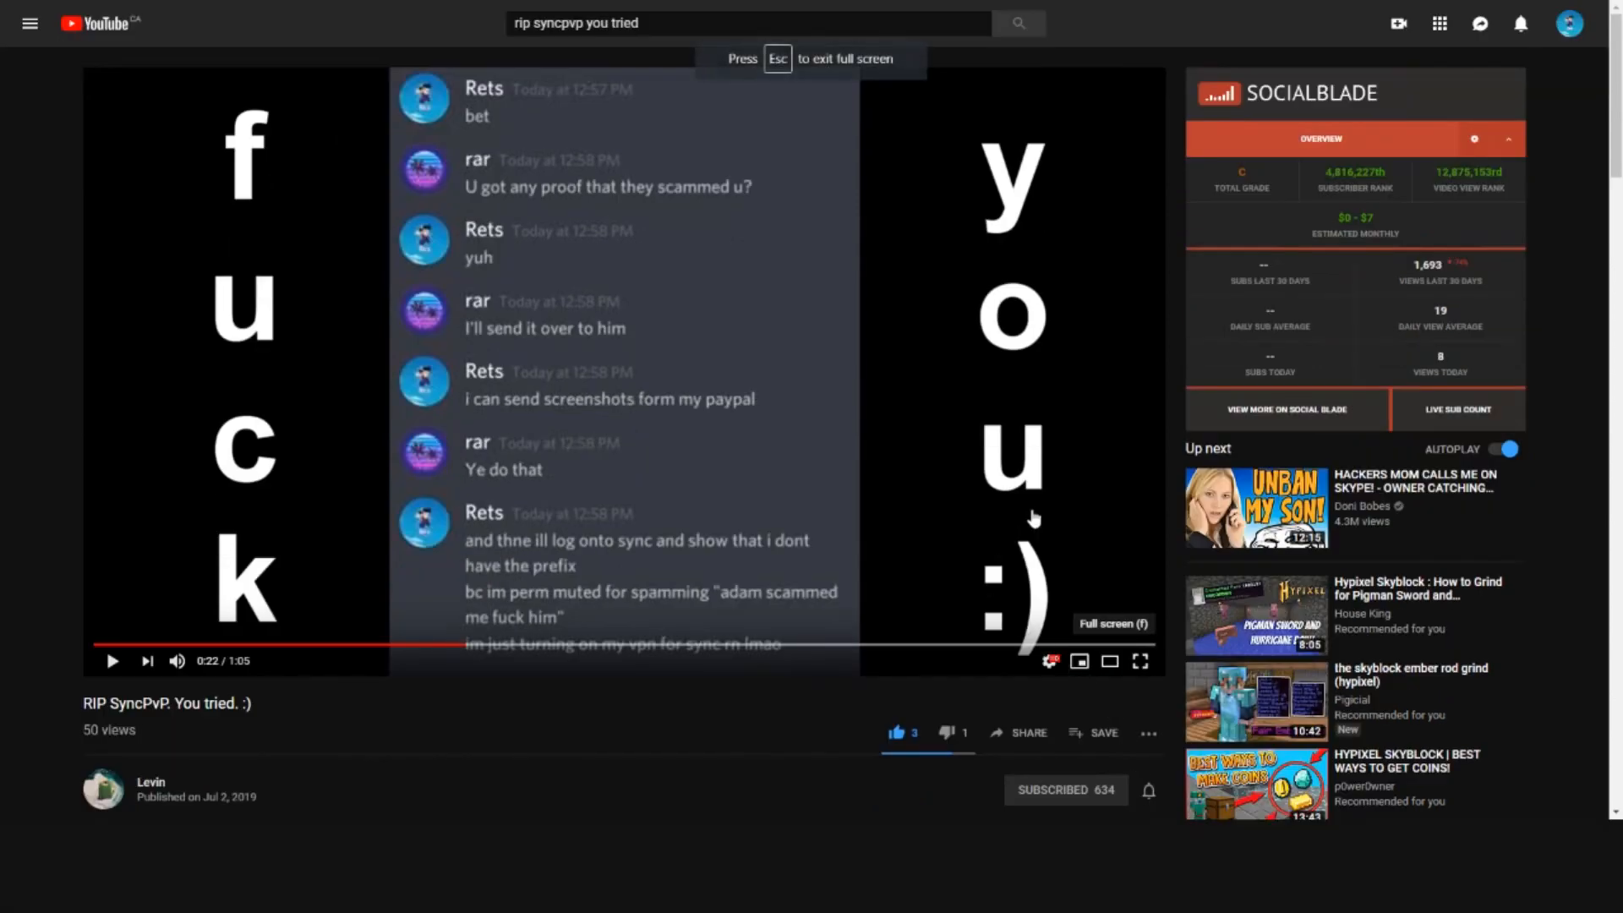
left_click(1139, 660)
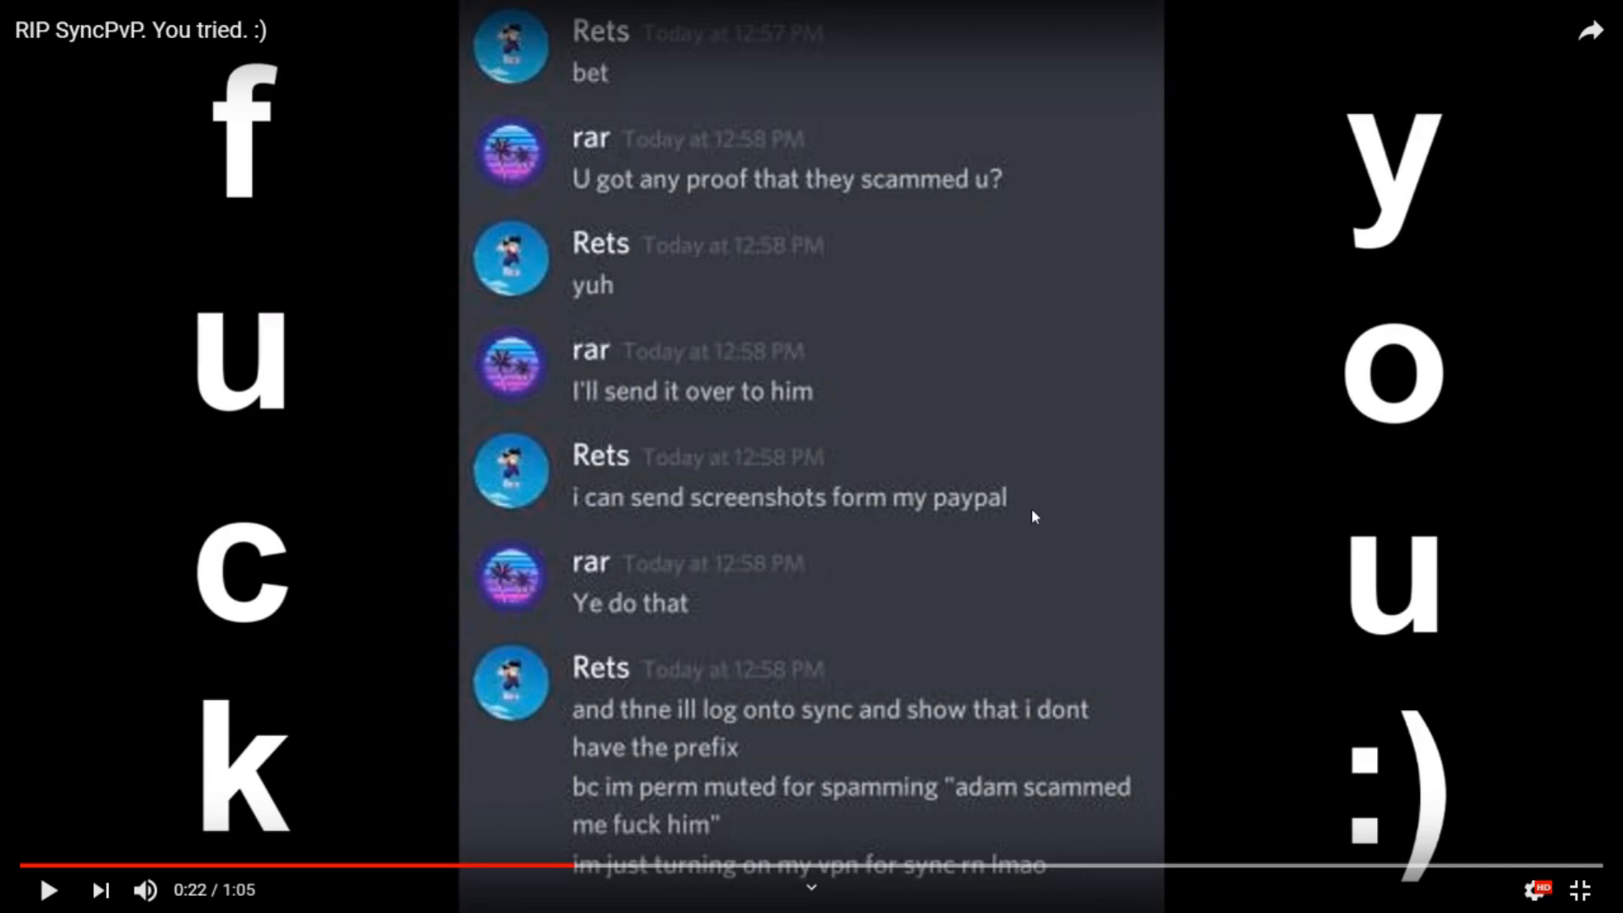
left_click(47, 889)
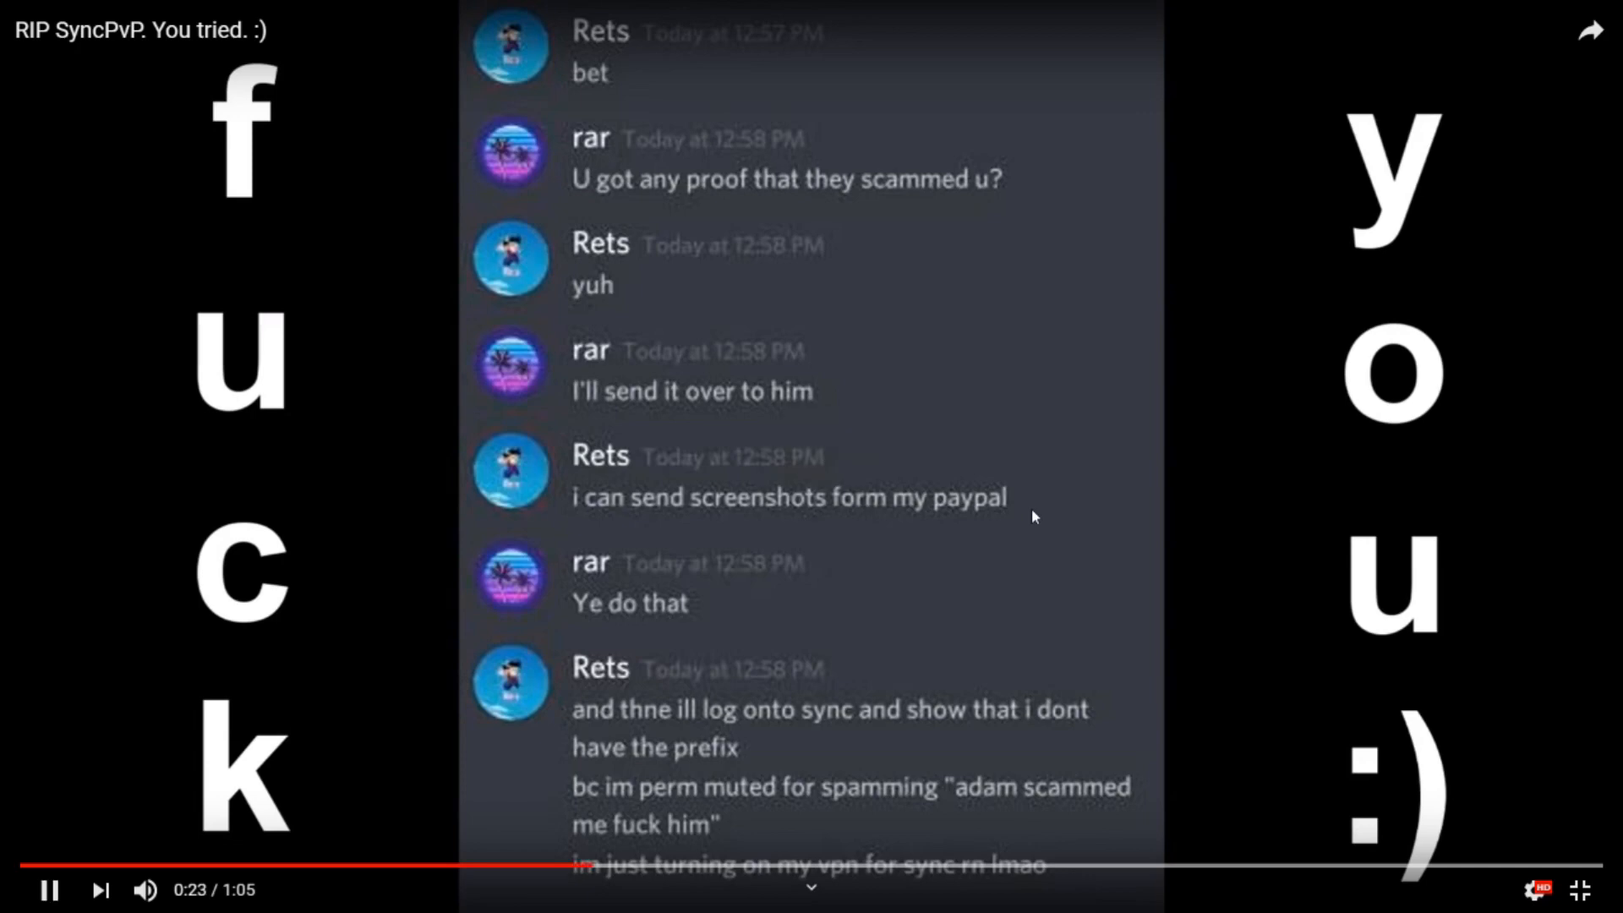
Step: Pause the video on the SyncPvP vs PvP Club release-date chat screenshot
left_click(48, 889)
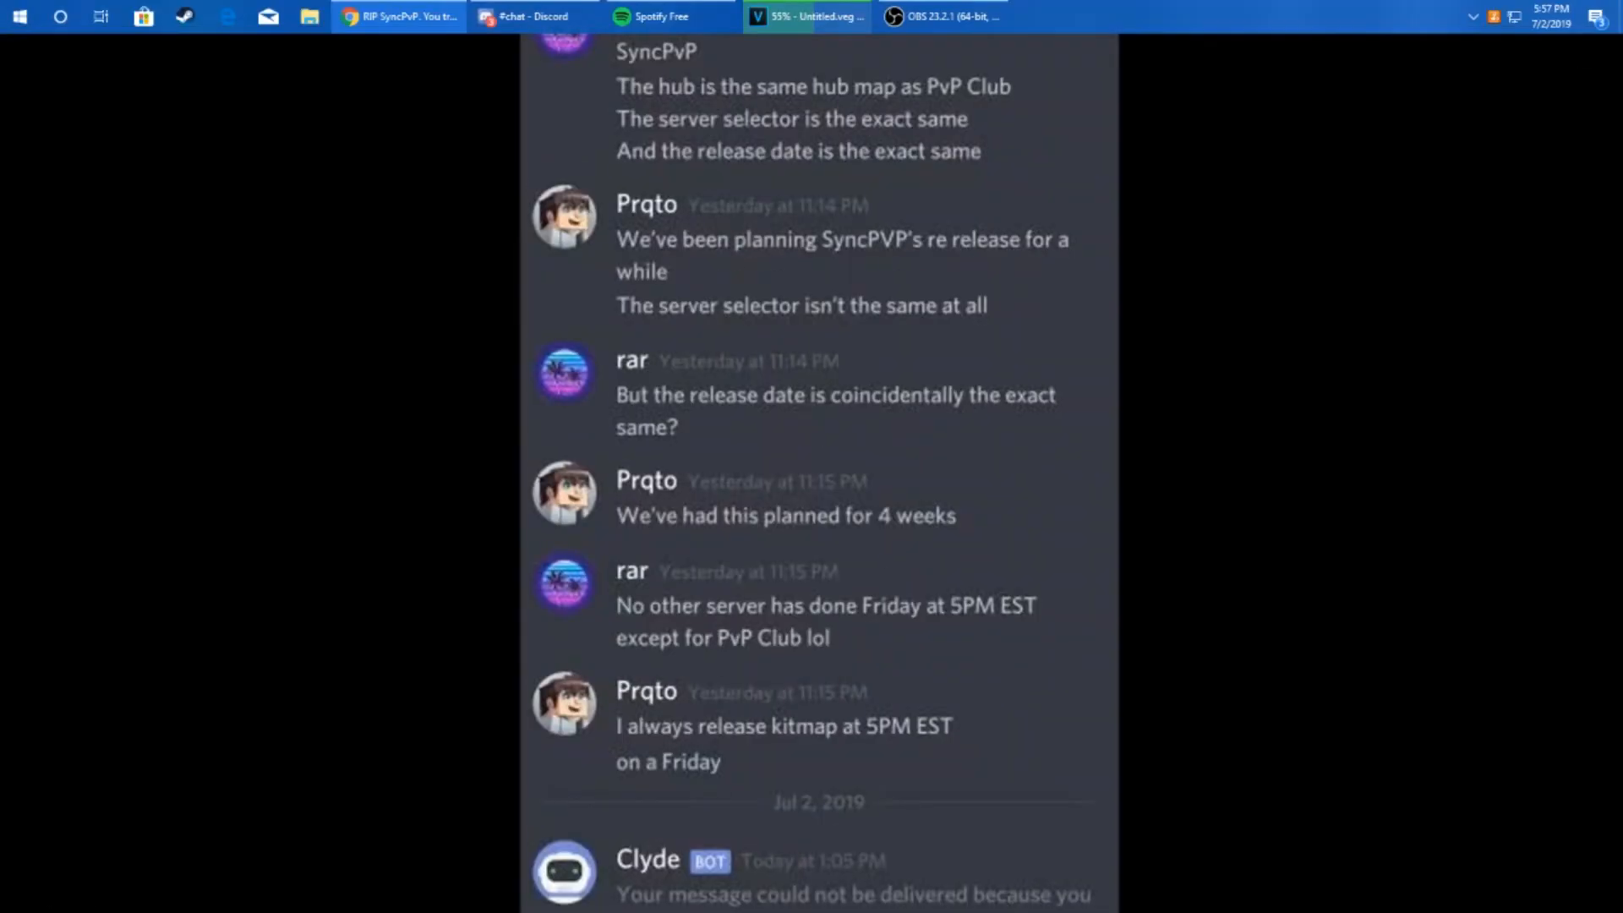
Step: Leave full screen and jump ahead to the 'want proof pvpclub did it first?' slide at 0:36
left_click(398, 17)
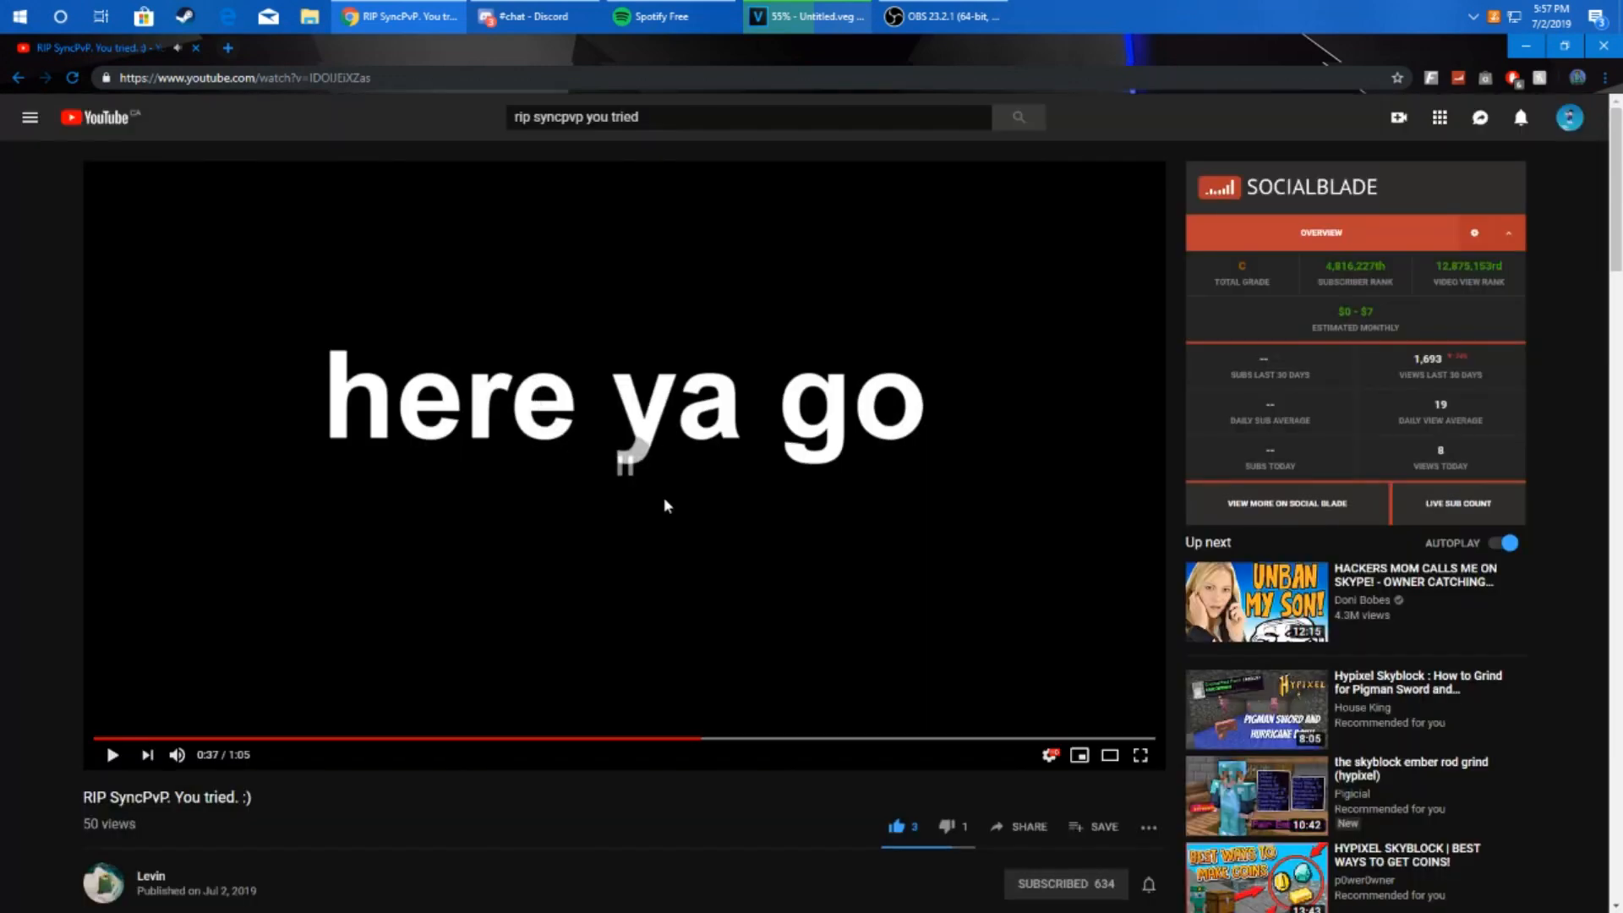
left_click(1140, 755)
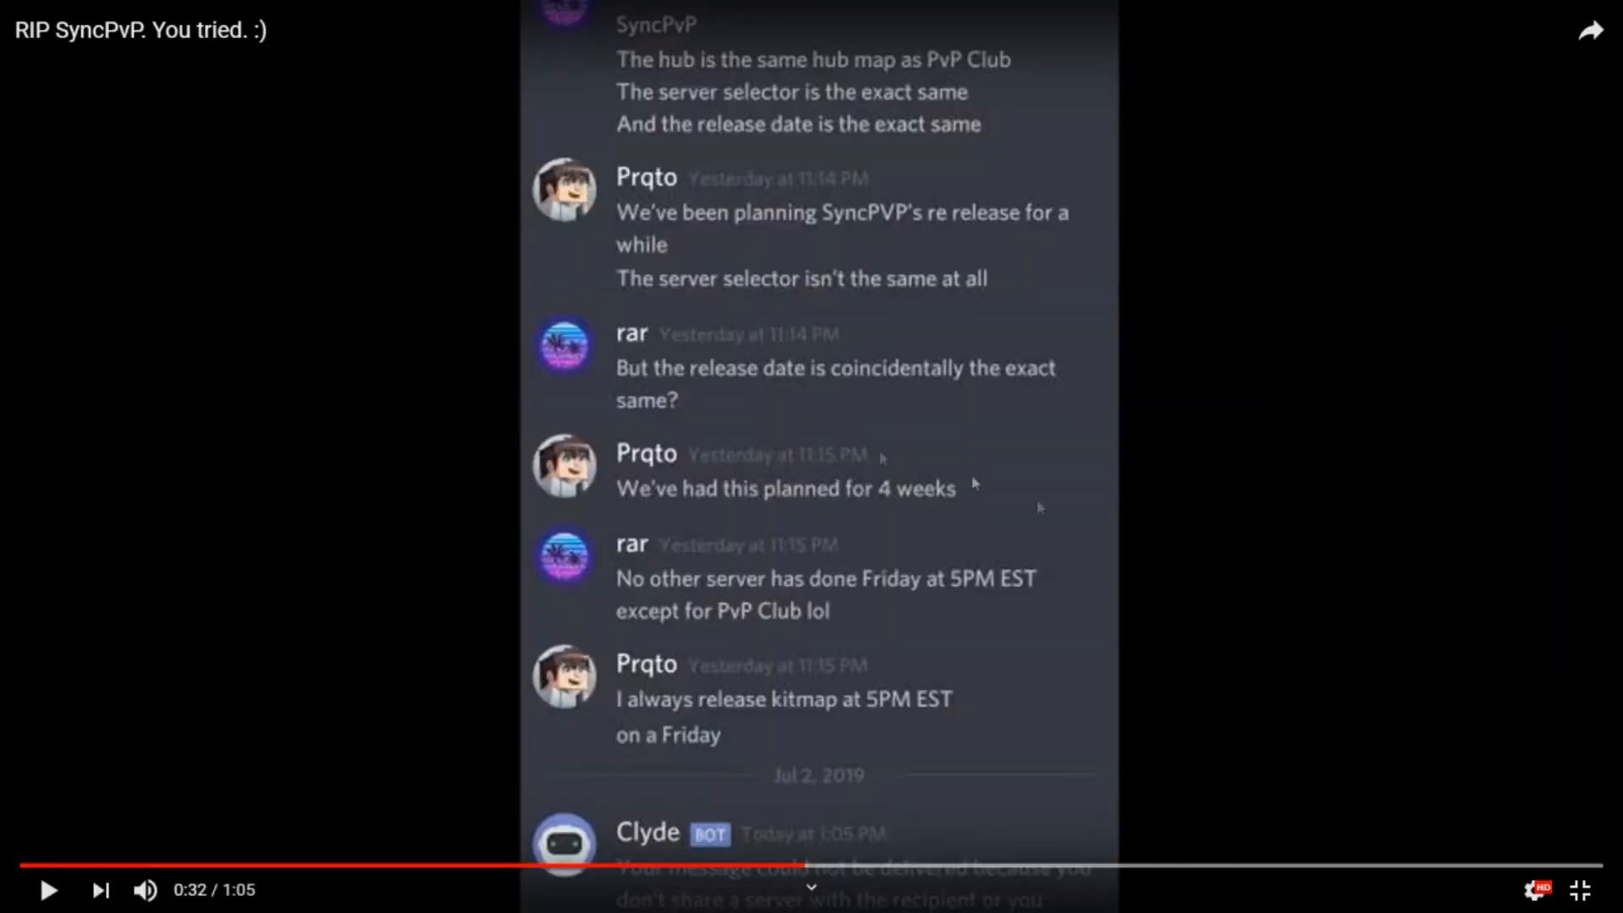
mouse_move(1506, 564)
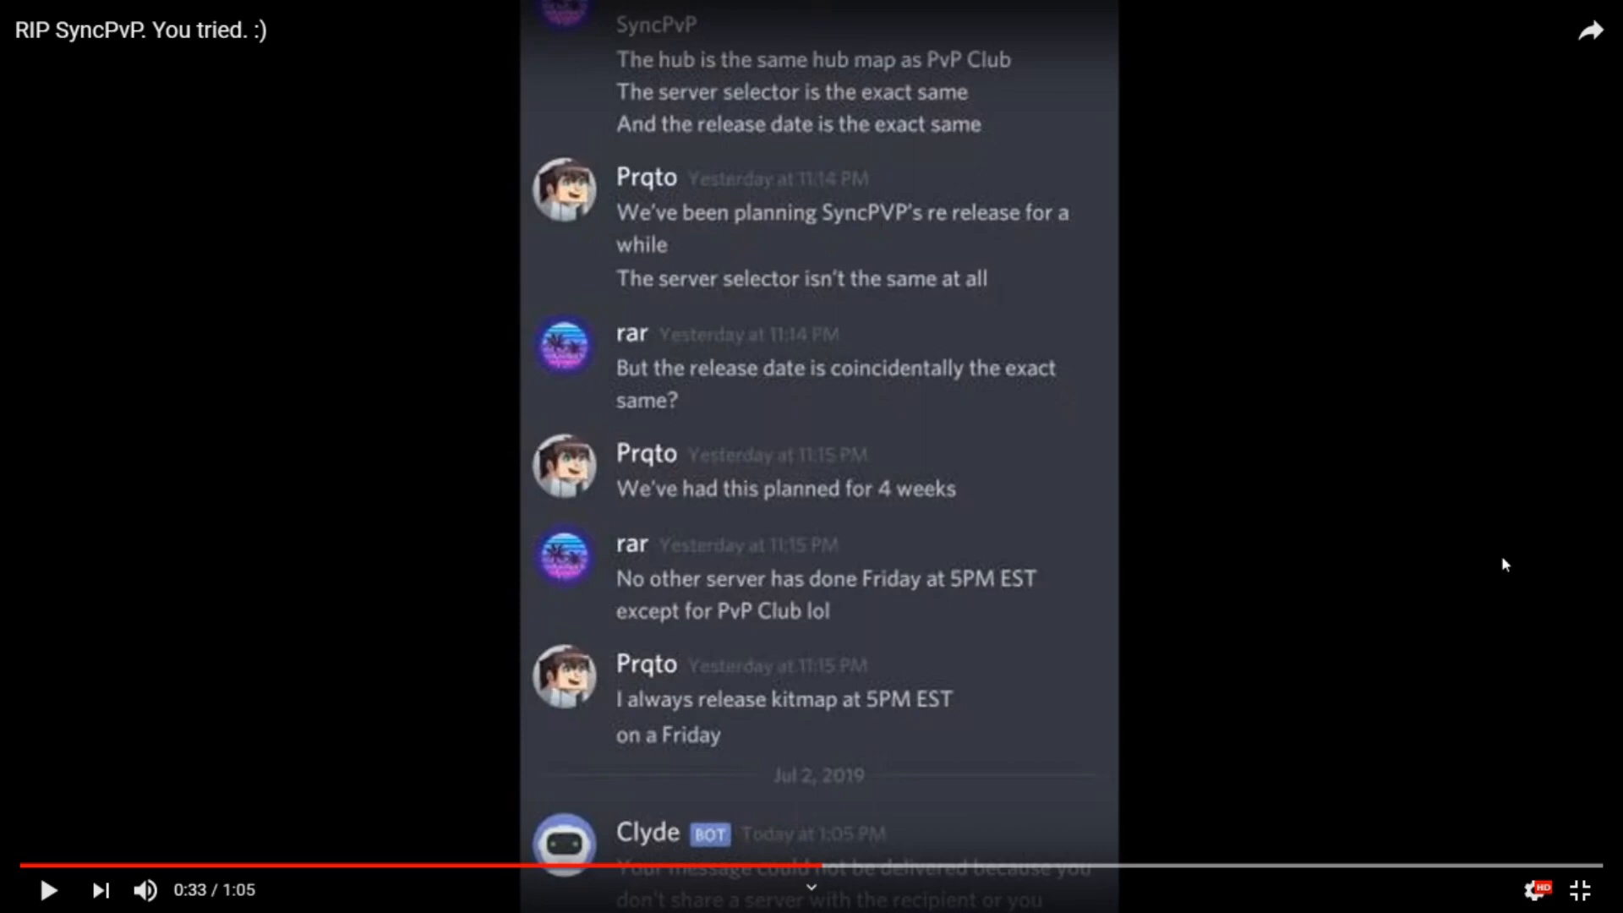
left_click(47, 889)
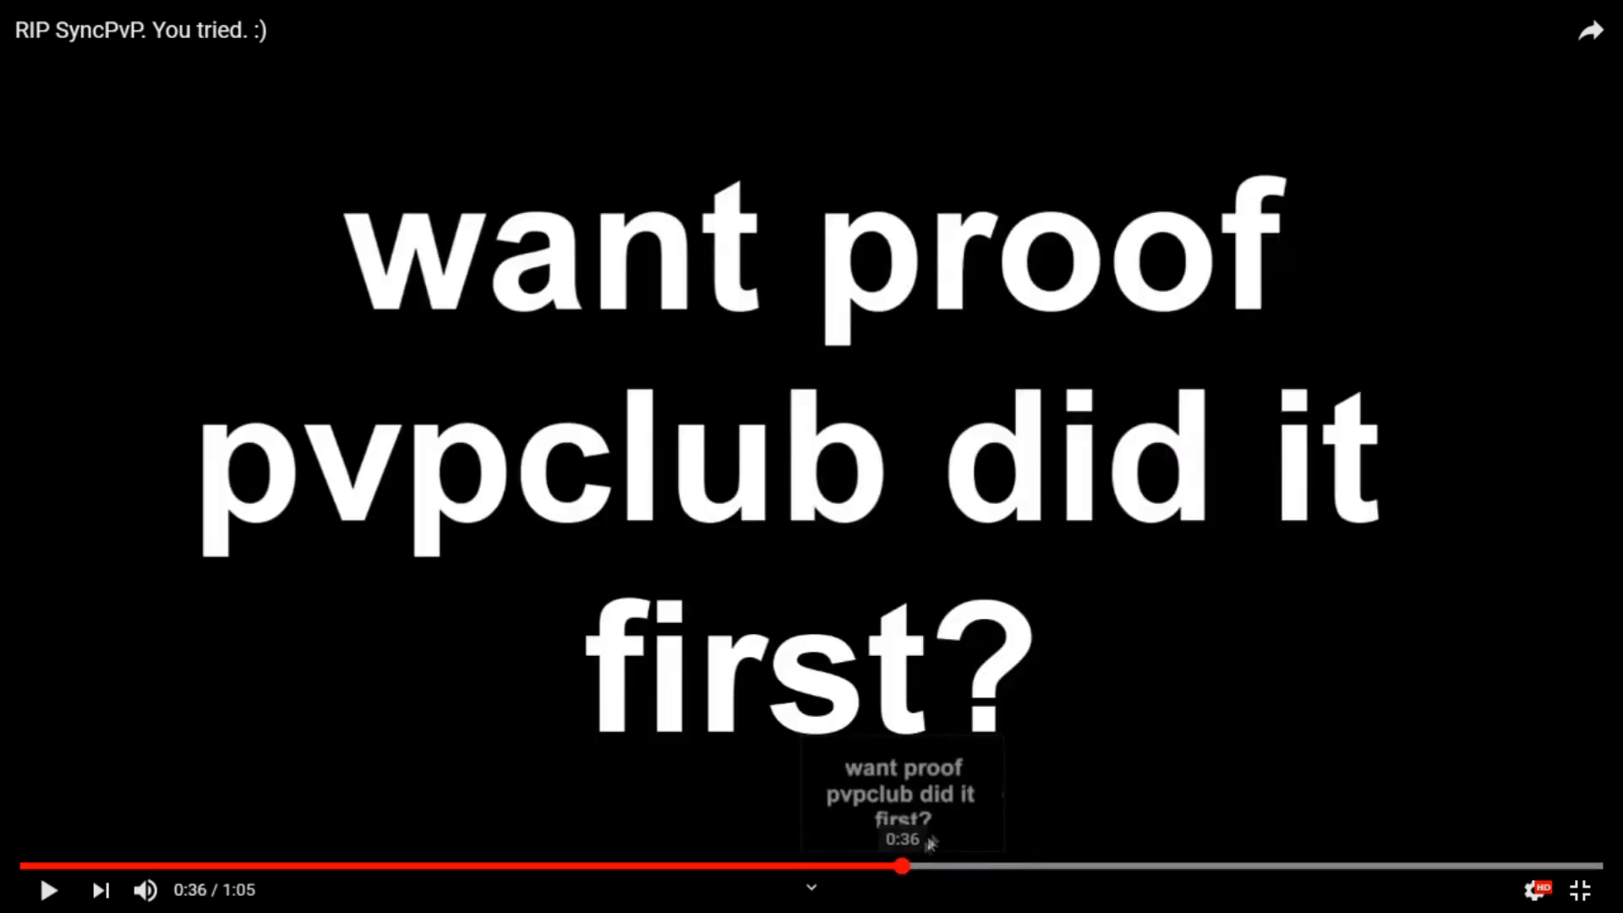
left_click(47, 889)
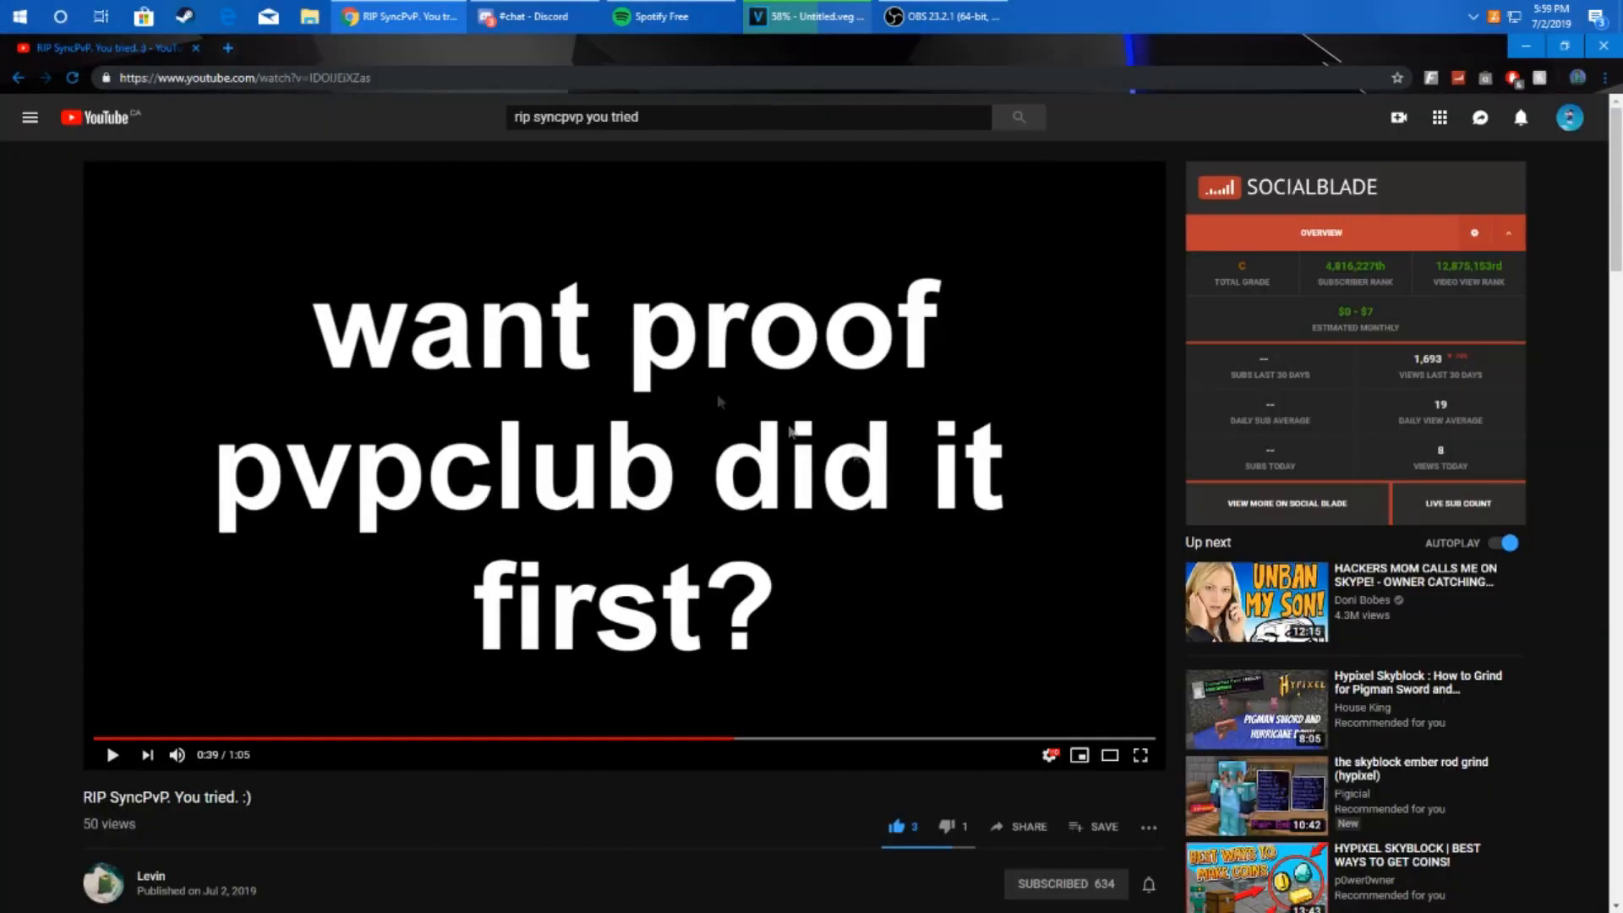
mouse_move(705, 741)
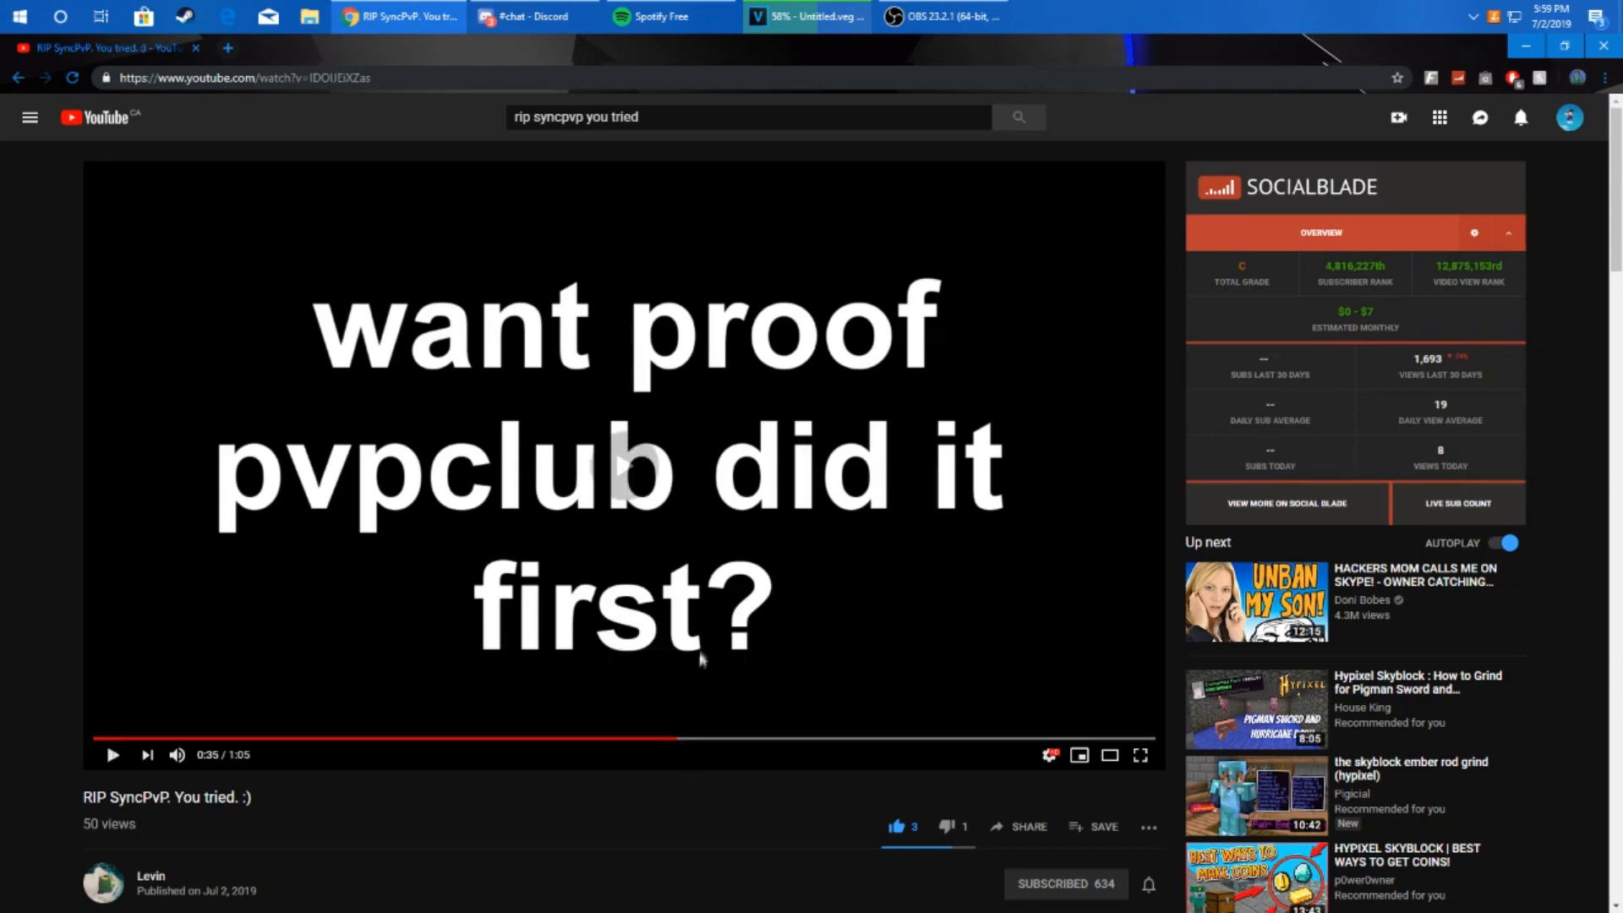
mouse_move(635, 531)
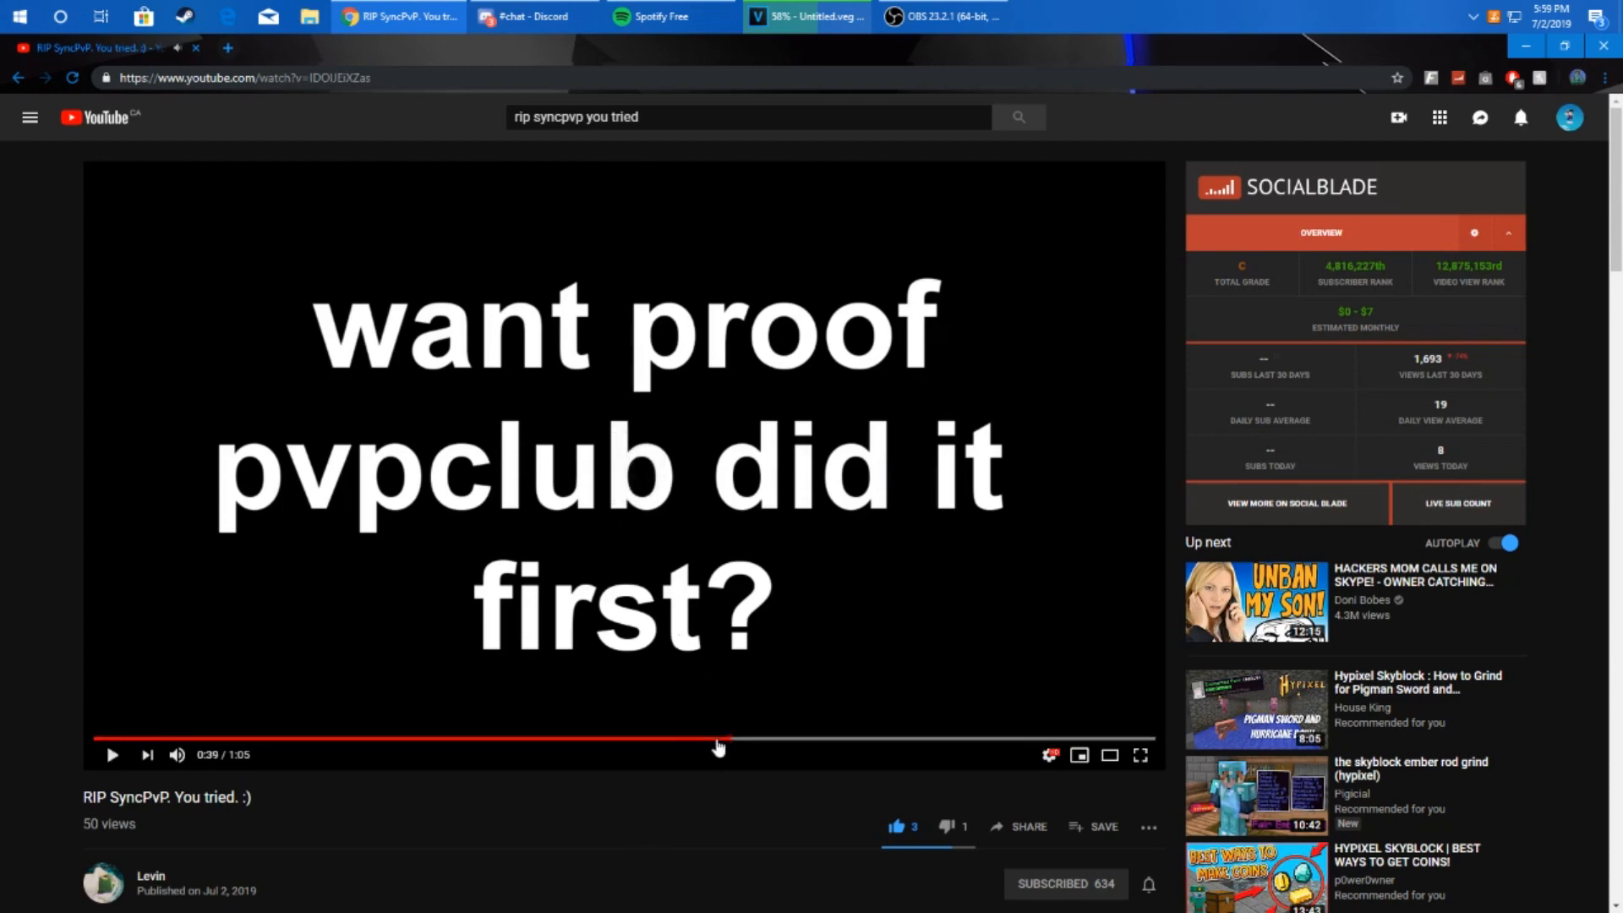
left_click(718, 738)
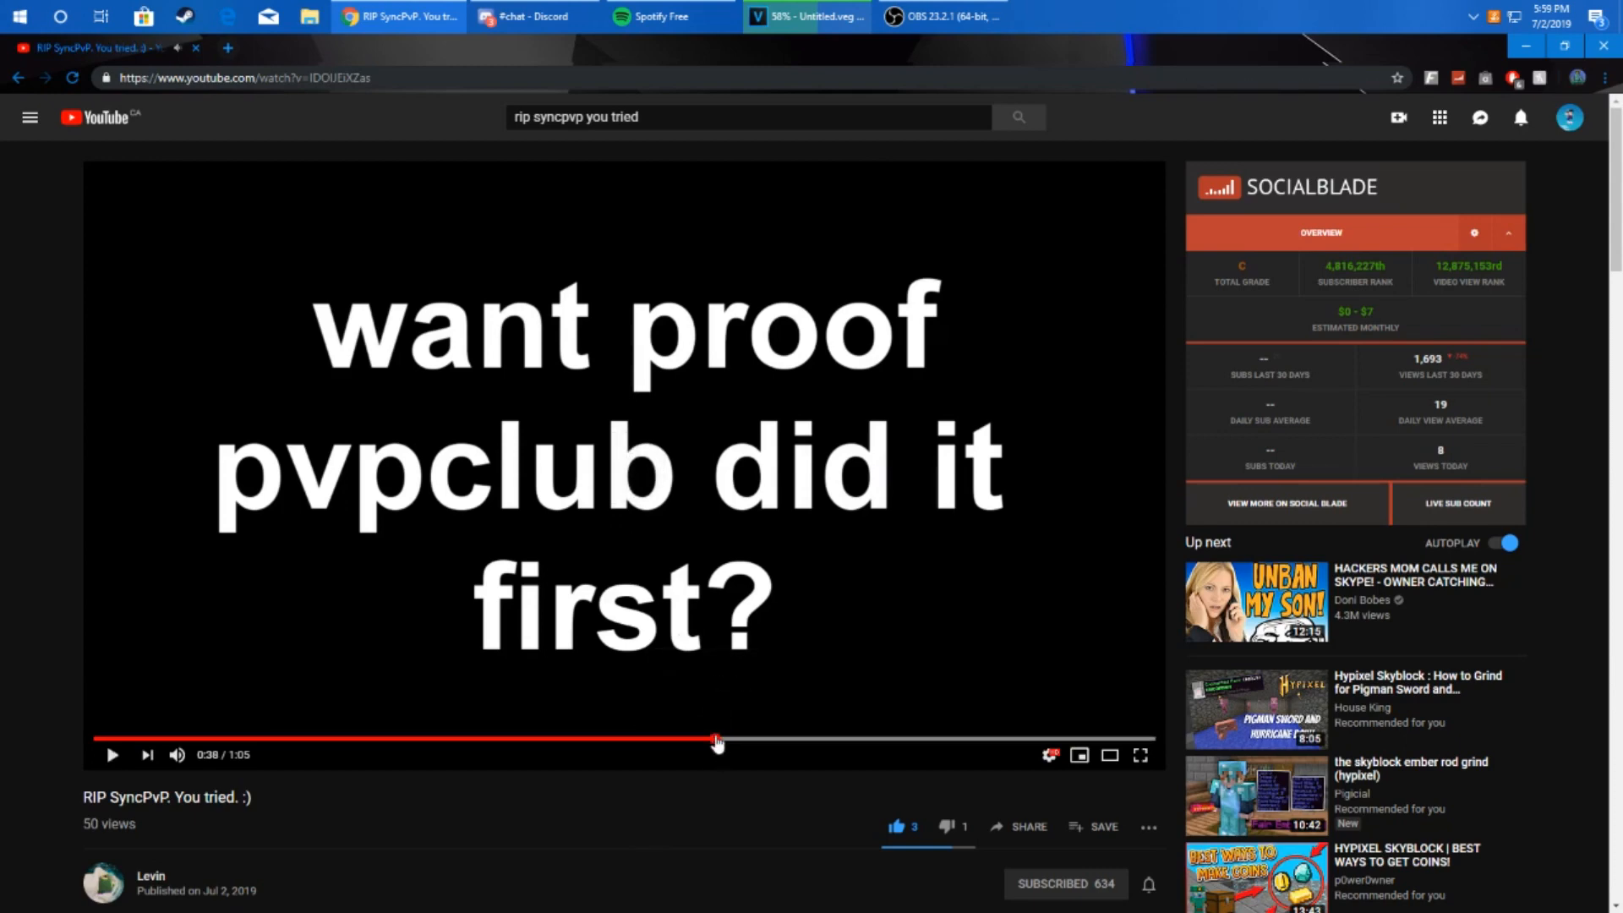
mouse_move(970, 714)
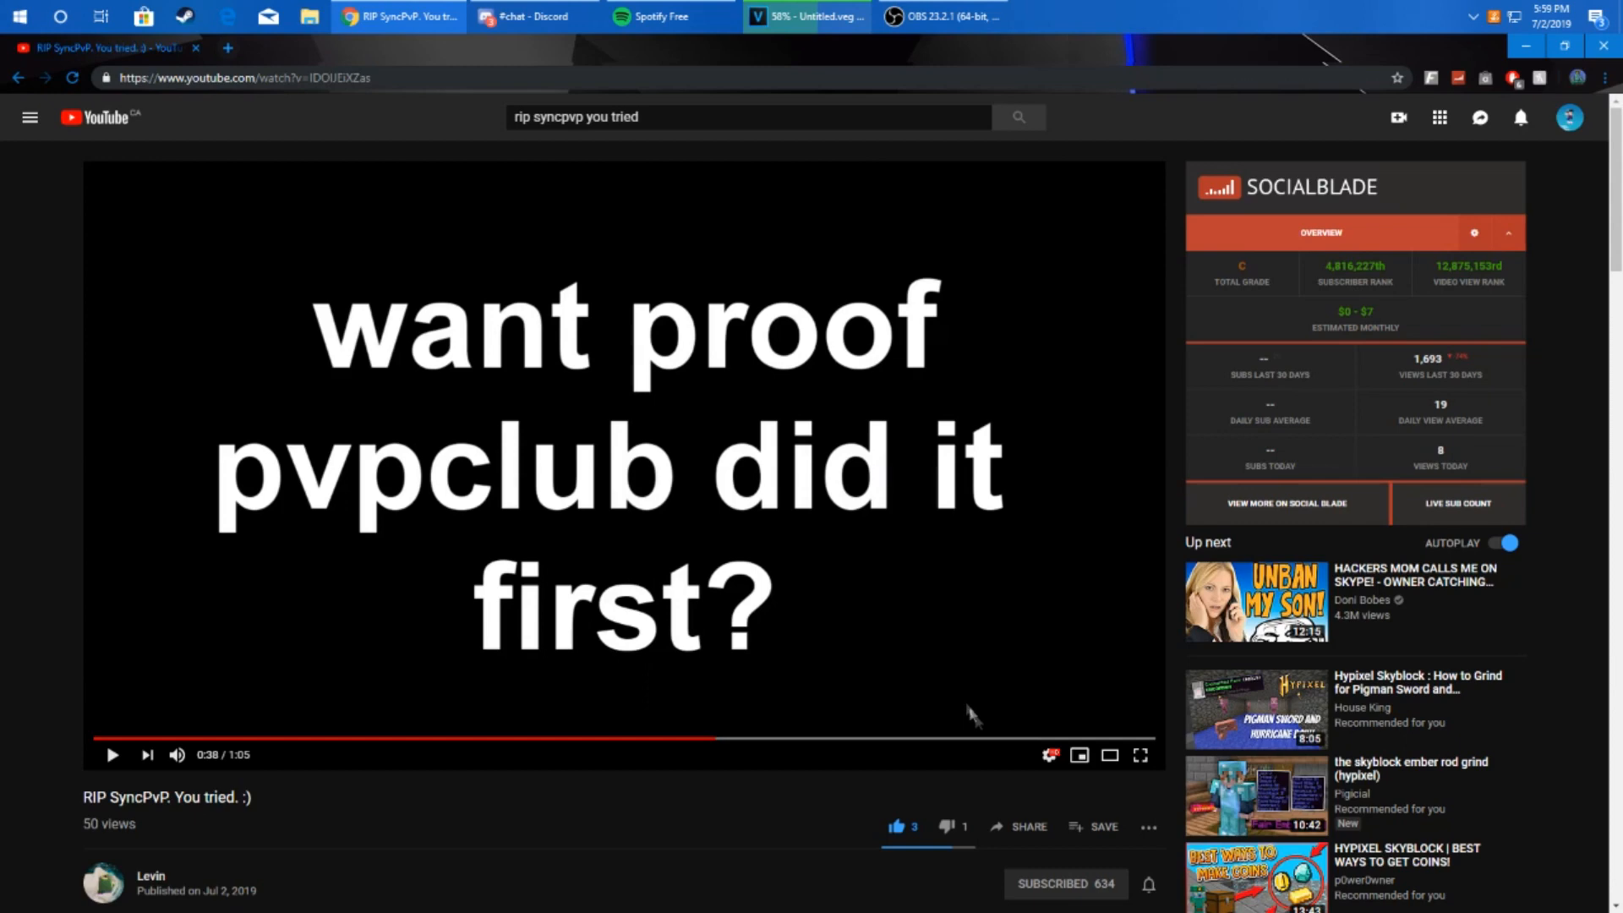
left_click(1140, 755)
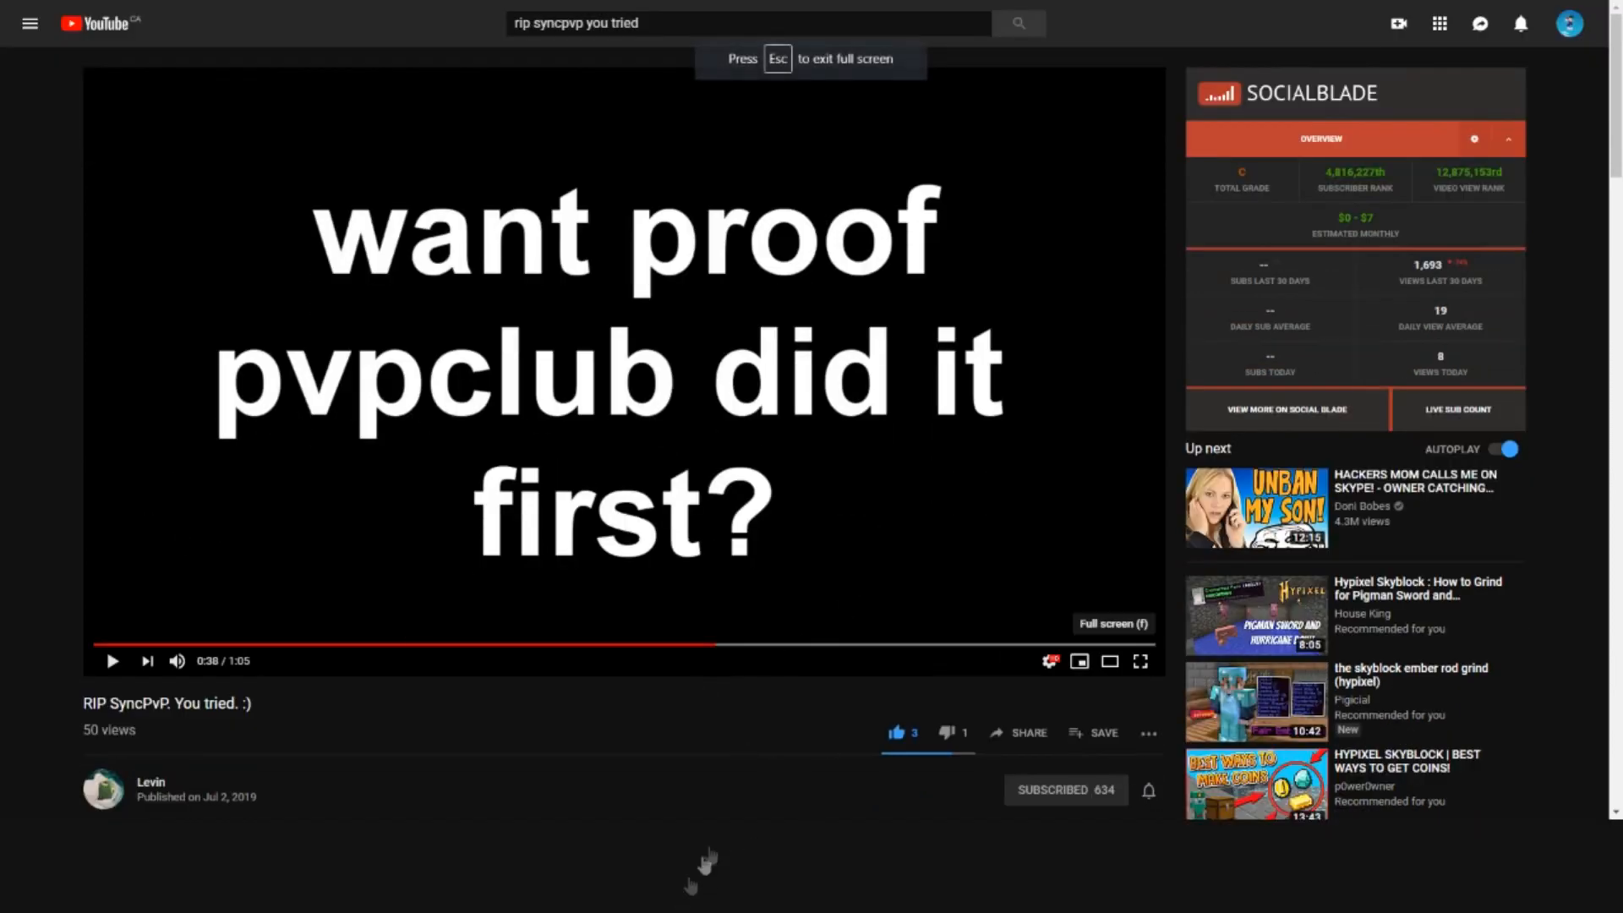
Step: Resume playback in full screen, then pause around 0:40 on the proof slide
left_click(1140, 660)
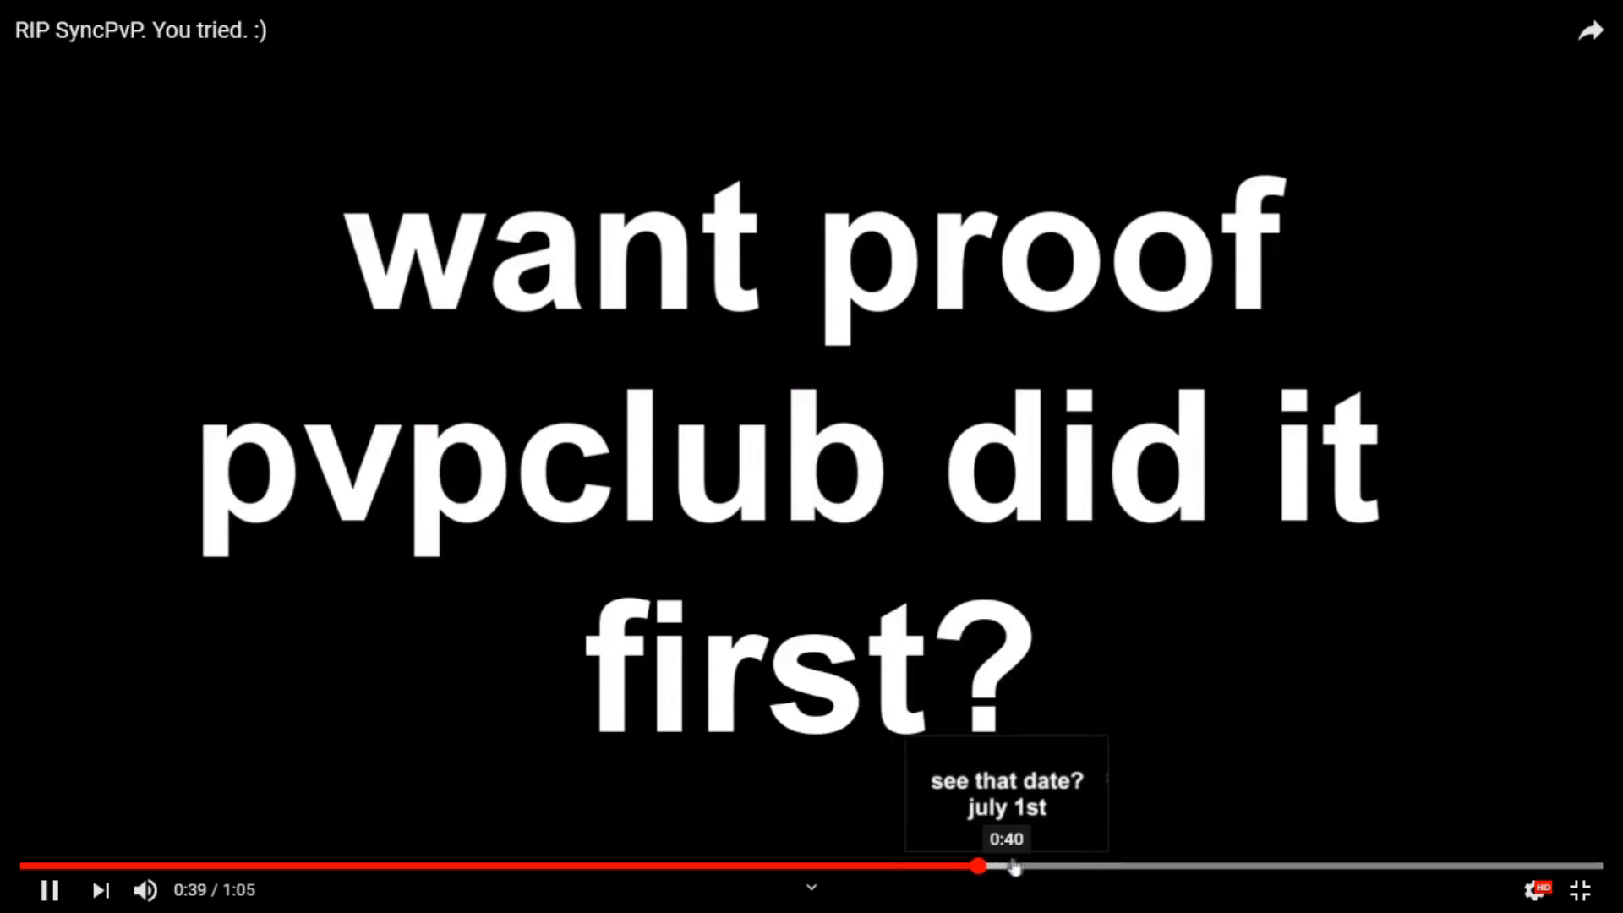
left_click(47, 890)
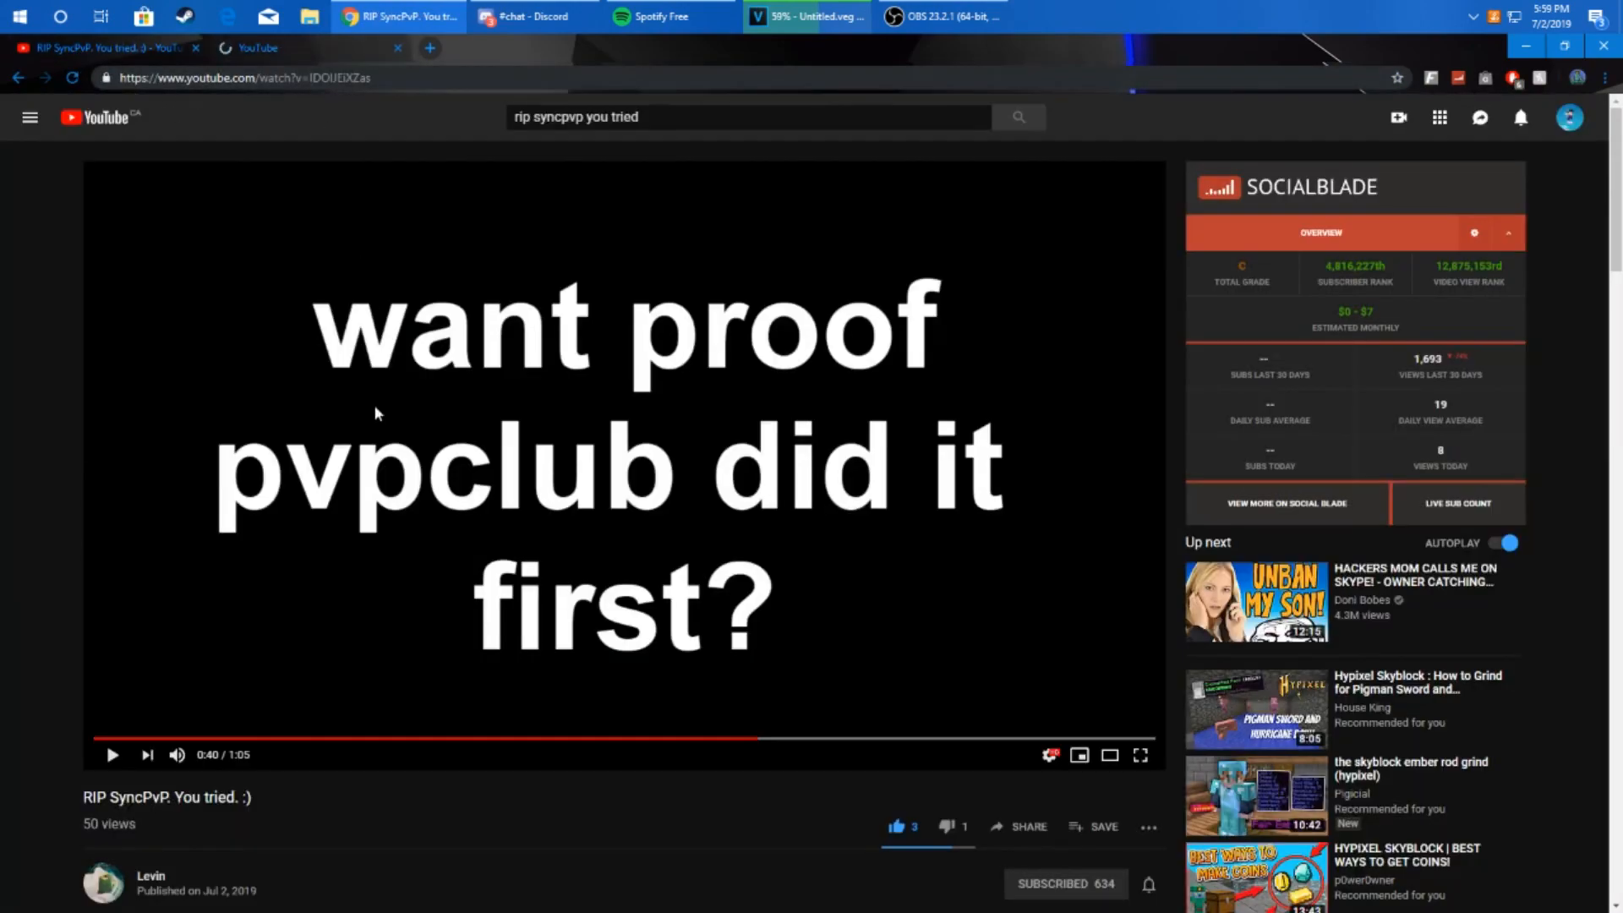
Step: Open the Prqto commenter's channel in a new tab and dismiss the extra-cash ad
scroll("down", 3)
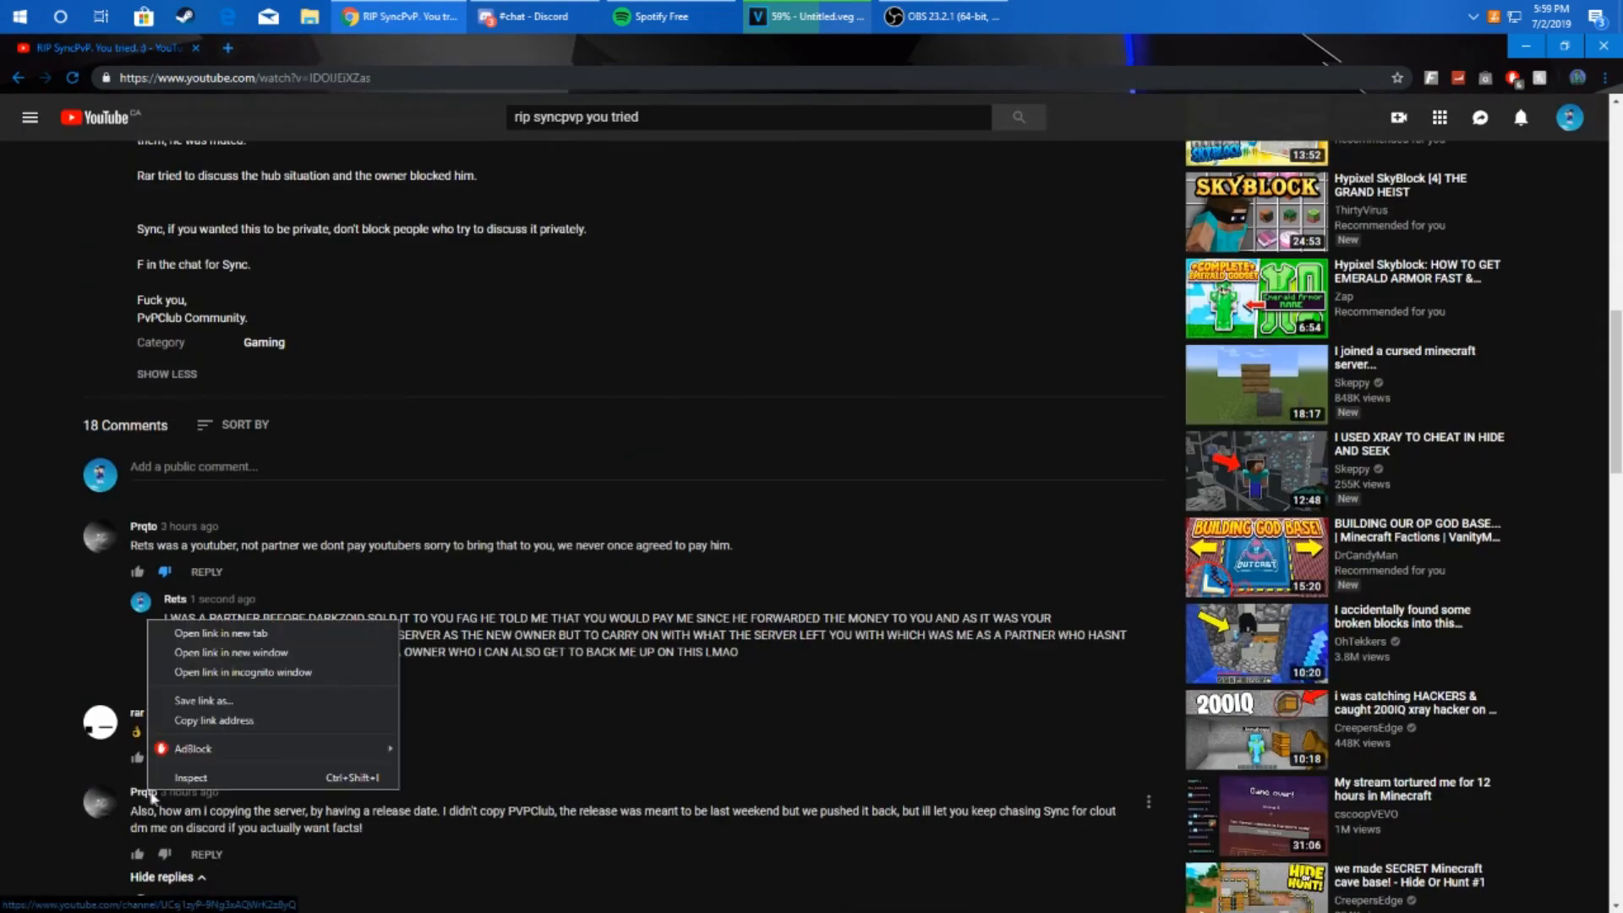
left_click(220, 632)
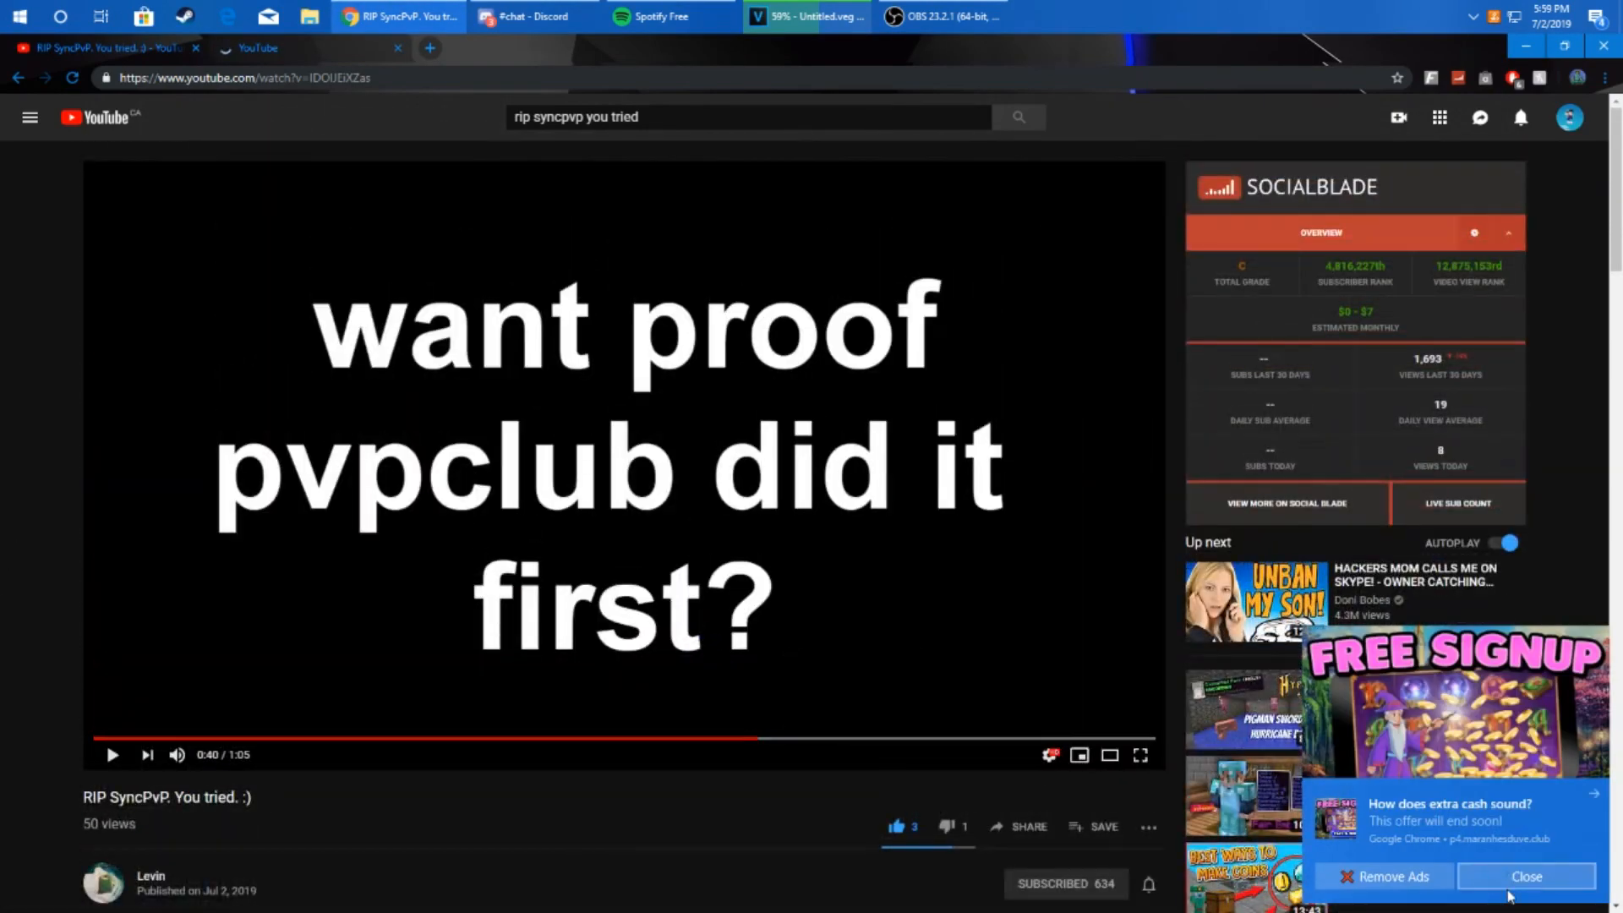
left_click(1525, 876)
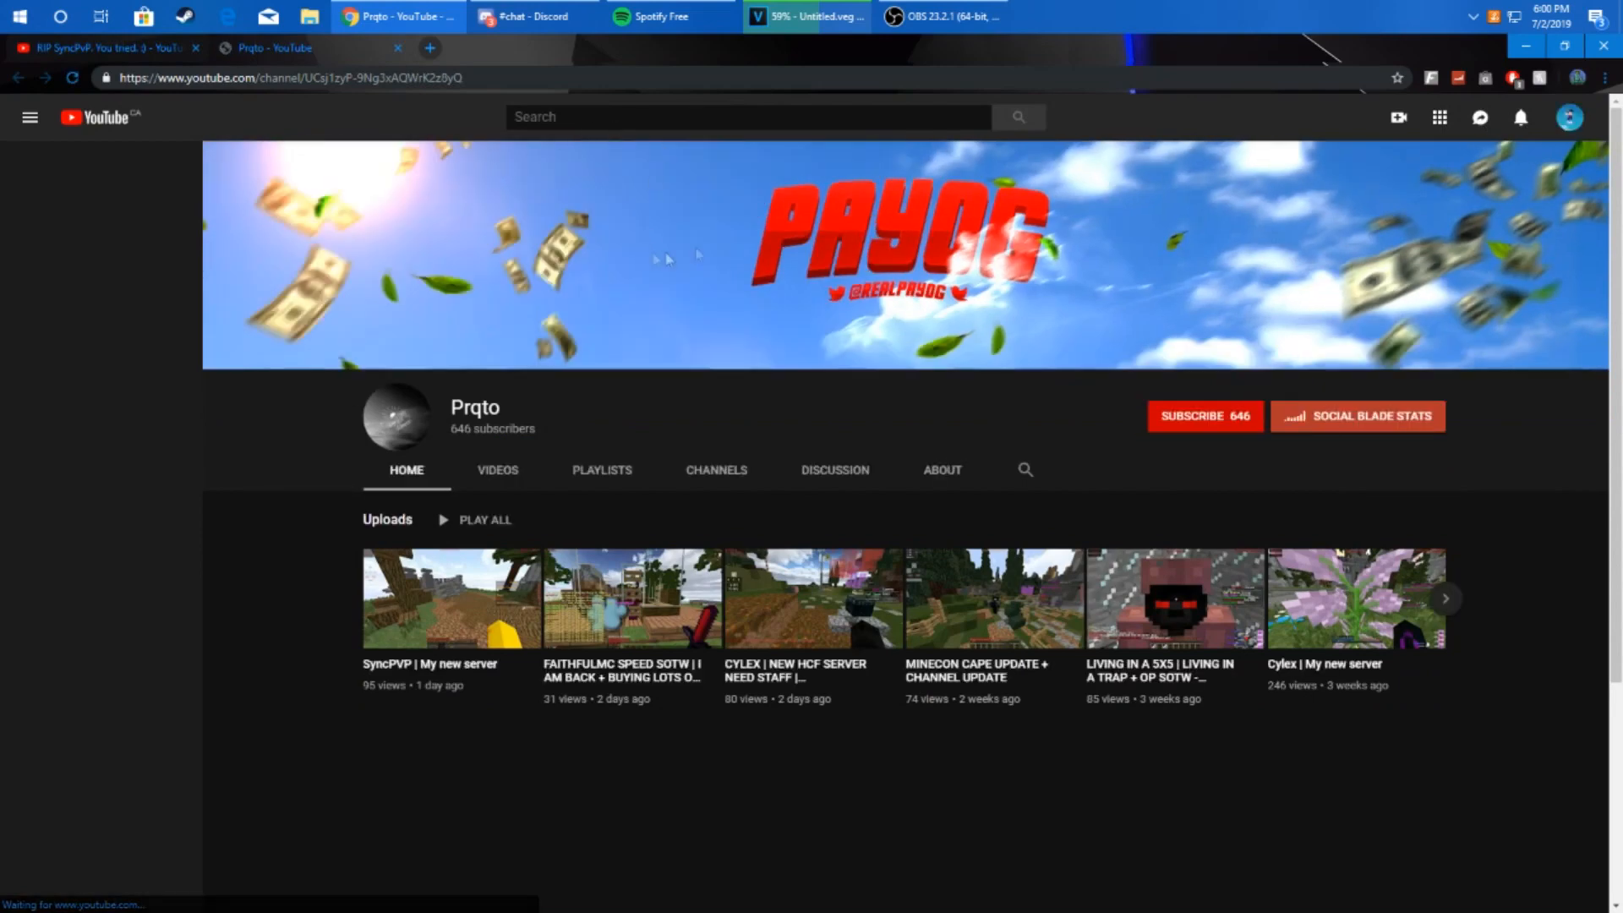
Step: Open 'SyncPVP | My new server' from the Prqto channel's Uploads
left_click(29, 116)
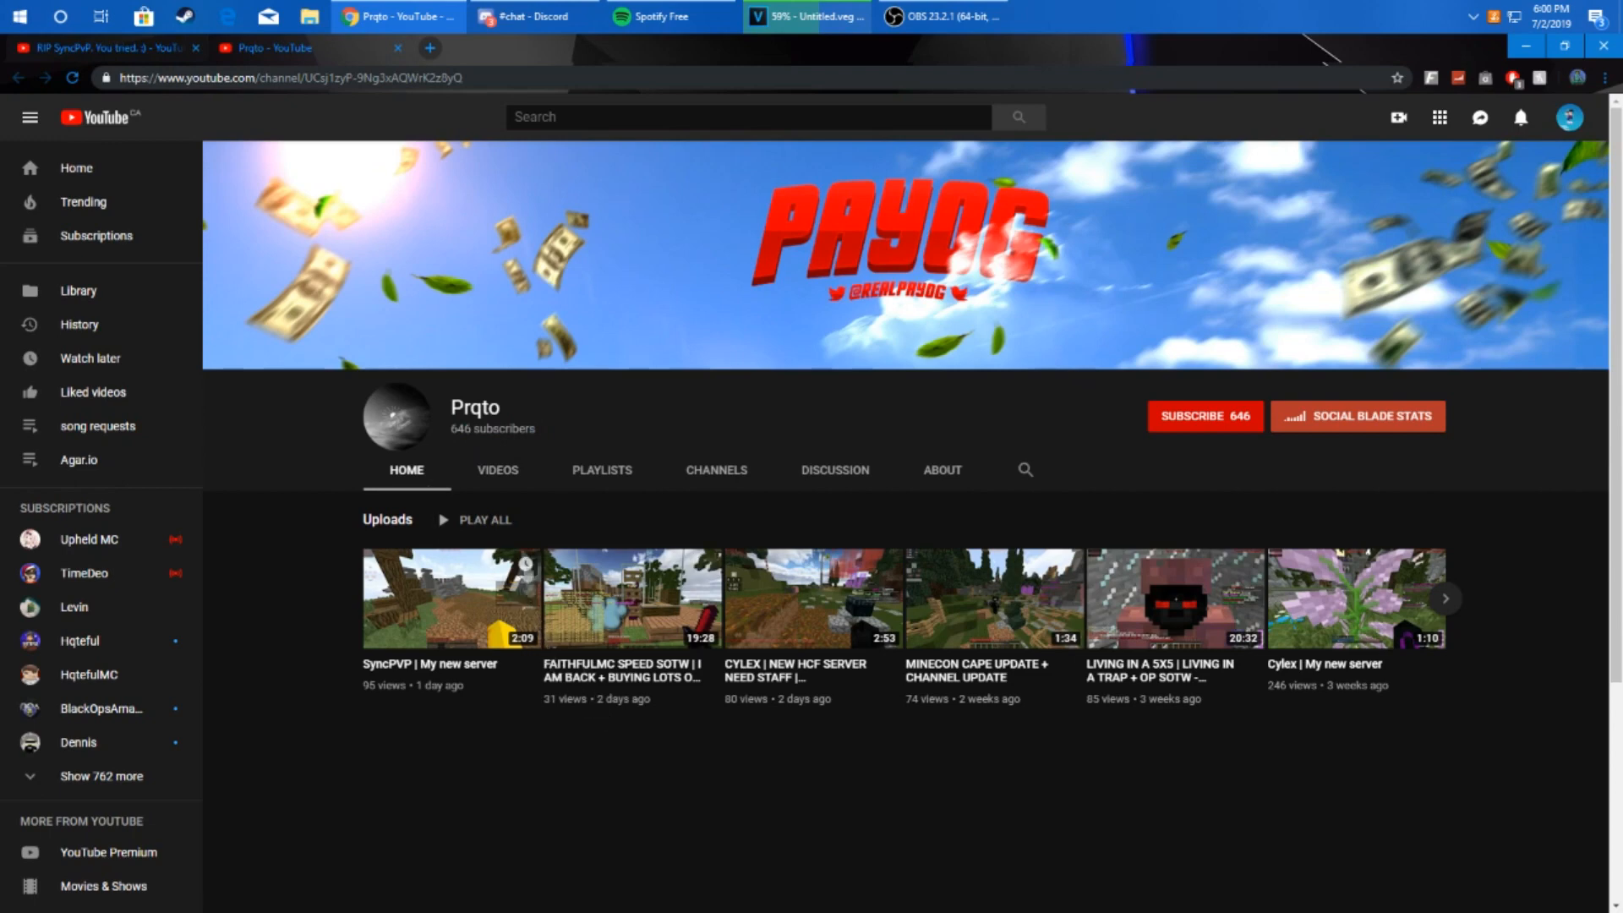
mouse_move(701, 752)
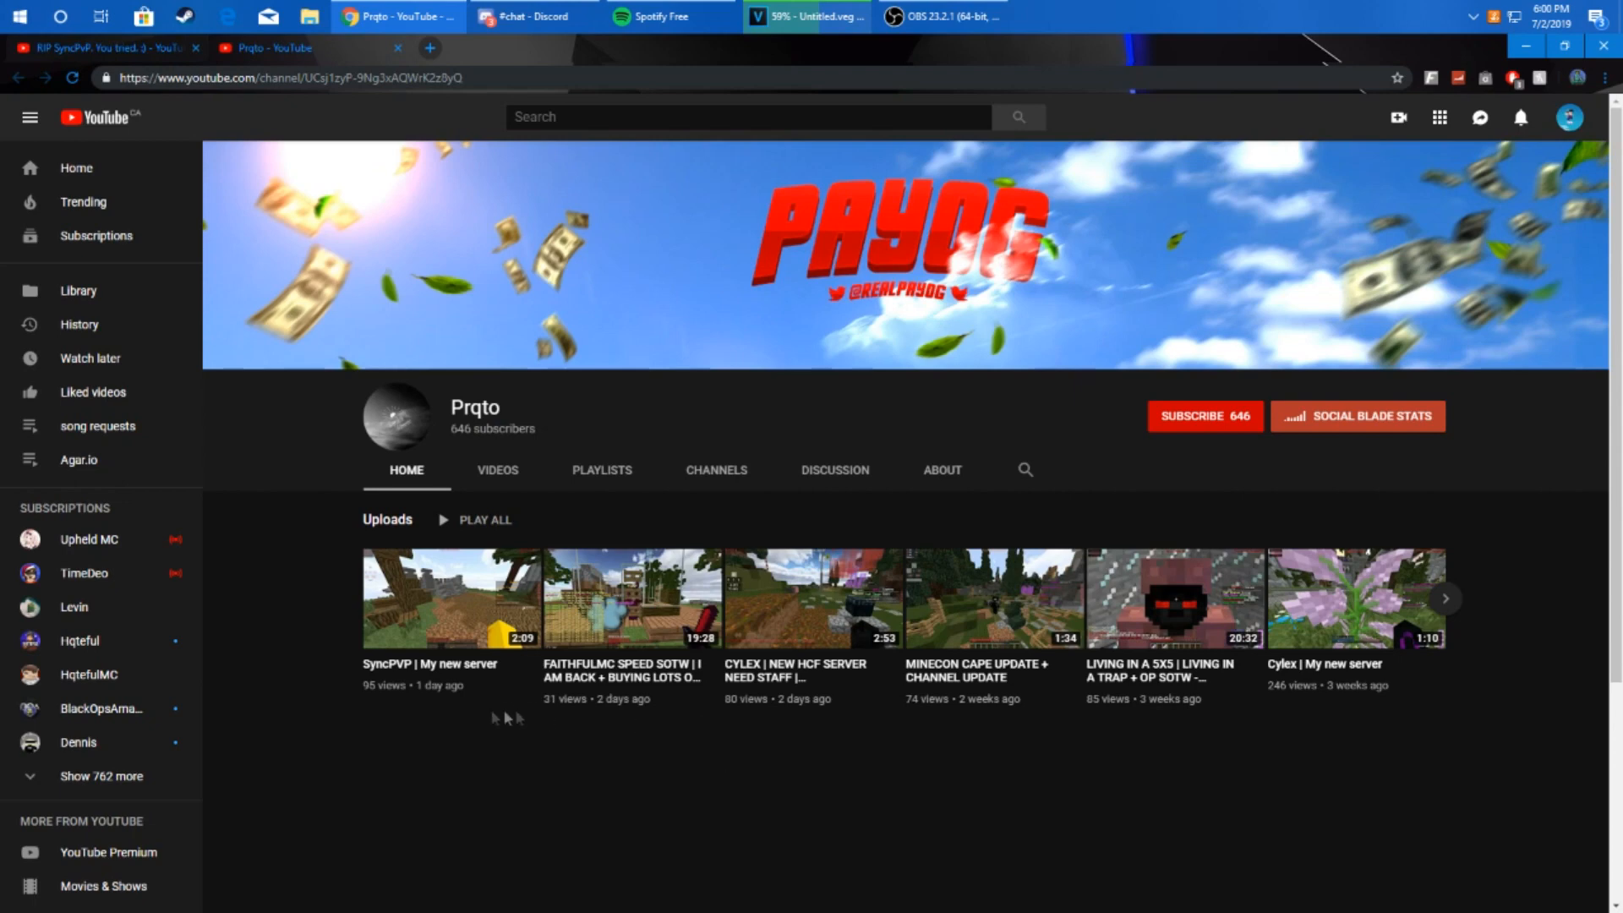
mouse_move(959, 720)
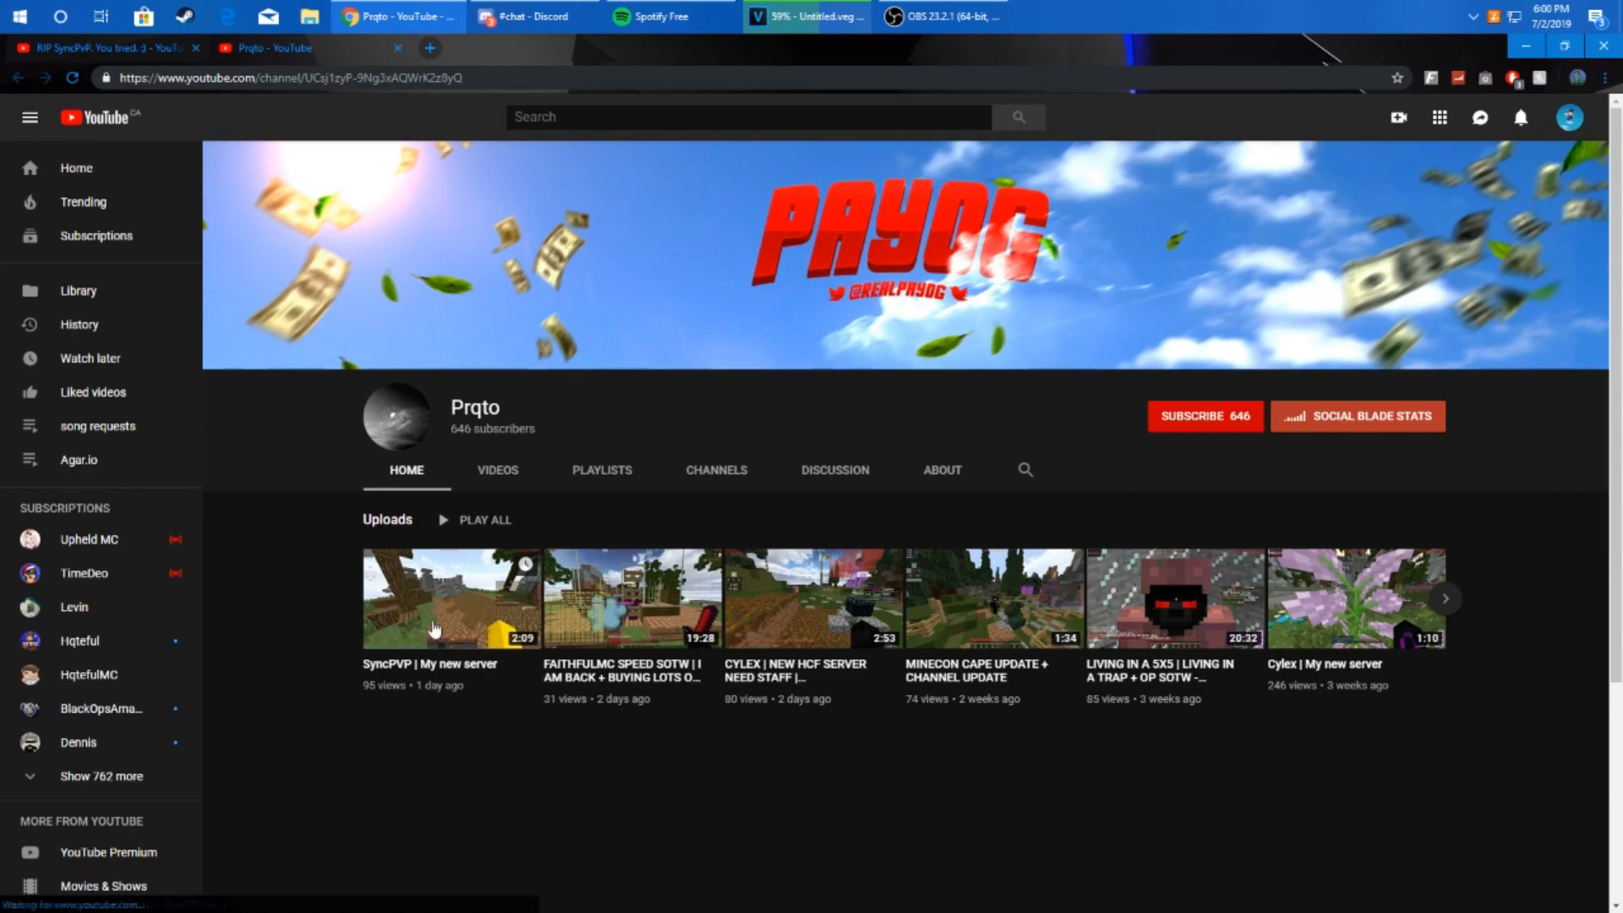
left_click(451, 598)
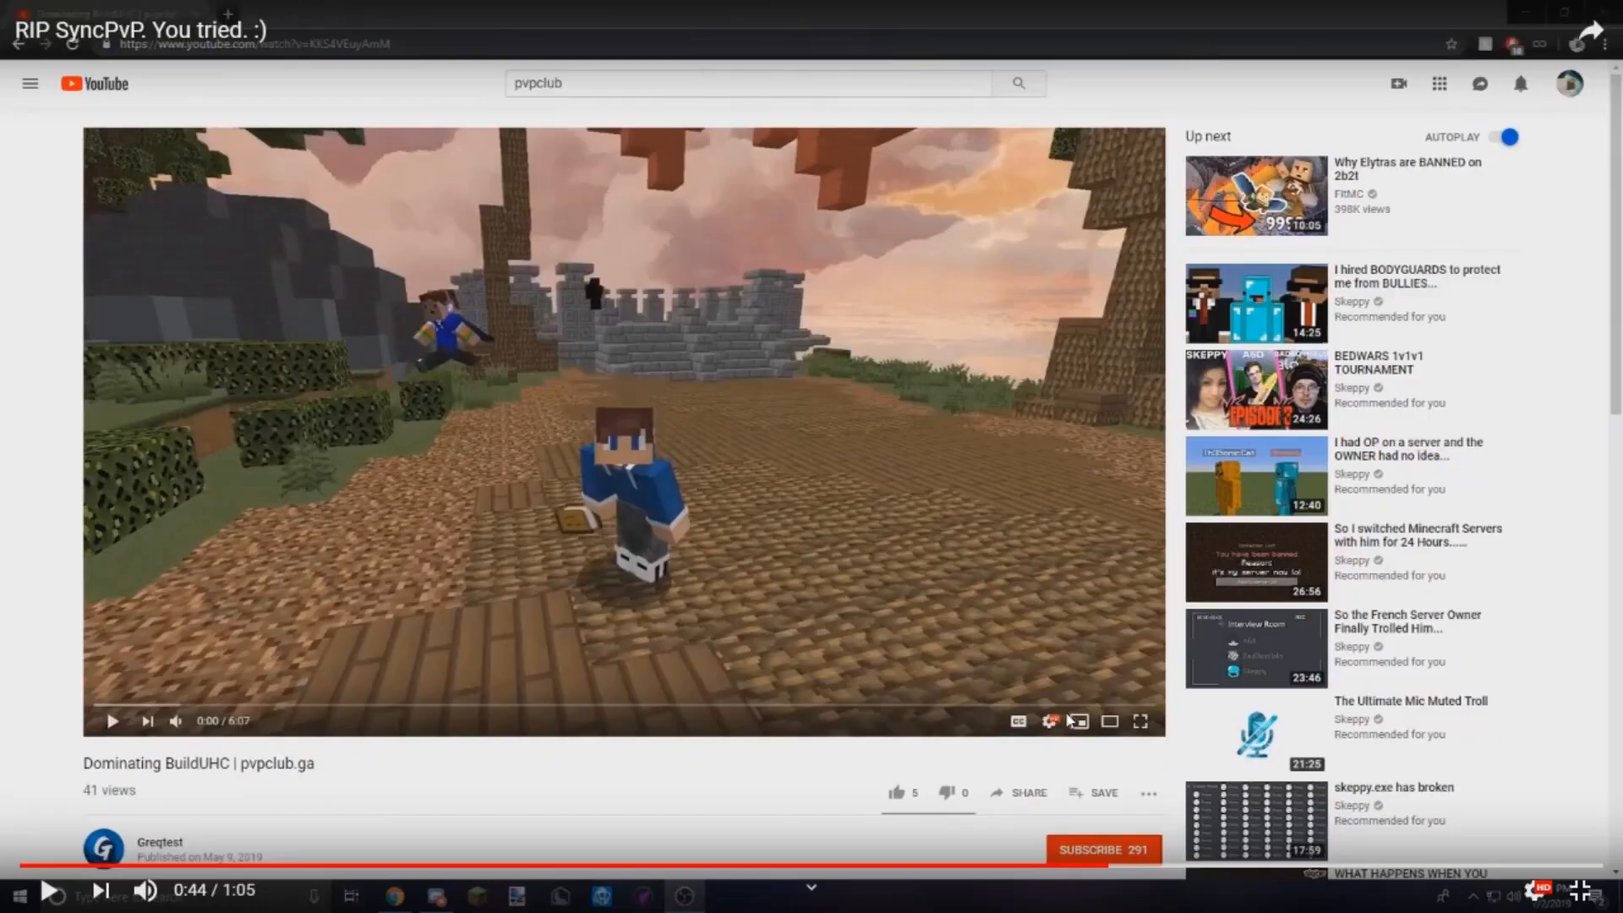
mouse_move(1129, 870)
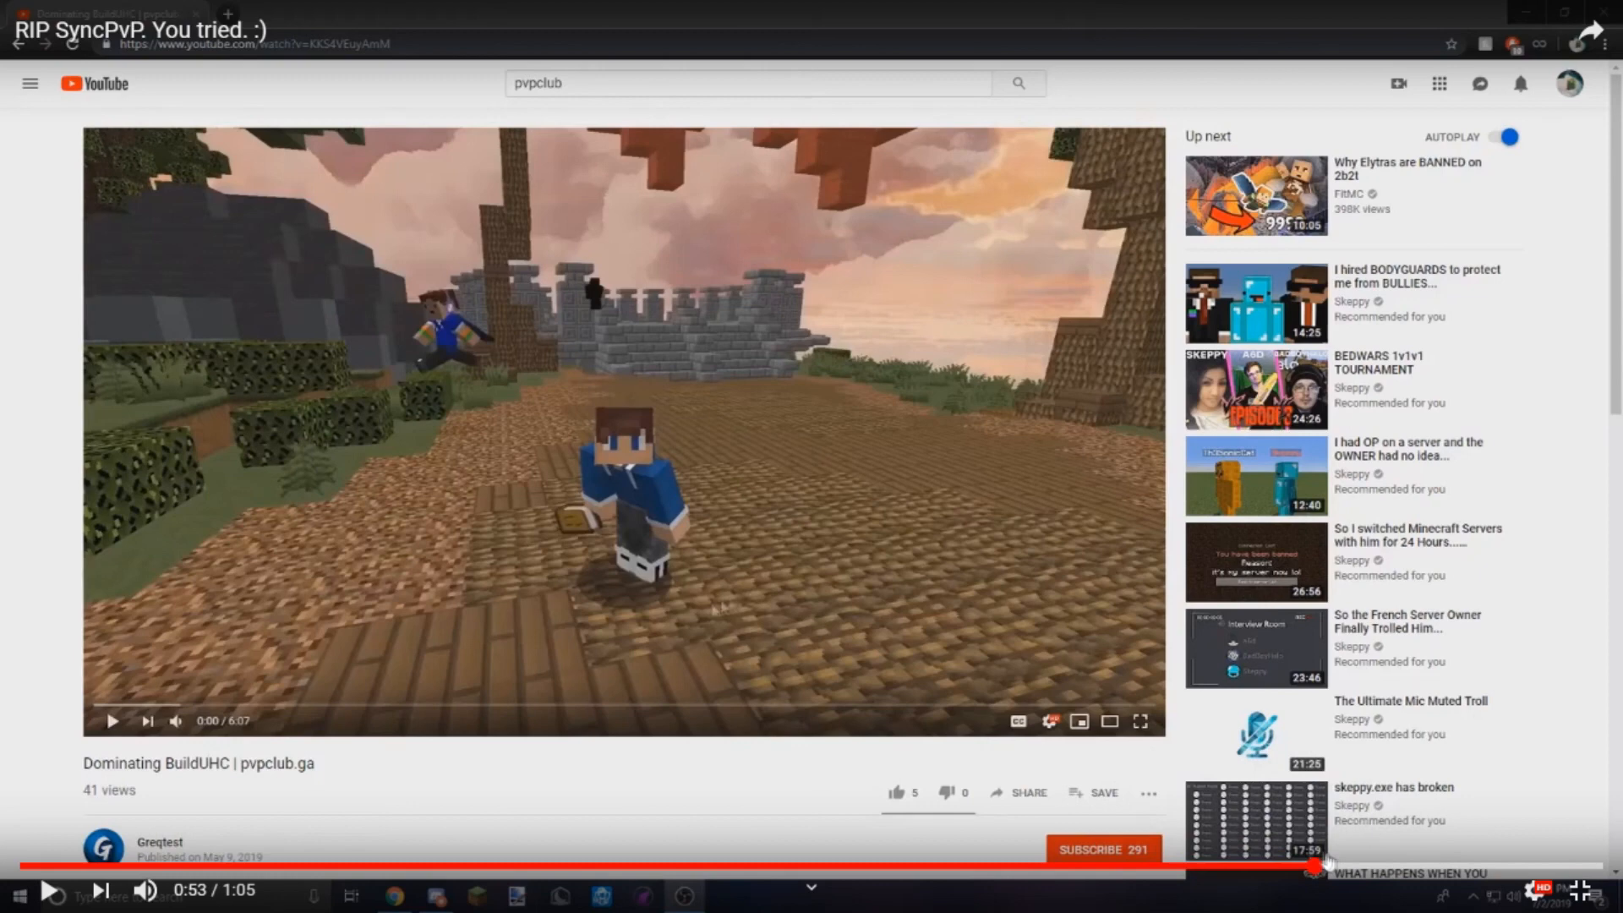
Step: Exit full screen on the RIP SyncPvP video around 0:56 and bring up Discord
left_click(626, 421)
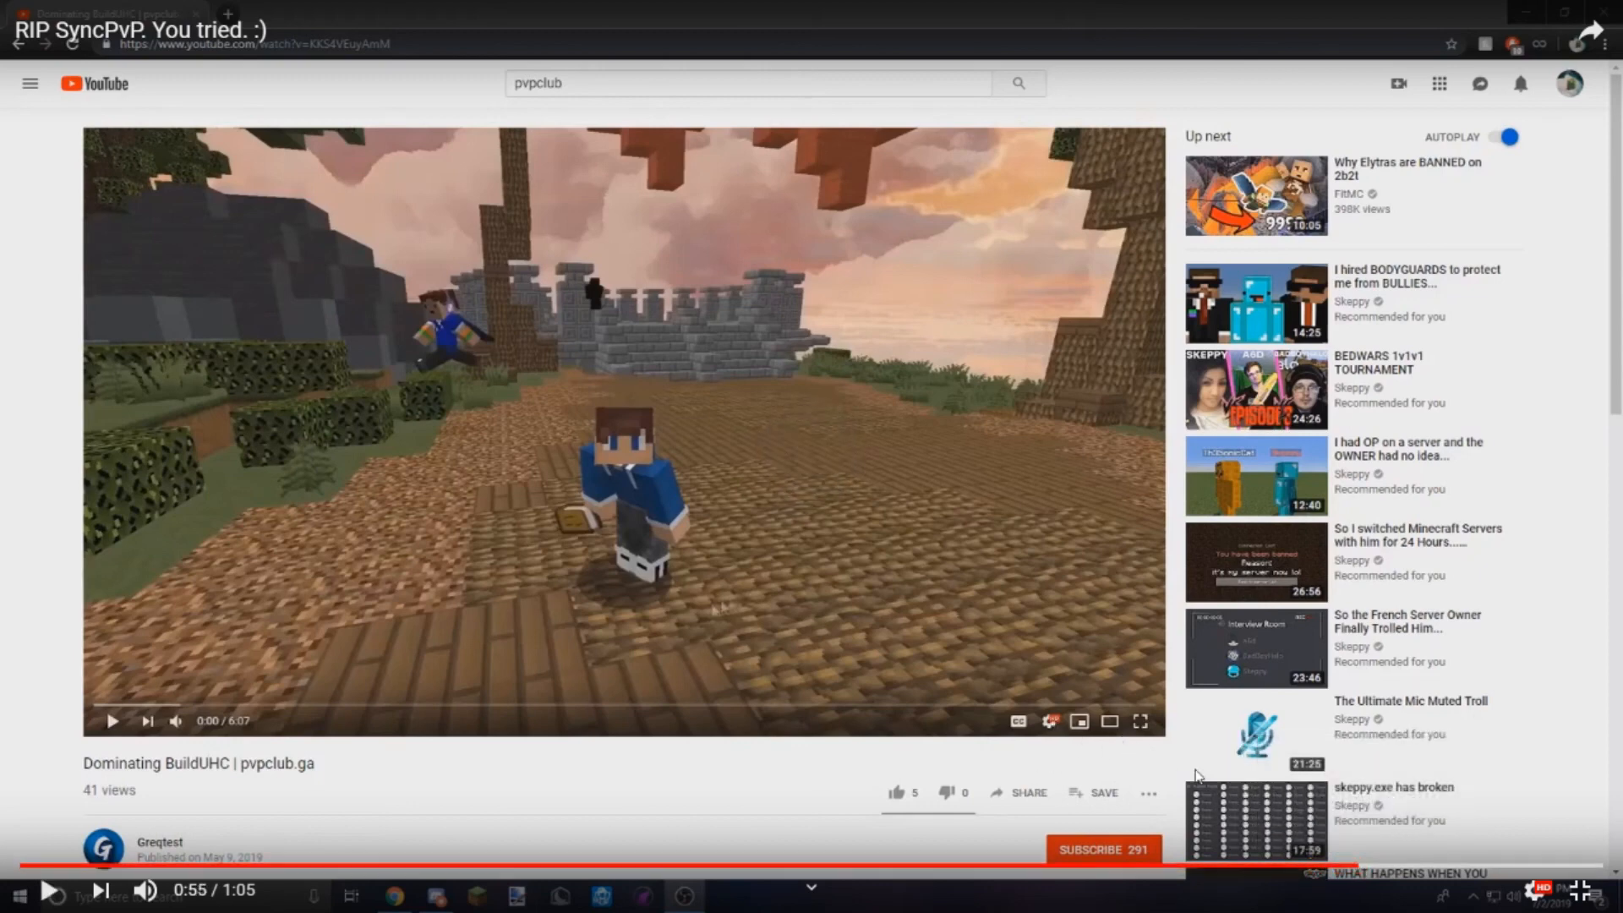
left_click(623, 424)
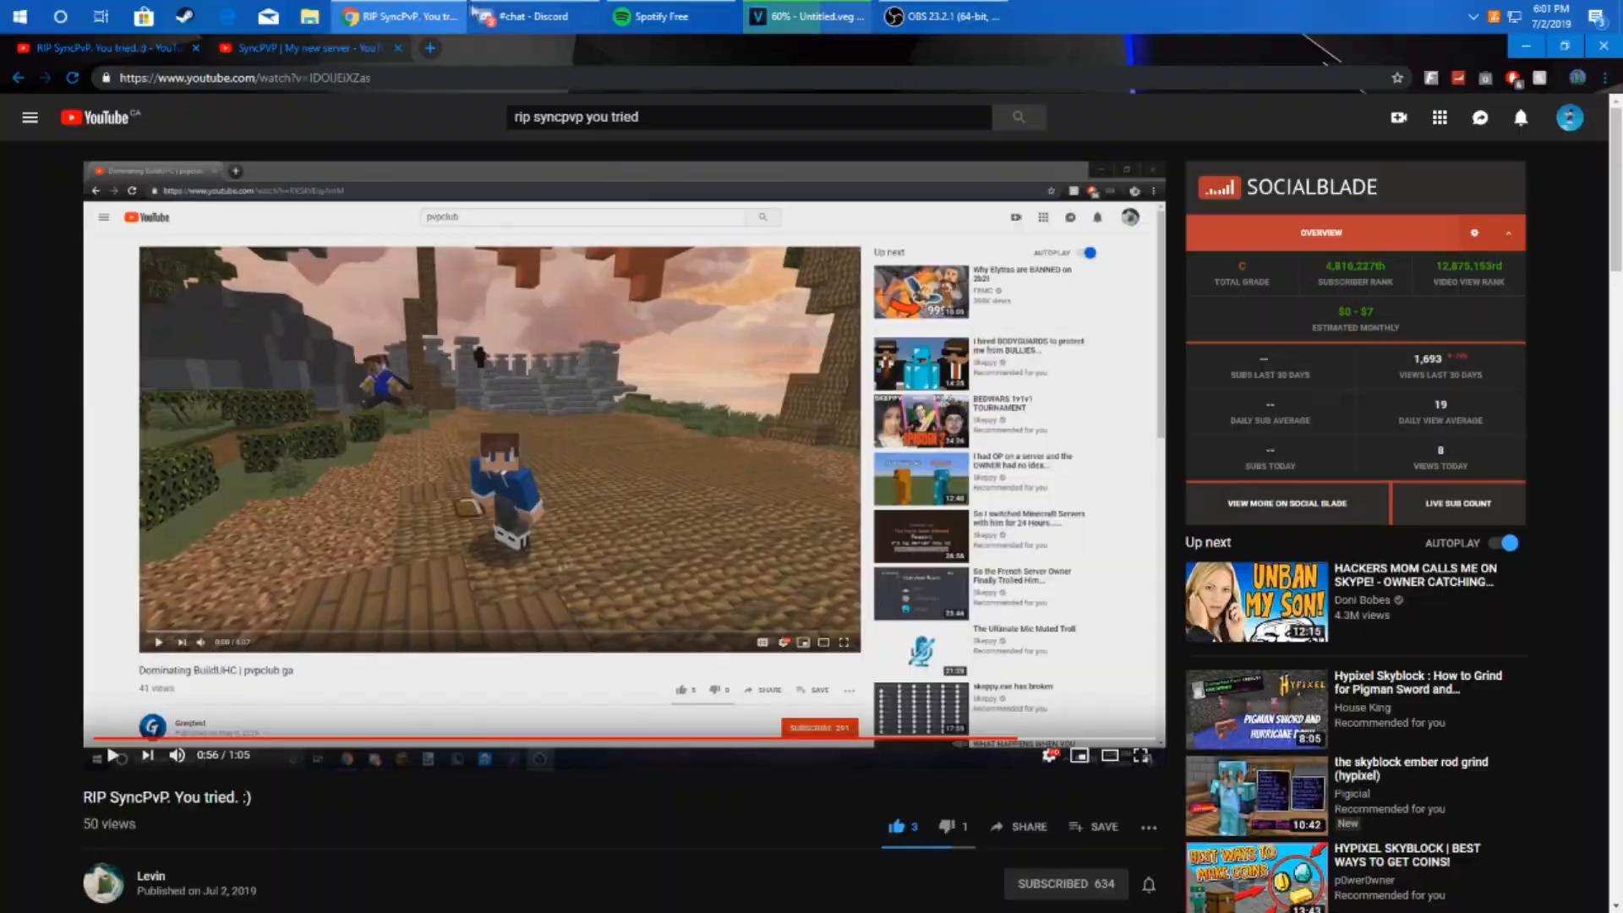
left_click(531, 15)
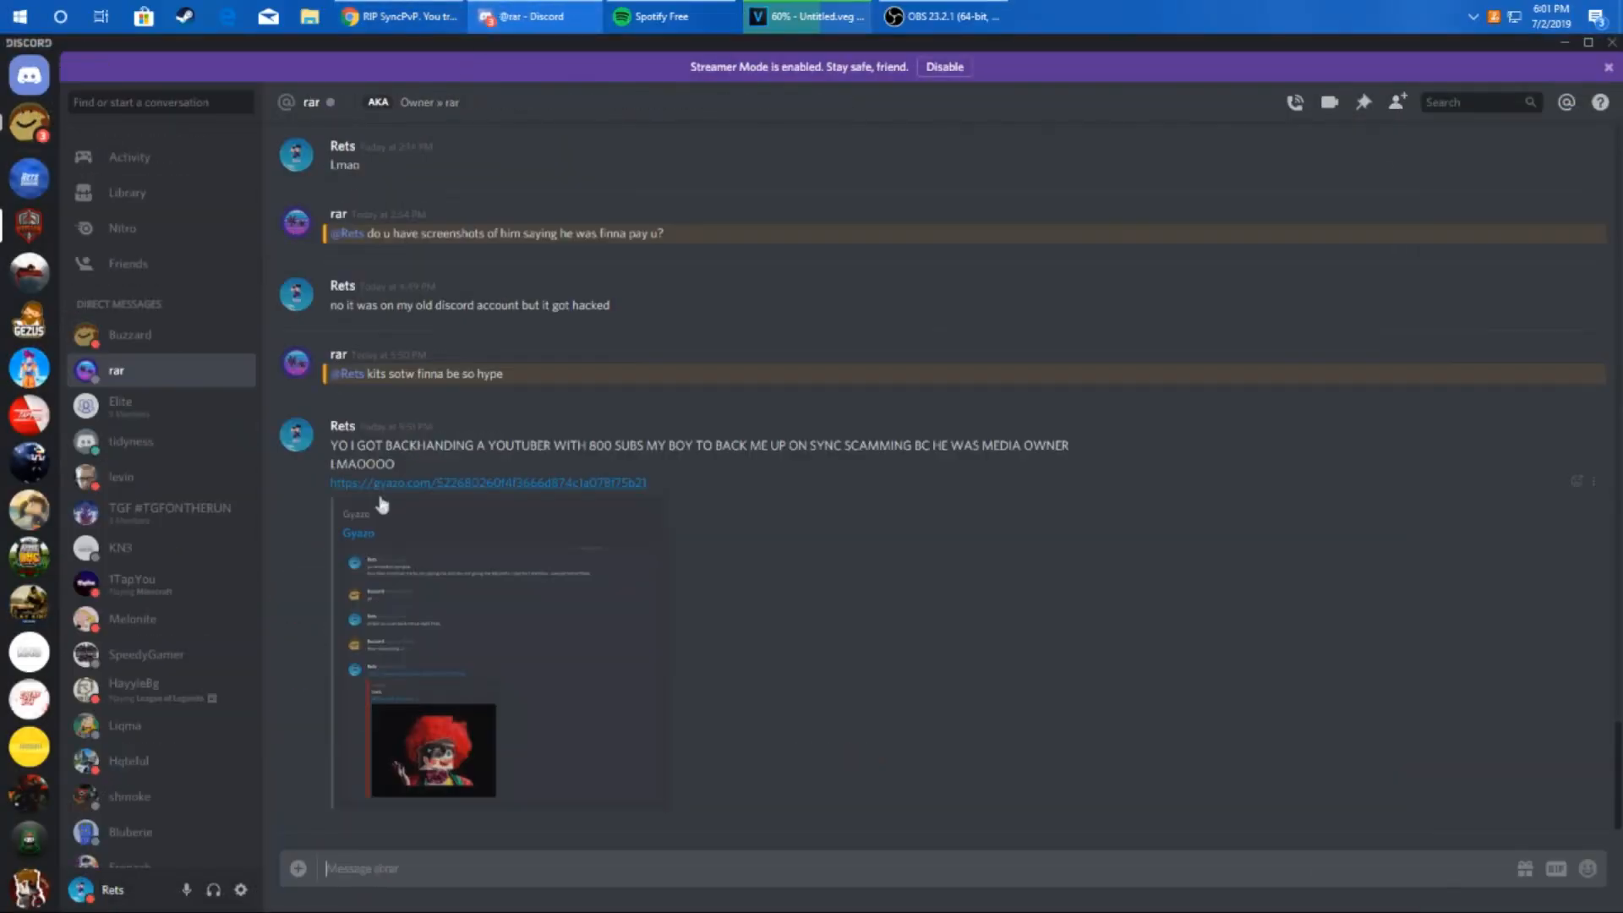
Step: Glance at the chat partner's profile card, then open the Buzzard DM with the shared video link
scroll("down", 3)
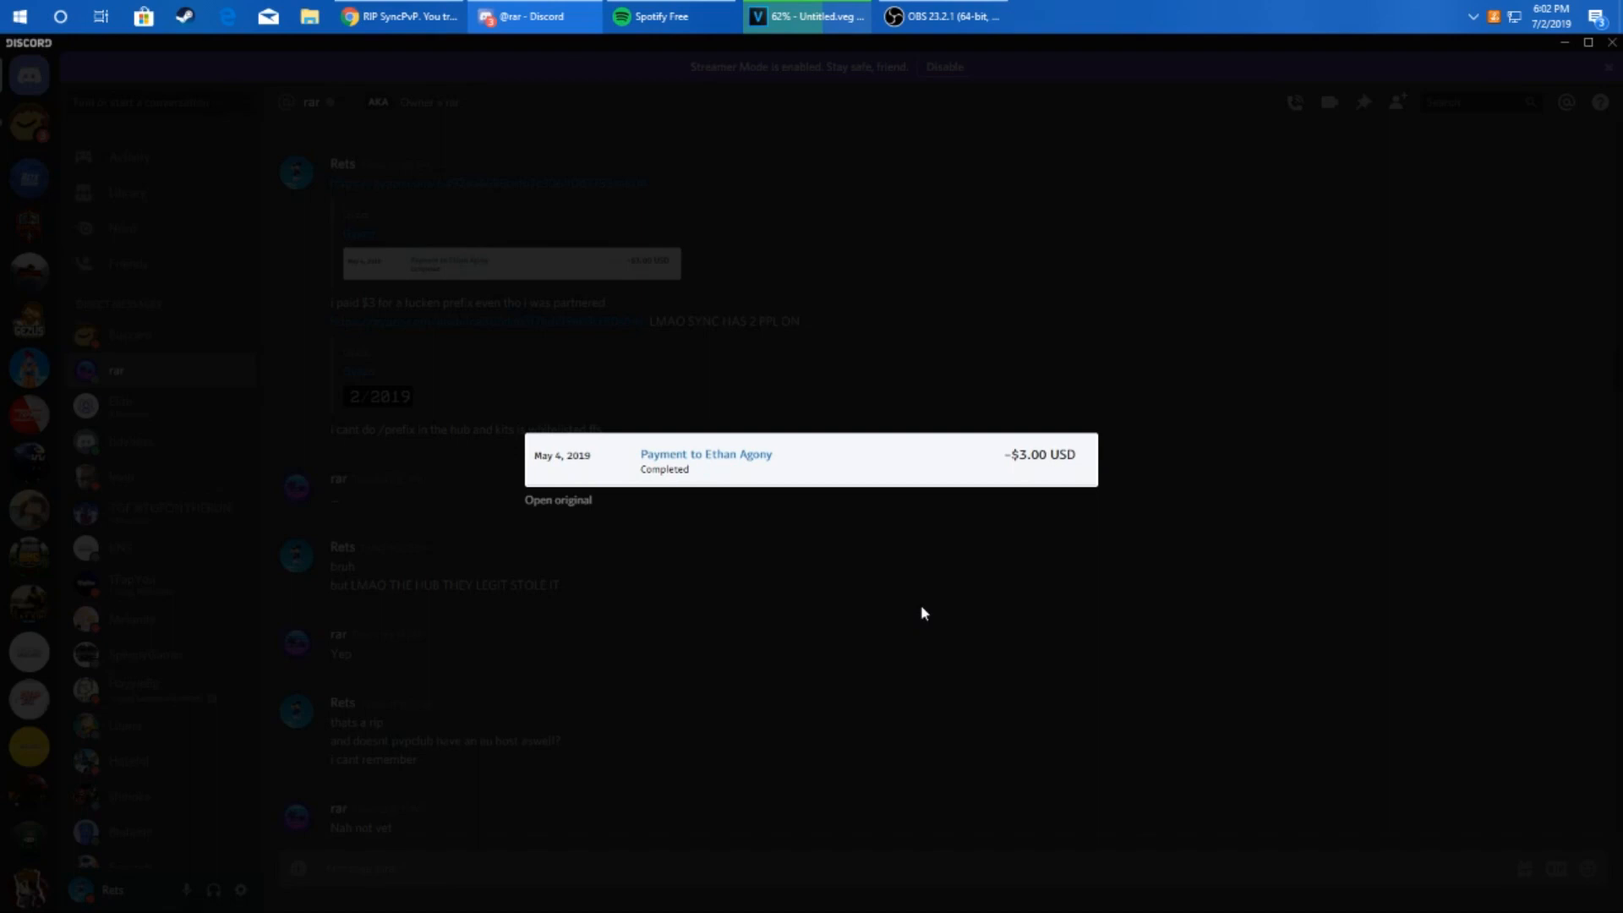
mouse_move(927, 595)
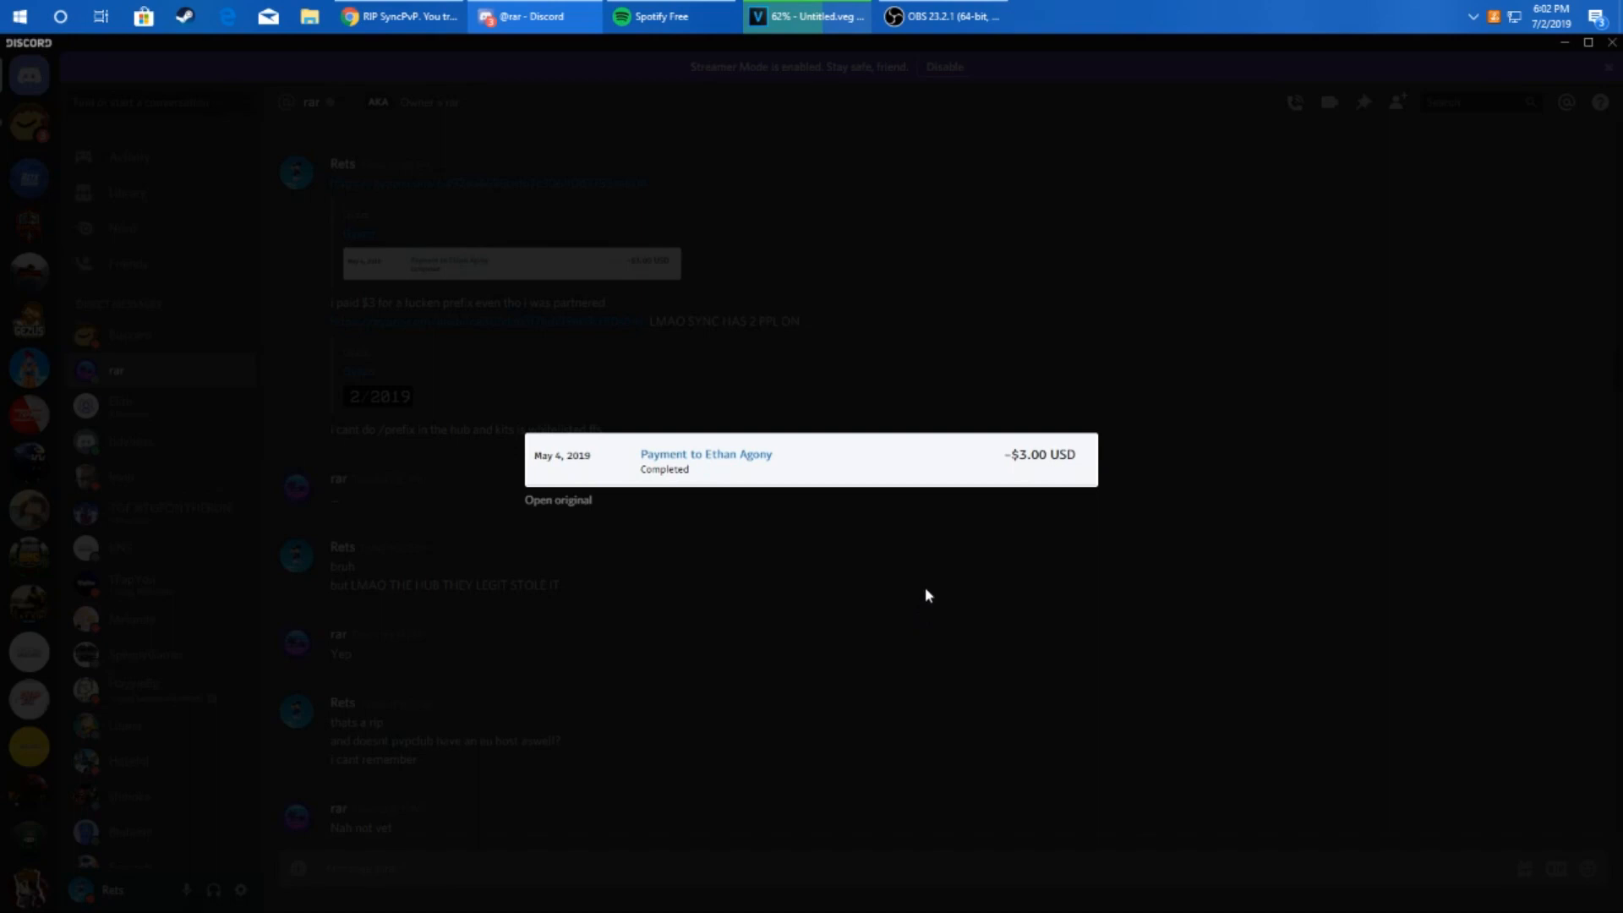
mouse_move(875, 570)
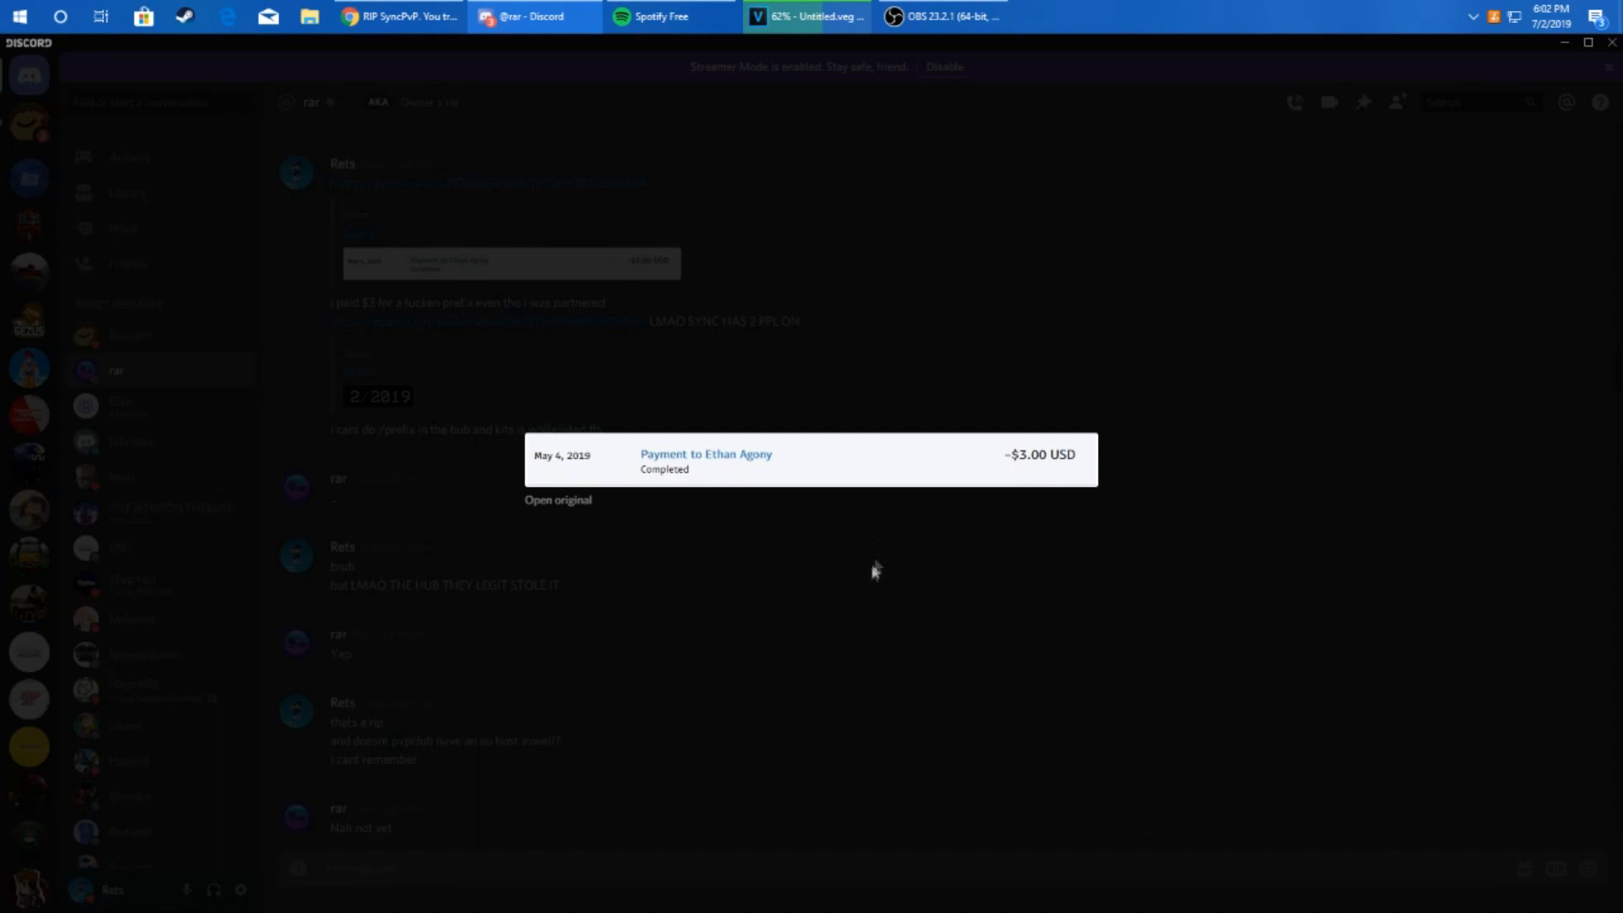
mouse_move(829, 646)
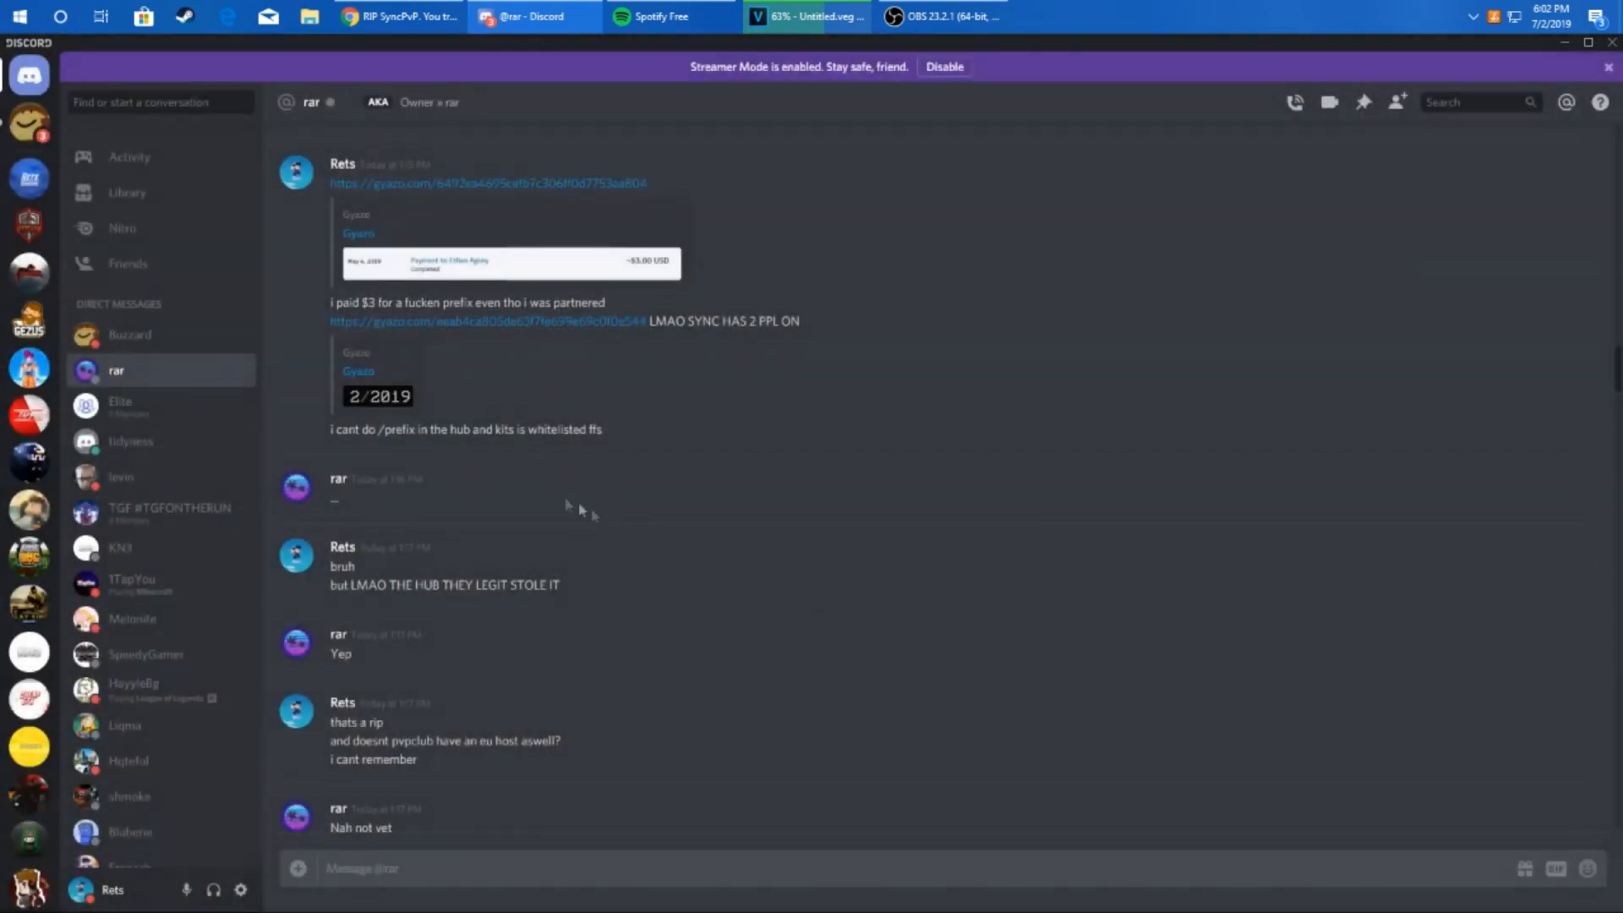
left_click(297, 487)
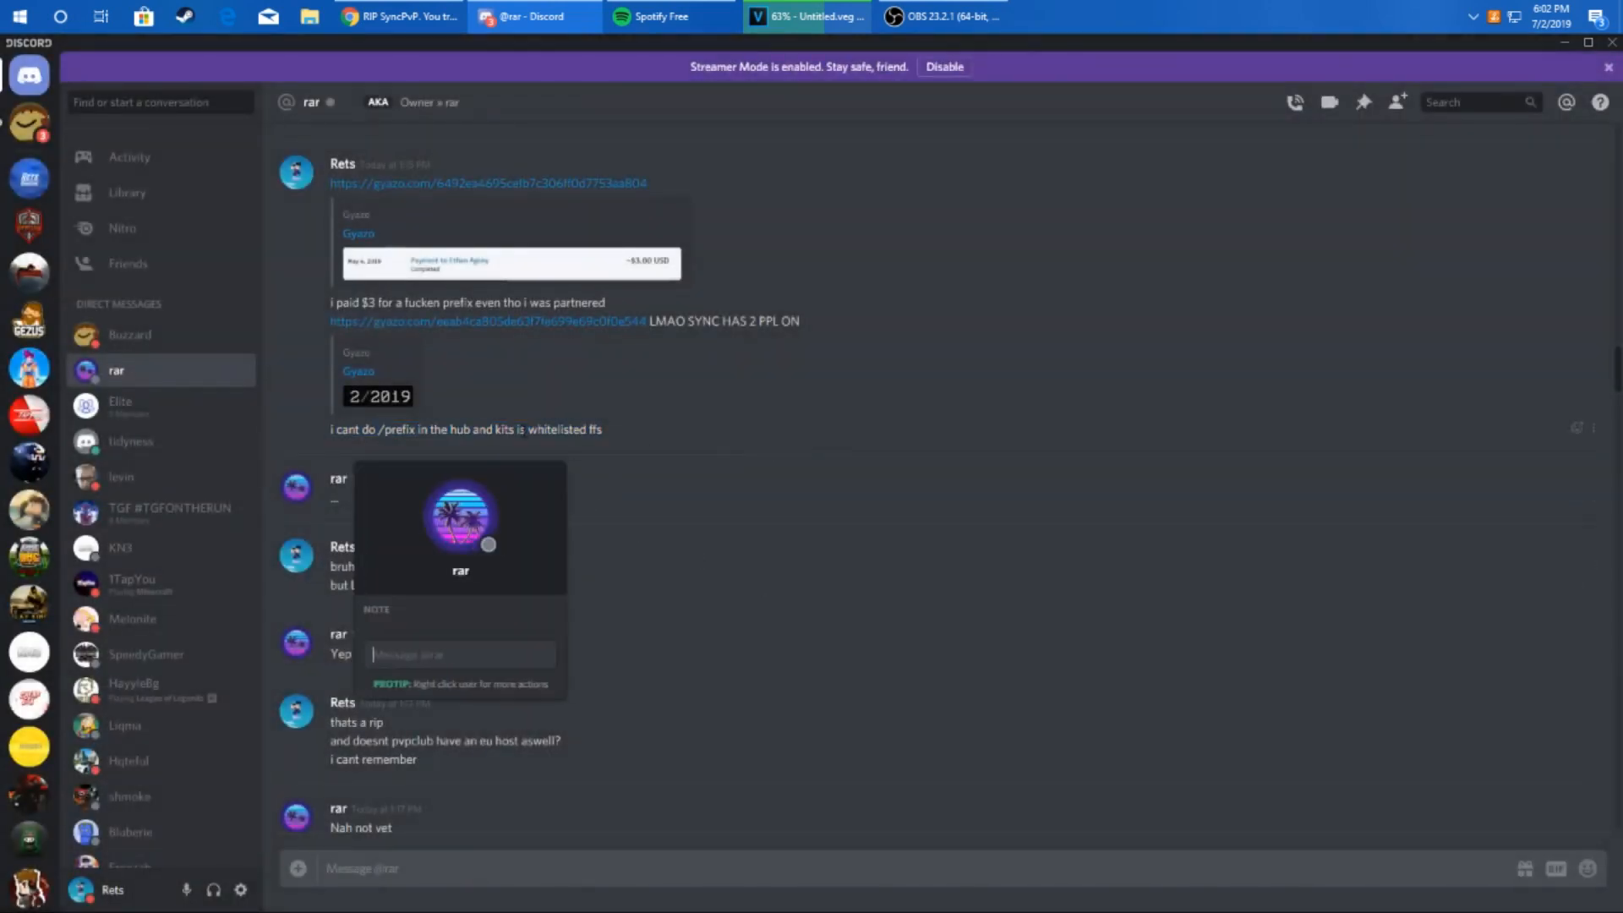
left_click(750, 525)
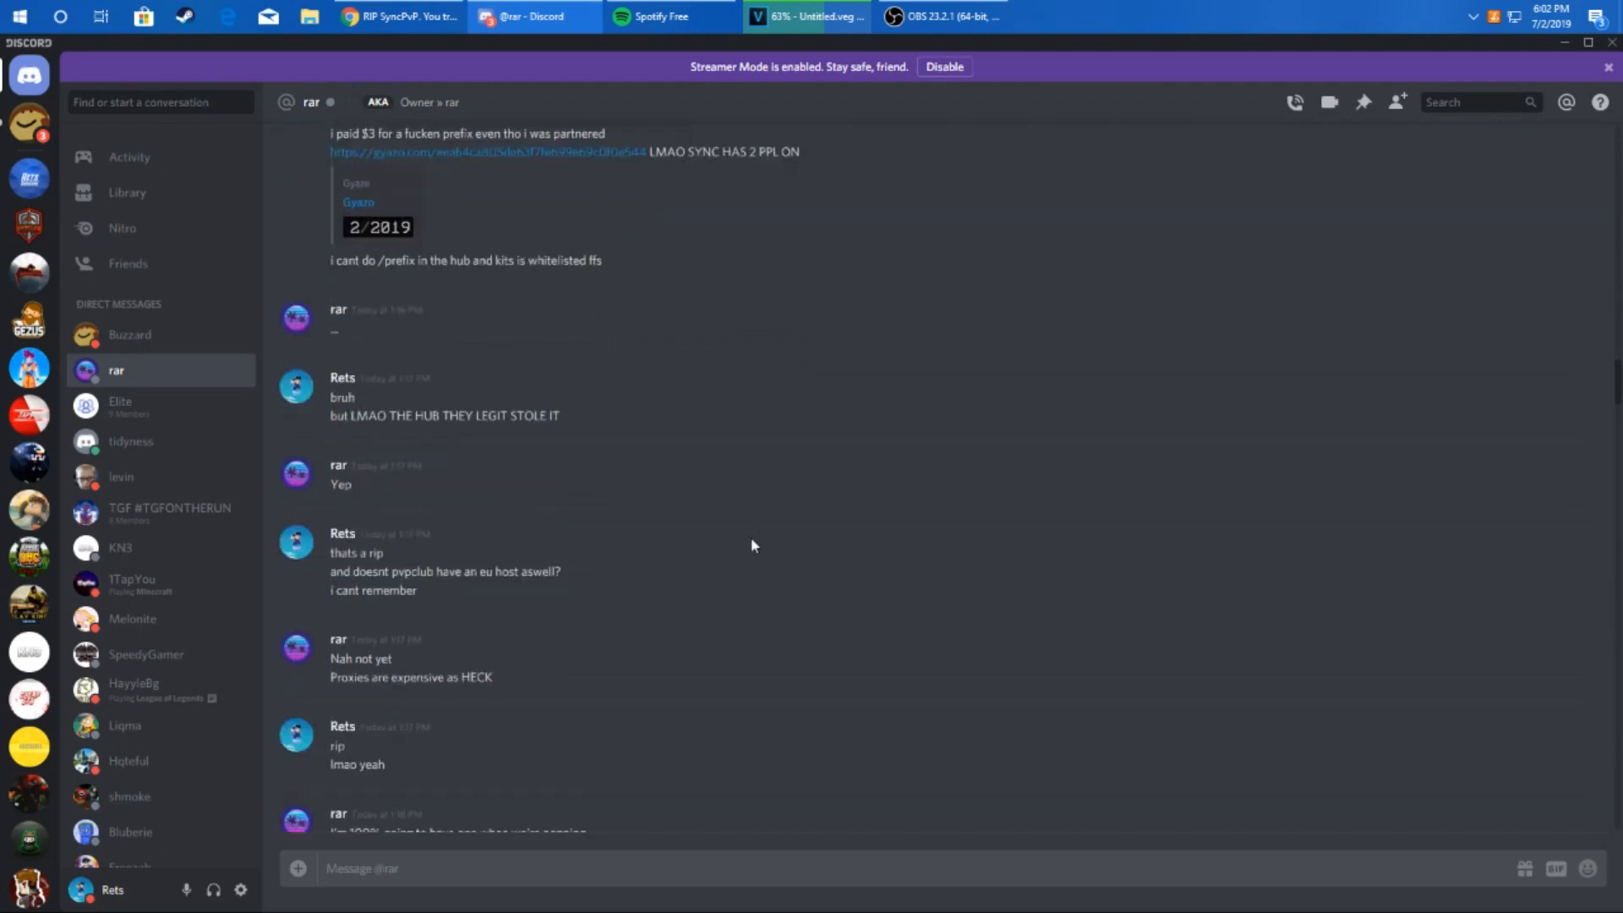
scroll("down", 3)
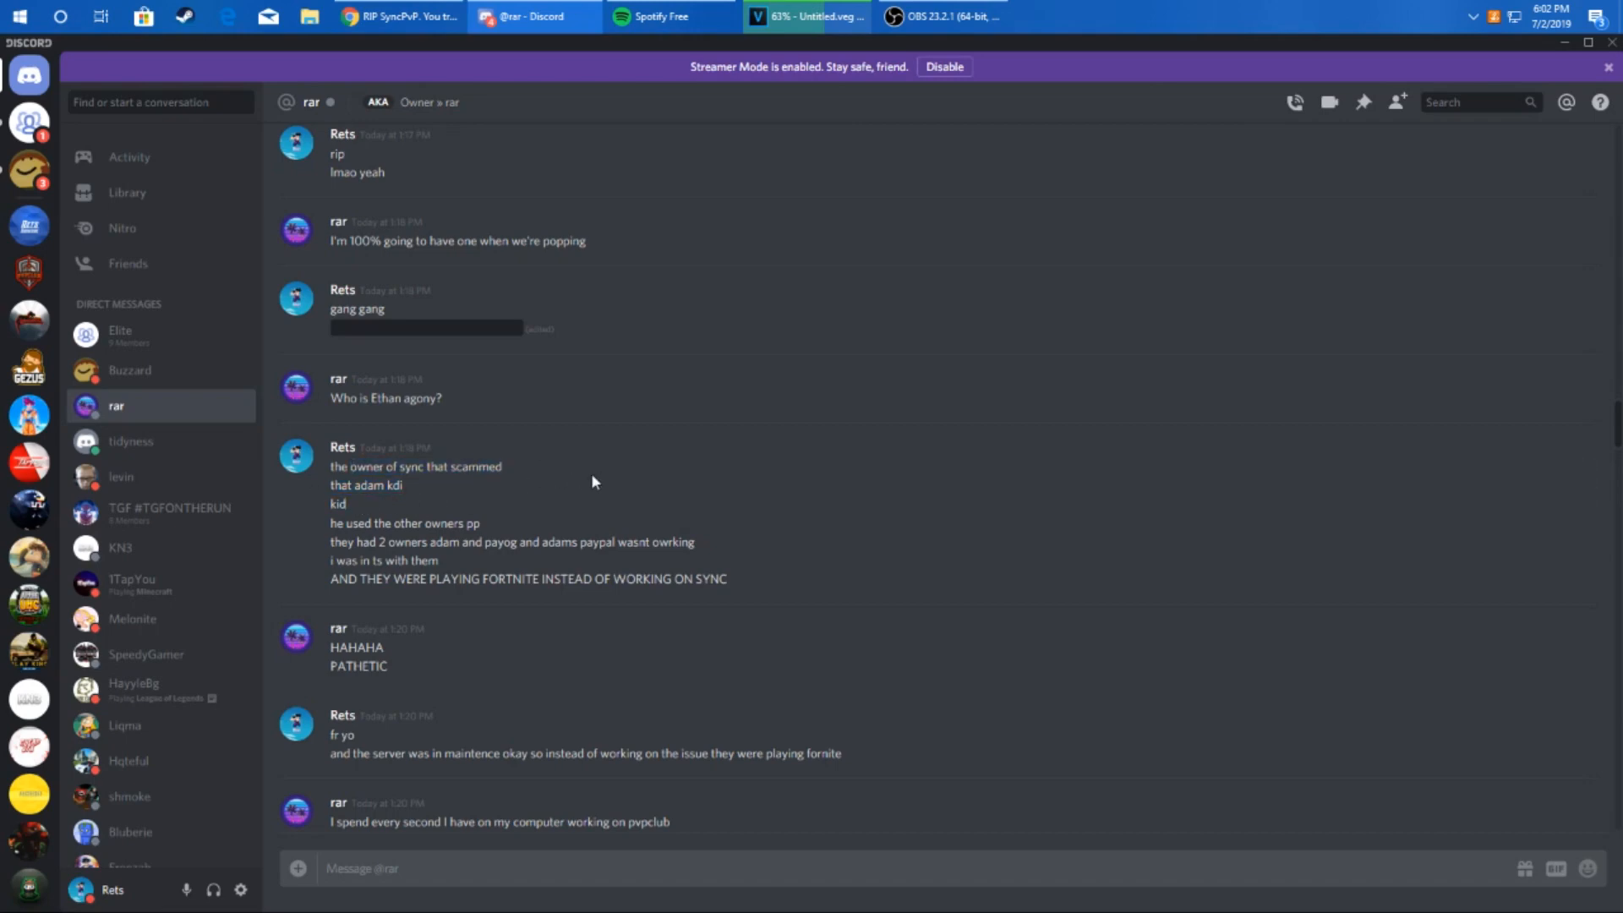
mouse_move(557, 498)
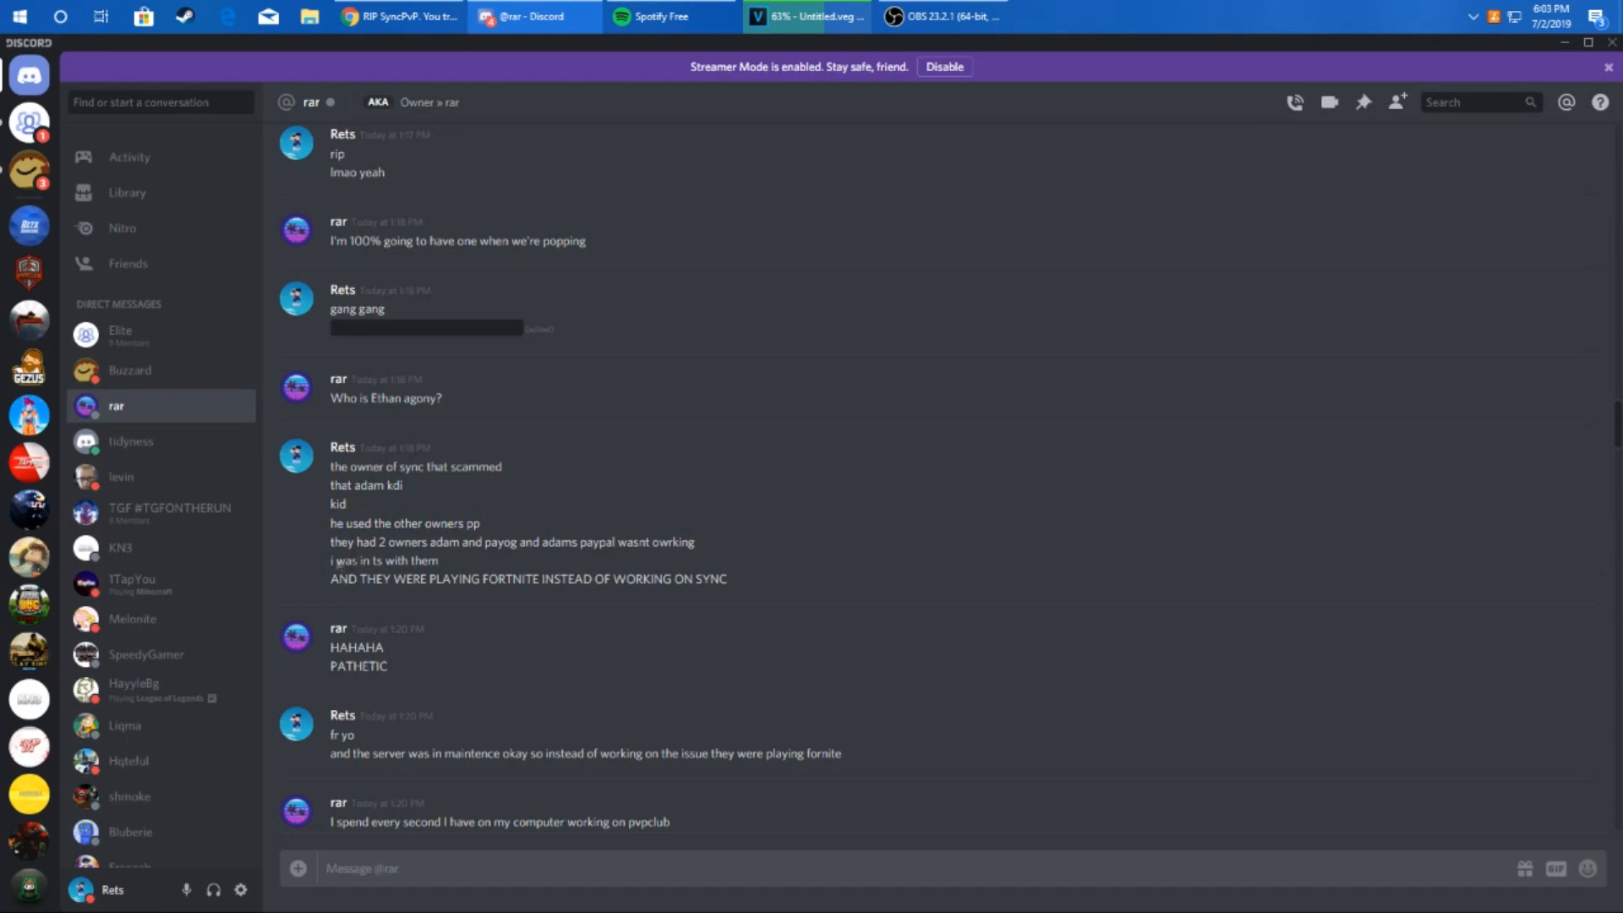
mouse_move(383, 608)
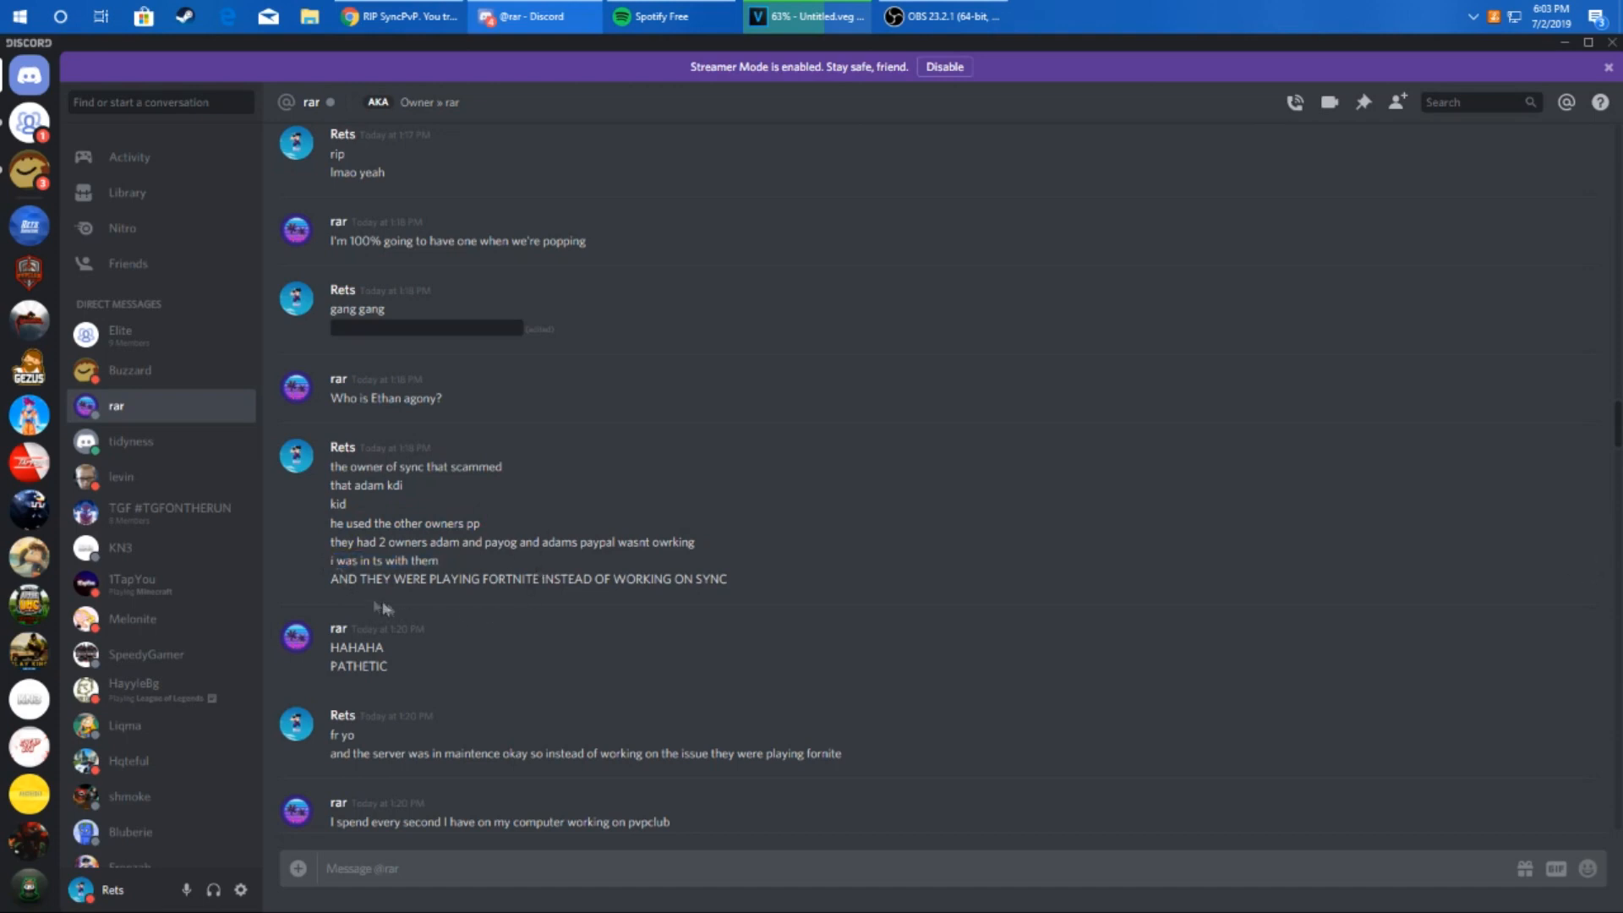
mouse_move(740, 600)
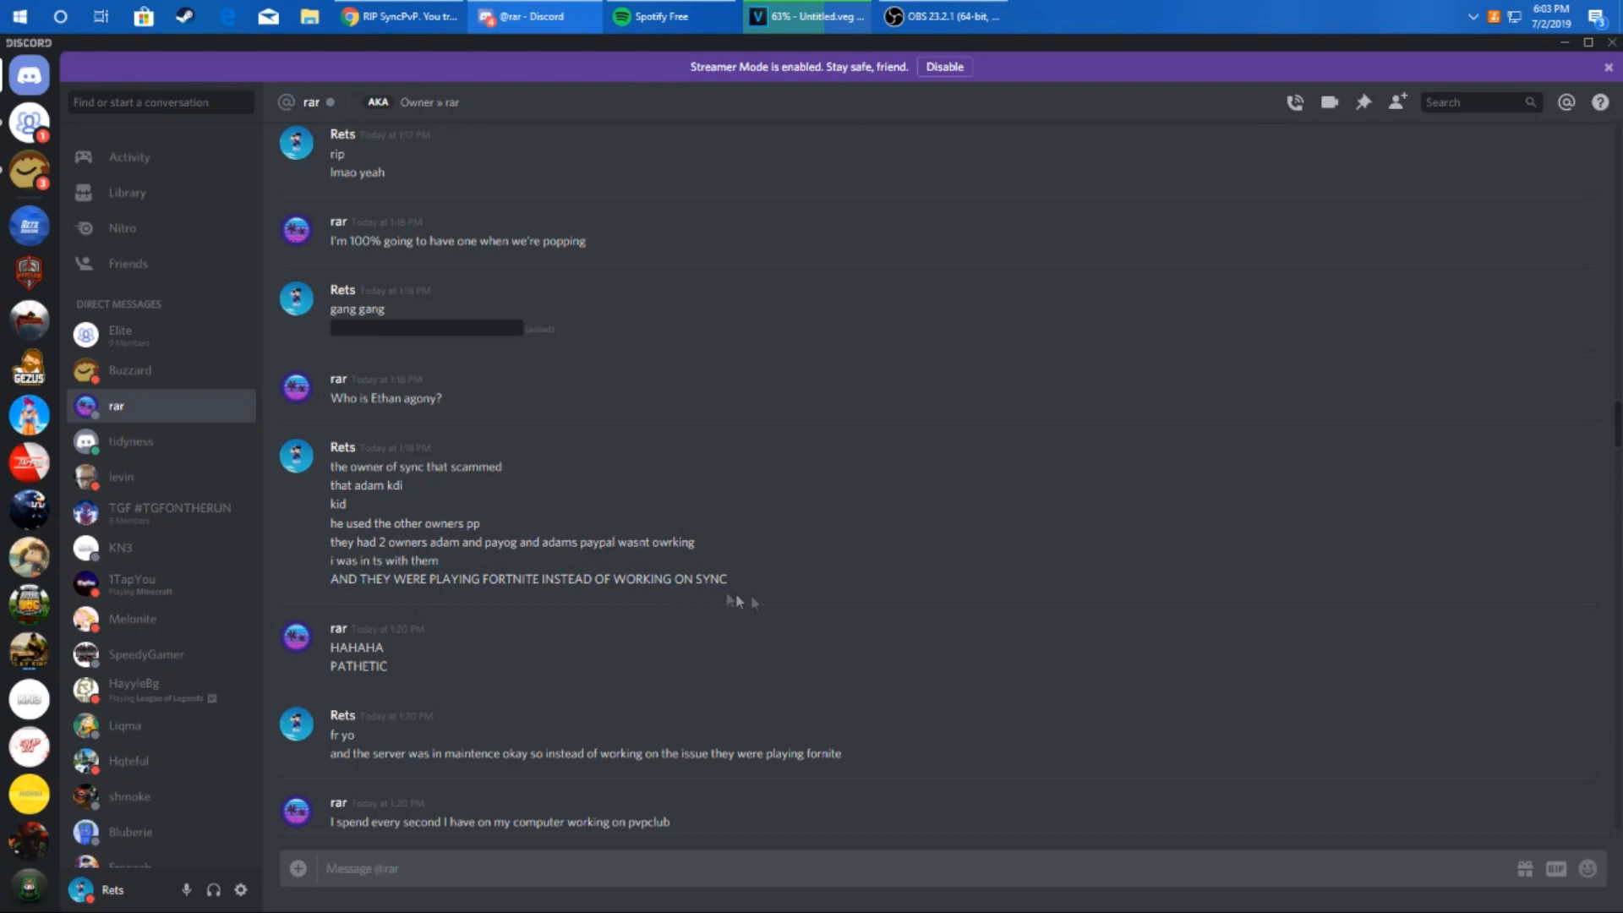
mouse_move(817, 609)
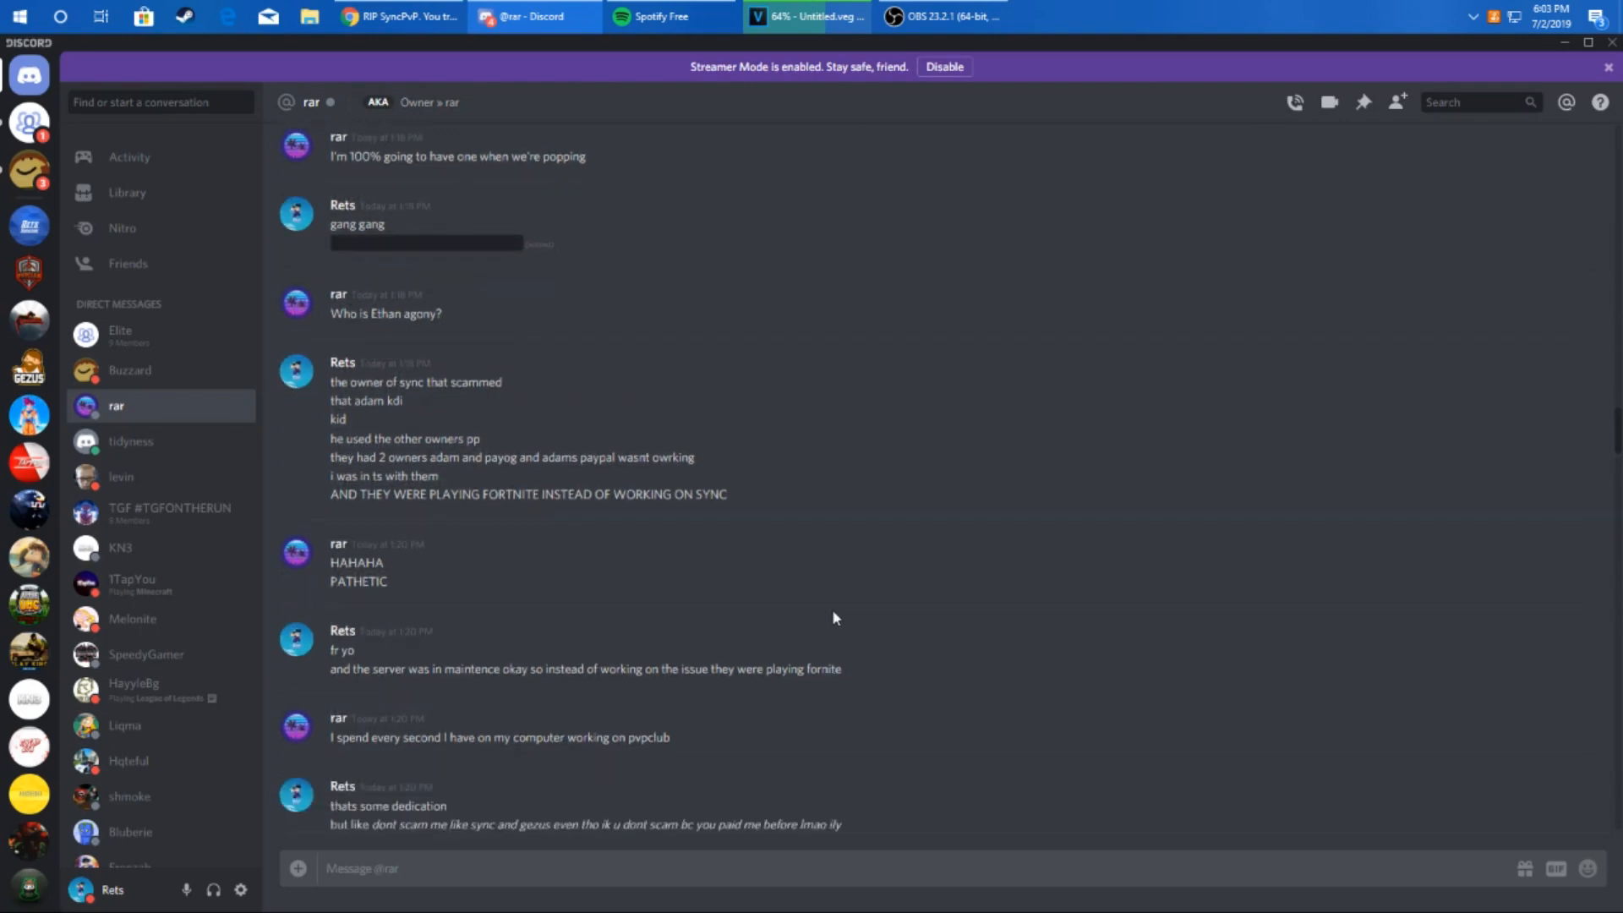
left_click(130, 369)
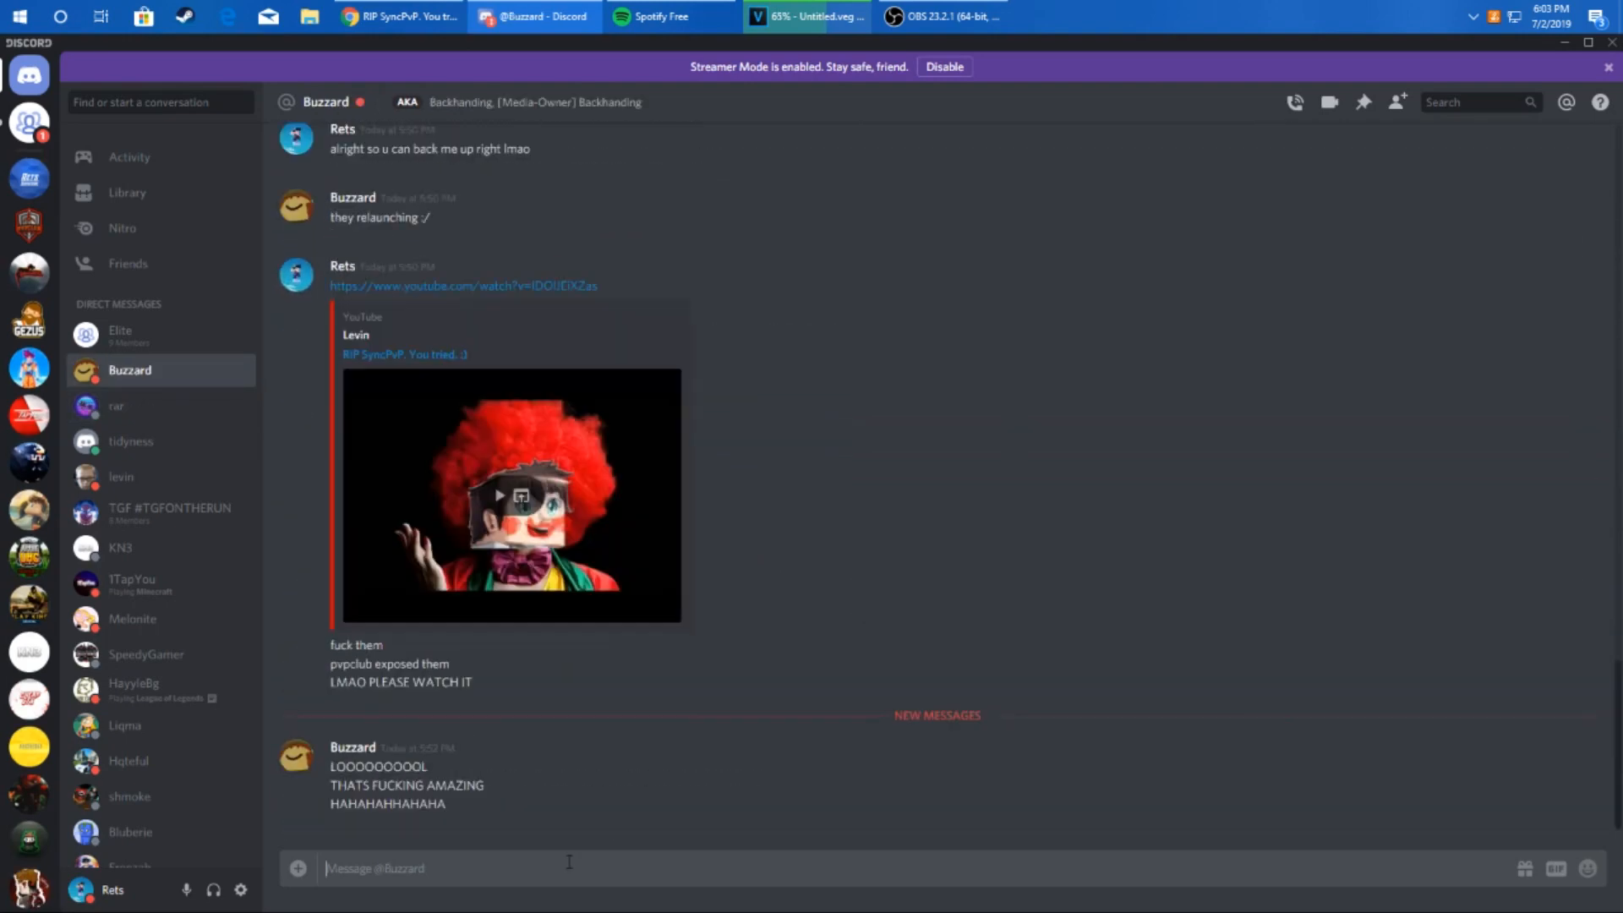
Step: Send Buzzard 'lmao fr yo im recording rn wanna say anything?' and return to the browser video
type("lmao fr y")
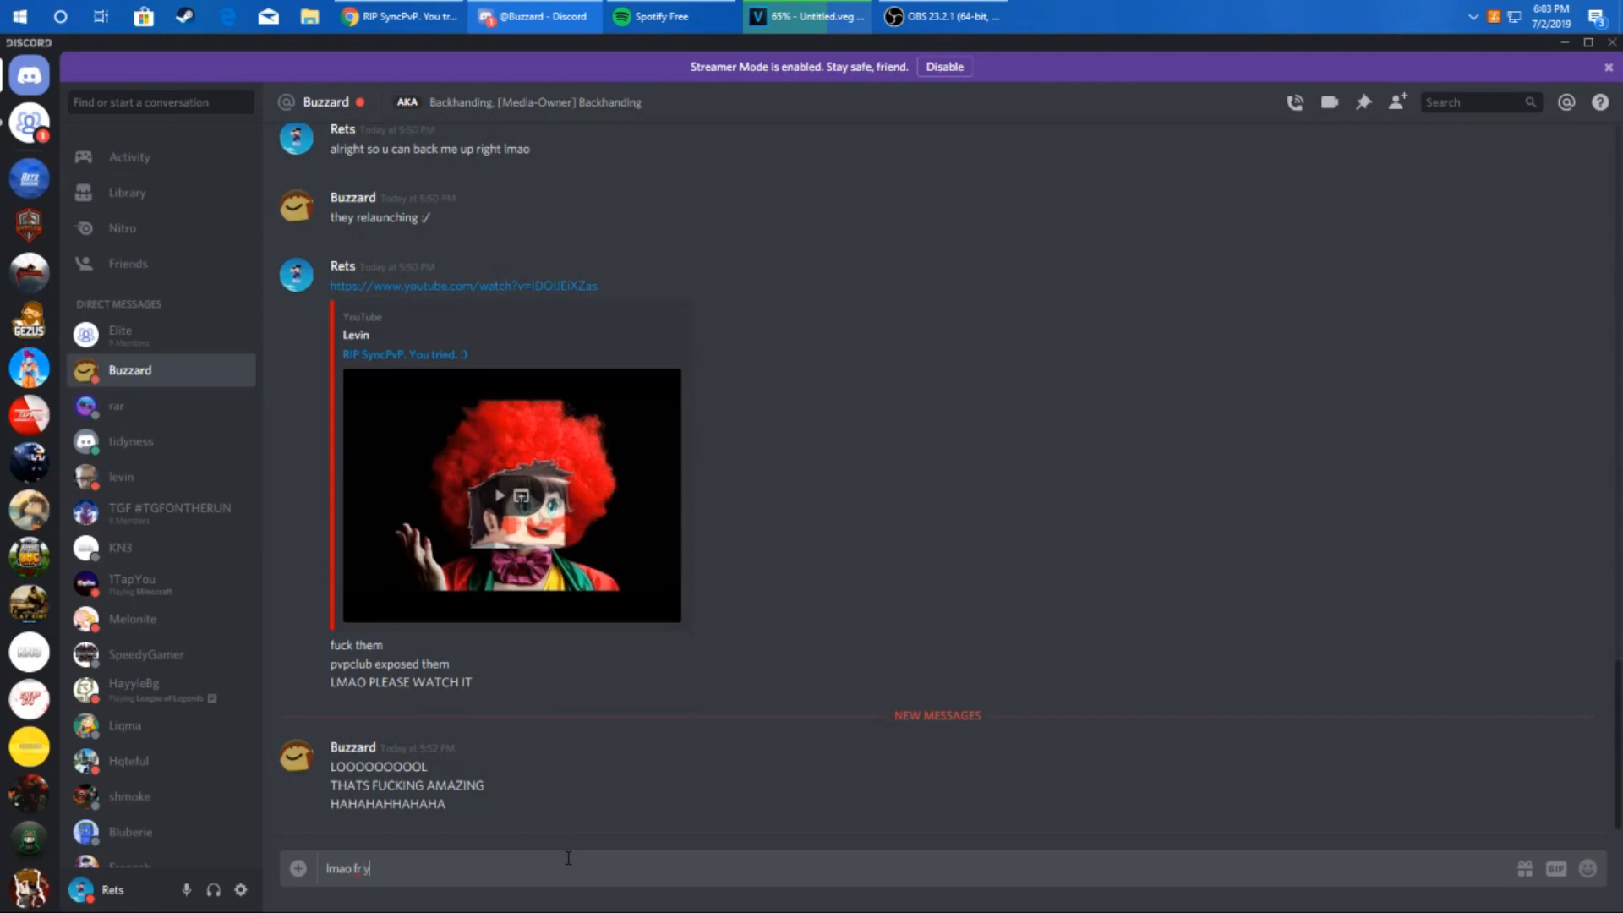
type("o im recording m")
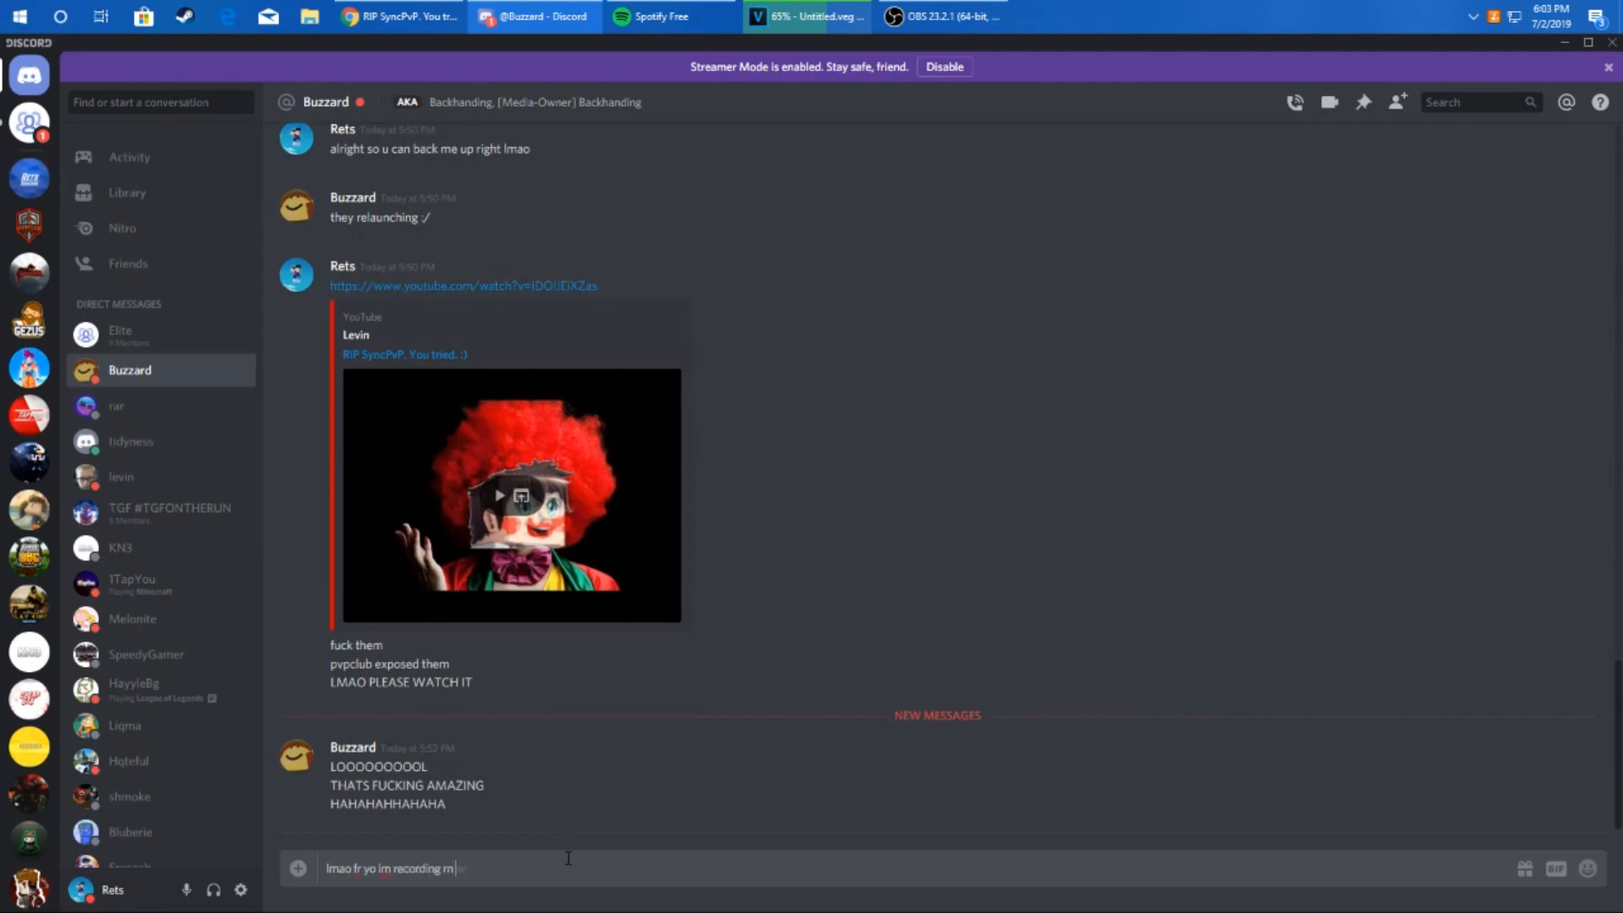
type("wanna say any")
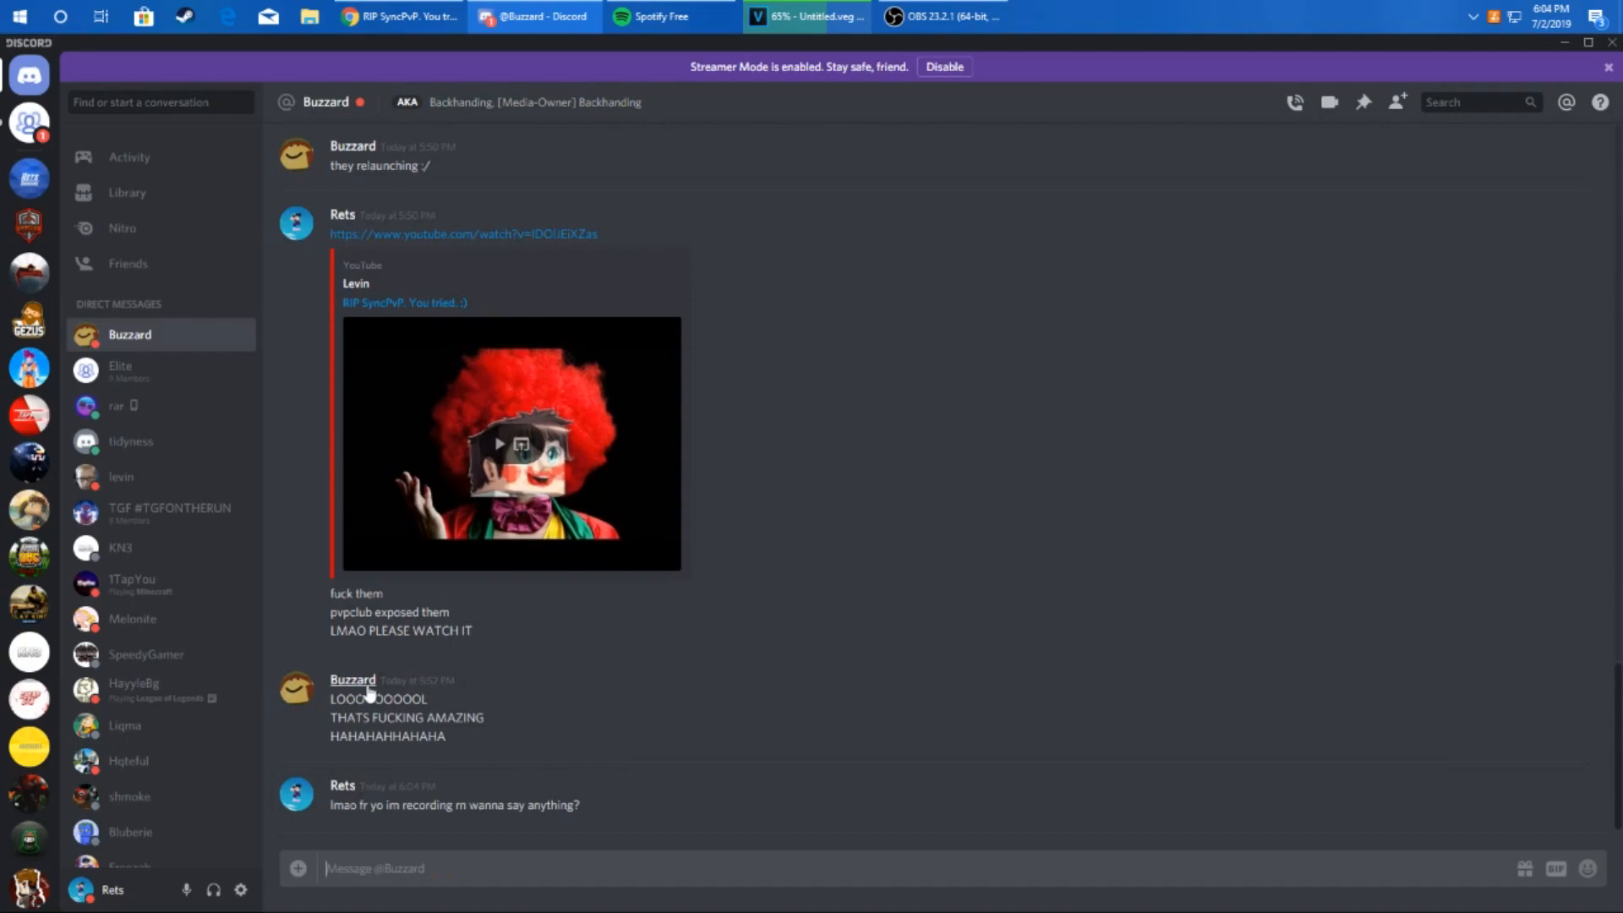
left_click(352, 680)
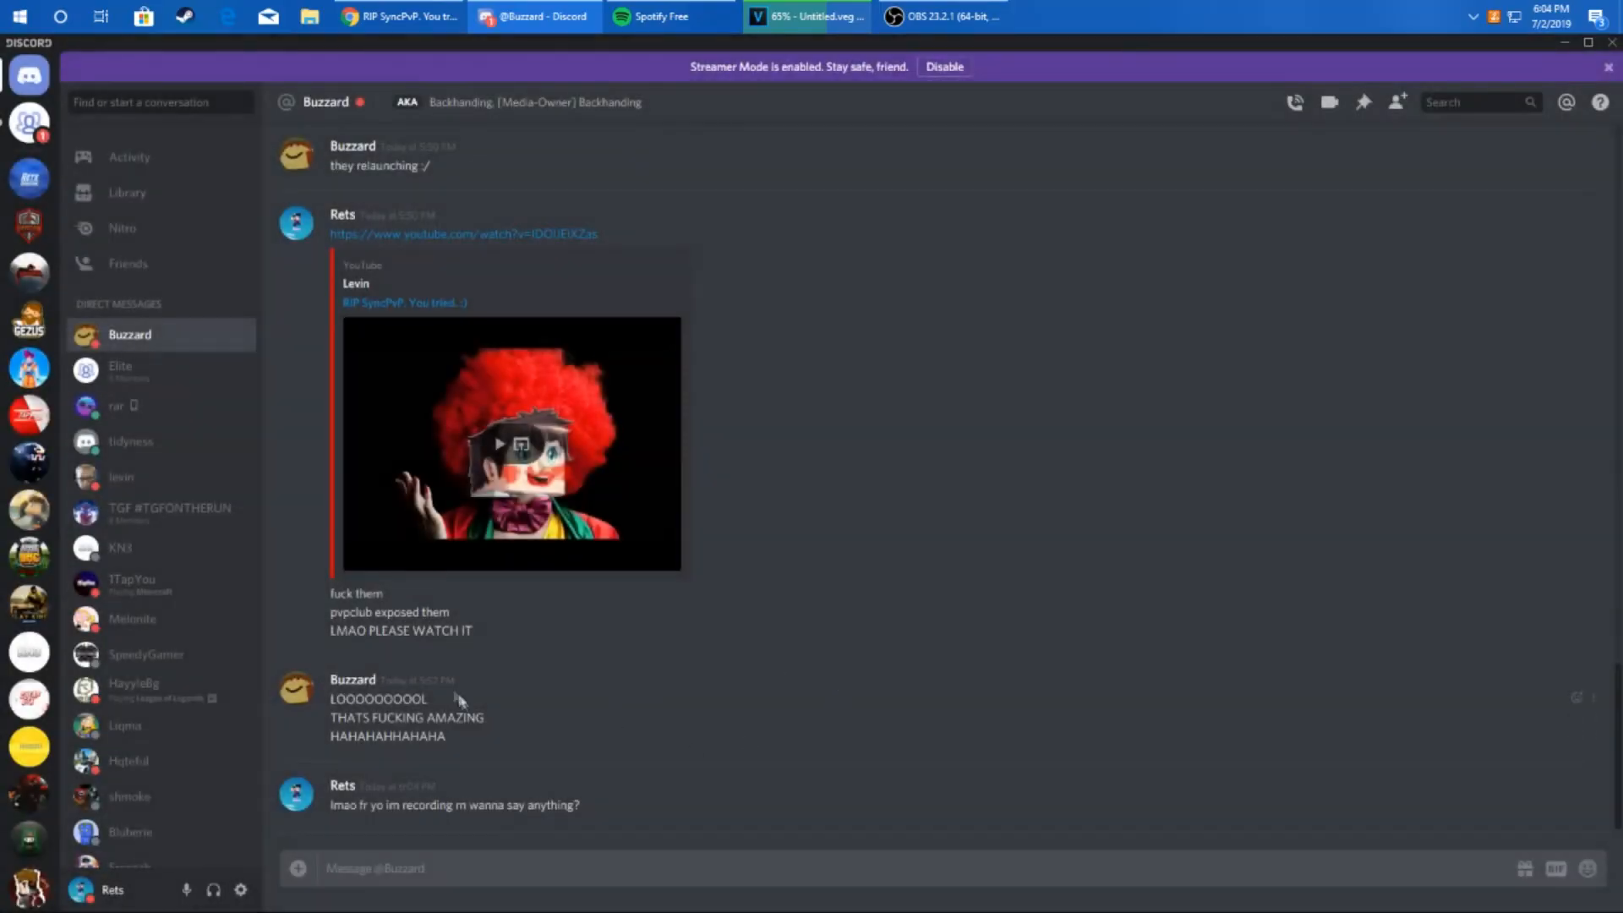
left_click(398, 17)
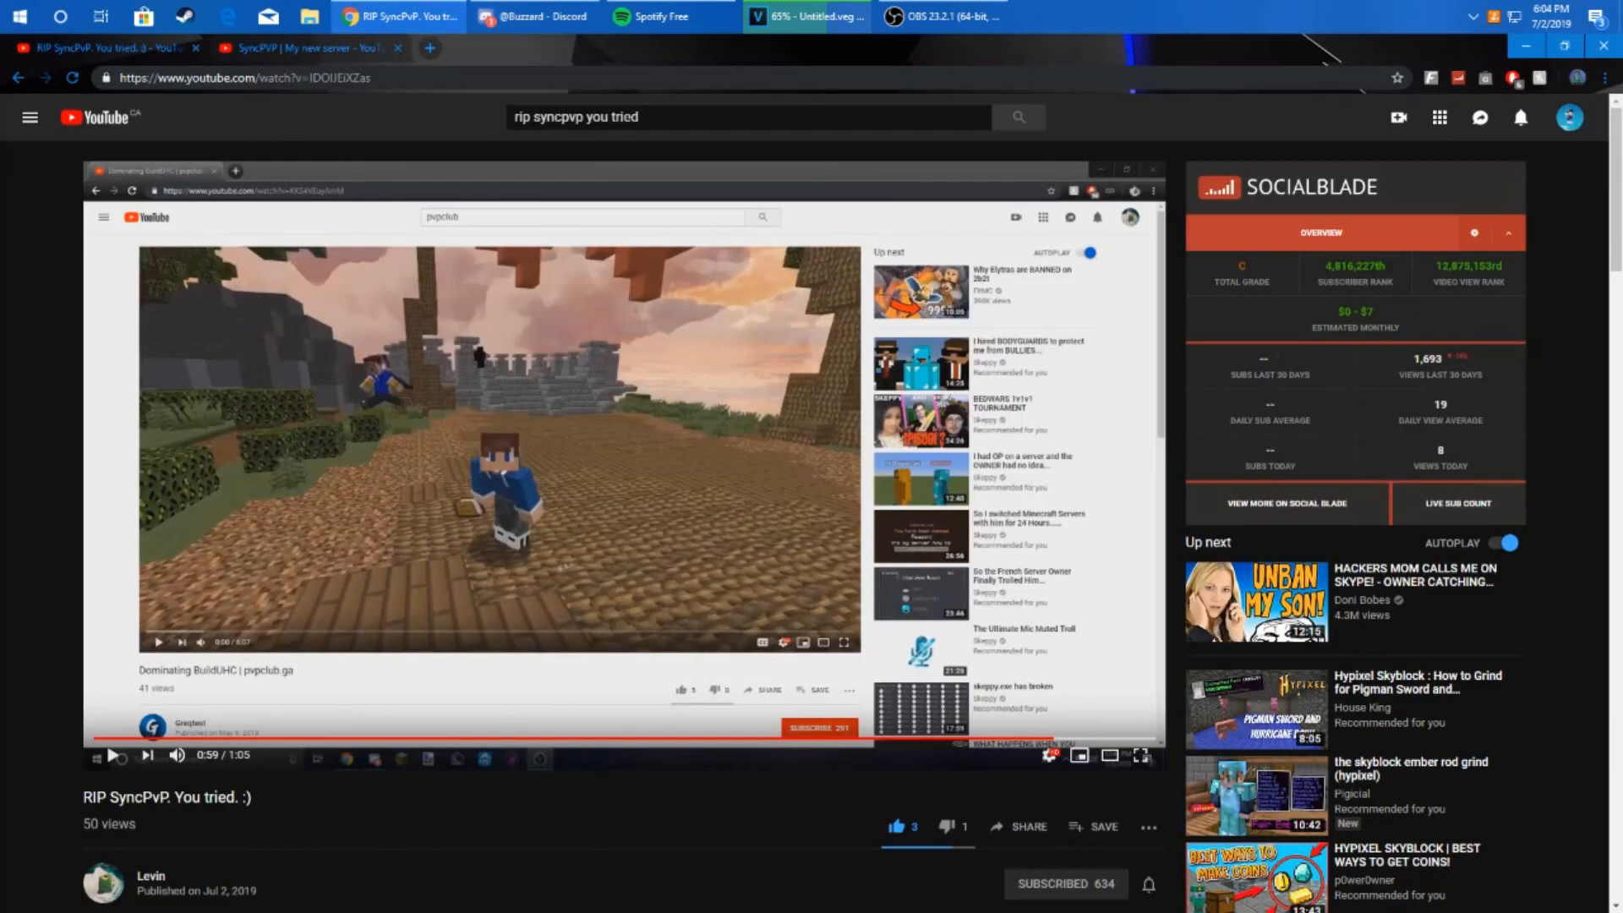
Step: Search YouTube for 'buzzard' with results filtered to channels only
left_click(746, 116)
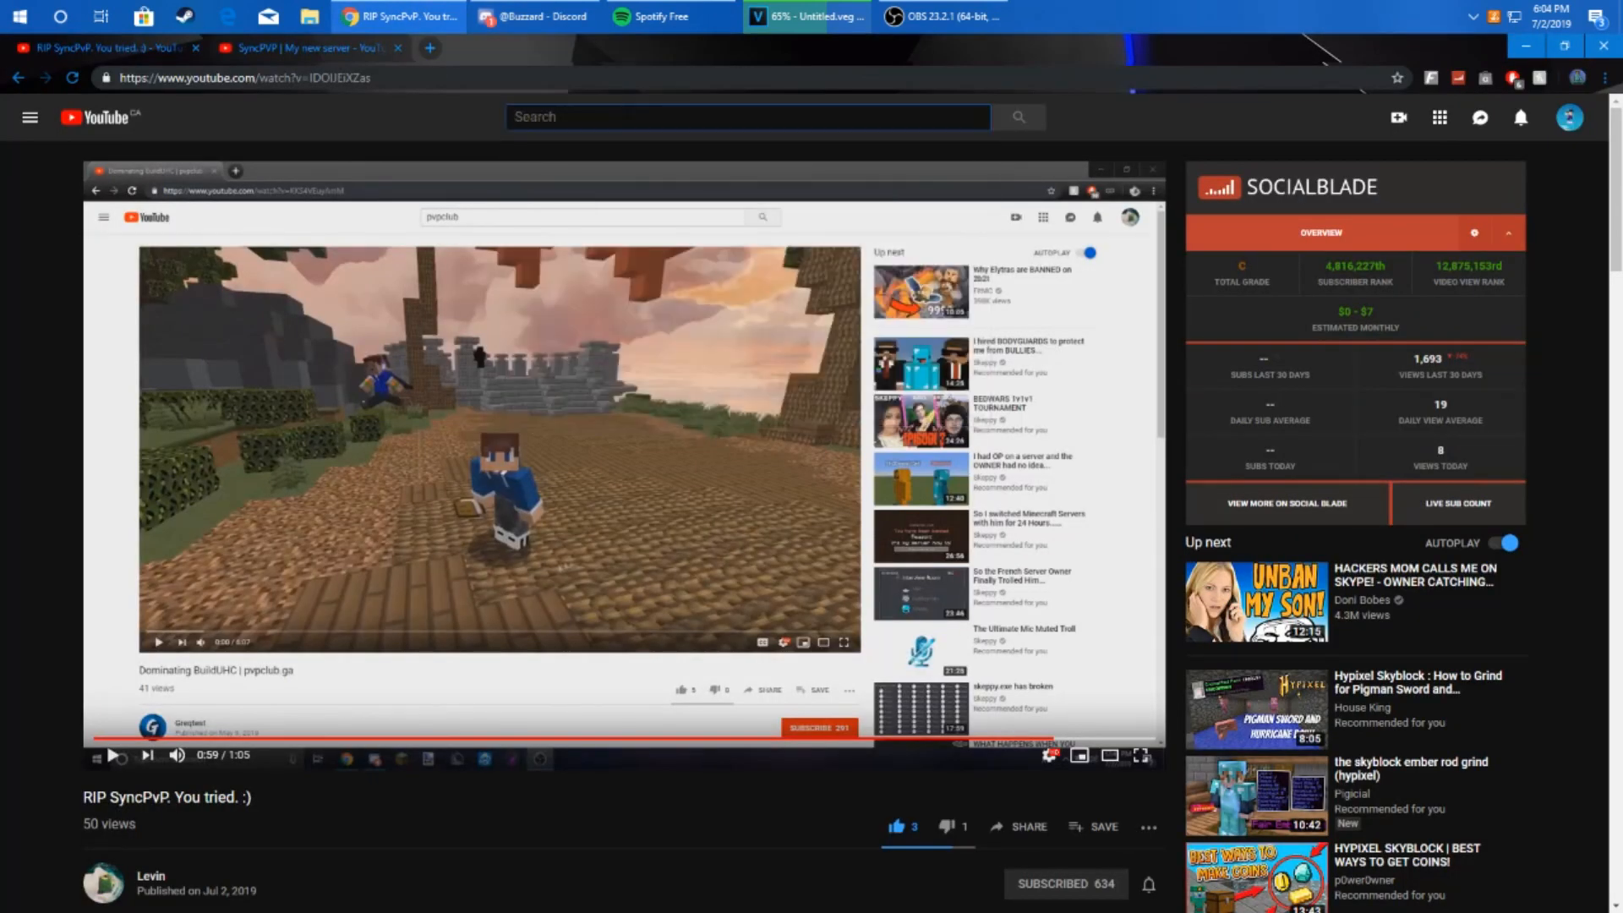
type("backhanding")
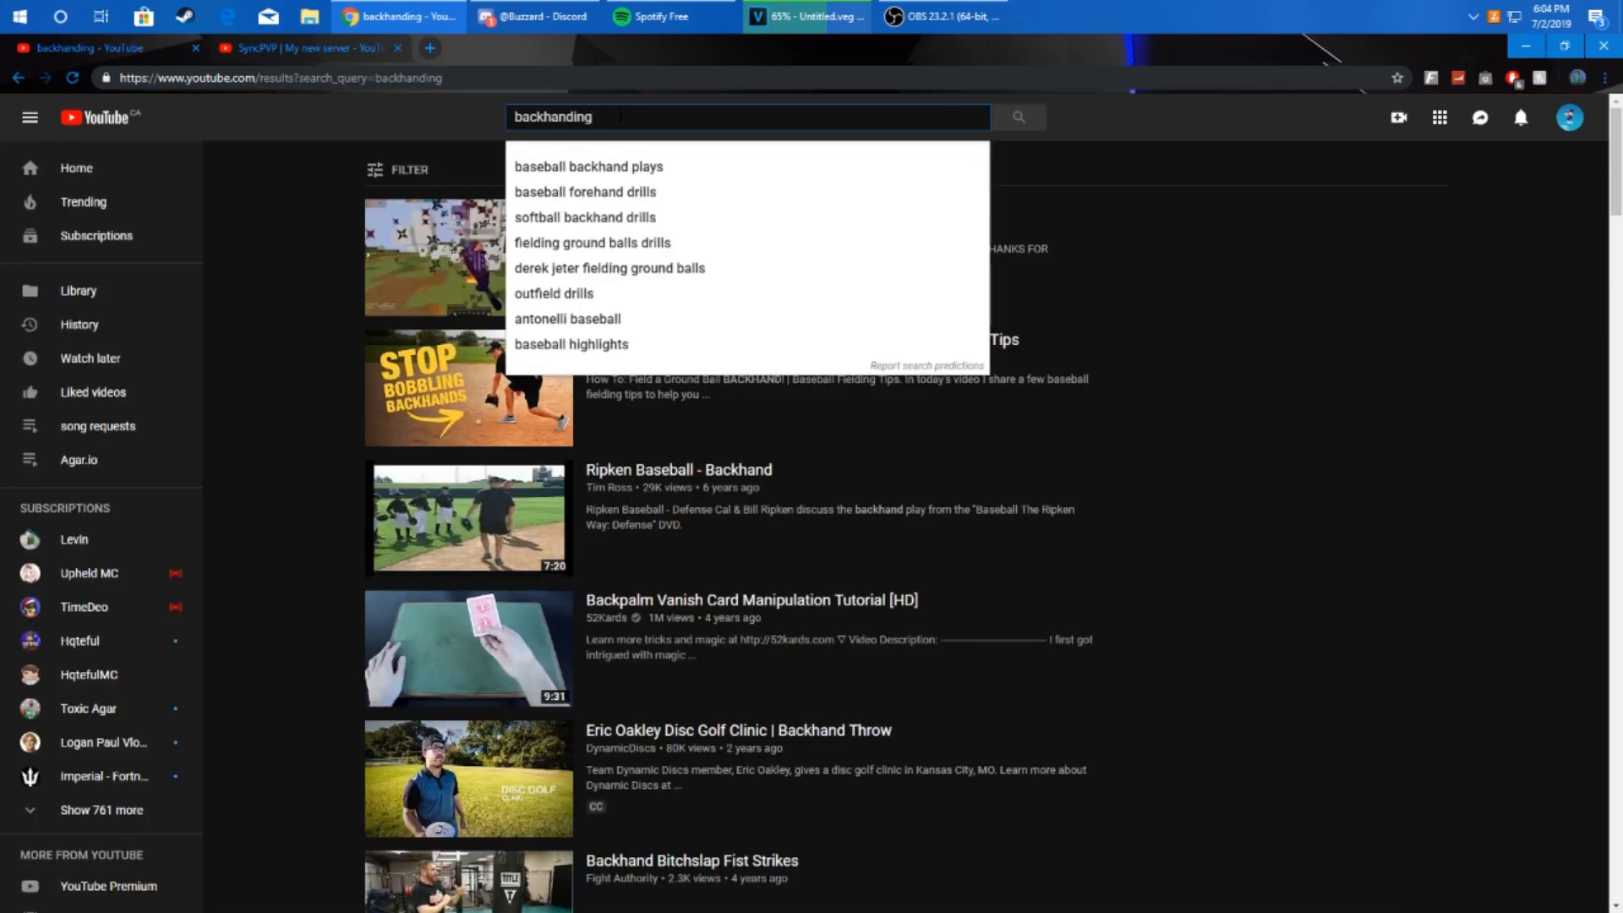
type("bua")
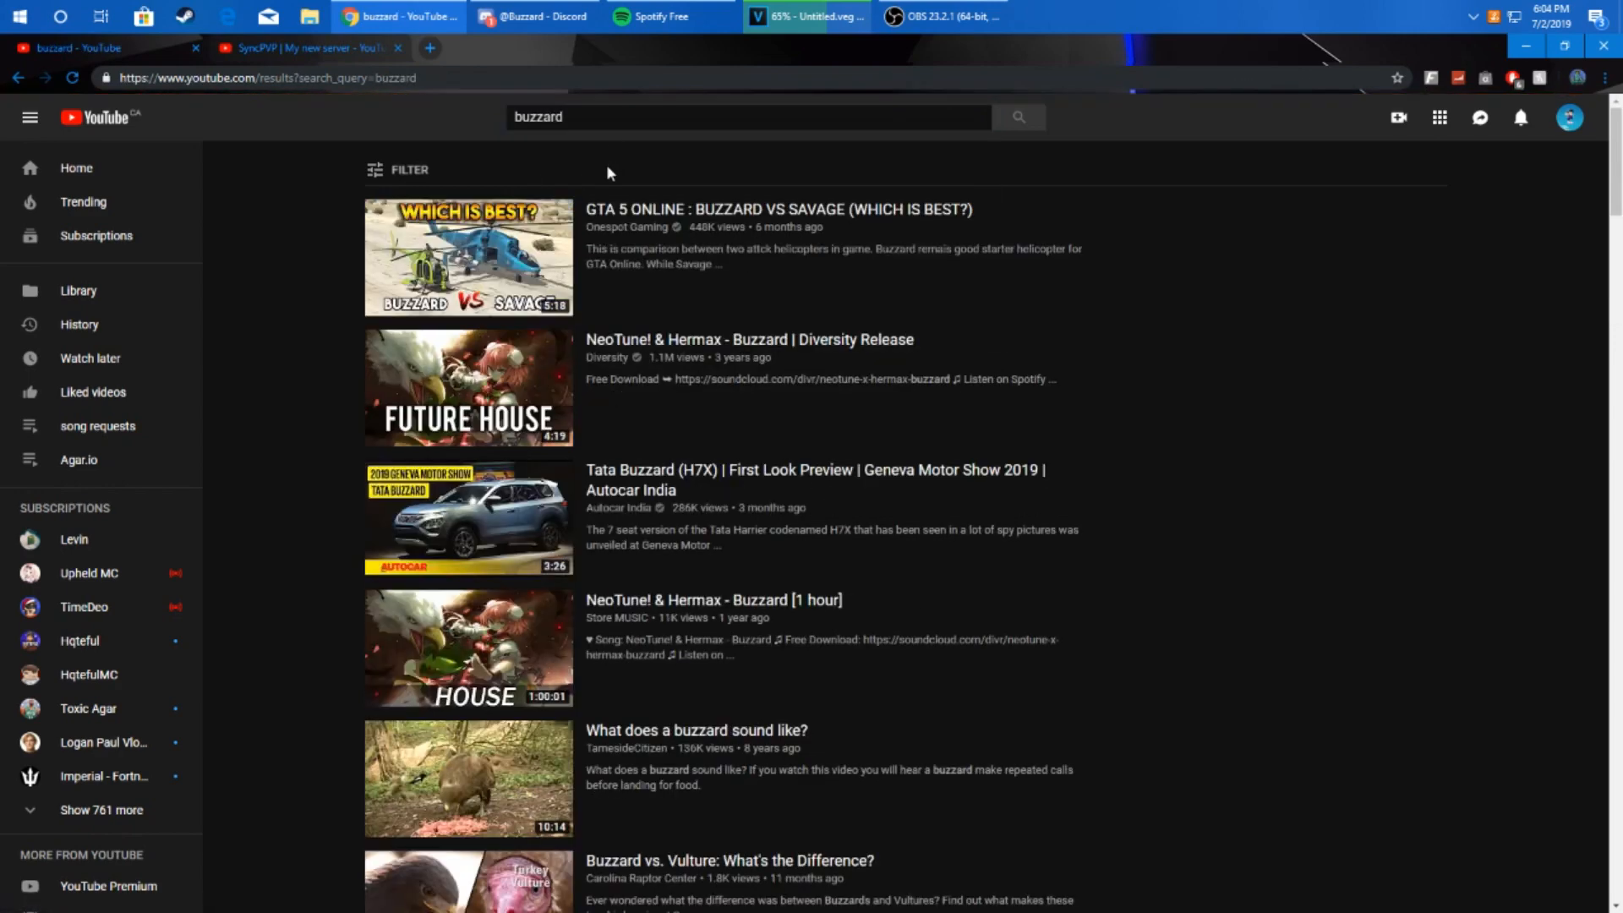
left_click(402, 170)
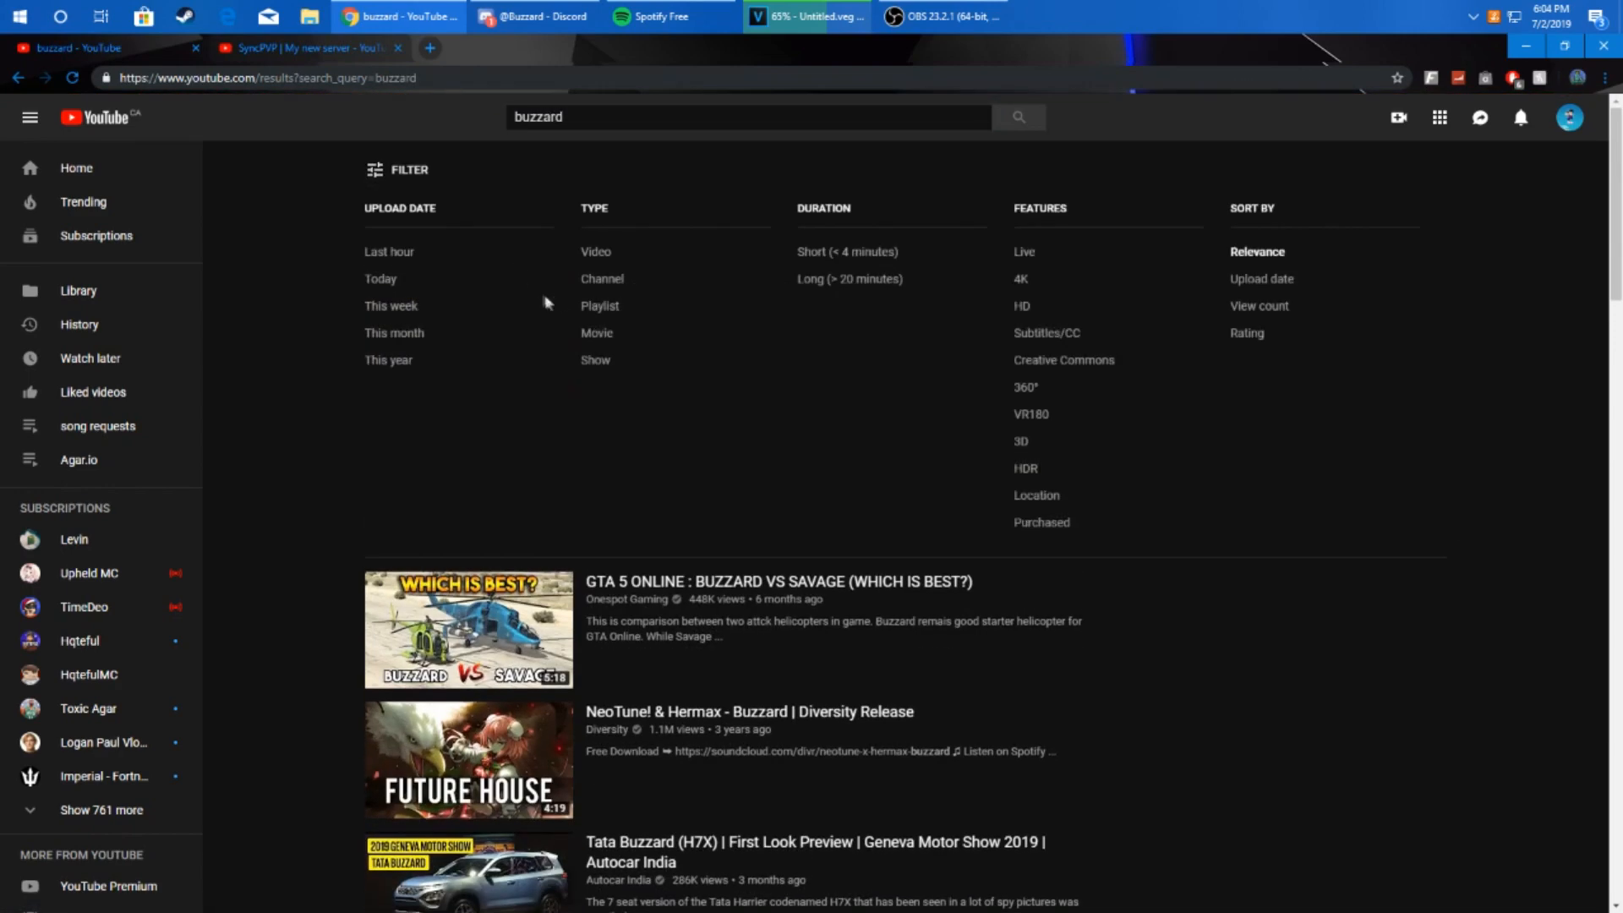
left_click(602, 279)
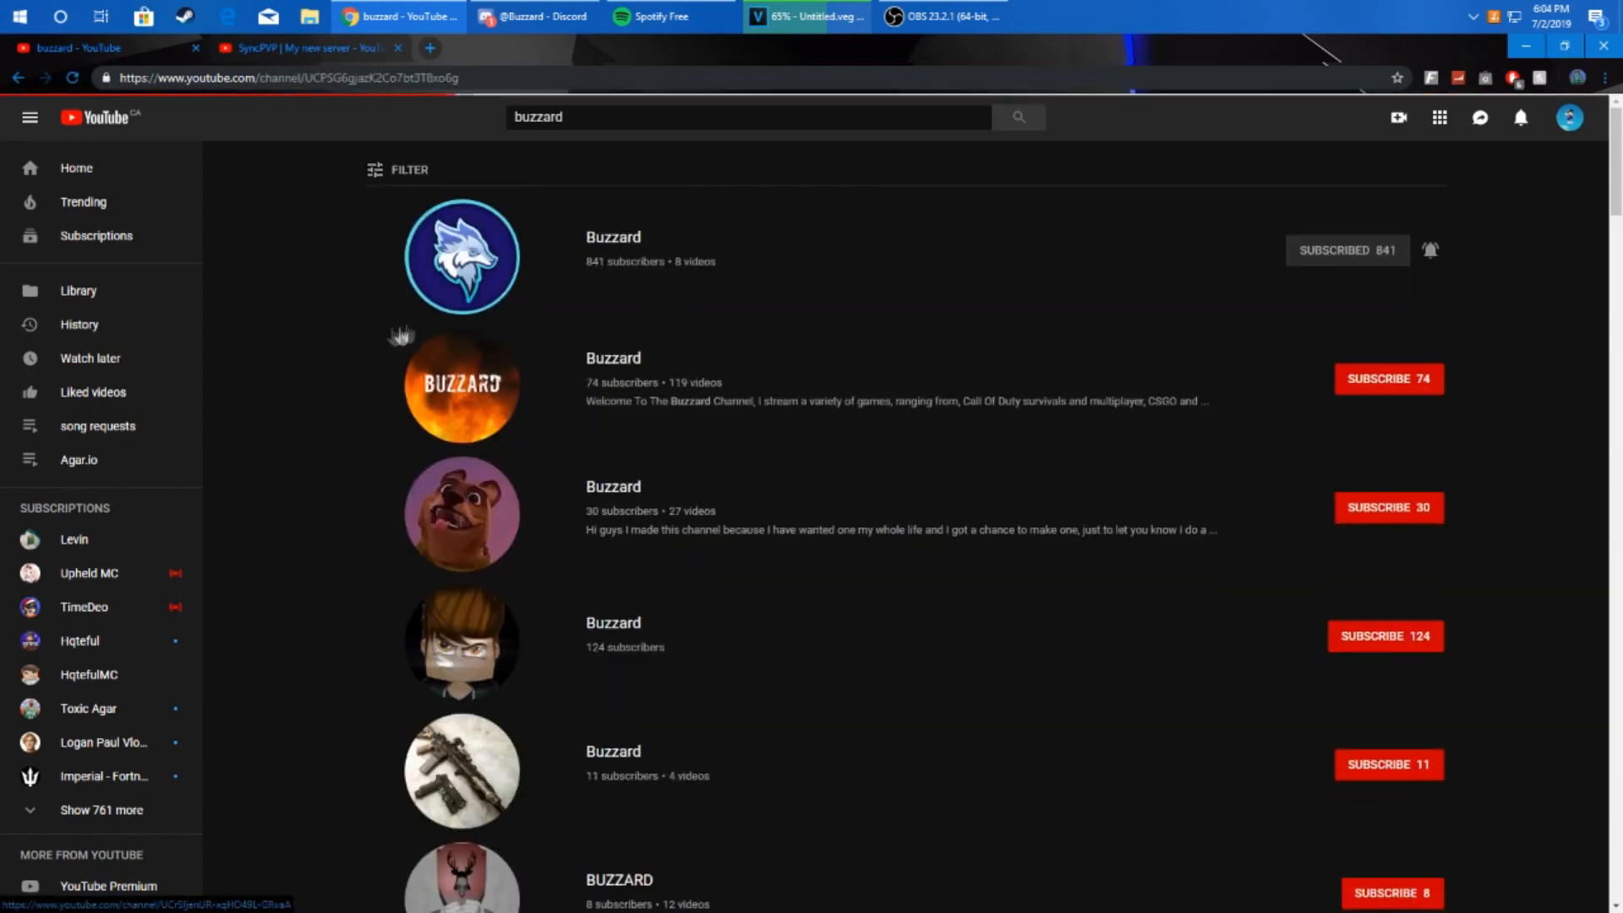
Step: Open Buzzard's 842-subscriber channel and start its SyncPVP trailer video
left_click(462, 255)
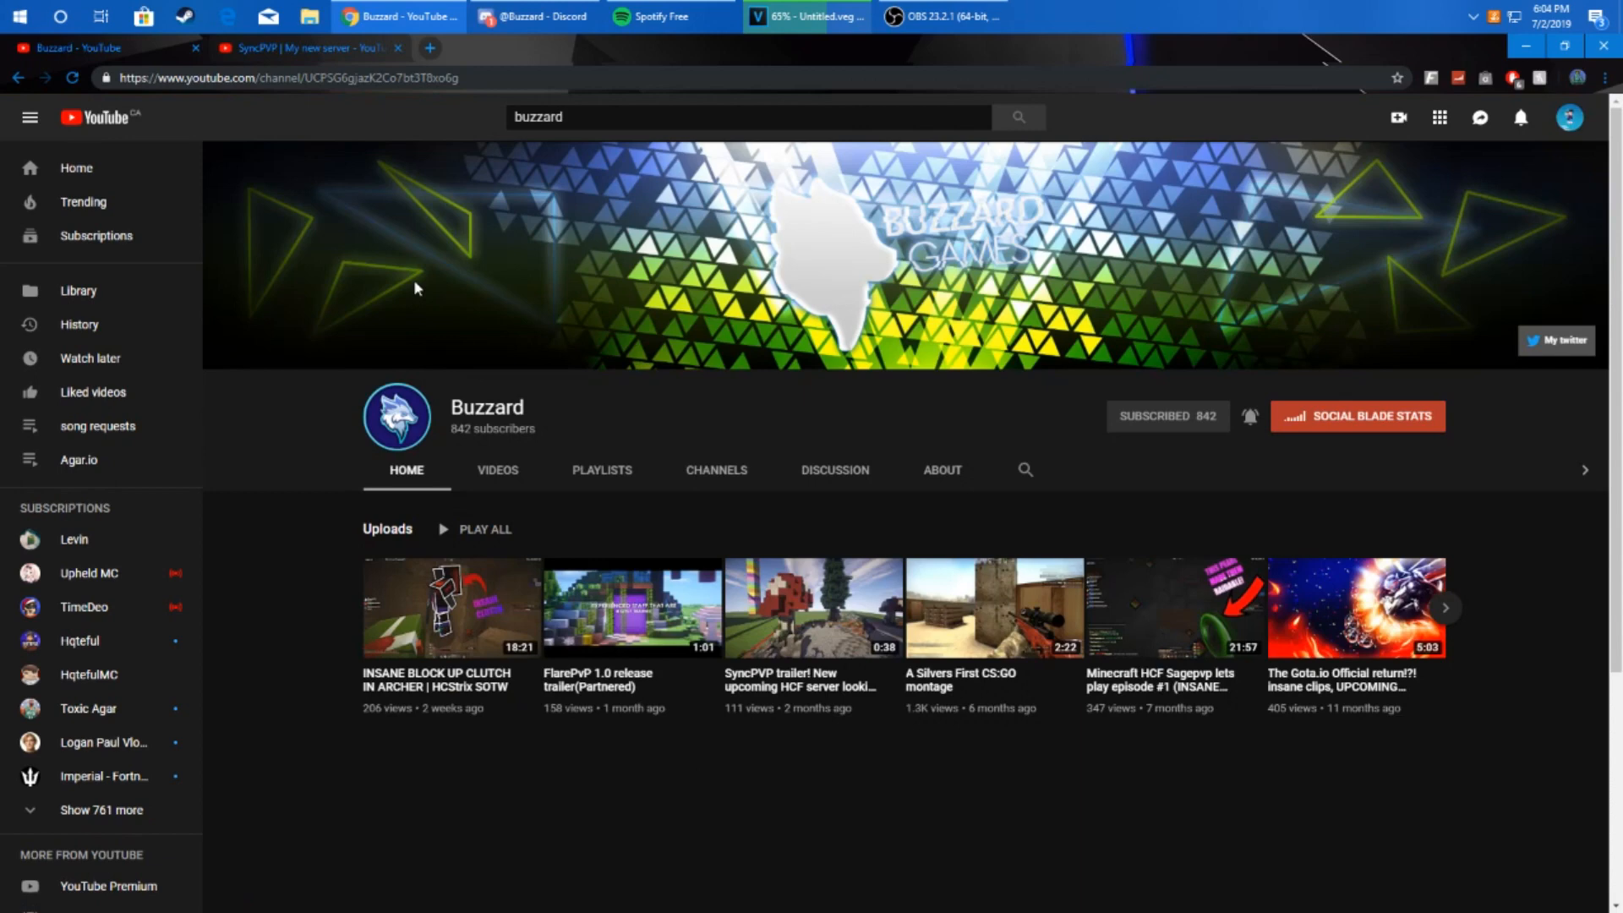
mouse_move(552, 445)
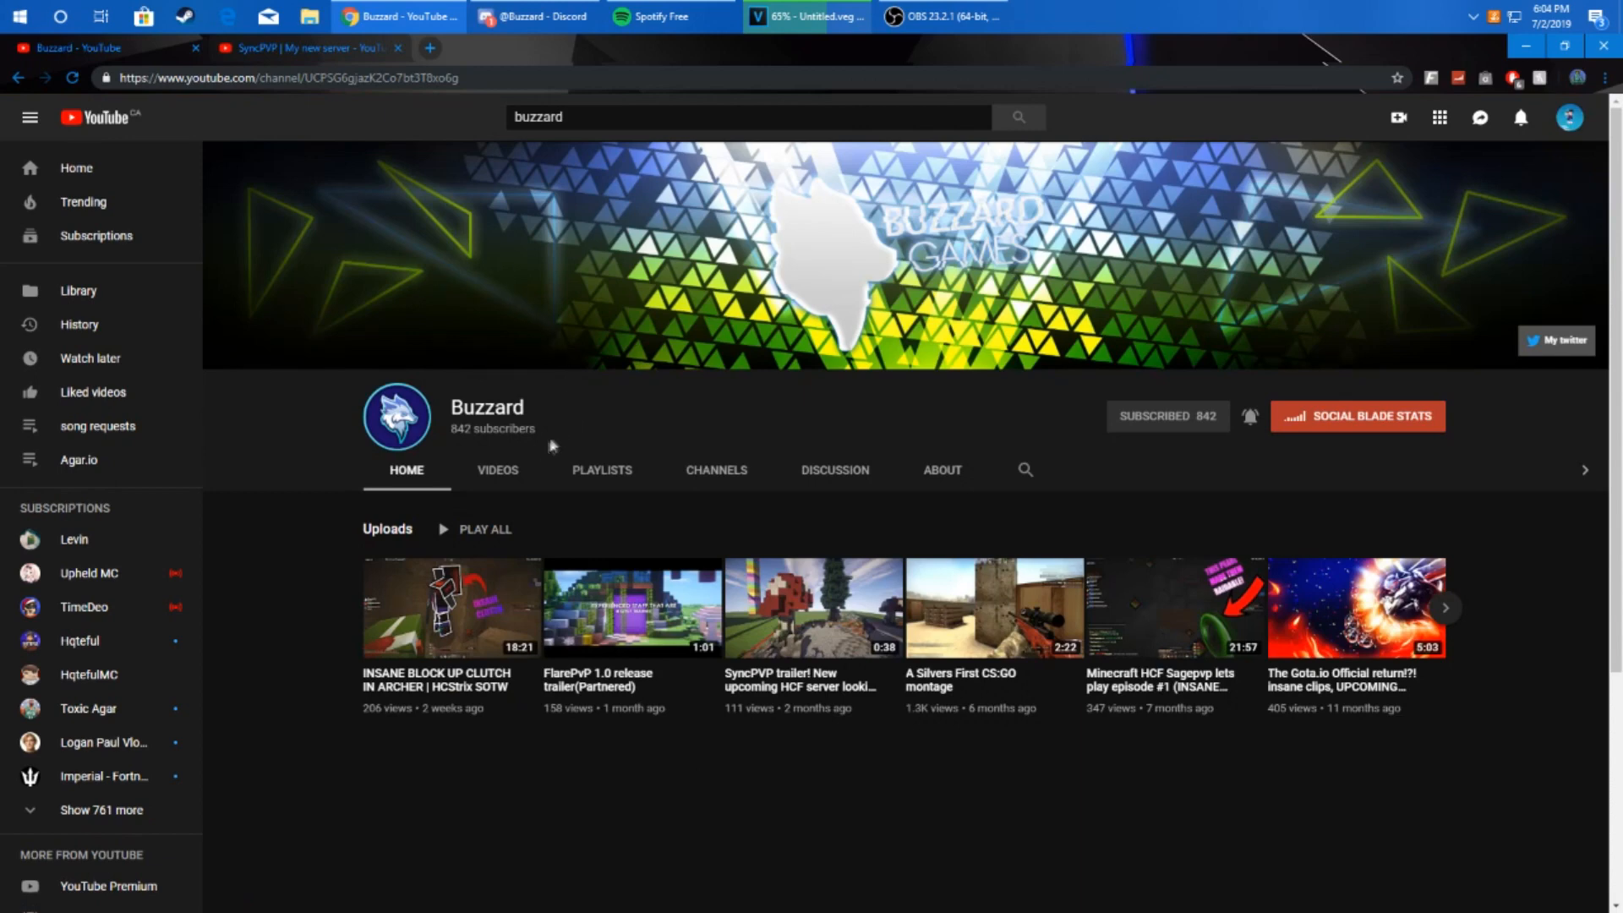
mouse_move(601, 470)
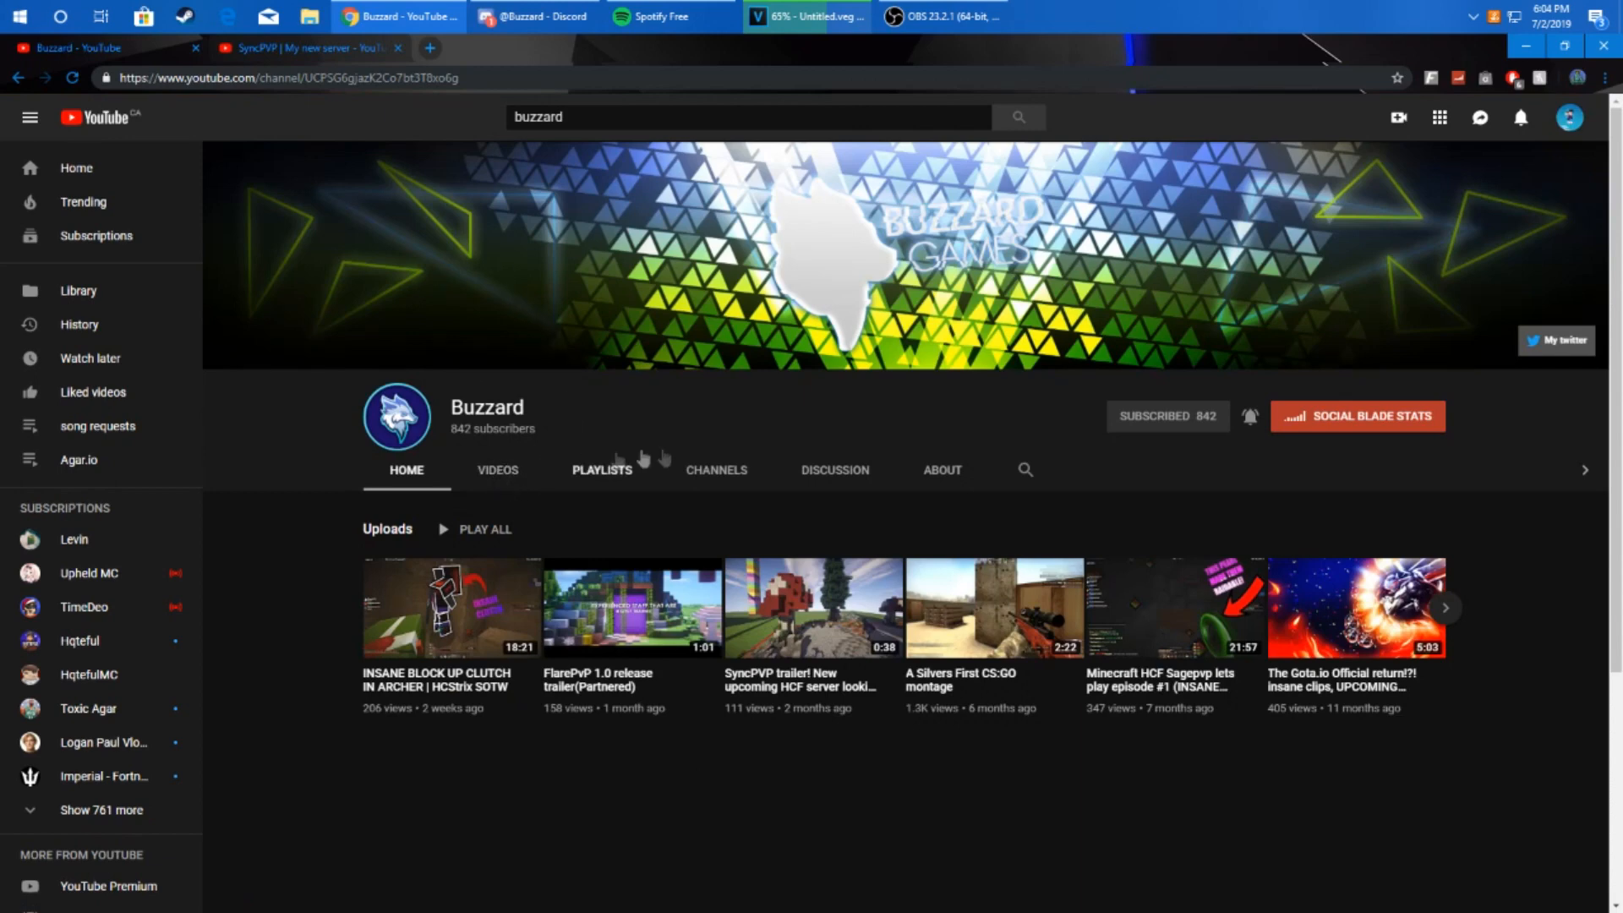
mouse_move(692, 436)
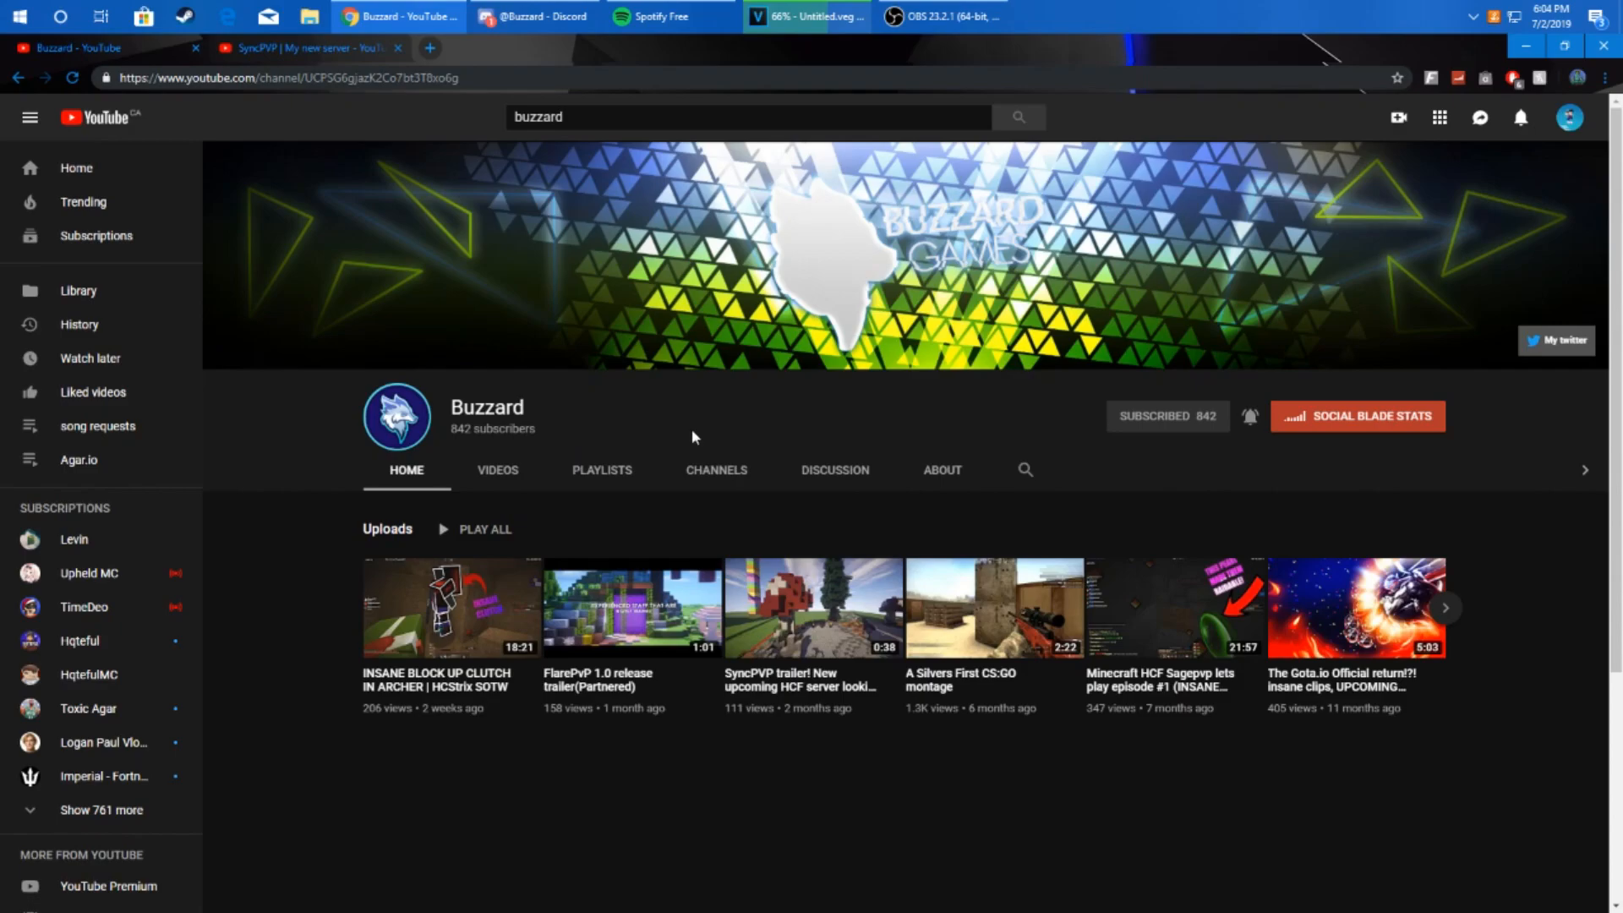
left_click(531, 17)
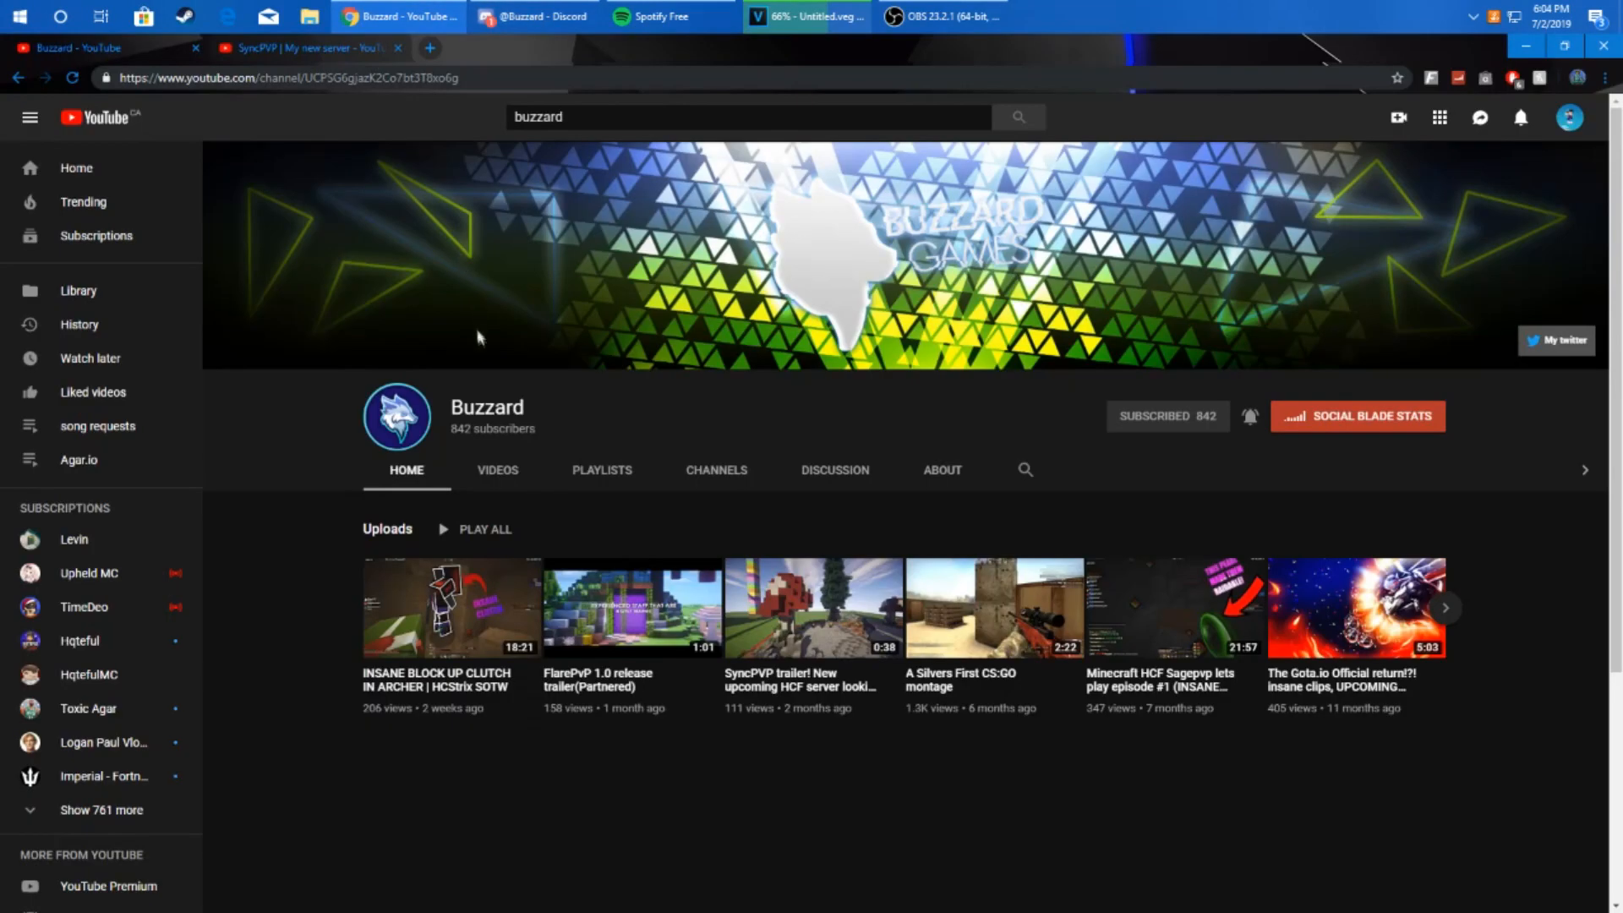
left_click(813, 608)
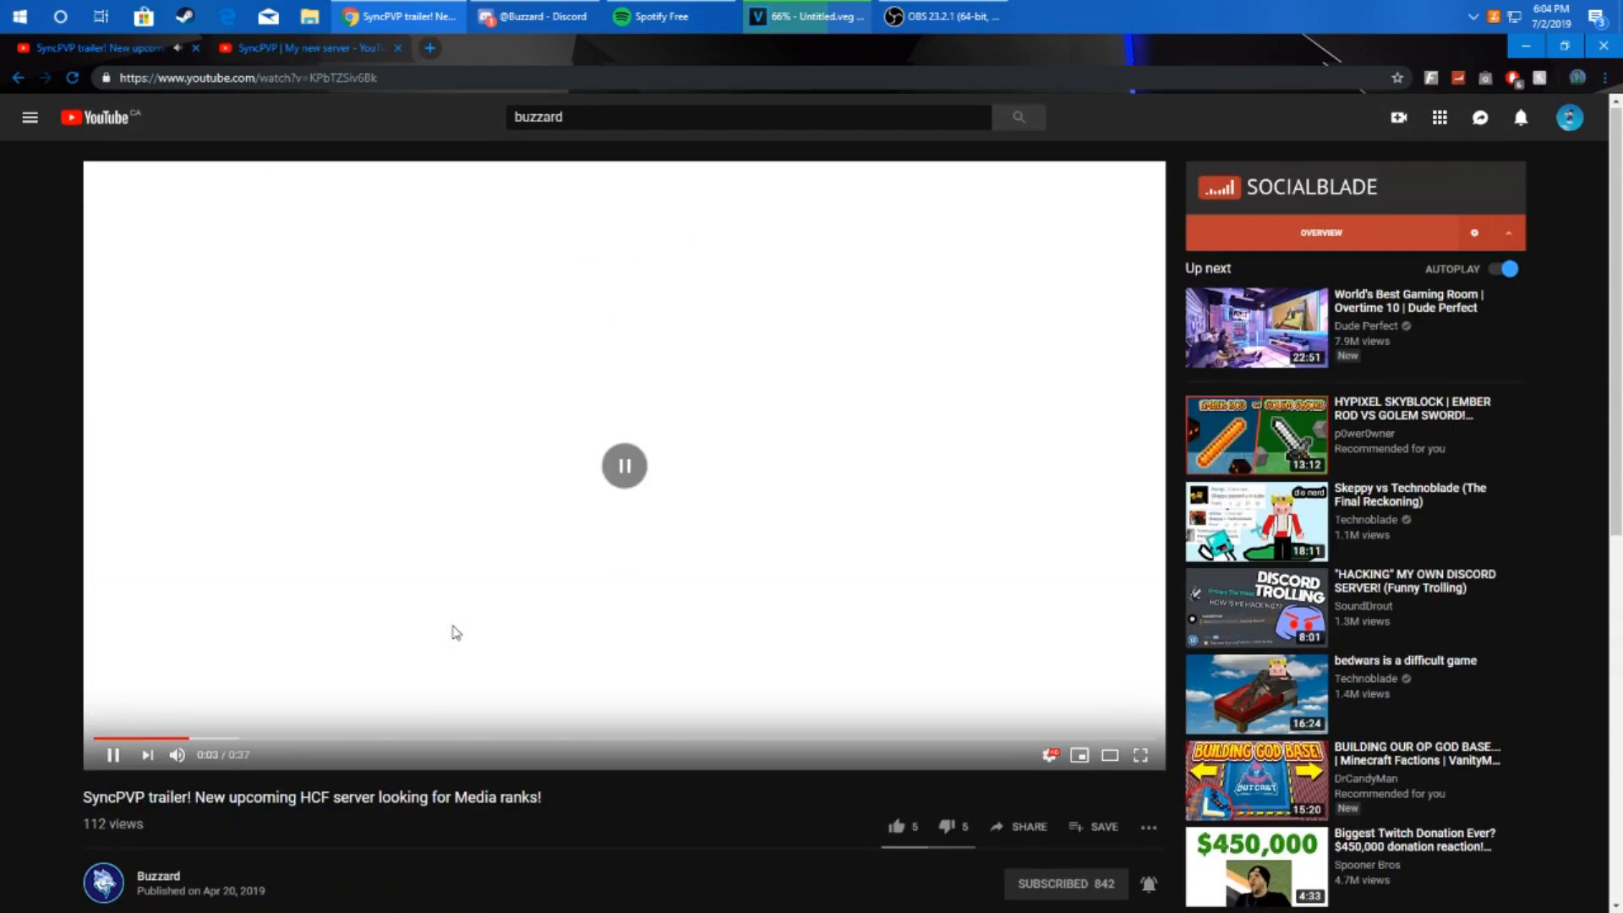
Step: Scroll to the trailer comments and expand the 6 replies under the scammer accusation
scroll("down", 3)
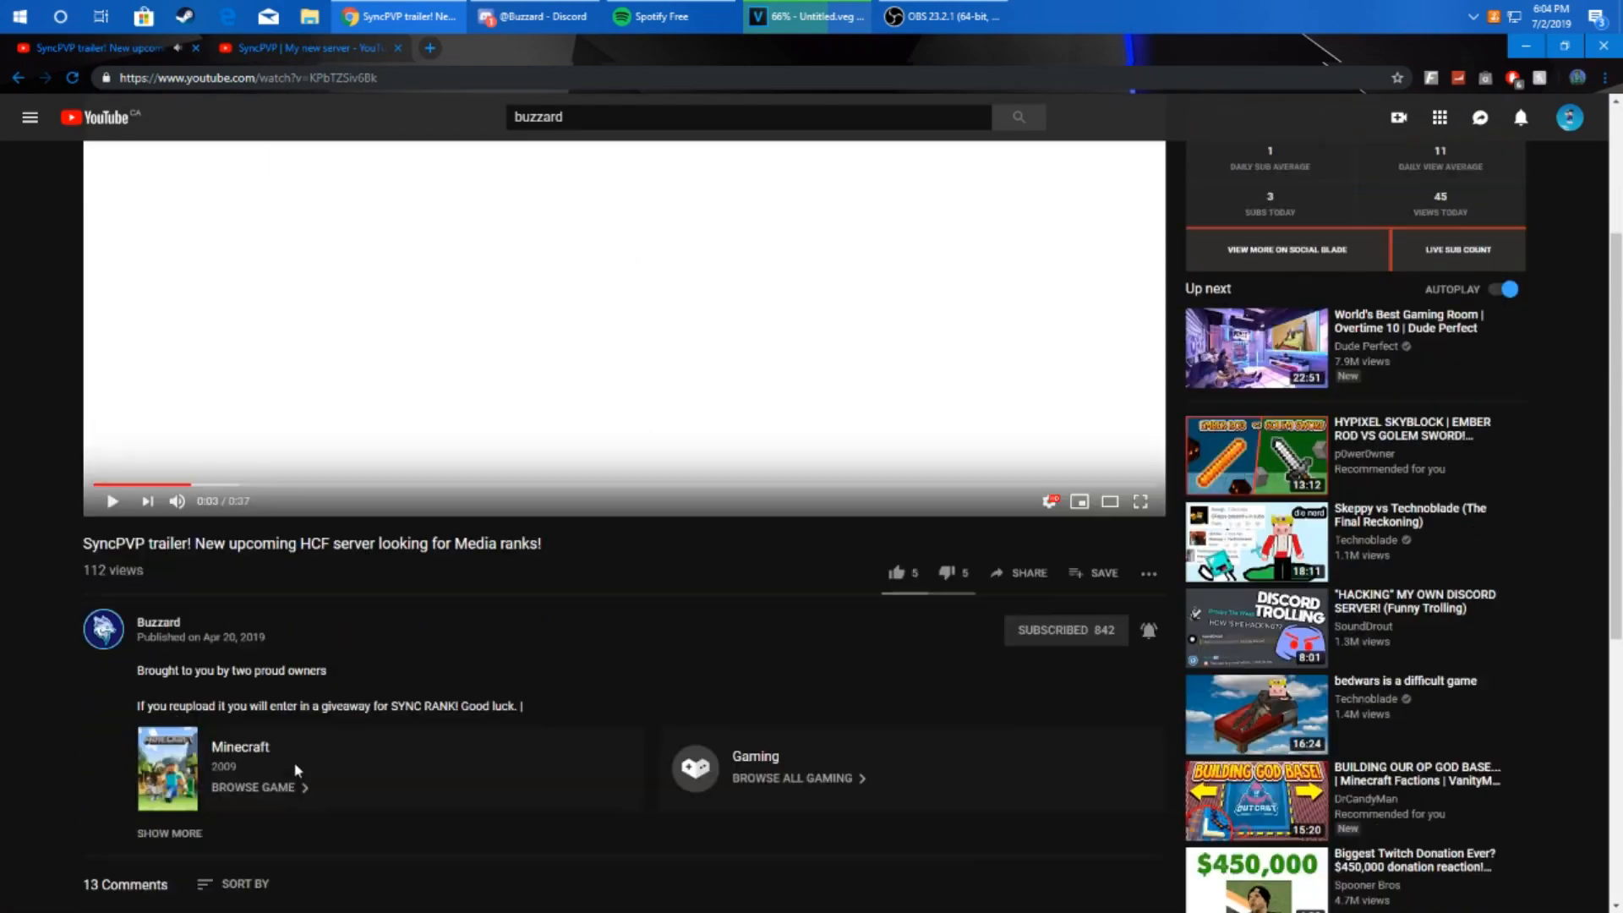
scroll("down", 3)
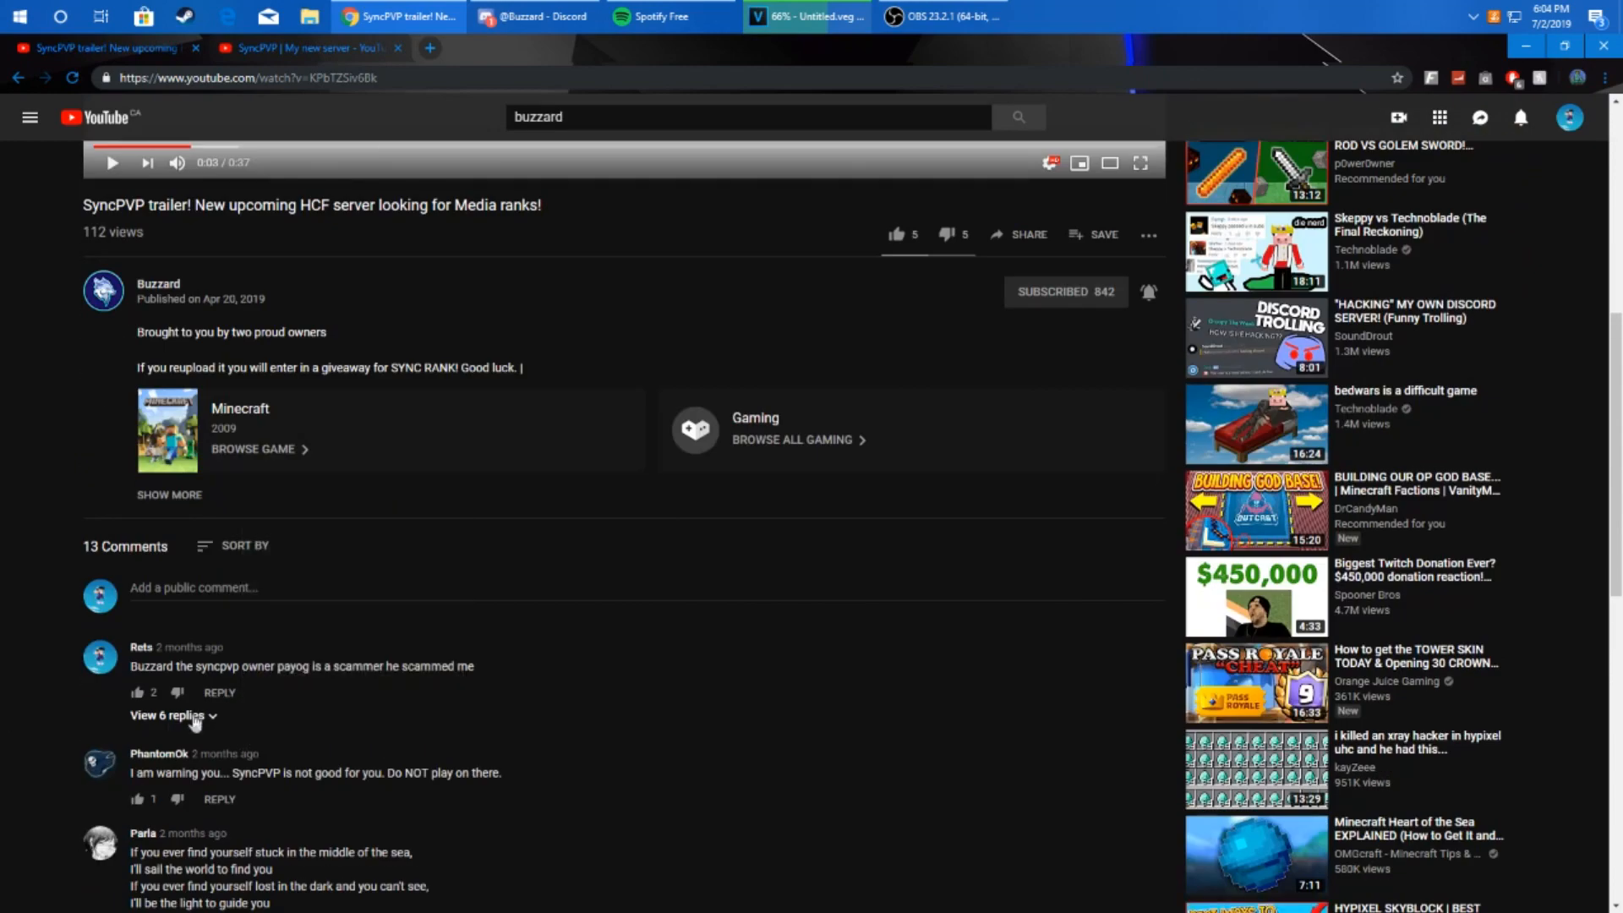
left_click(171, 716)
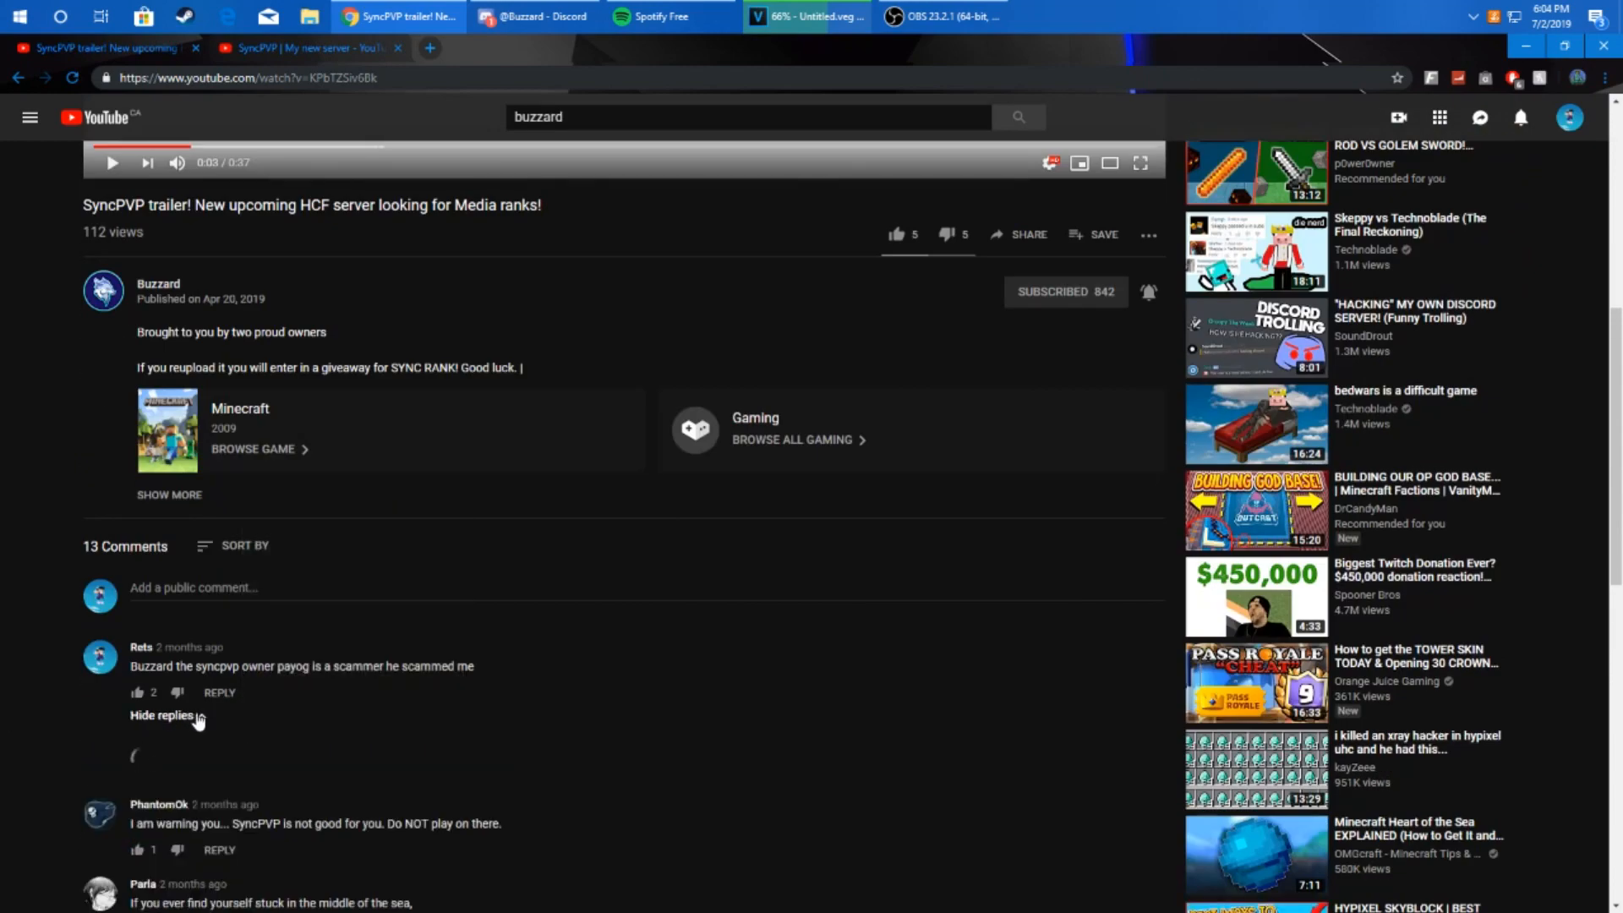
scroll("down", 3)
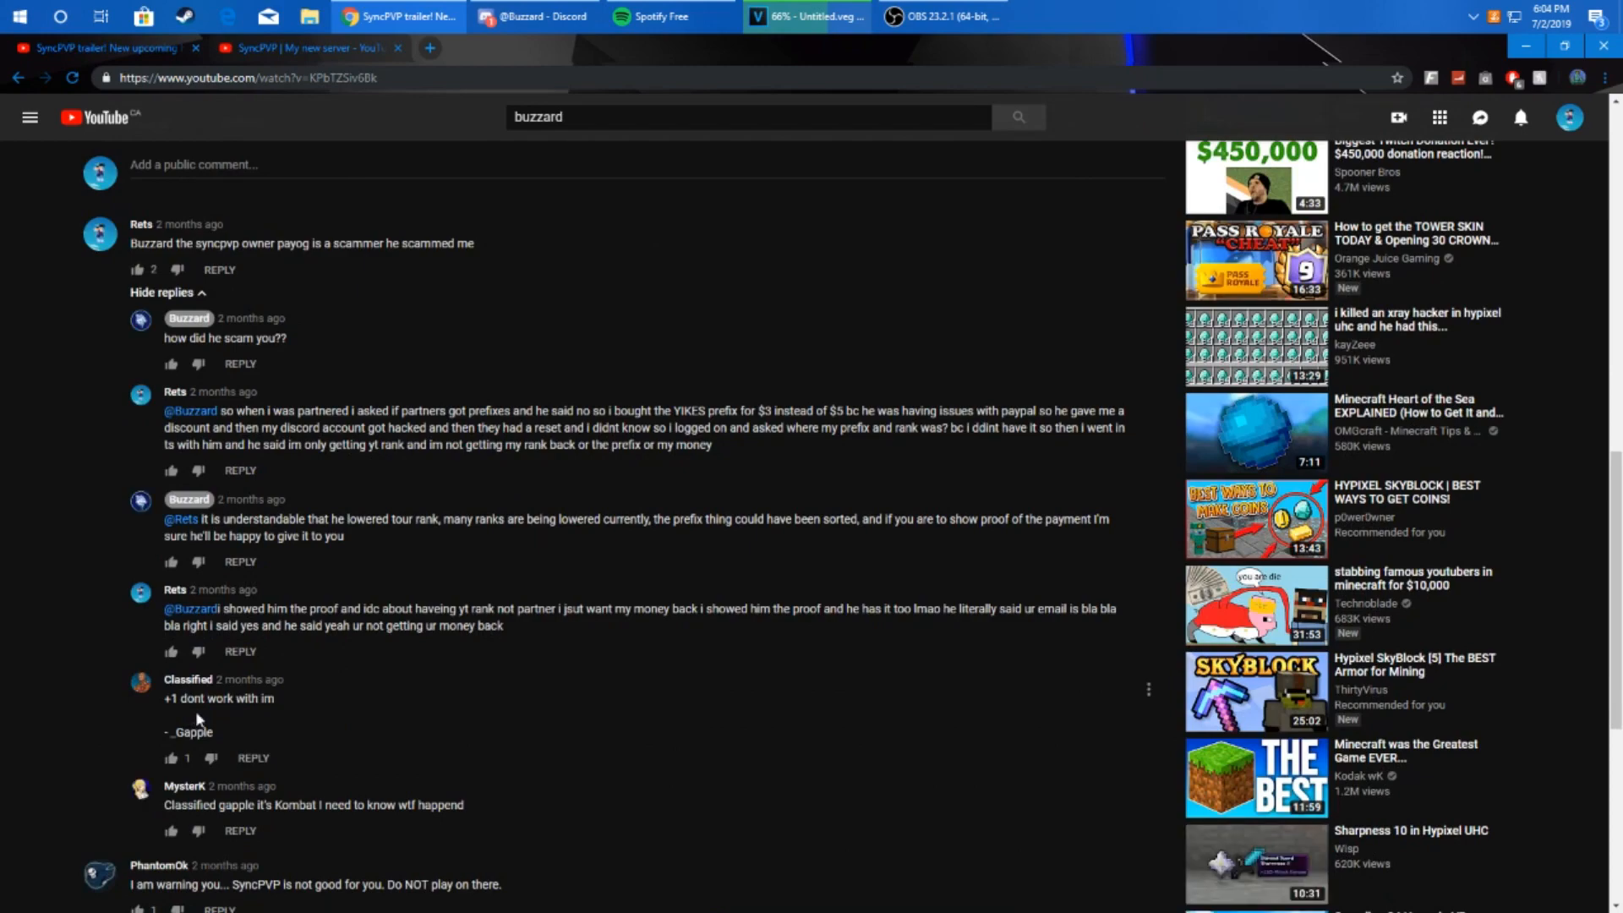
scroll("down", 3)
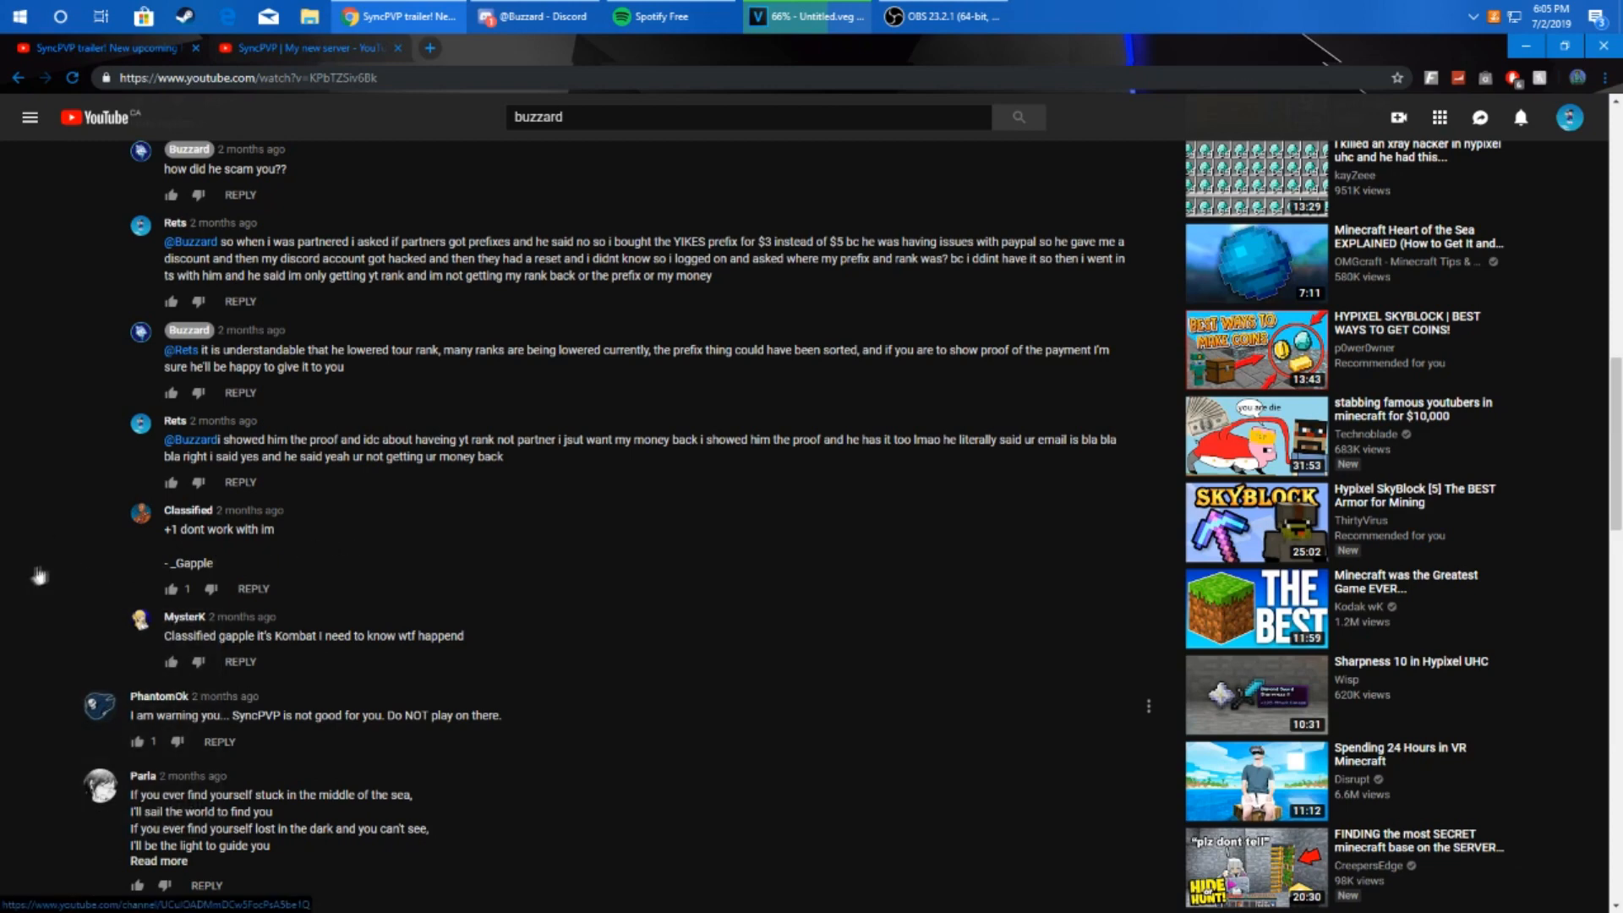
scroll("down", 3)
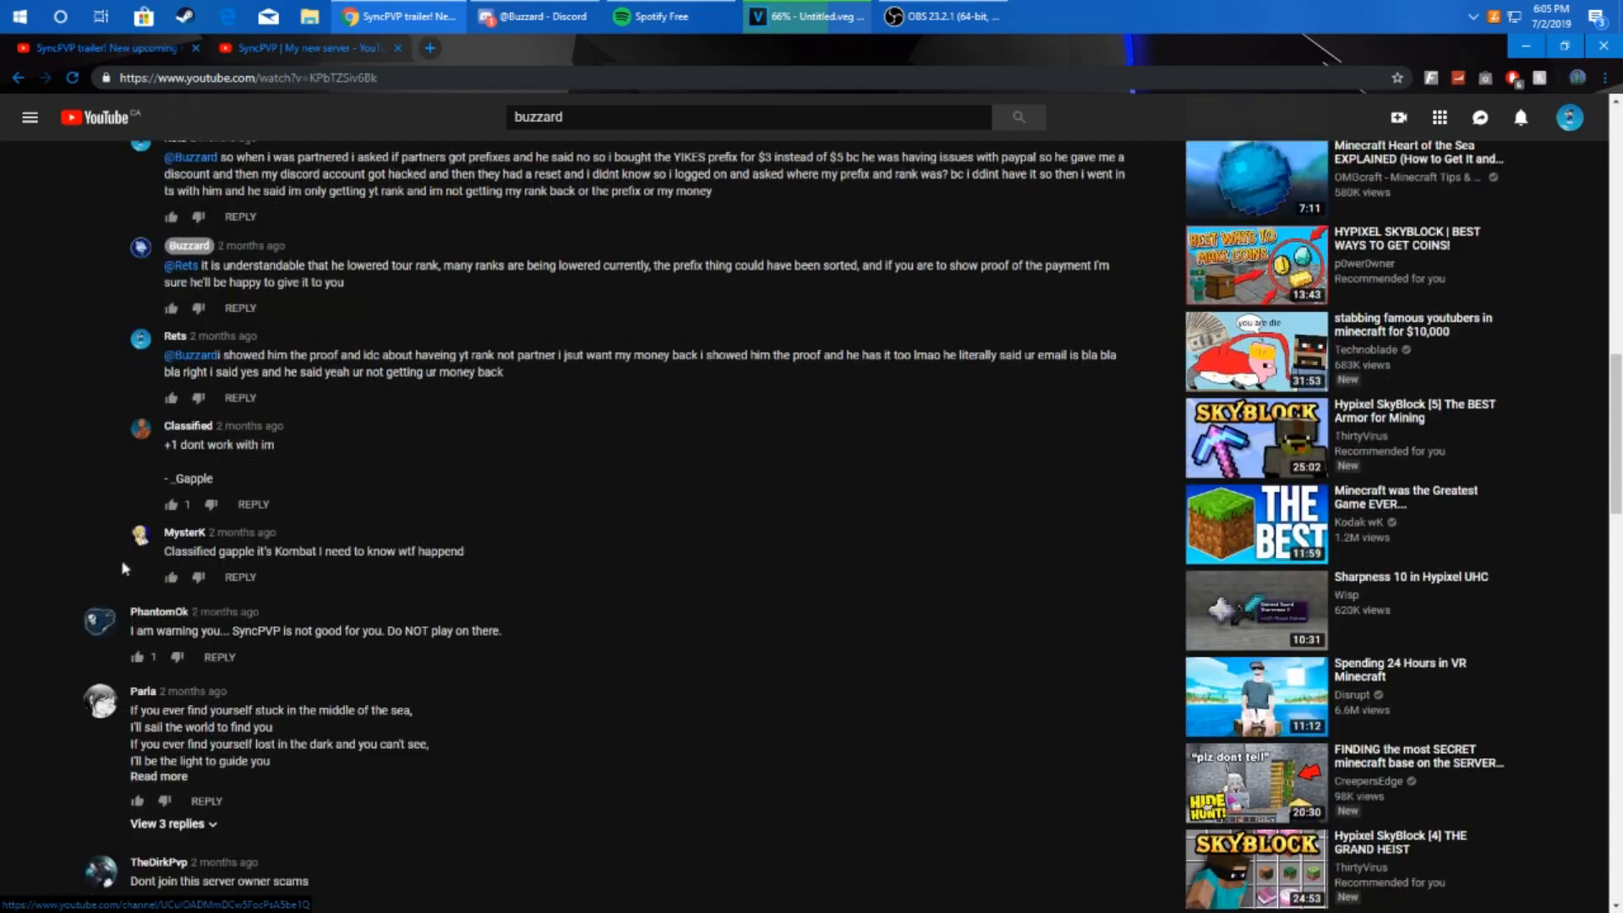
scroll("down", 3)
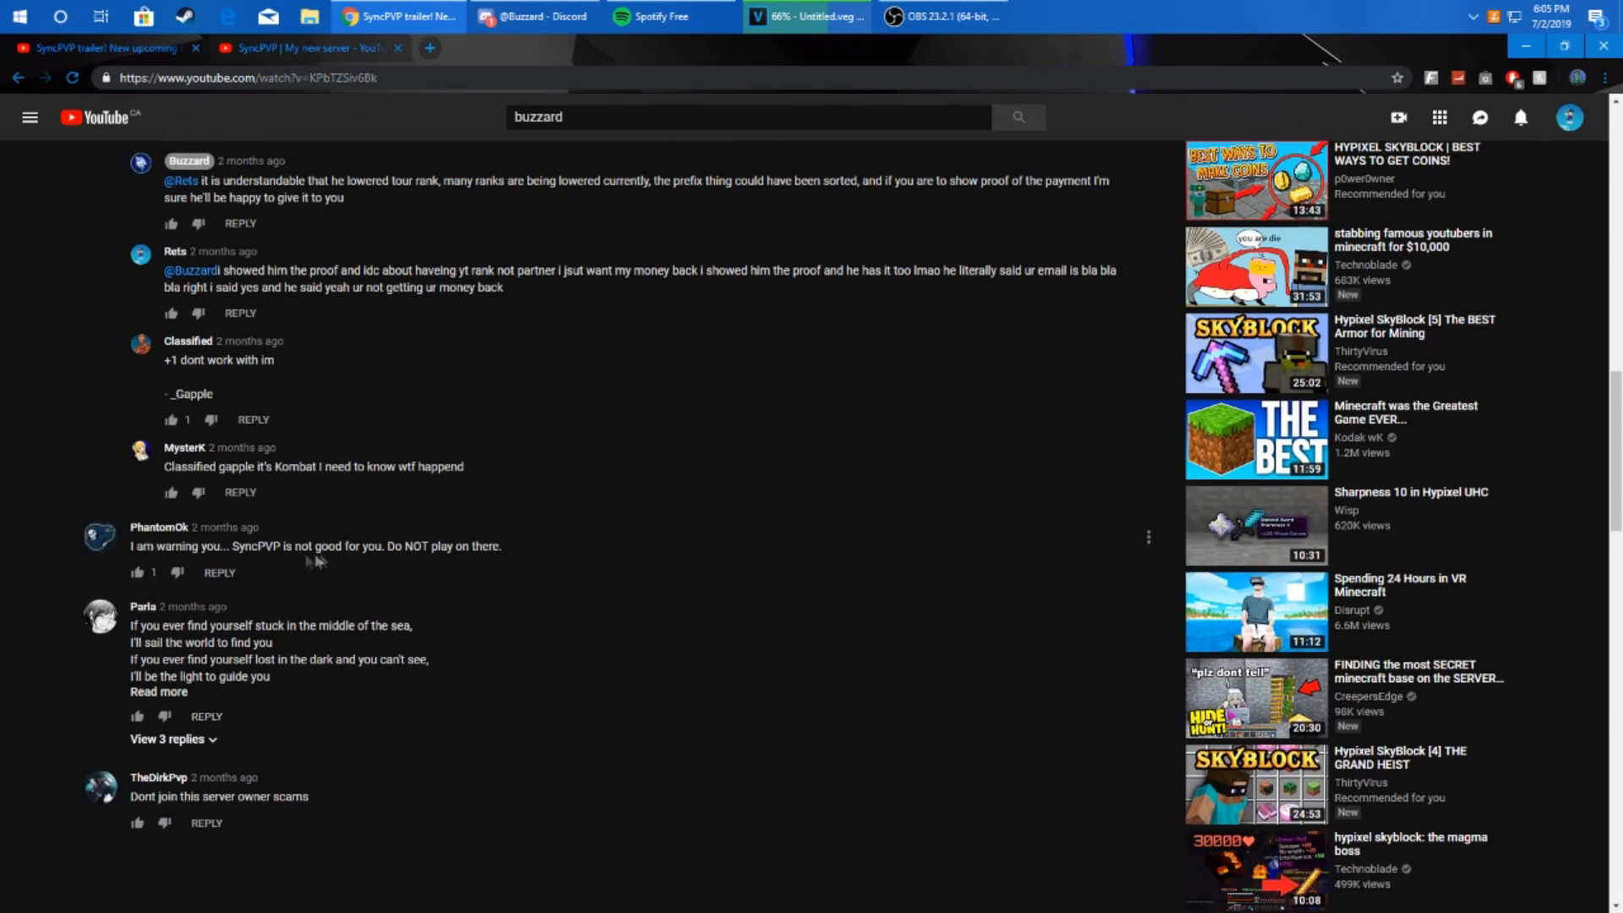
mouse_move(321, 559)
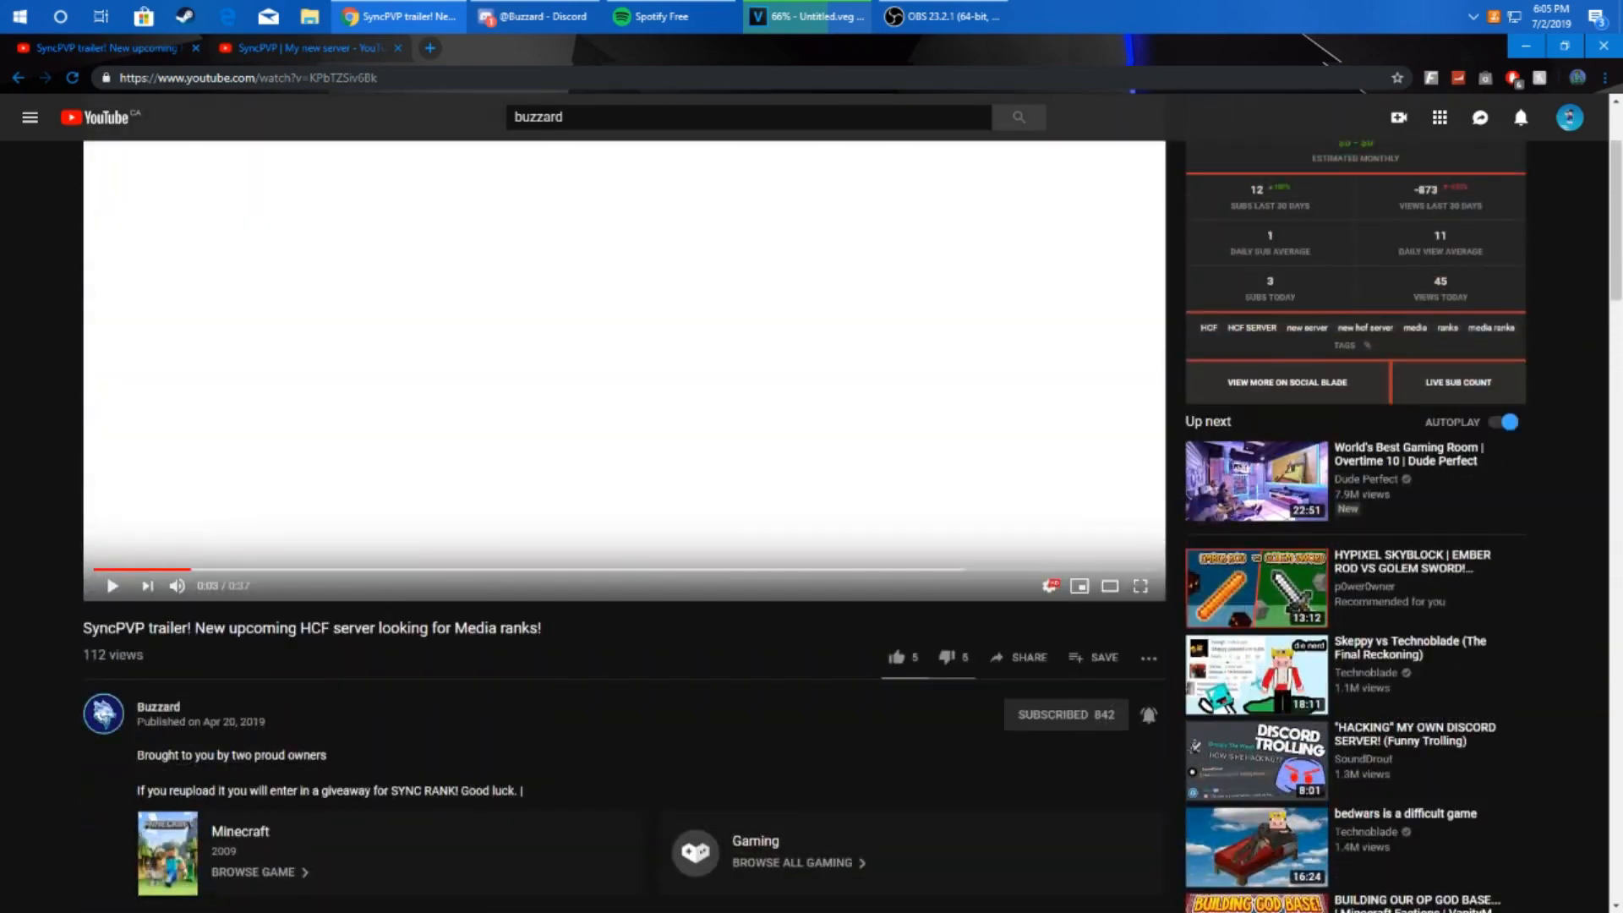
Step: Read through the trailer description's Discord link, server IP, store and media requirements, then switch to Discord
scroll("down", 3)
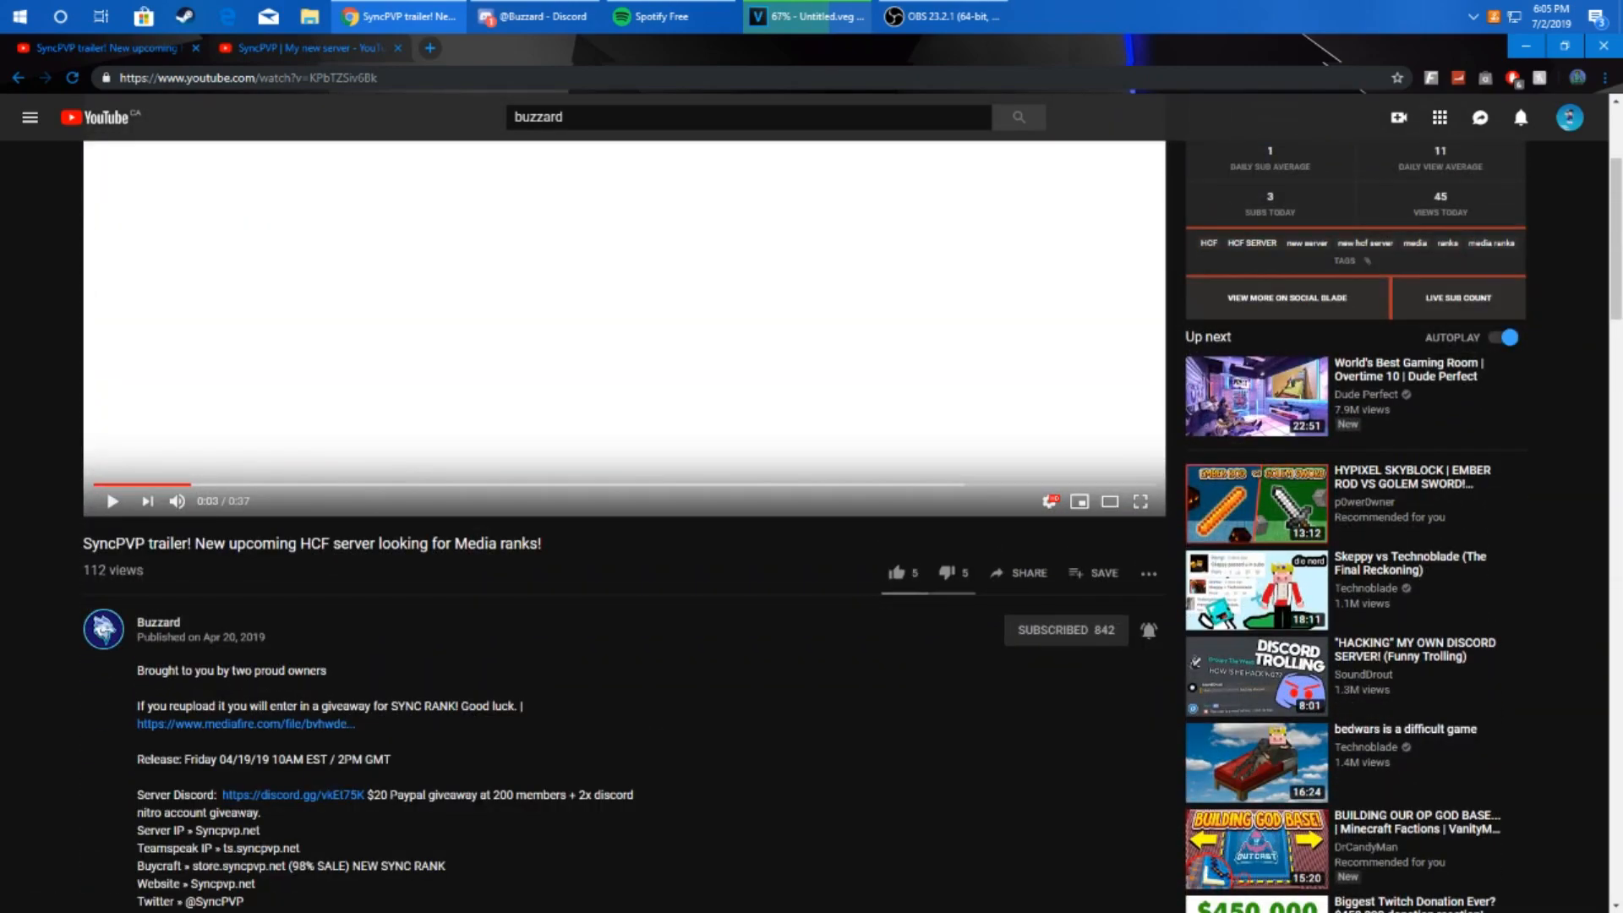
mouse_move(527, 847)
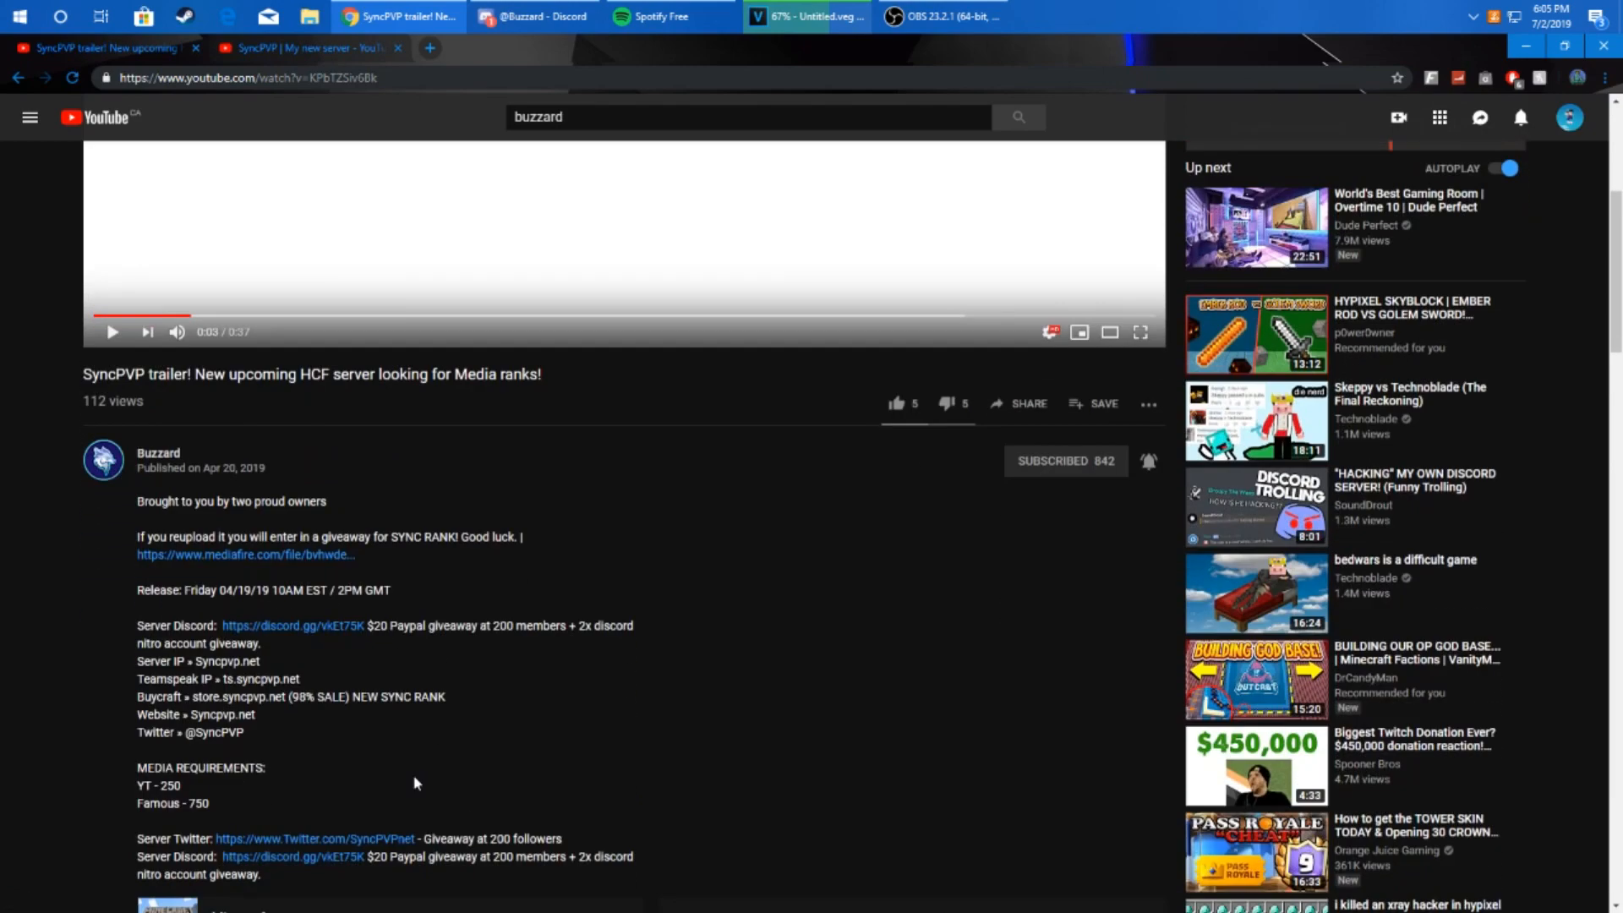
scroll("down", 3)
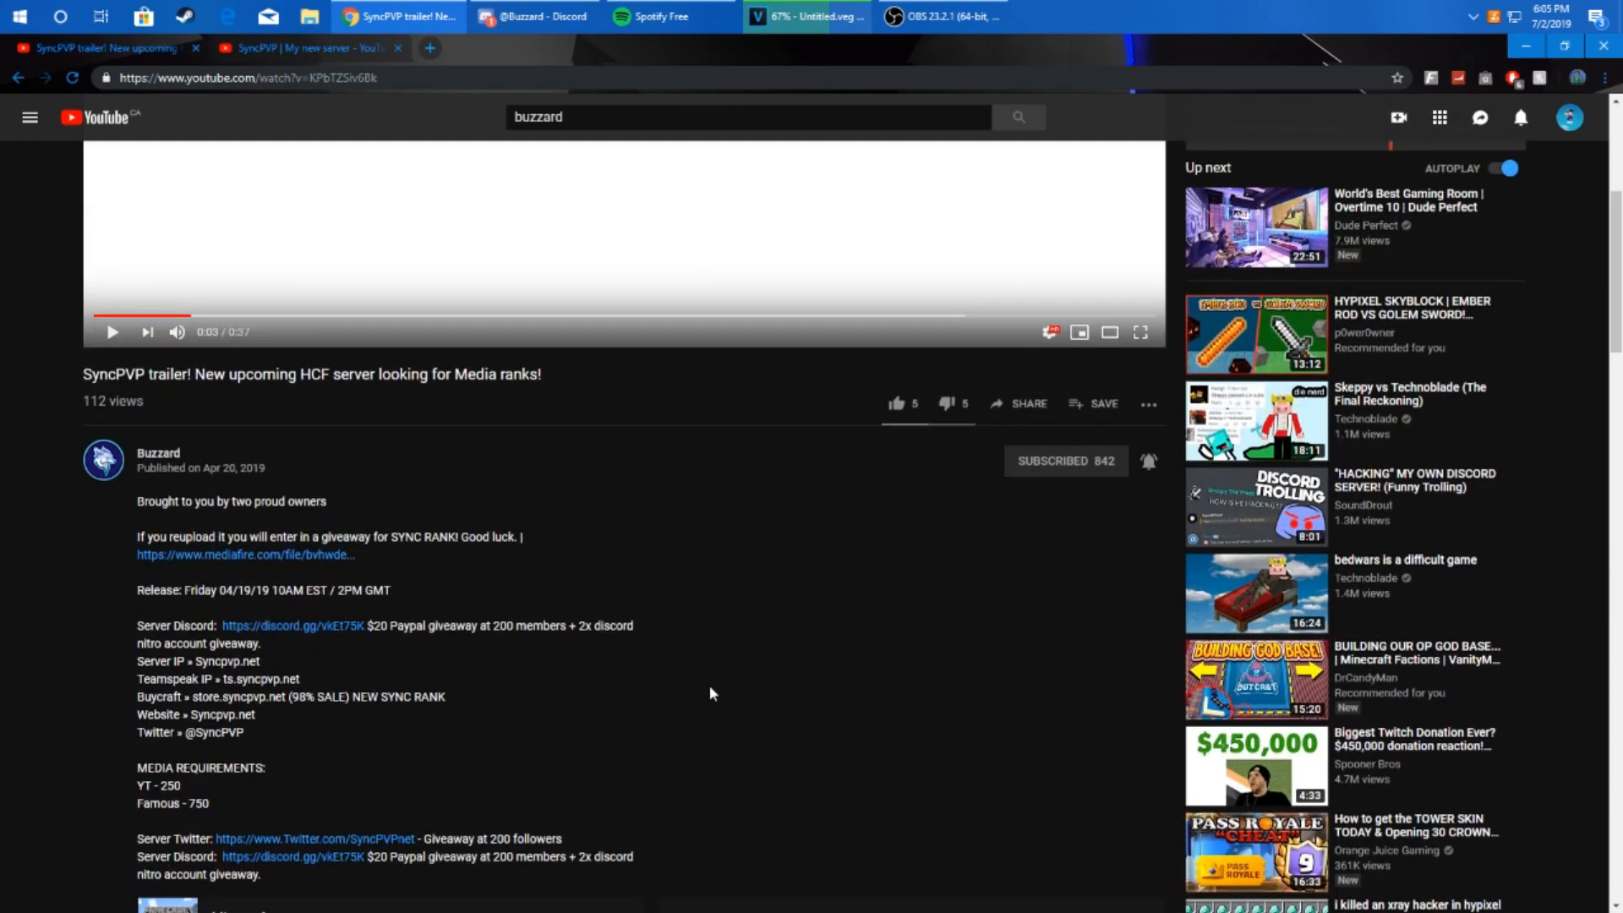
mouse_move(668, 695)
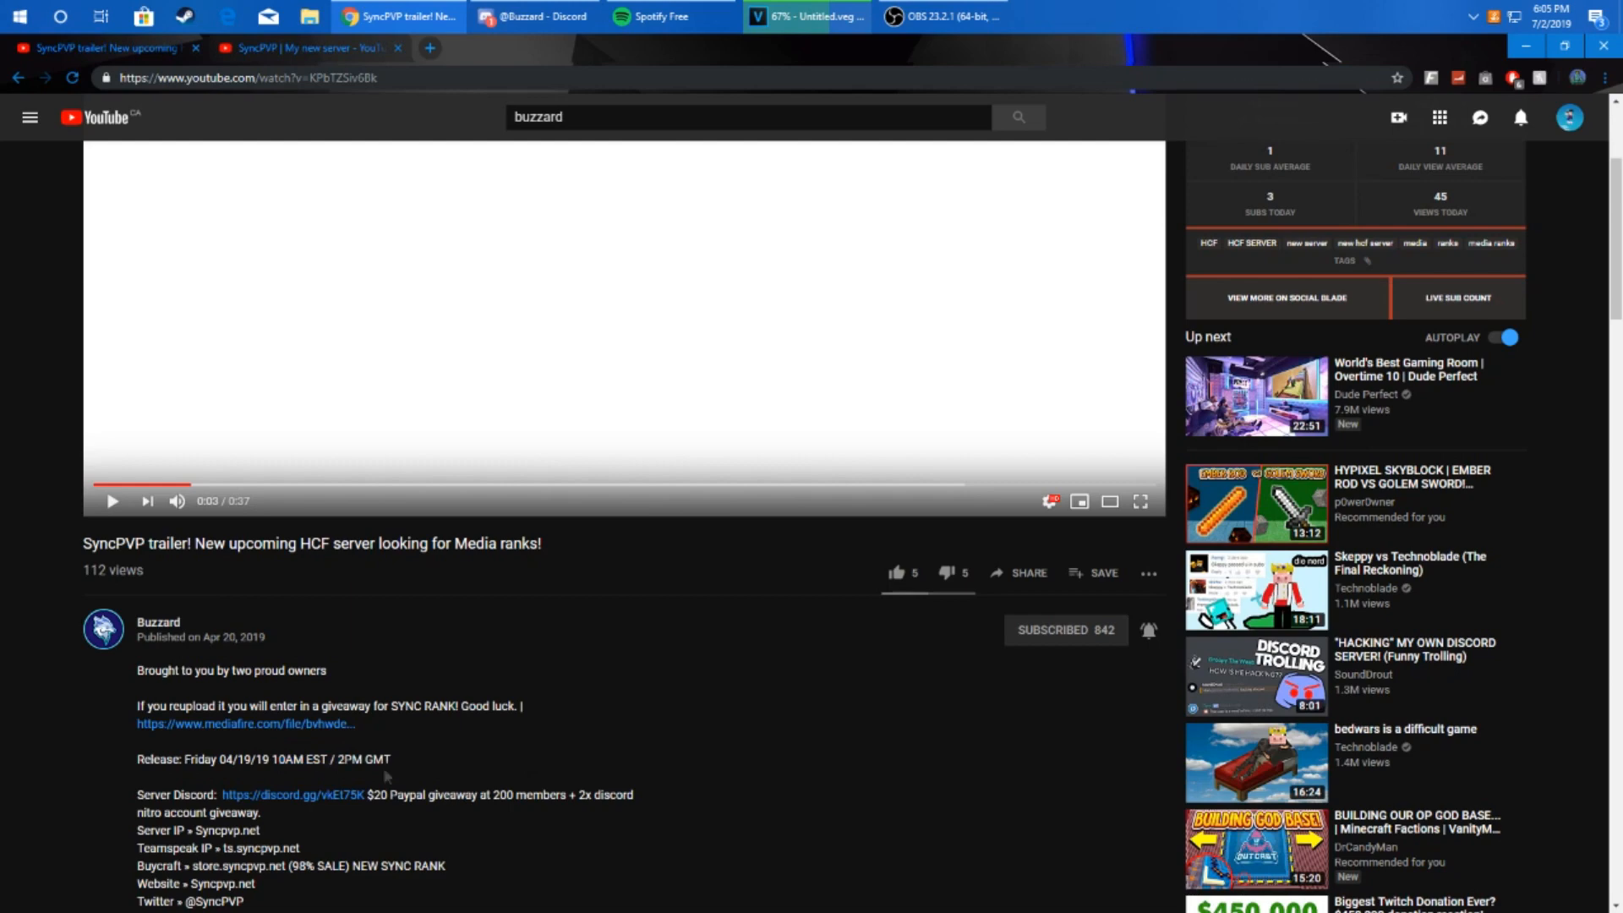
mouse_move(363, 778)
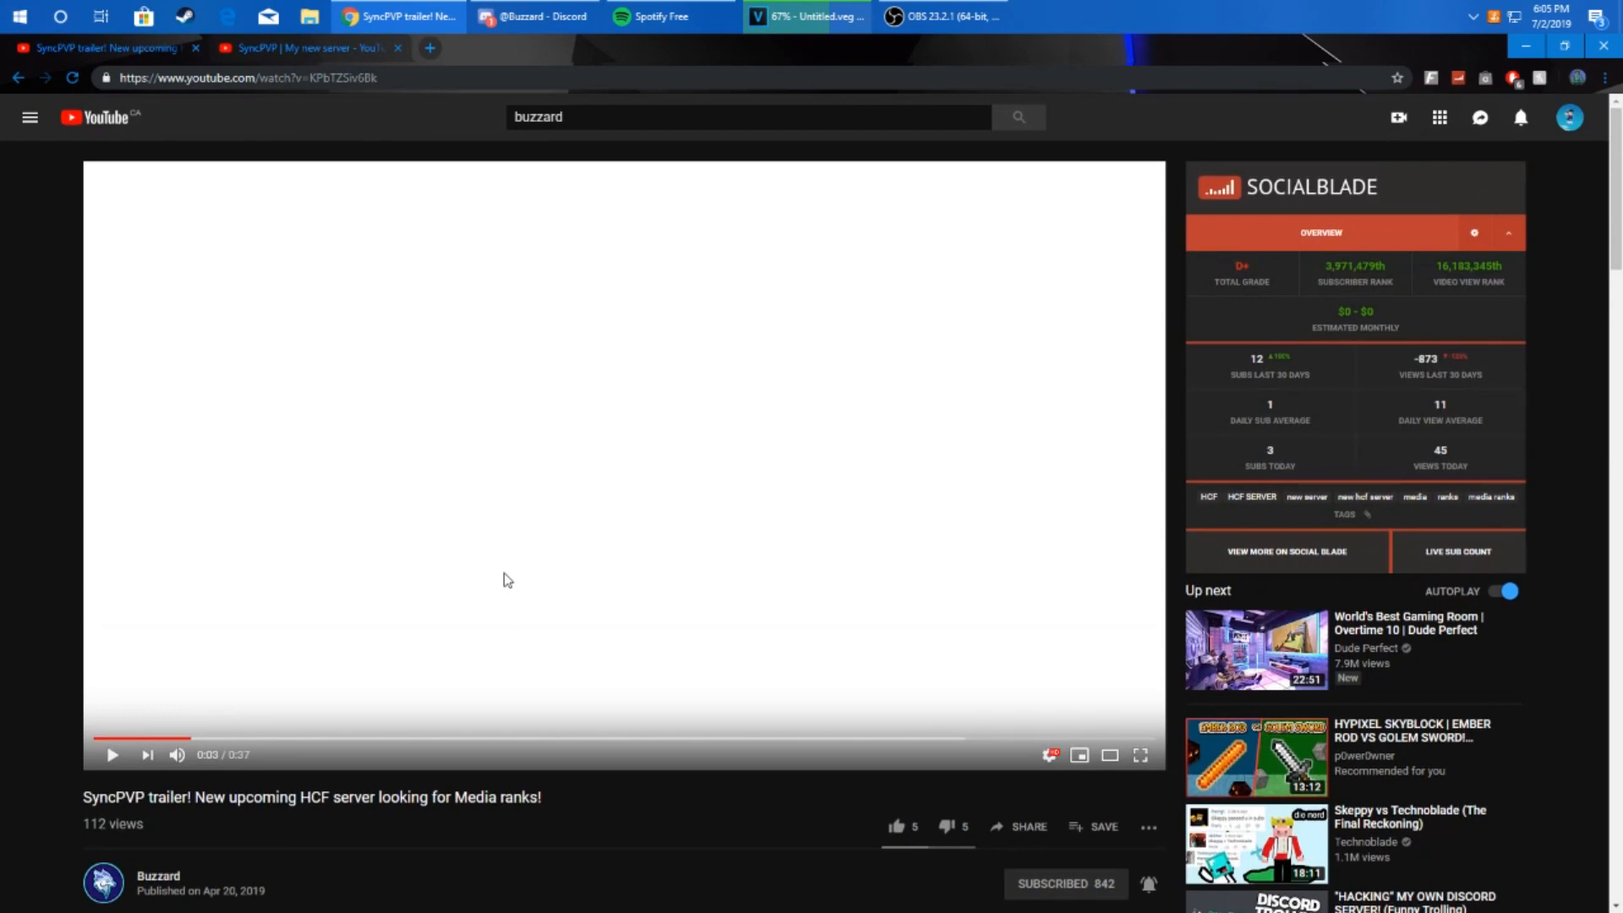
scroll("down", 3)
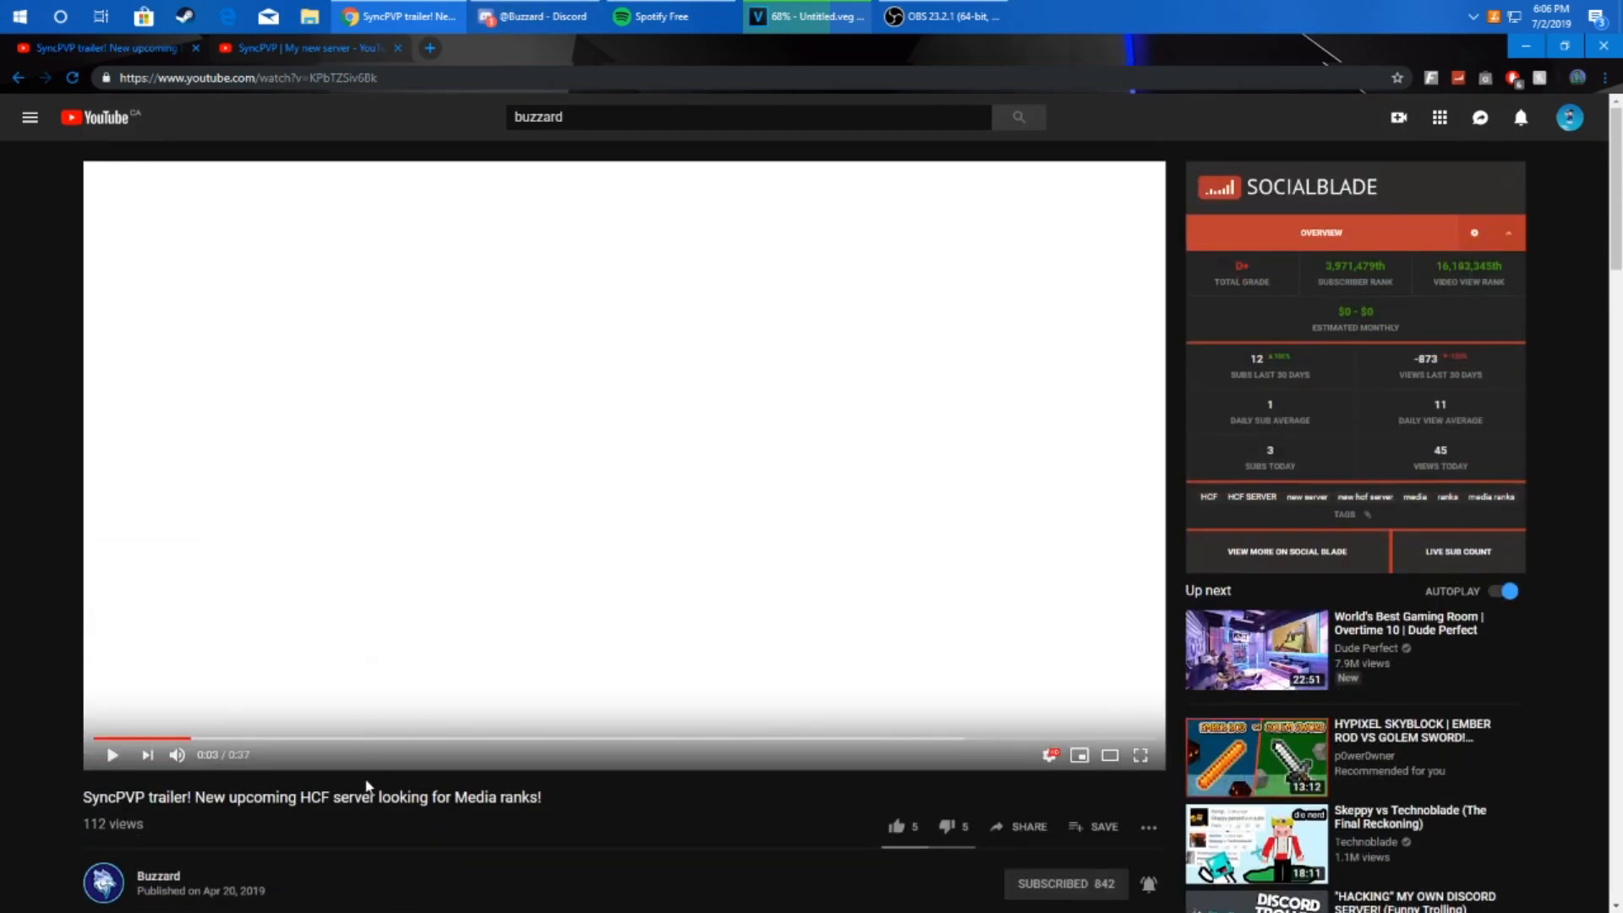
left_click(531, 17)
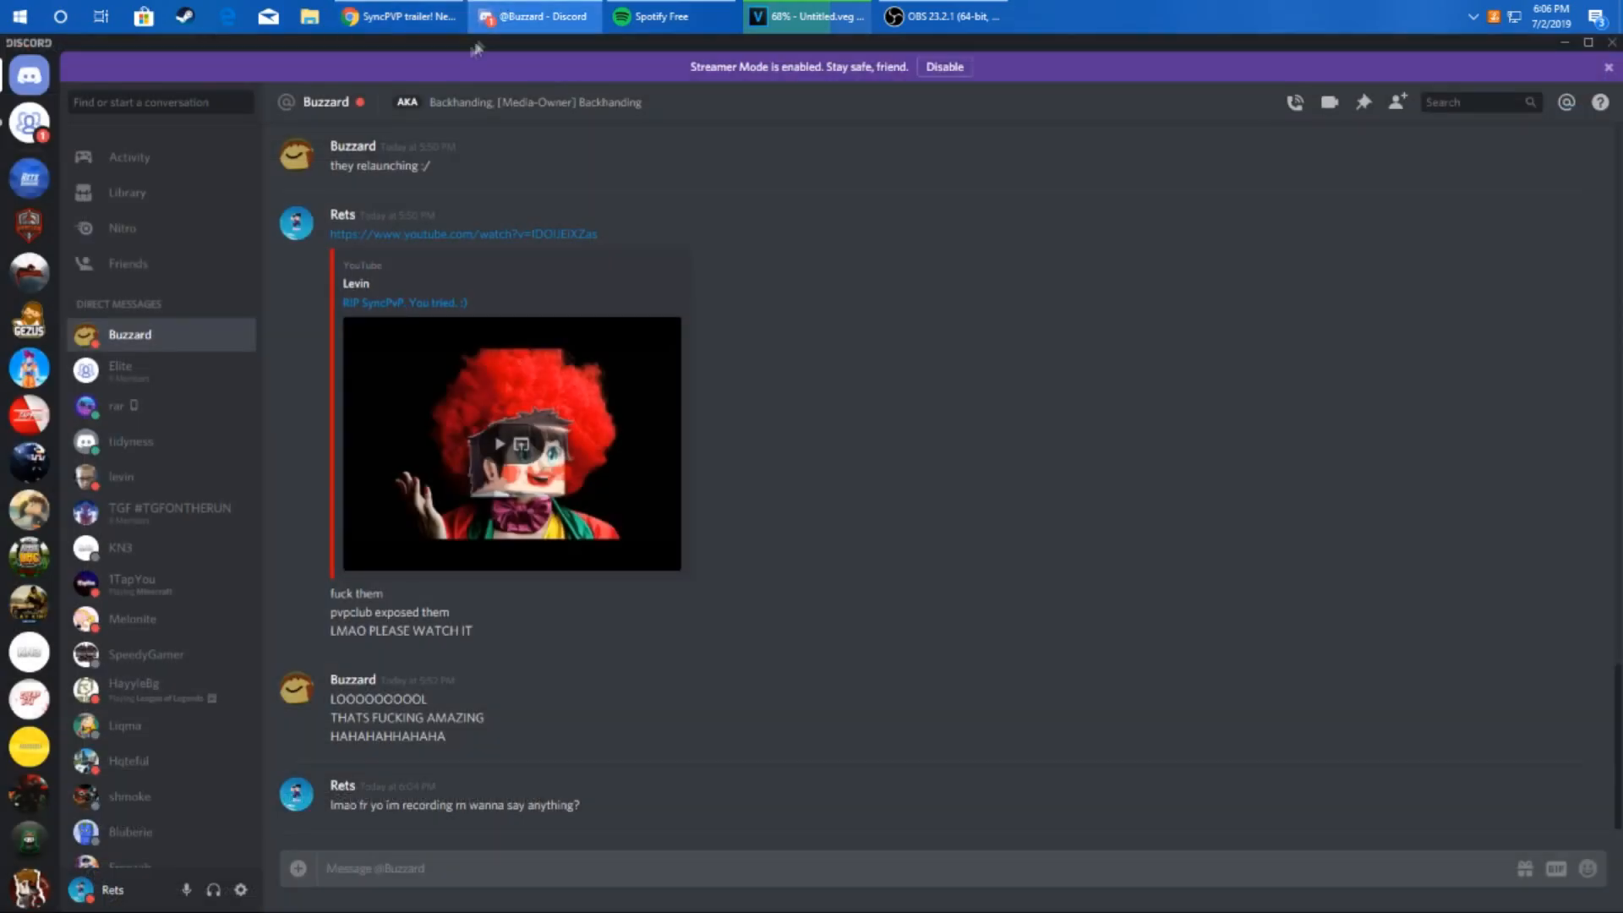
Step: Switch back to Chrome on Prqto's 'SyncPVP | My new server' video
left_click(398, 17)
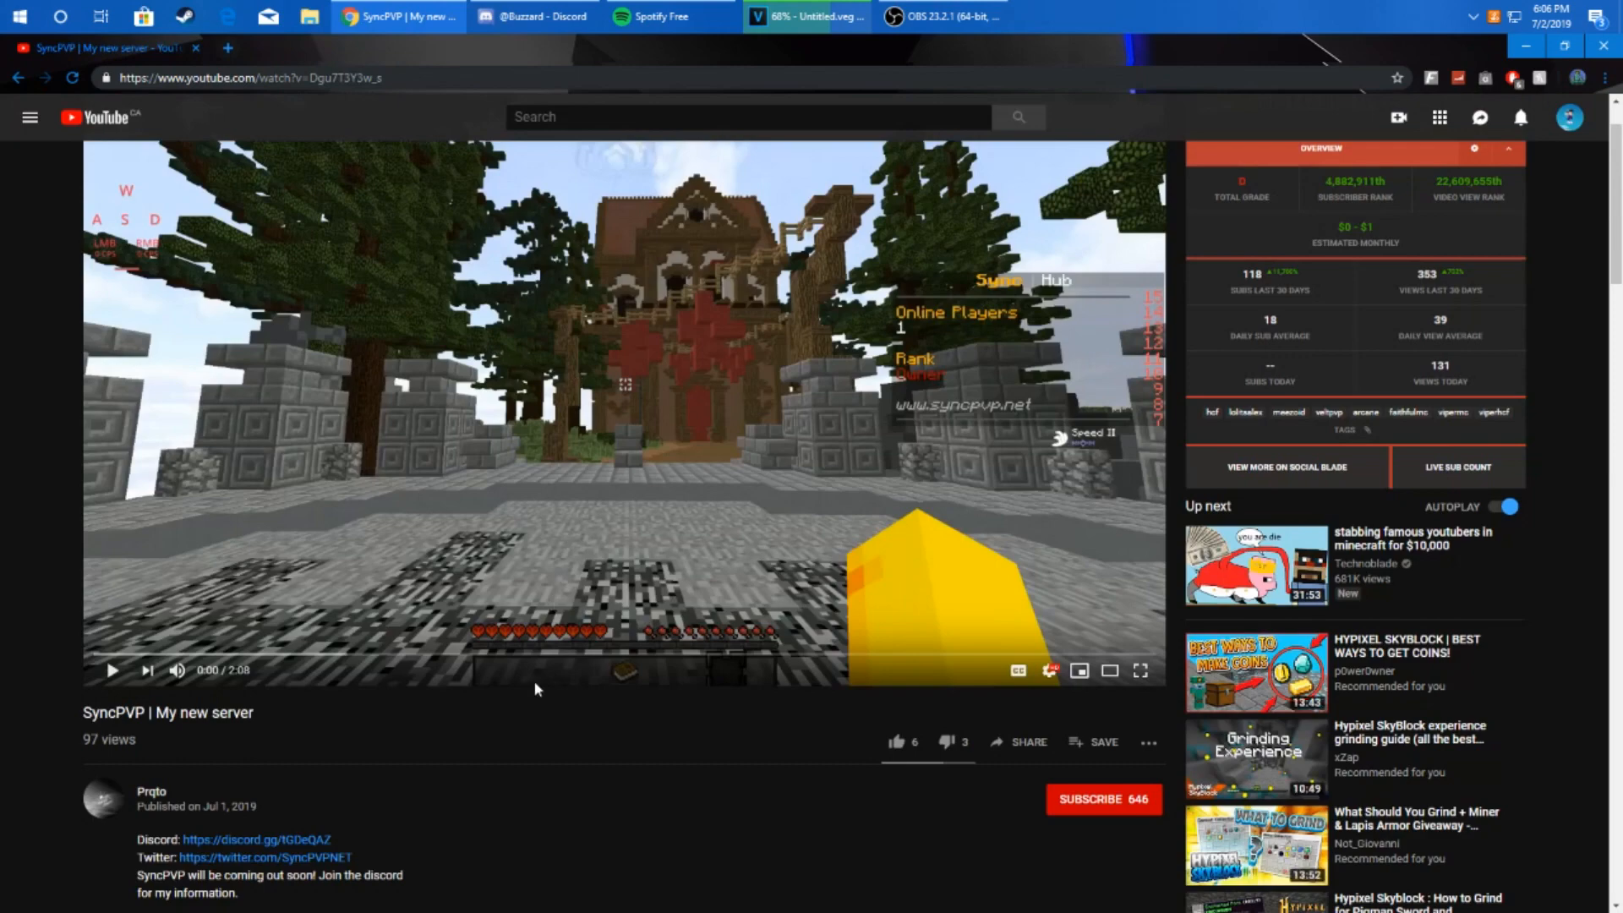
Step: Play the 'SyncPVP | My new server' video, pausing at 1:22, then switch to Discord
left_click(111, 686)
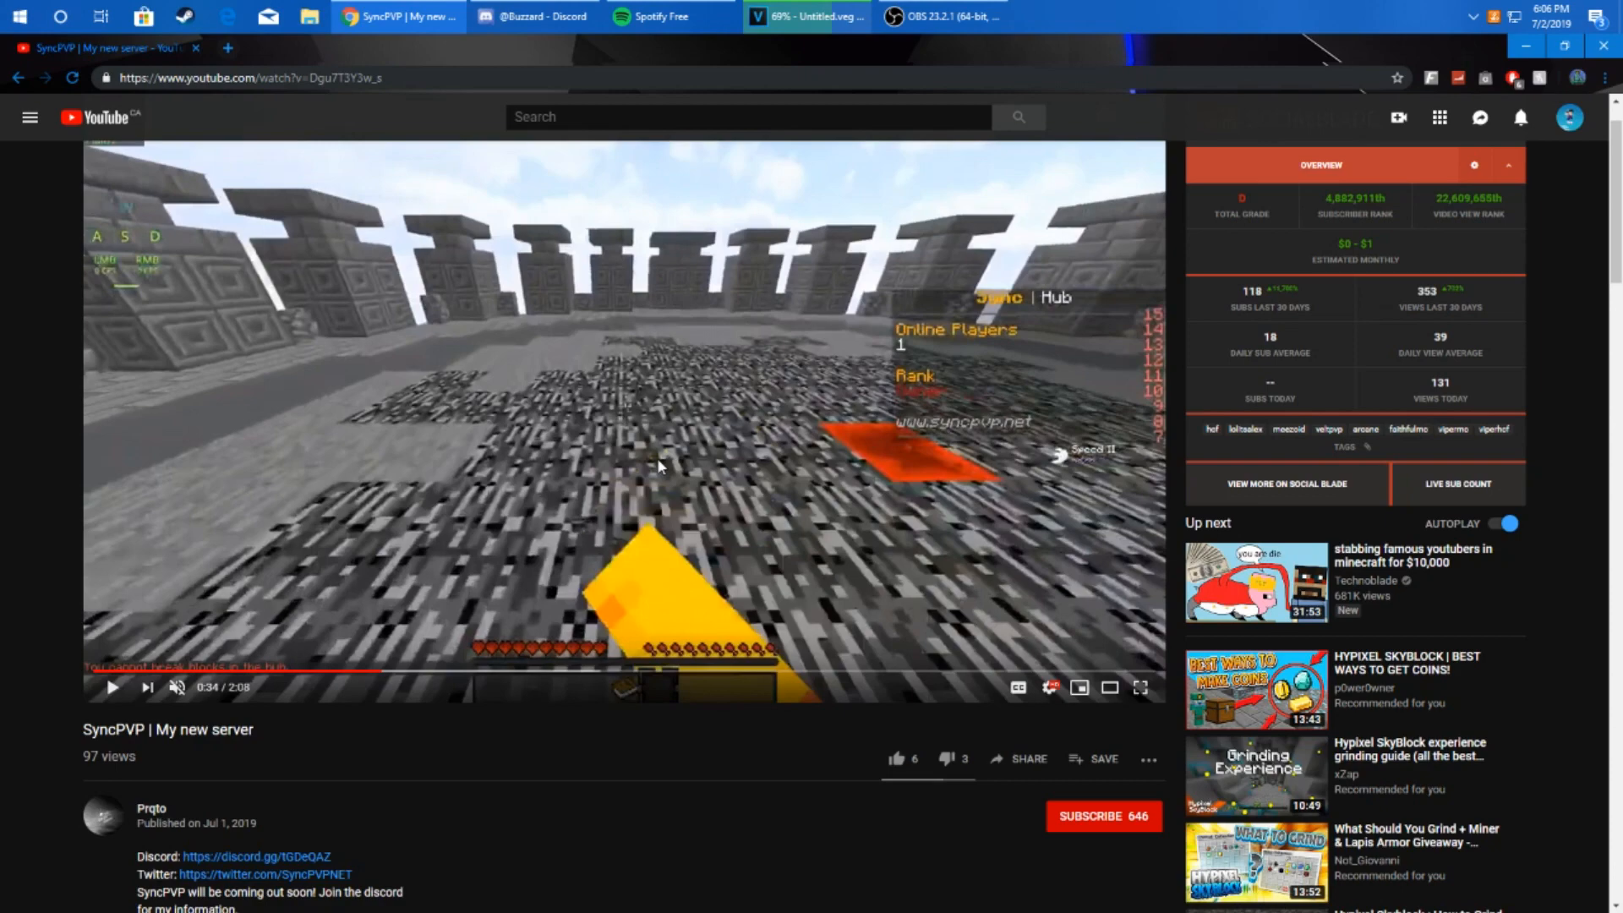
mouse_move(686, 831)
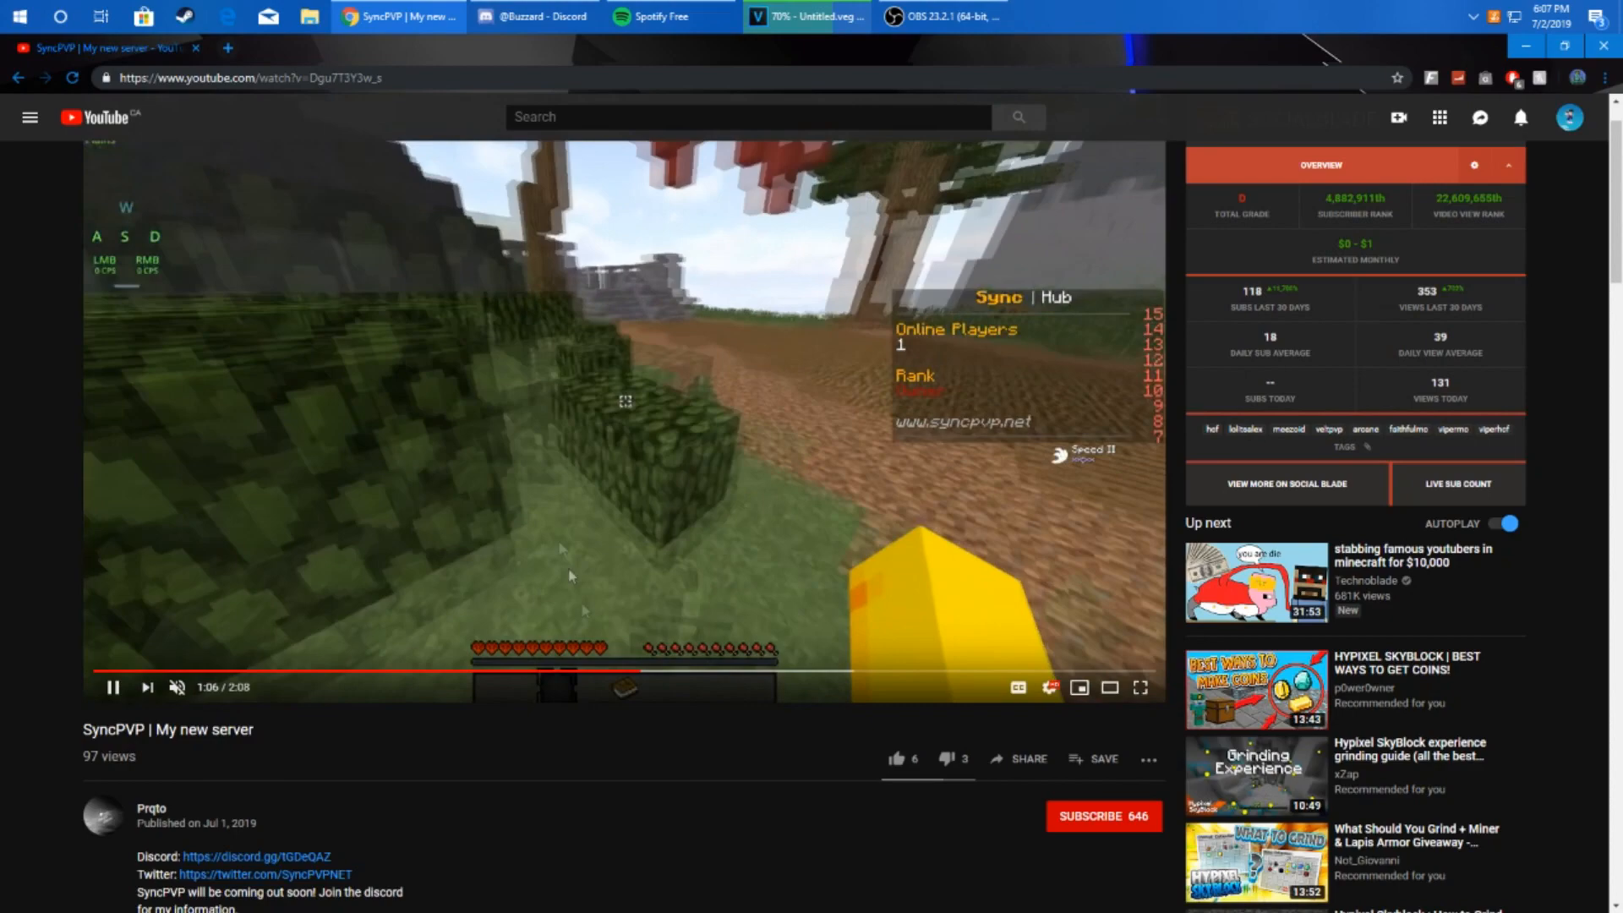
left_click(624, 398)
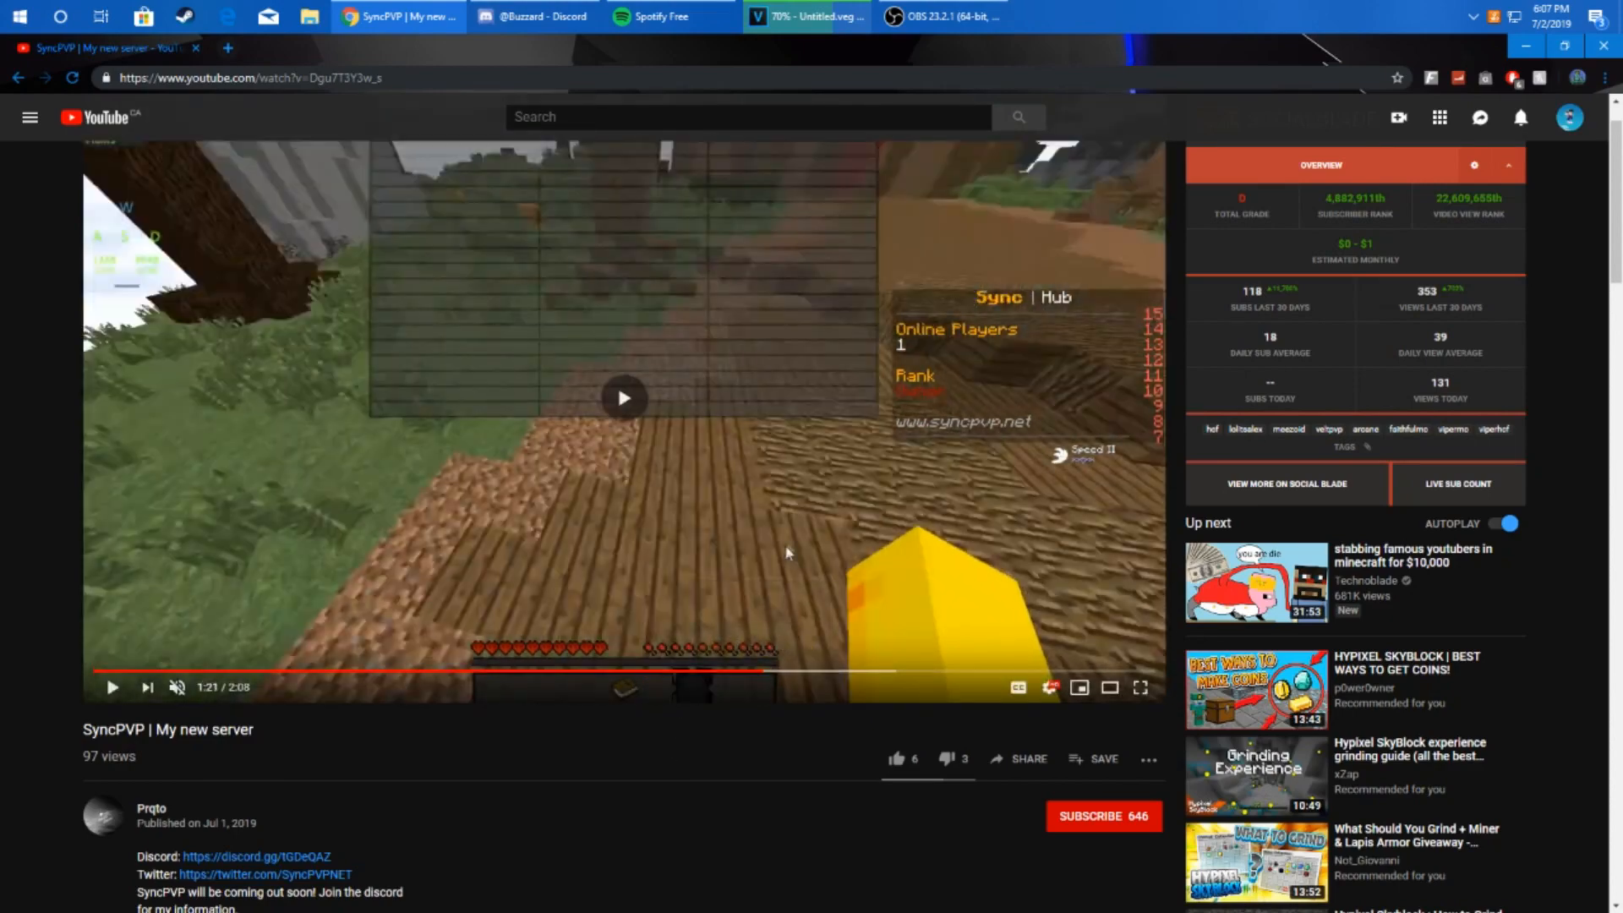
left_click(623, 397)
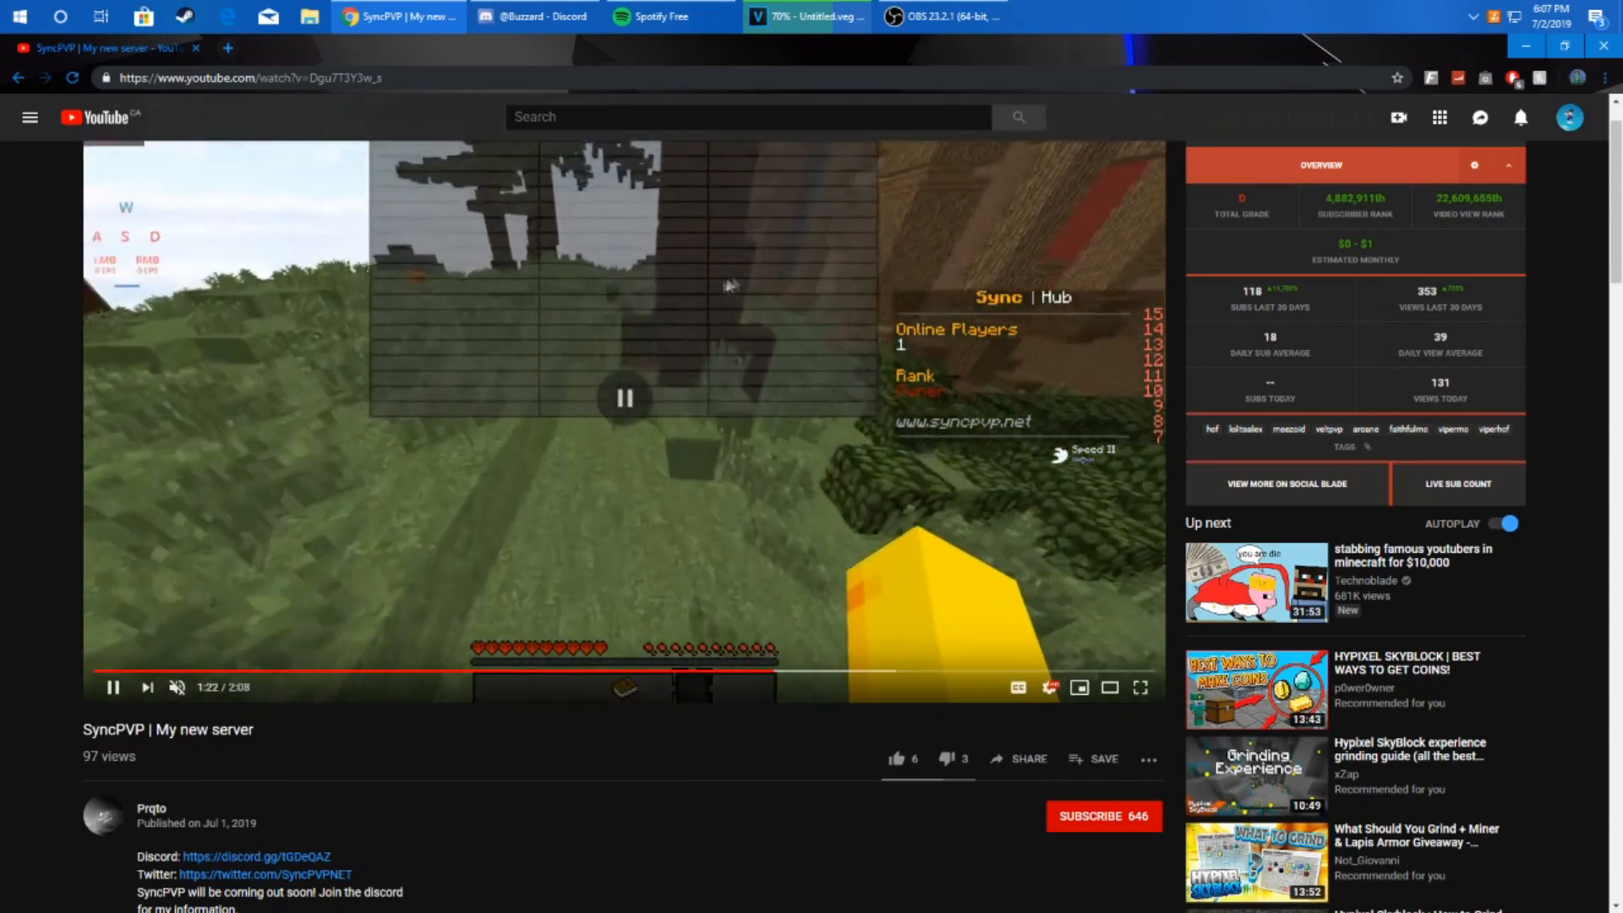
left_click(111, 687)
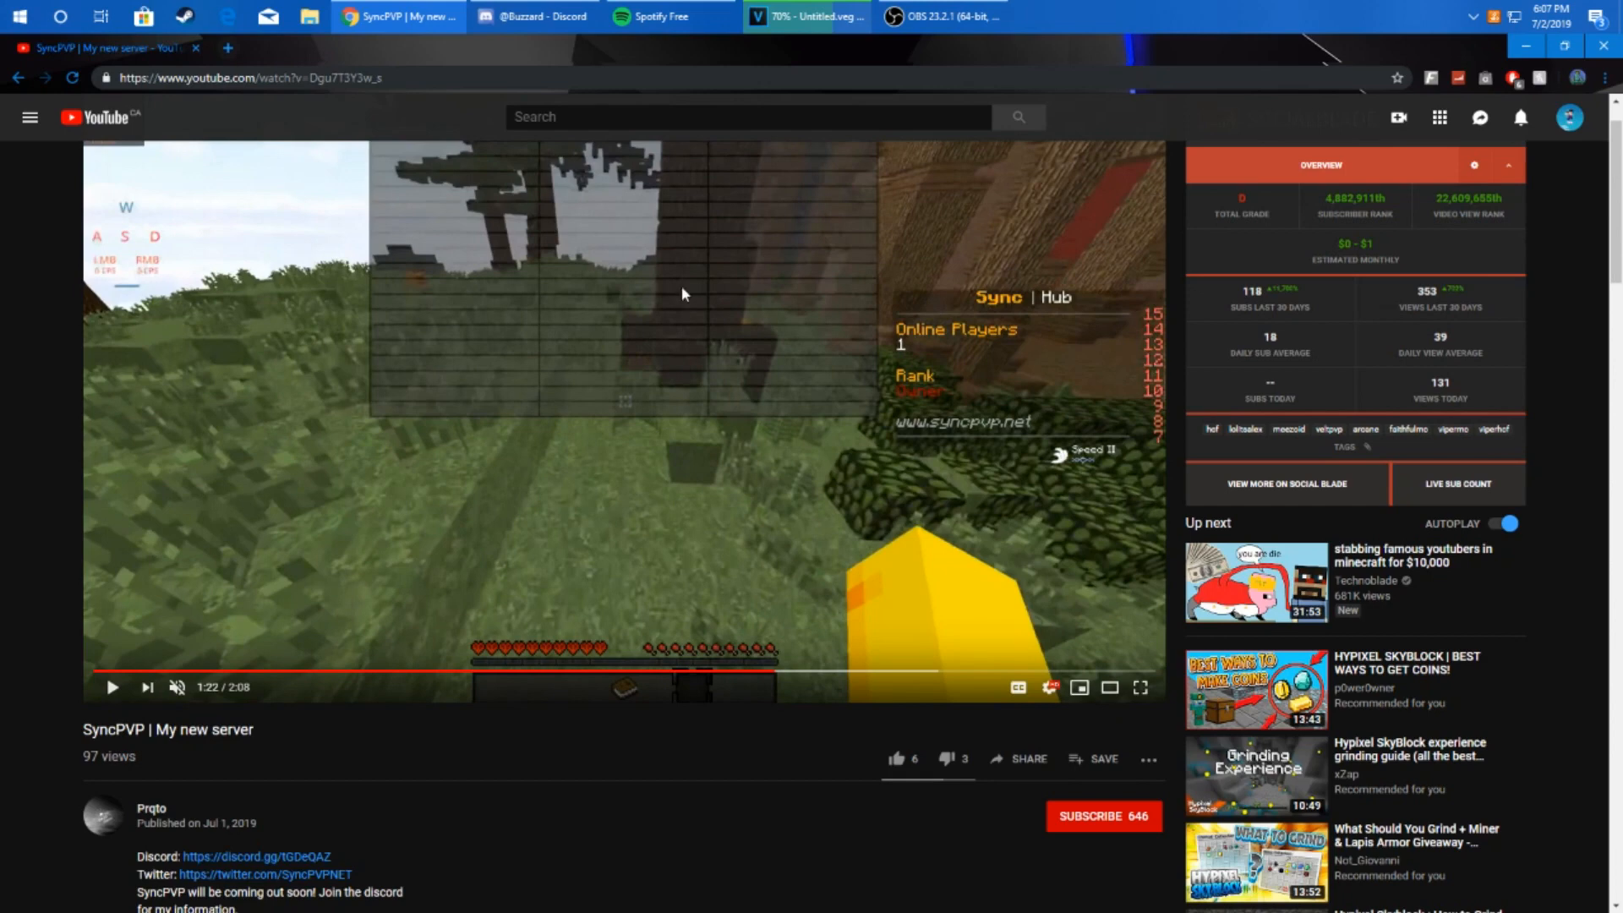
mouse_move(730, 753)
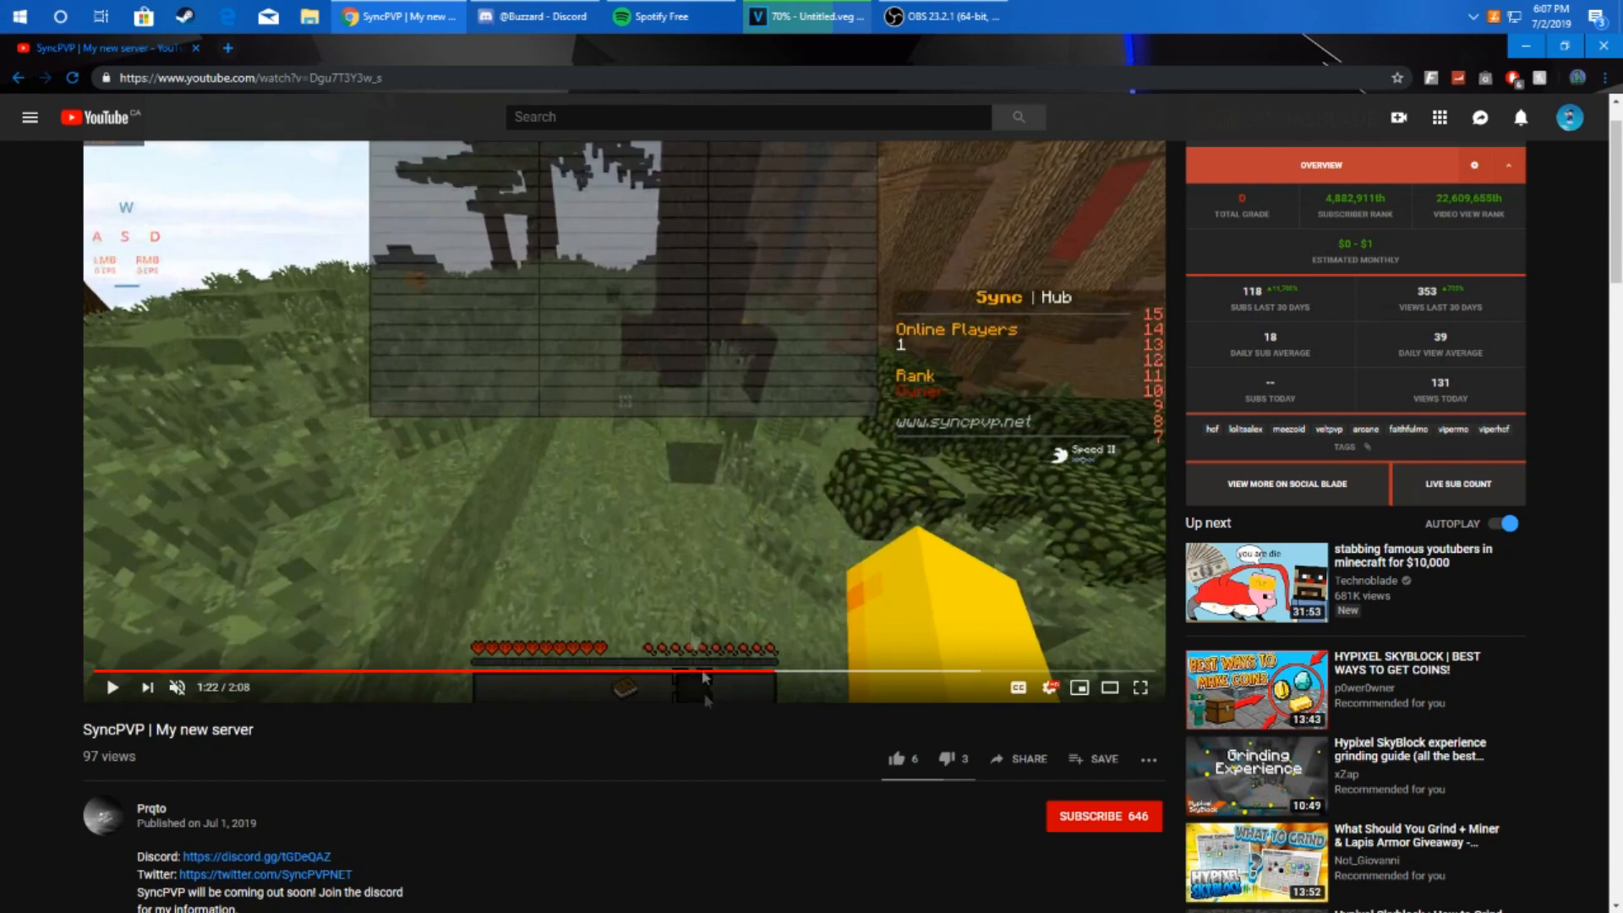
mouse_move(704, 473)
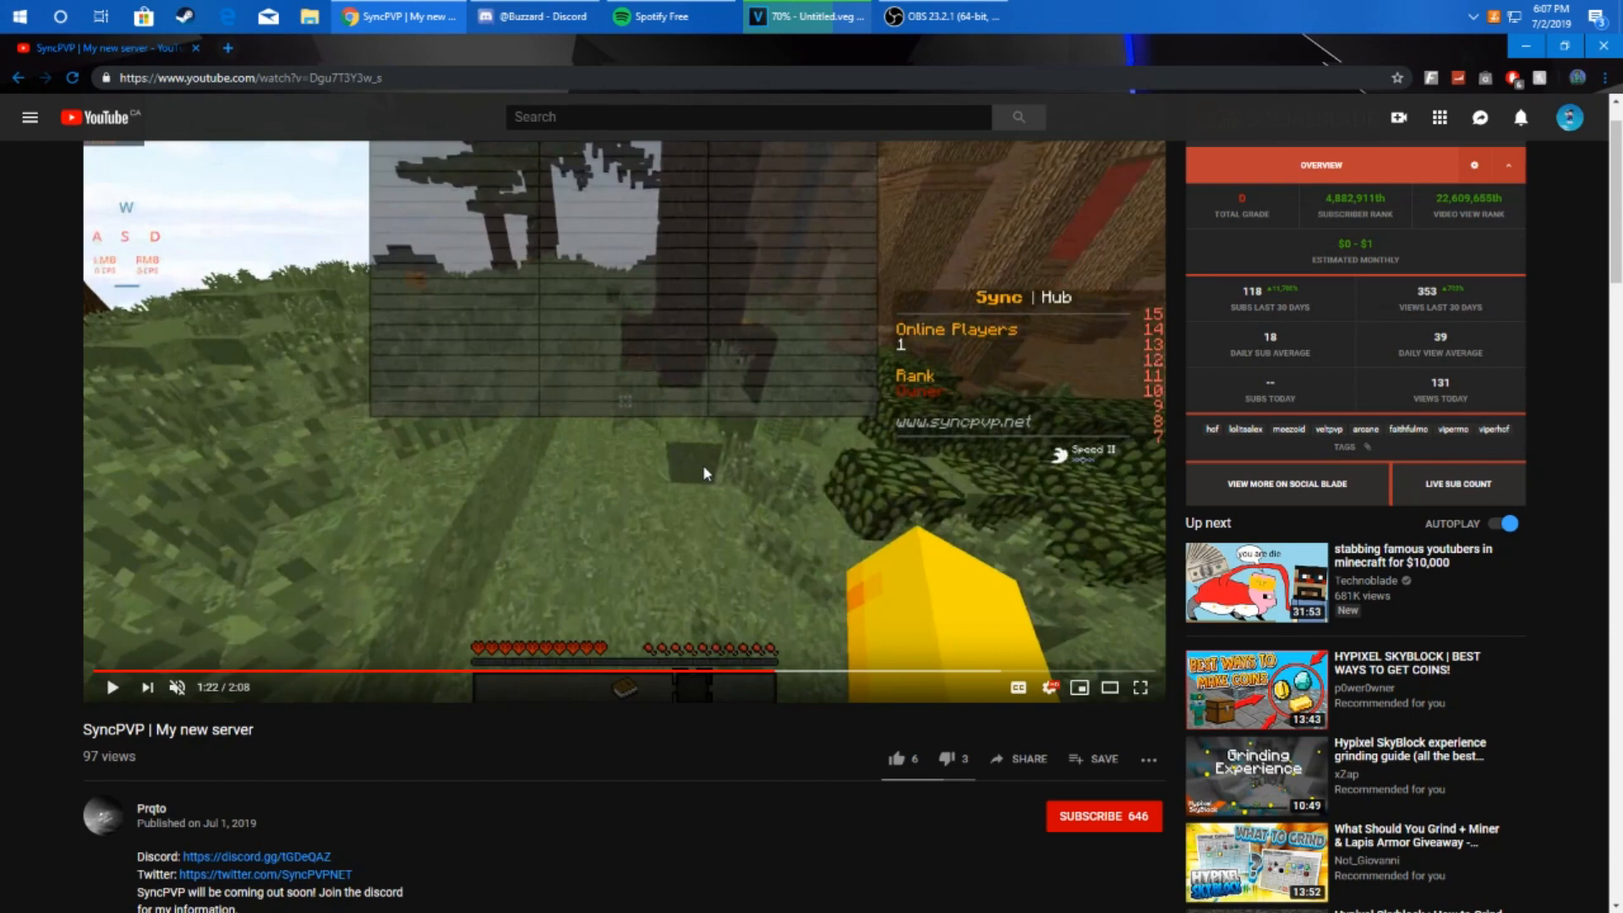
mouse_move(606, 780)
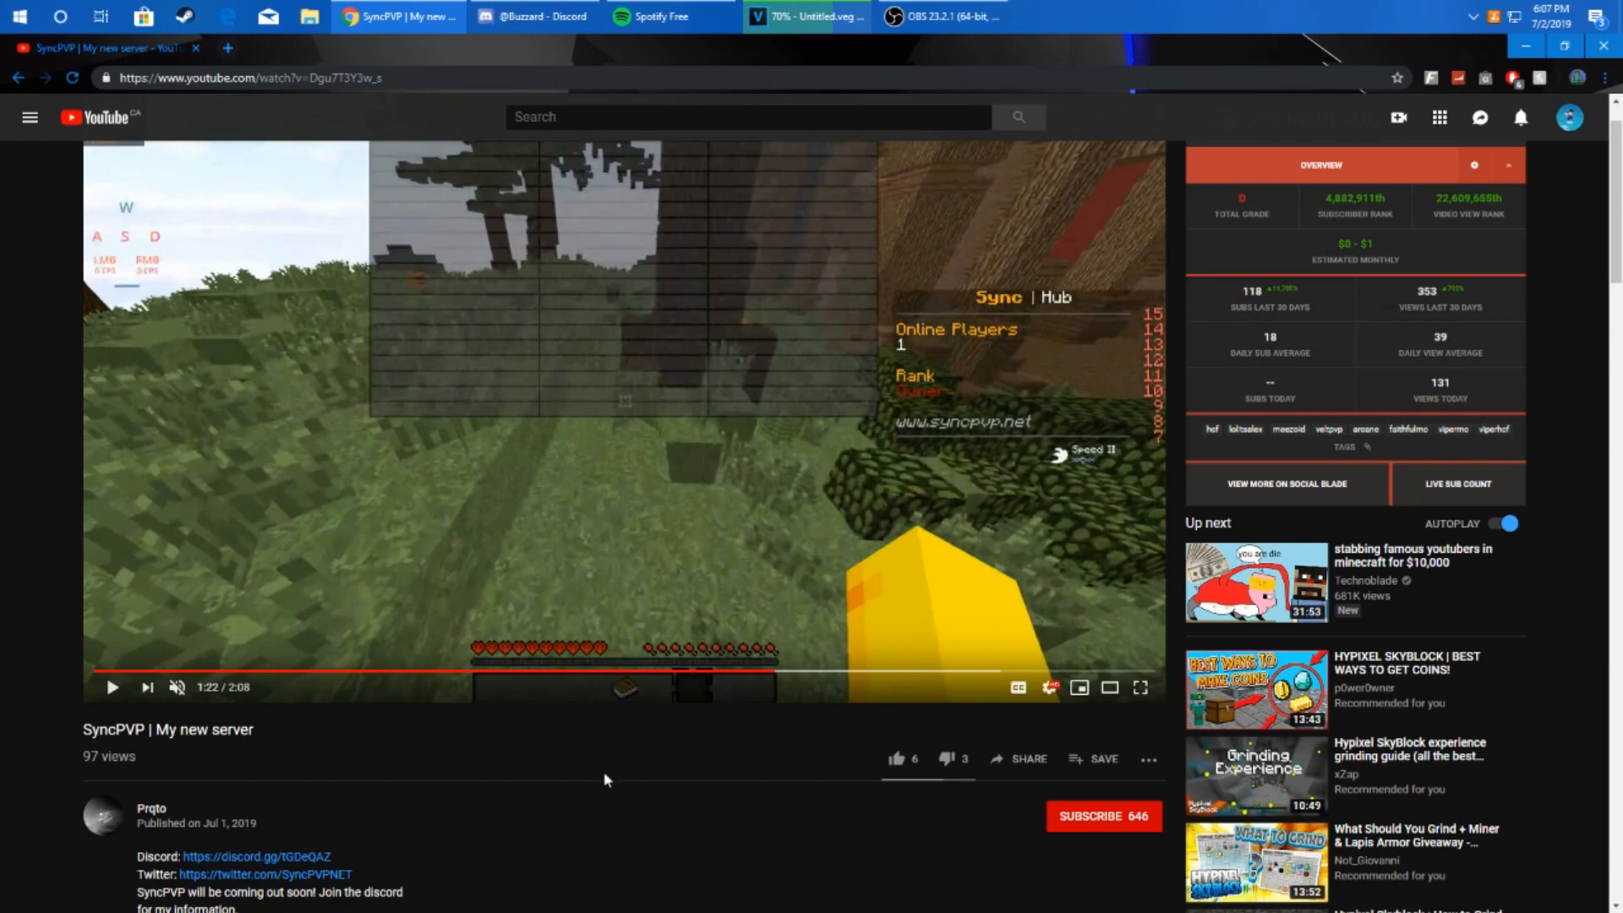
left_click(534, 17)
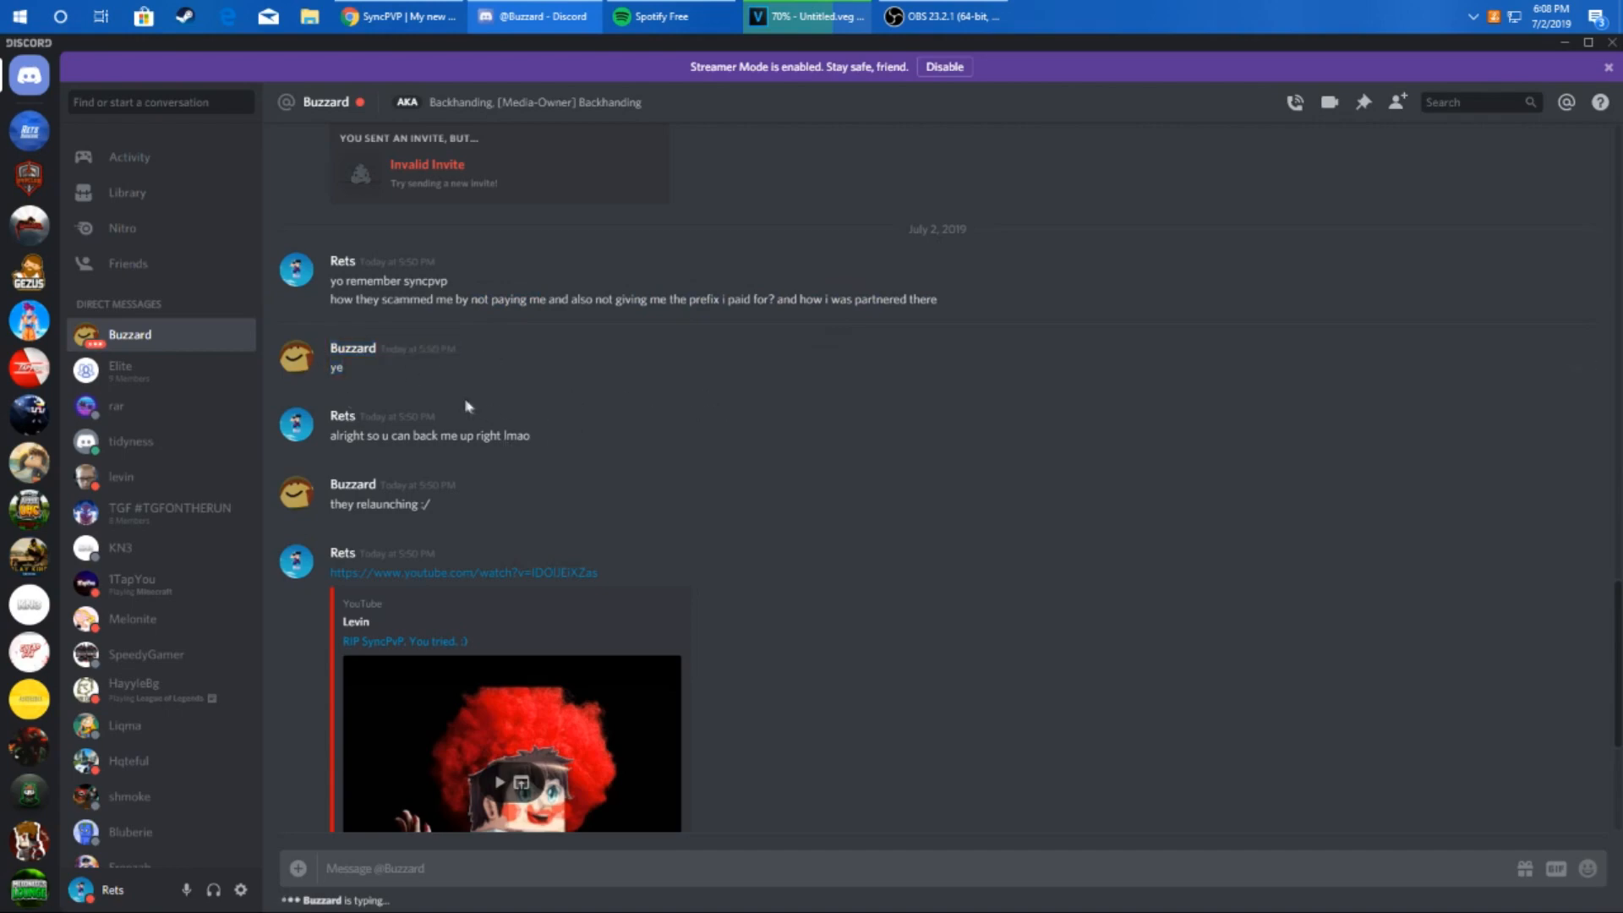
Step: Highlight the back-up request message and scroll down to Buzzard's new 'unprofessional' message
left_click_drag(332, 435, 527, 434)
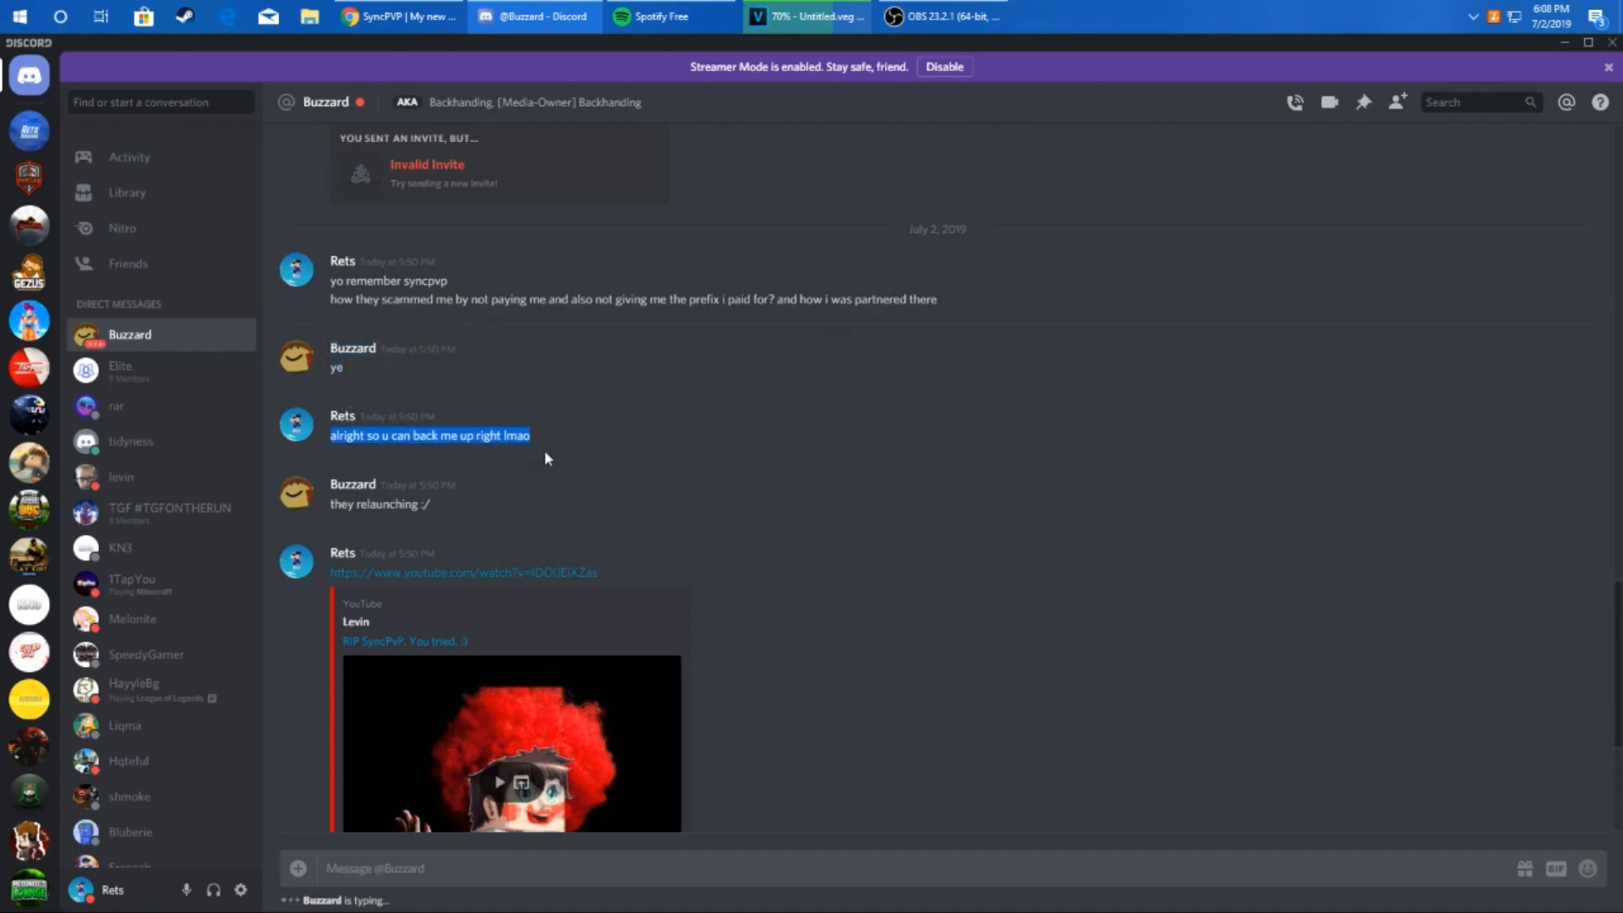
scroll("down", 3)
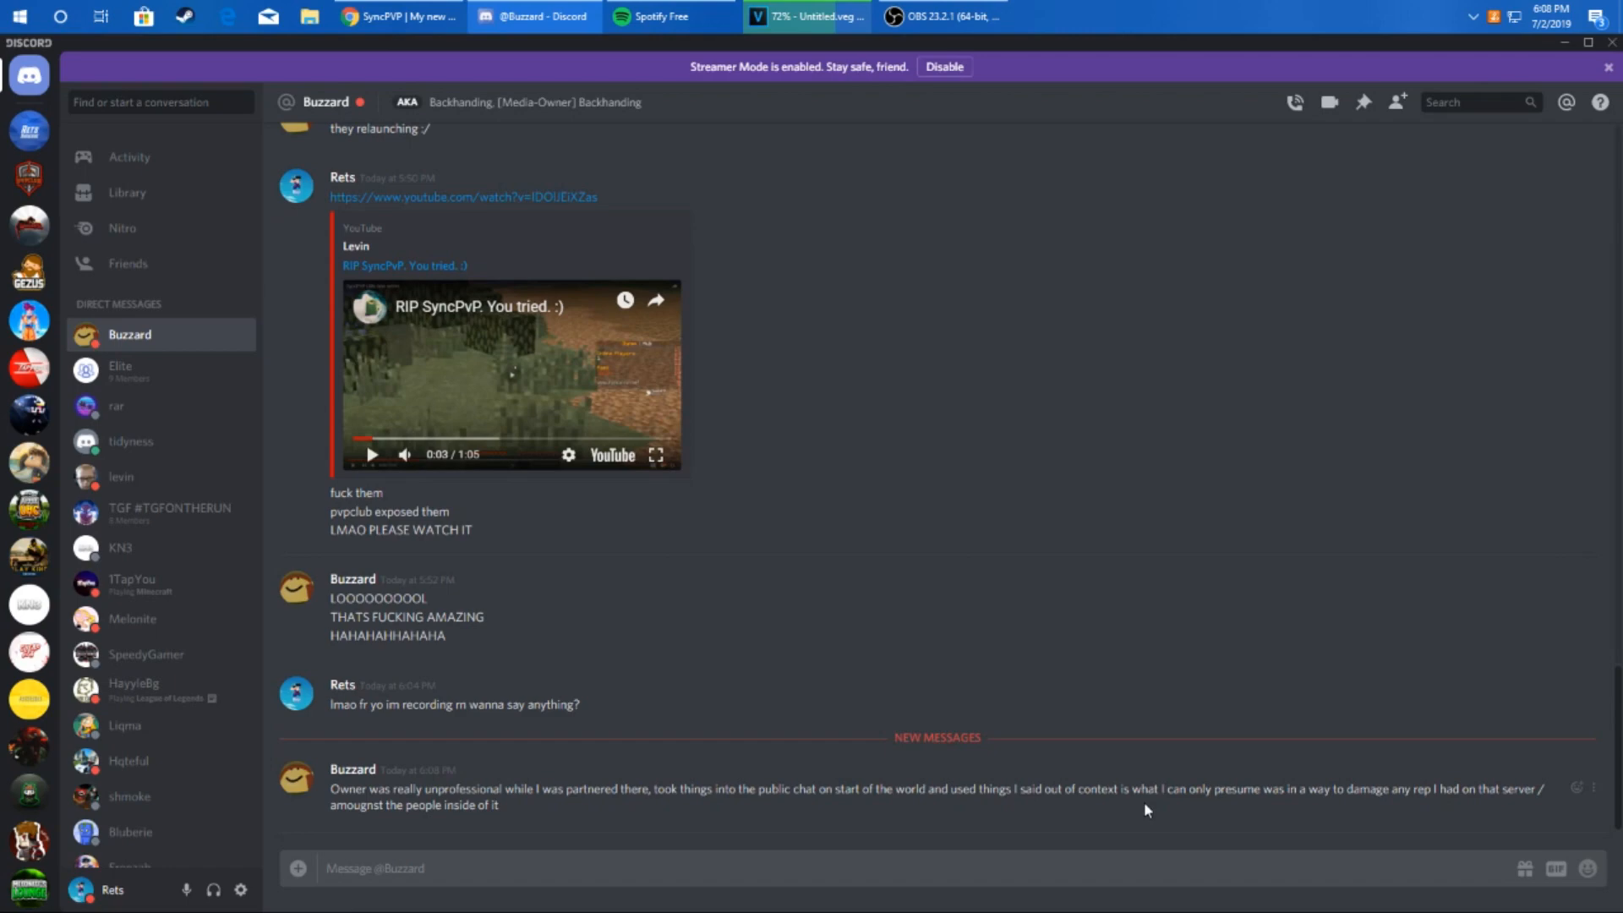
mouse_move(1442, 778)
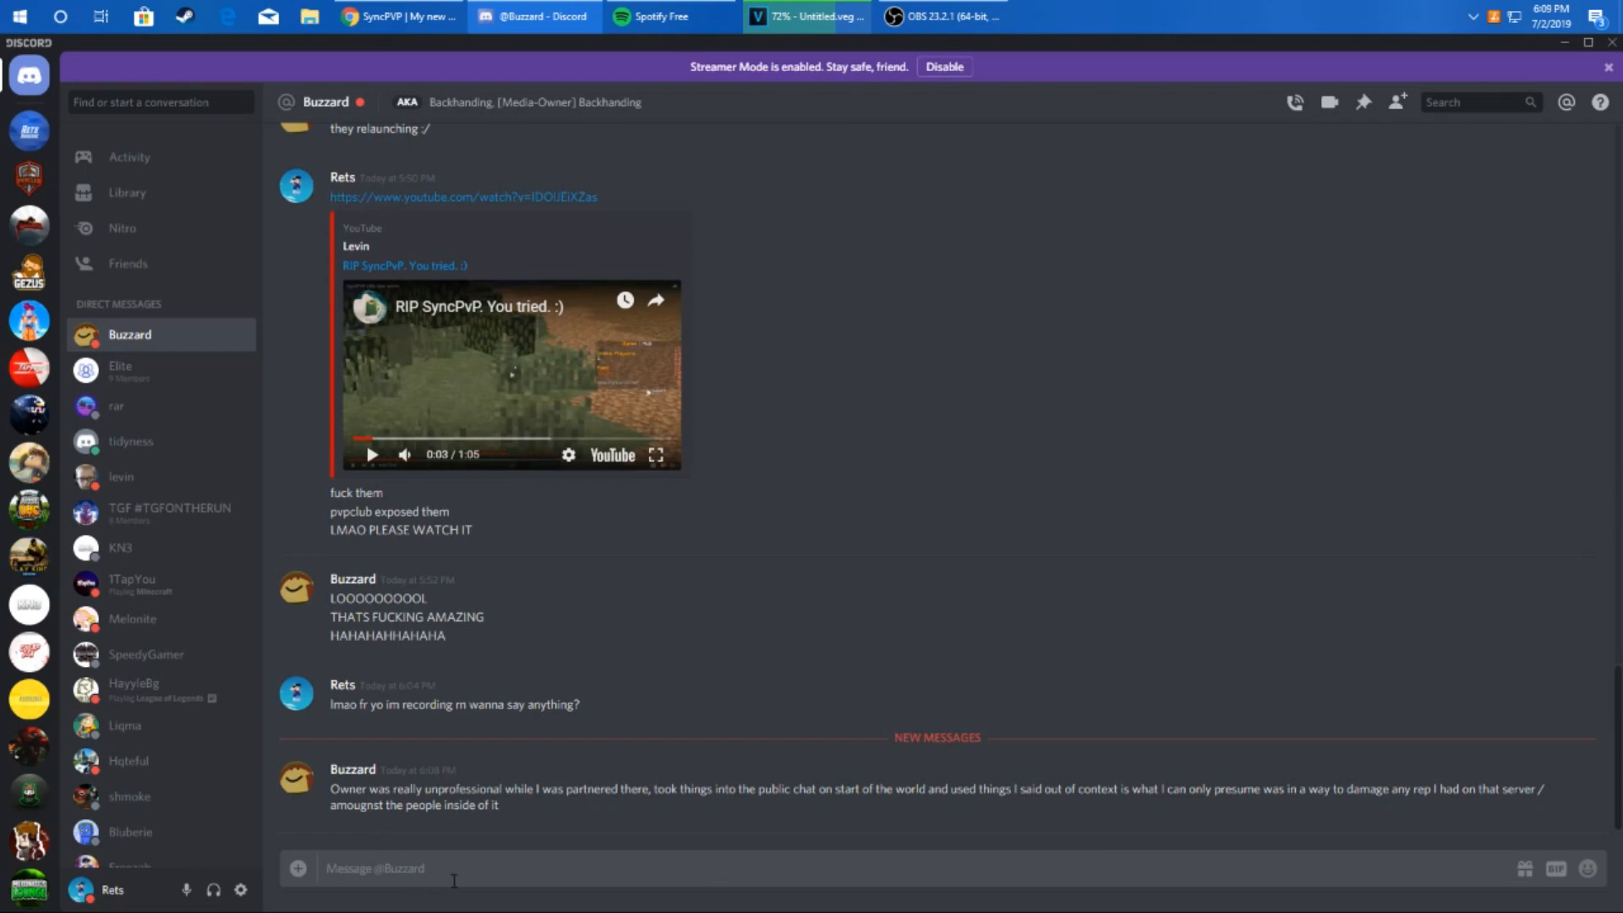
Step: Write Buzzard a thank-you saying the video uploads soon, correcting the misspelled 'appreciate'
type("thank you")
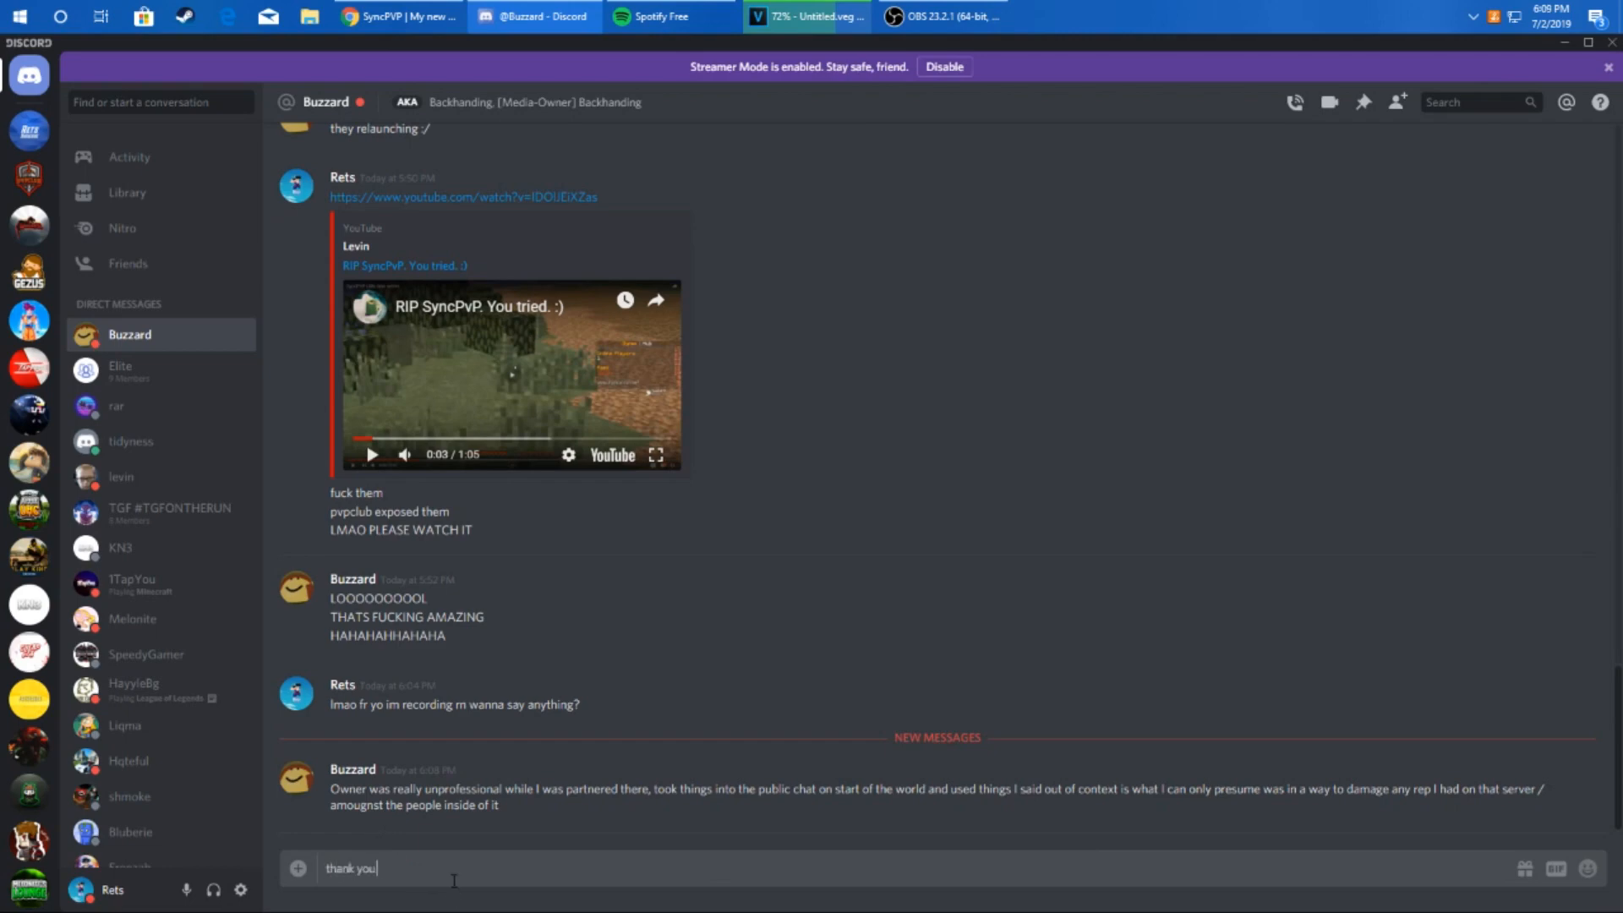
type("for that")
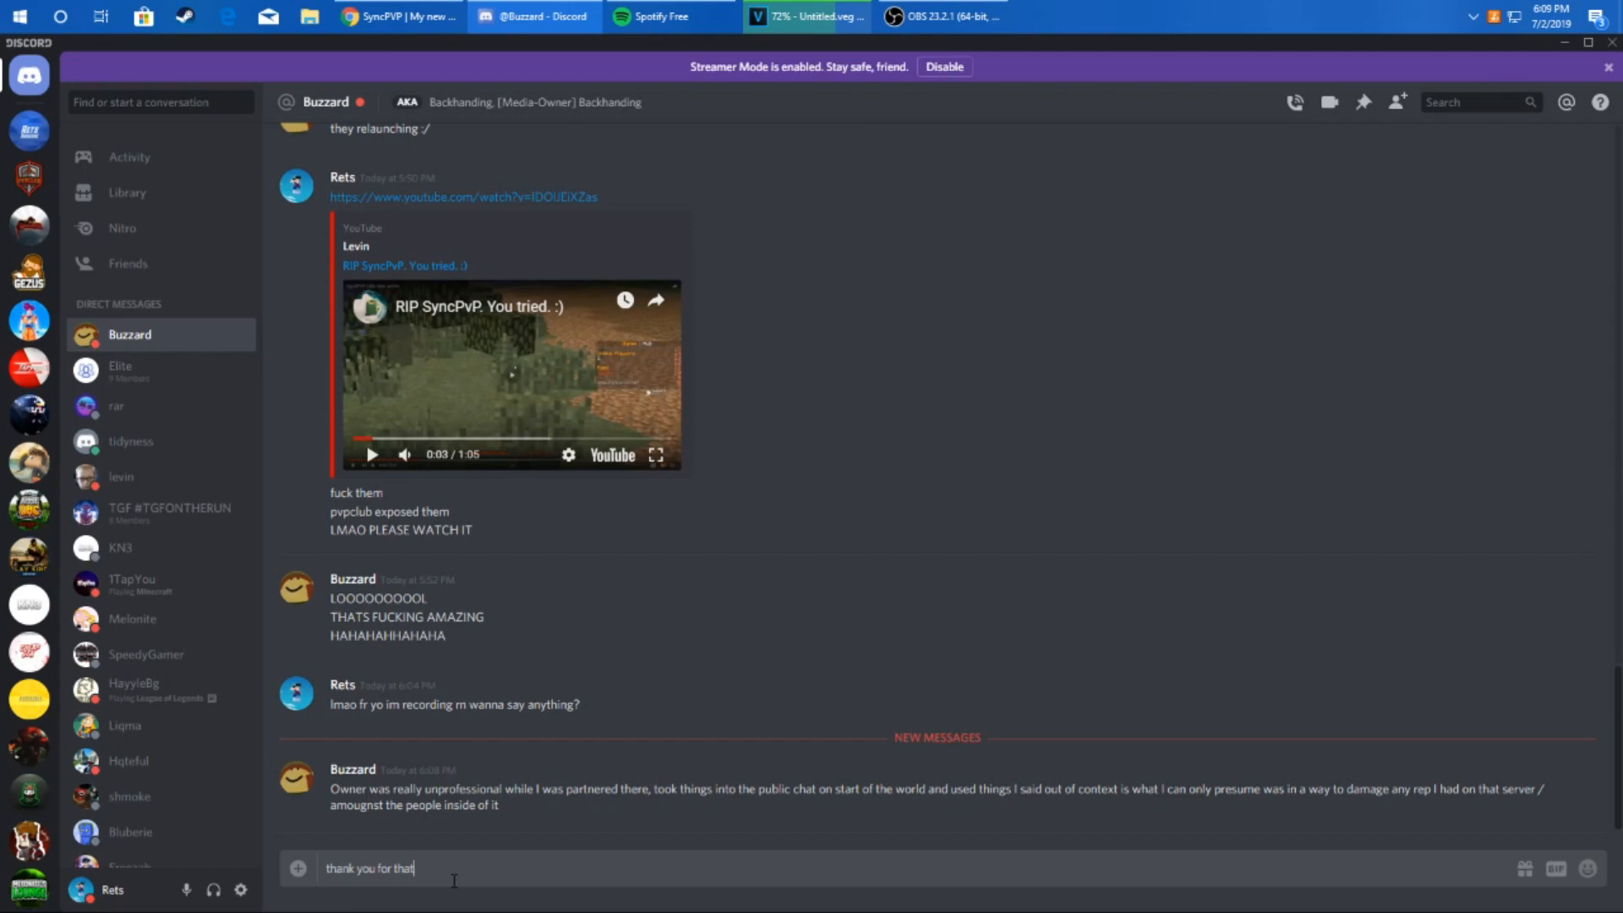
type("buzzard")
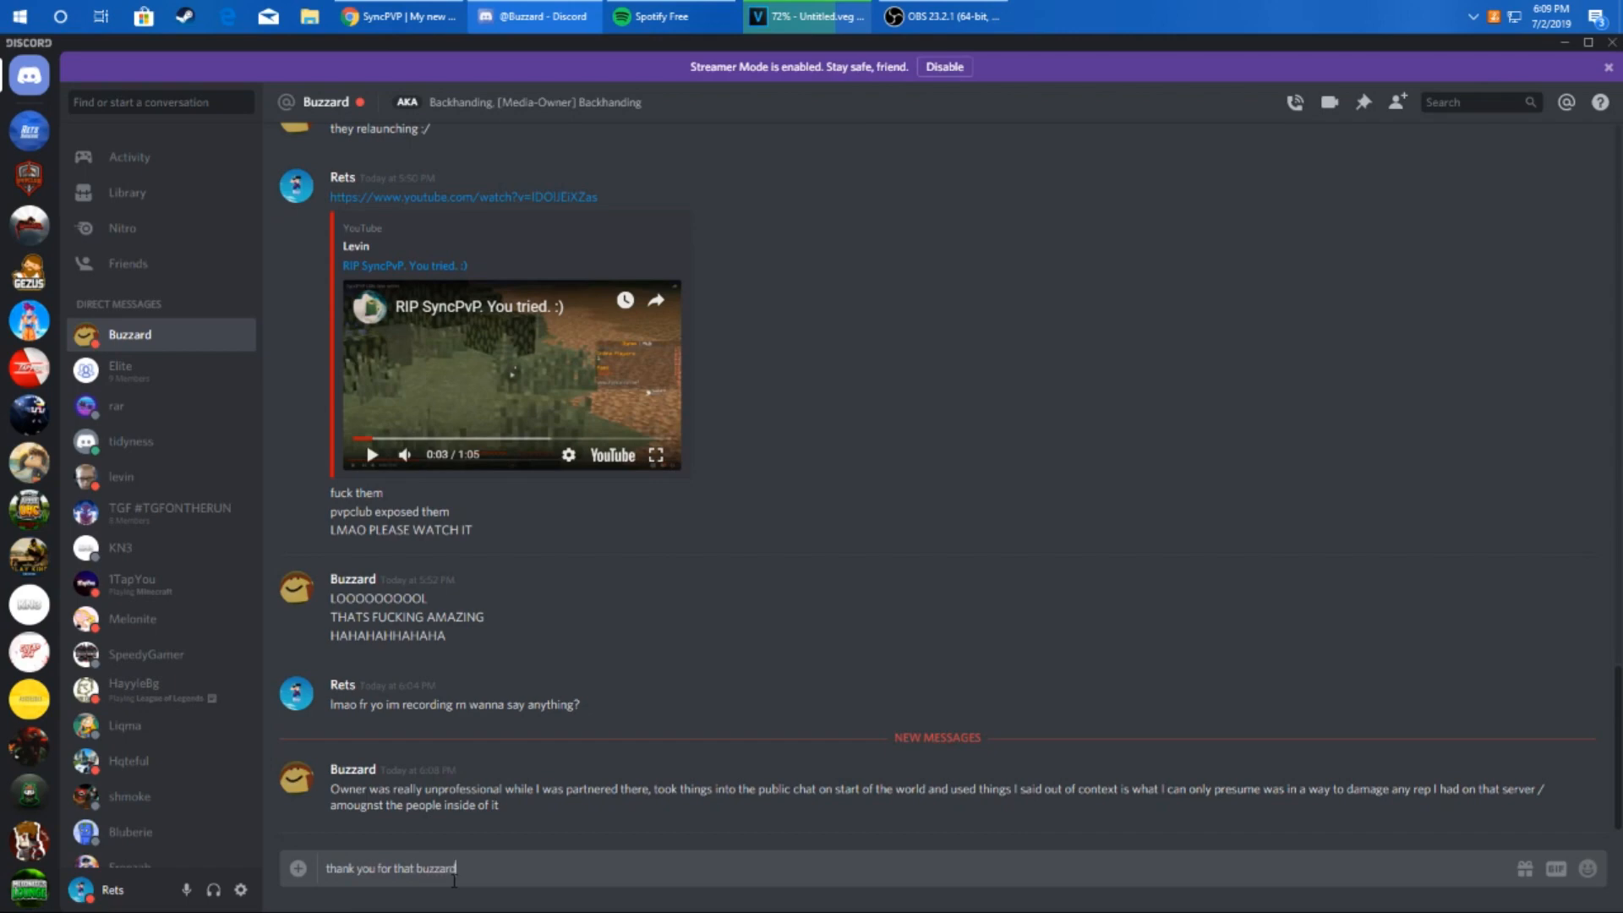
type("i will be u")
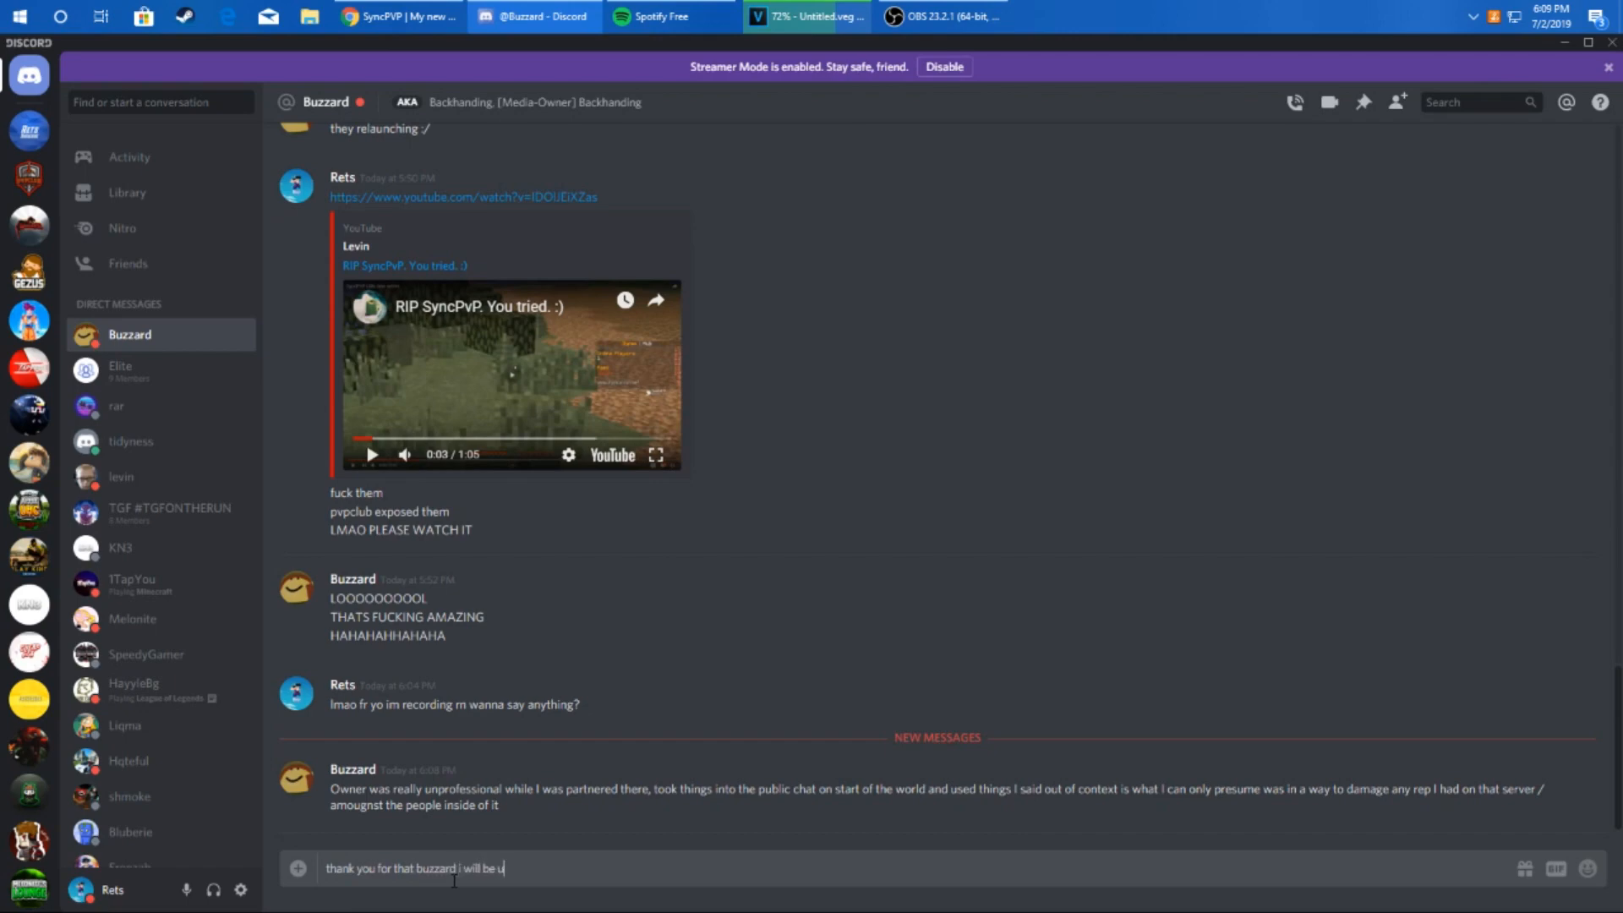
type("ploading this in around a day or two")
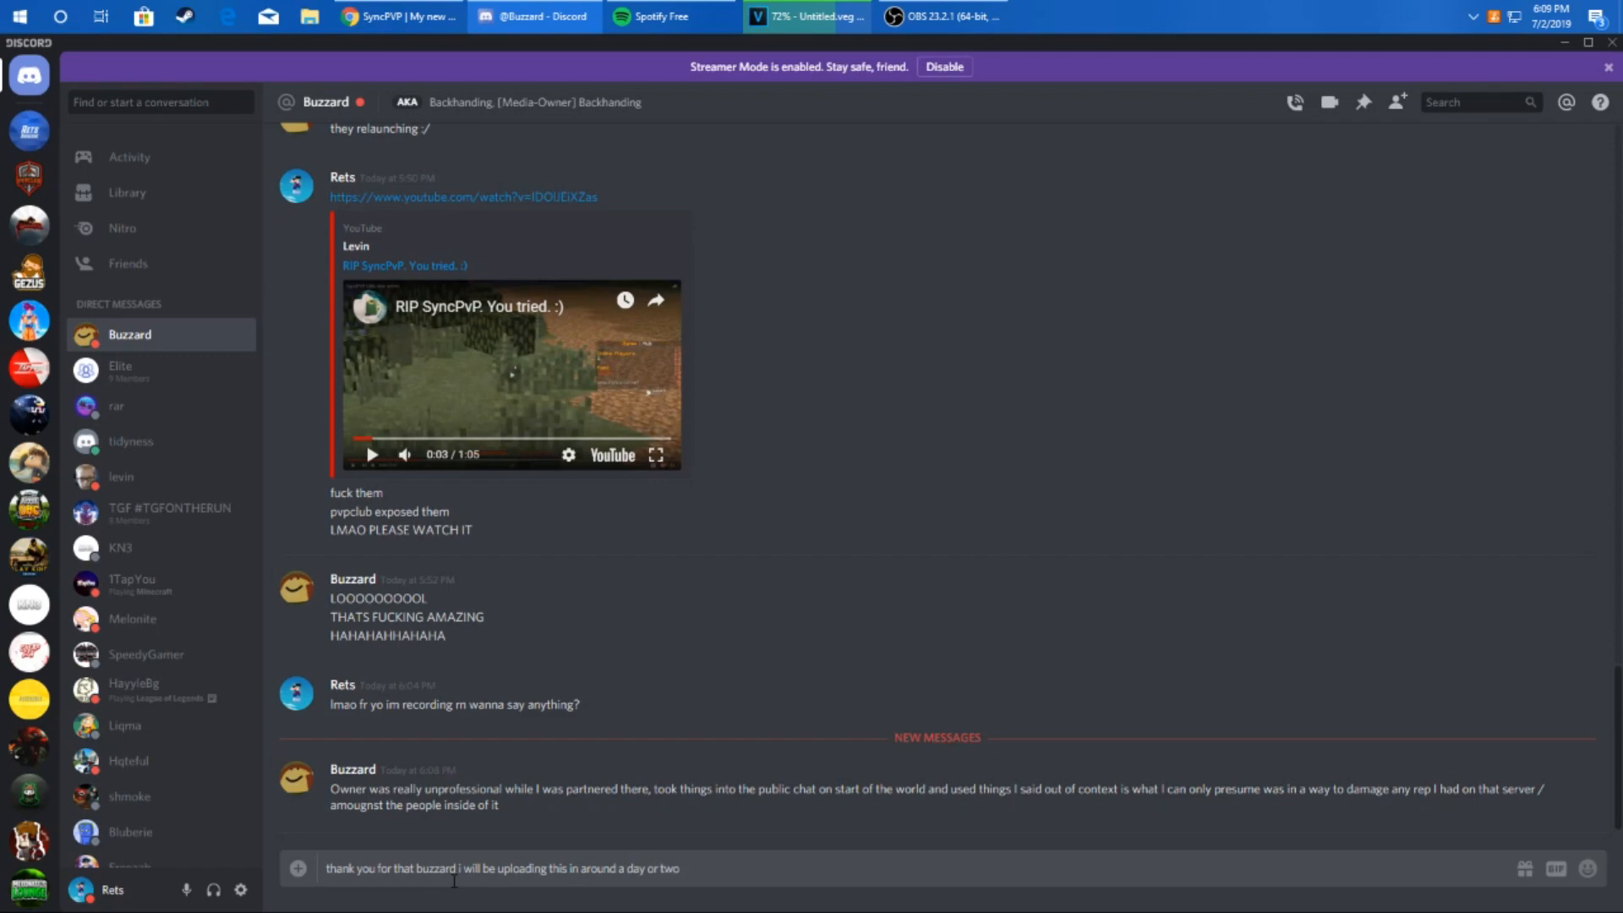
type("i ap")
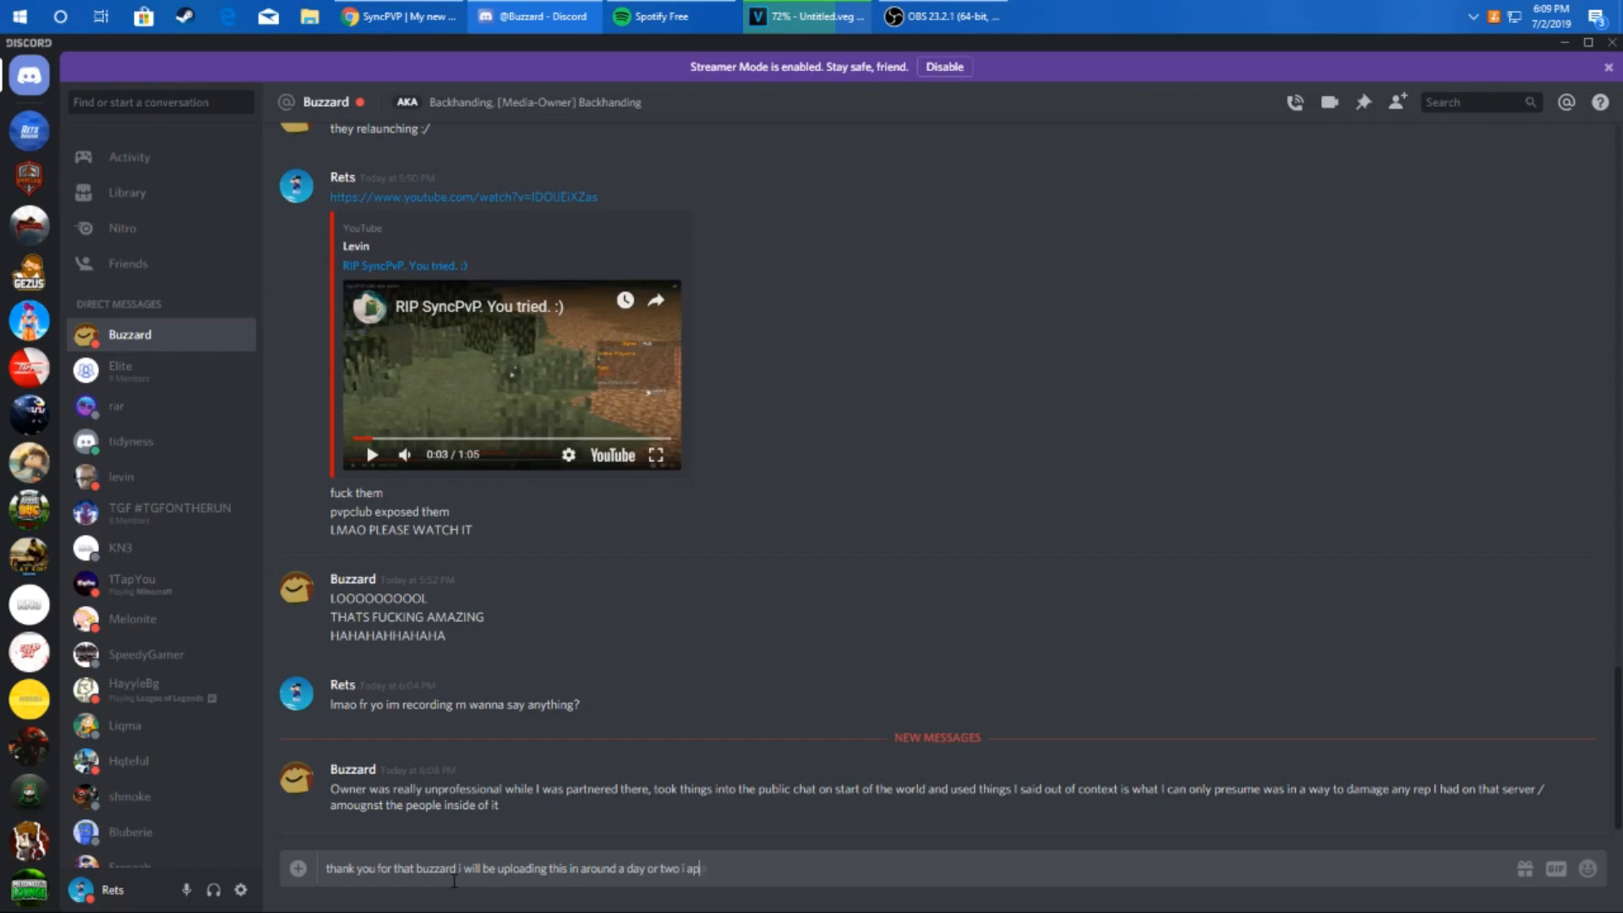
type("priciate the")
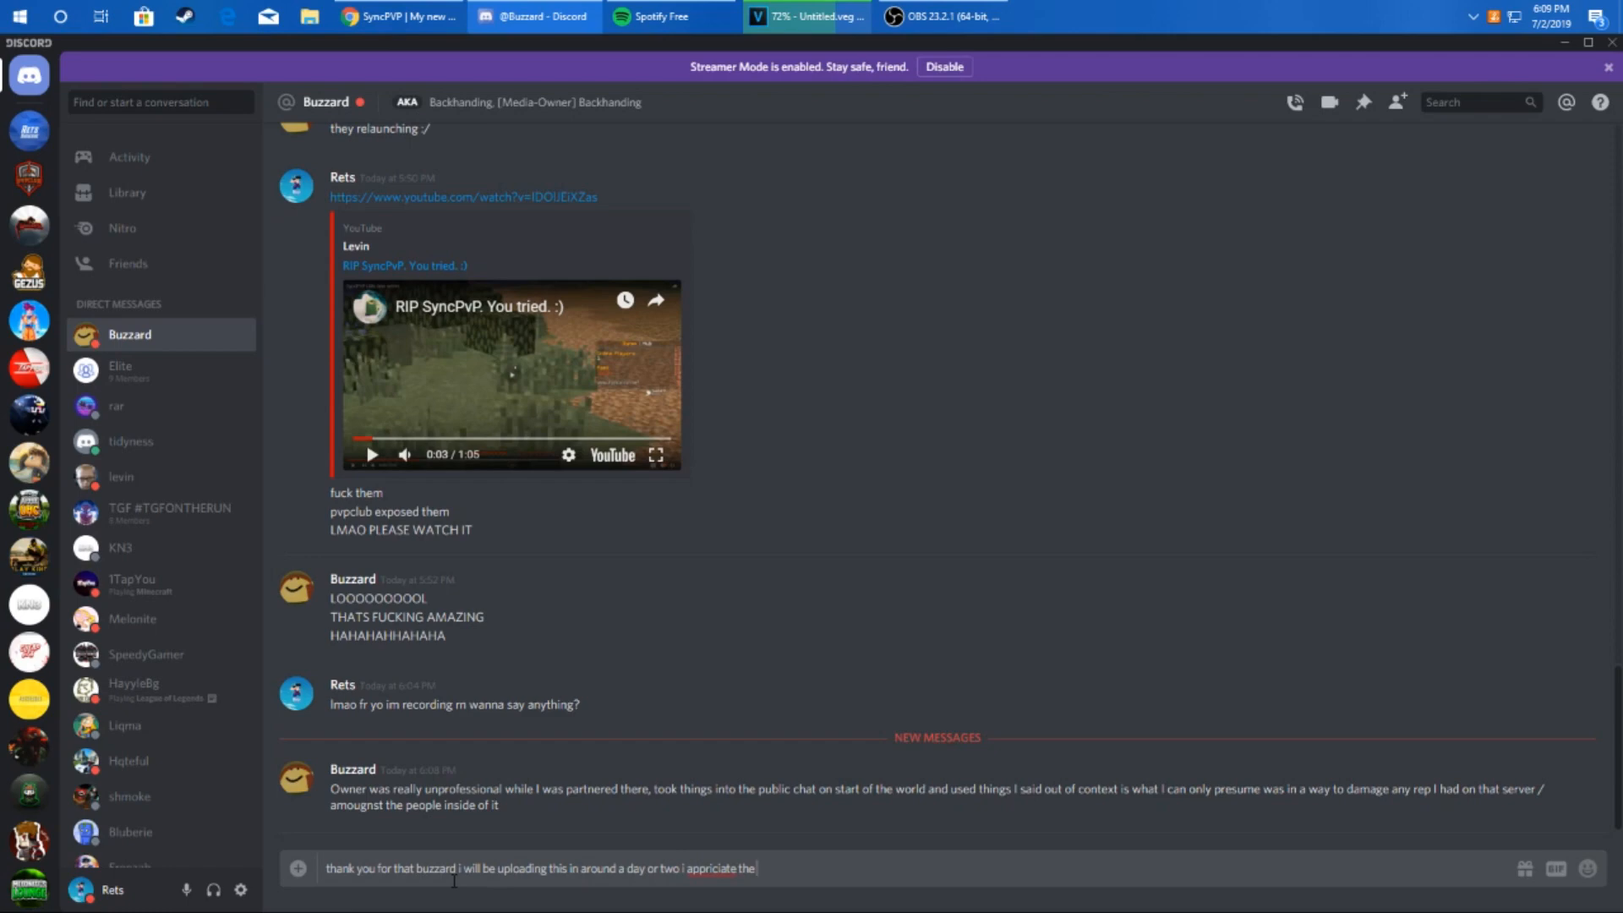
right_click(720, 867)
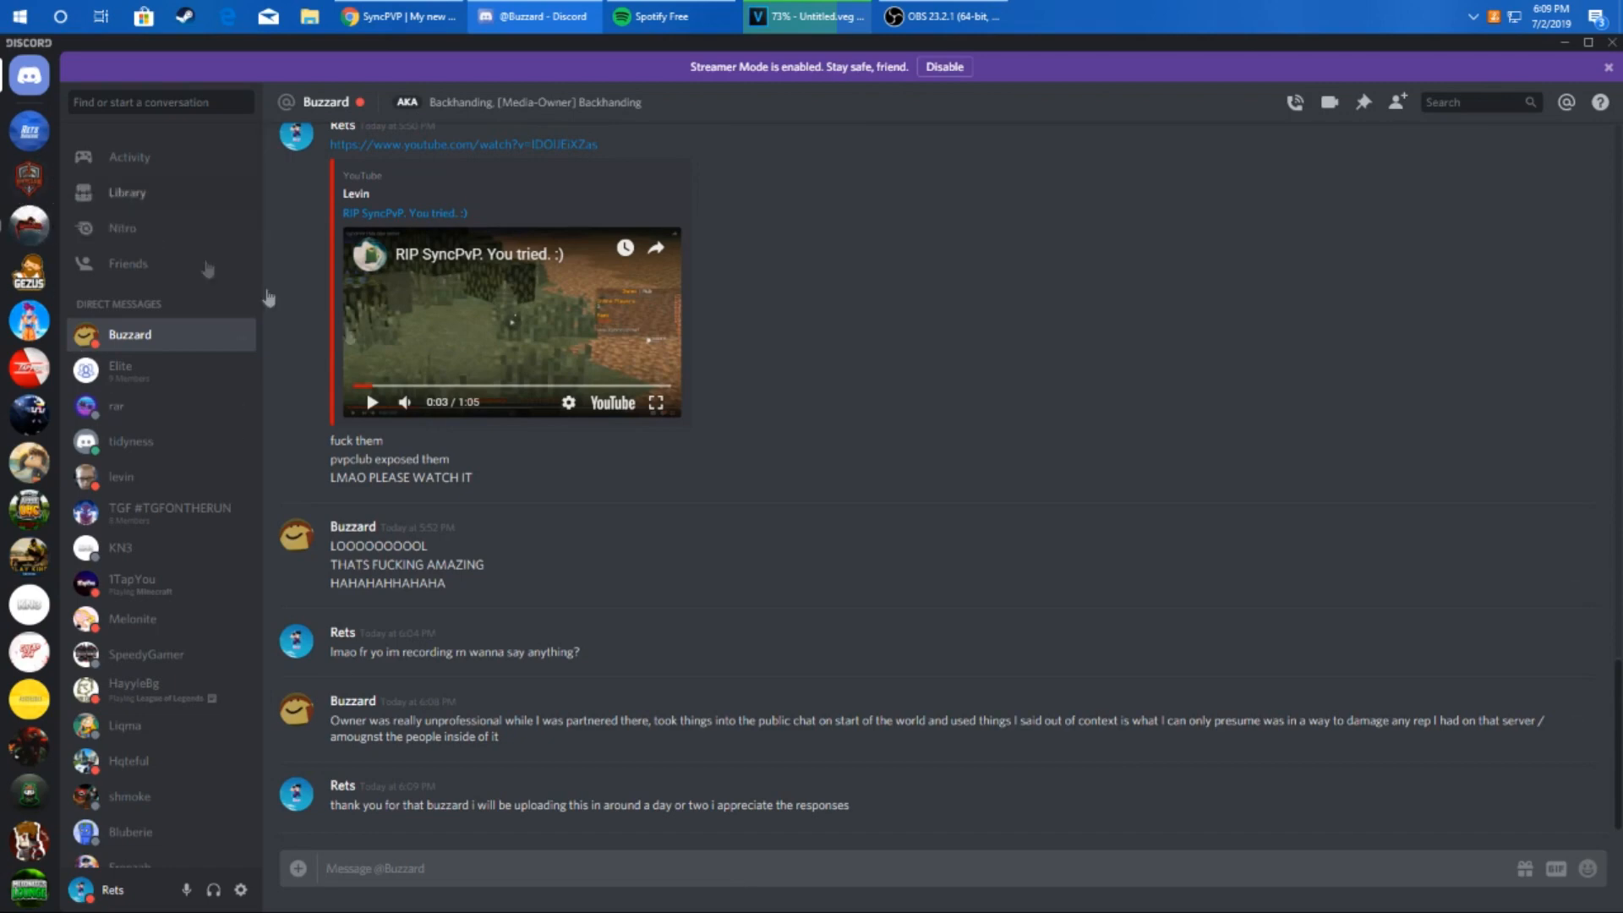
mouse_move(5, 199)
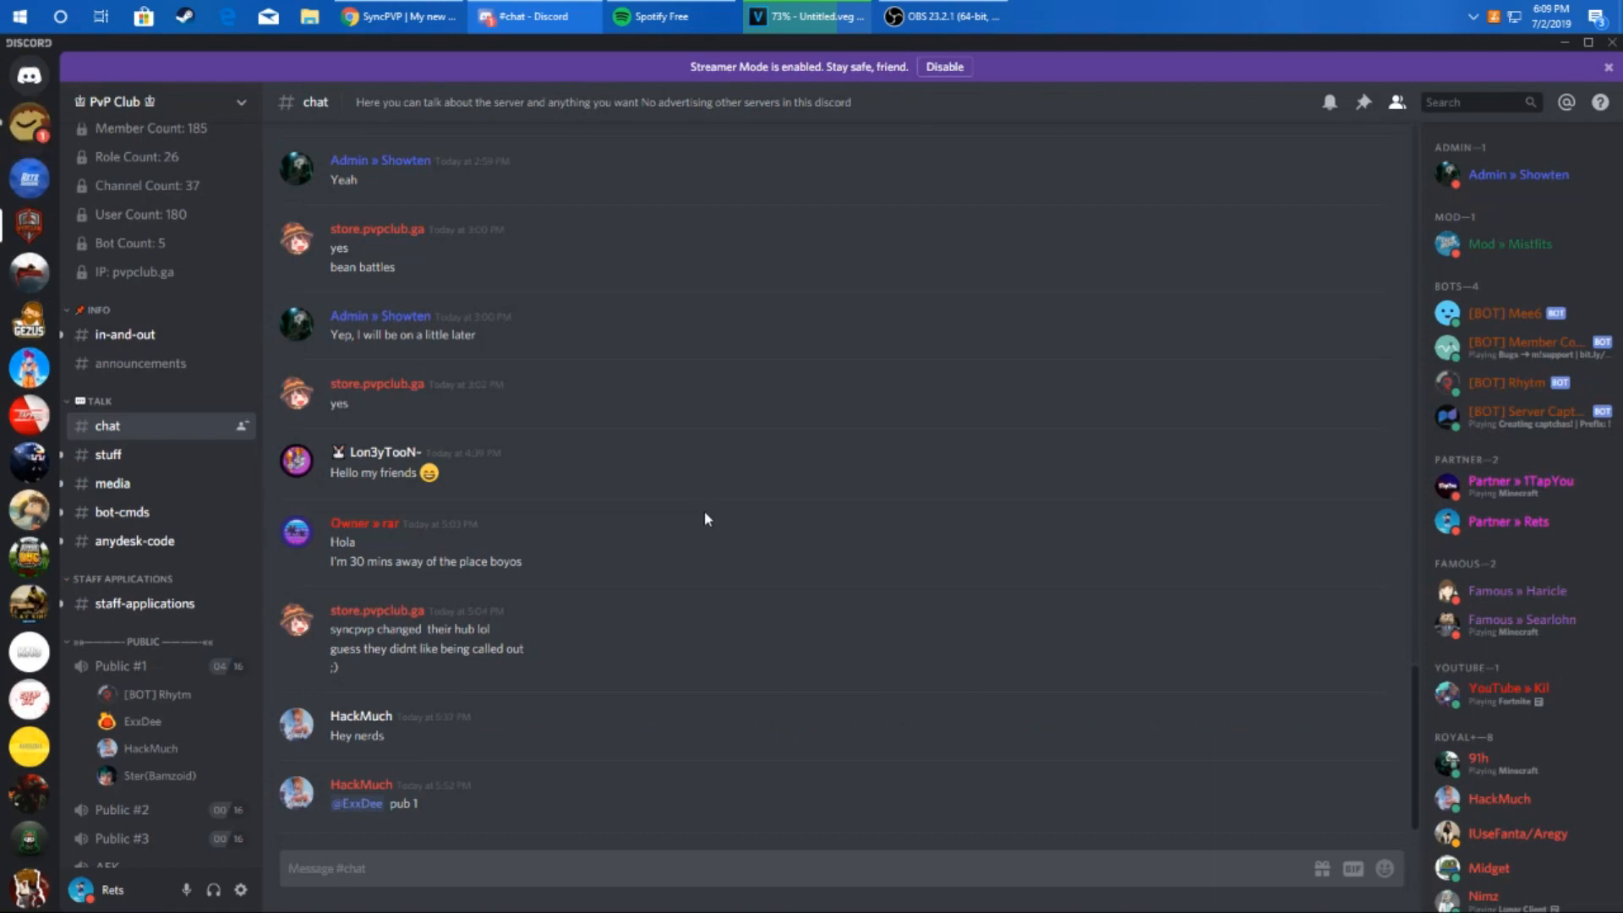
mouse_move(29, 179)
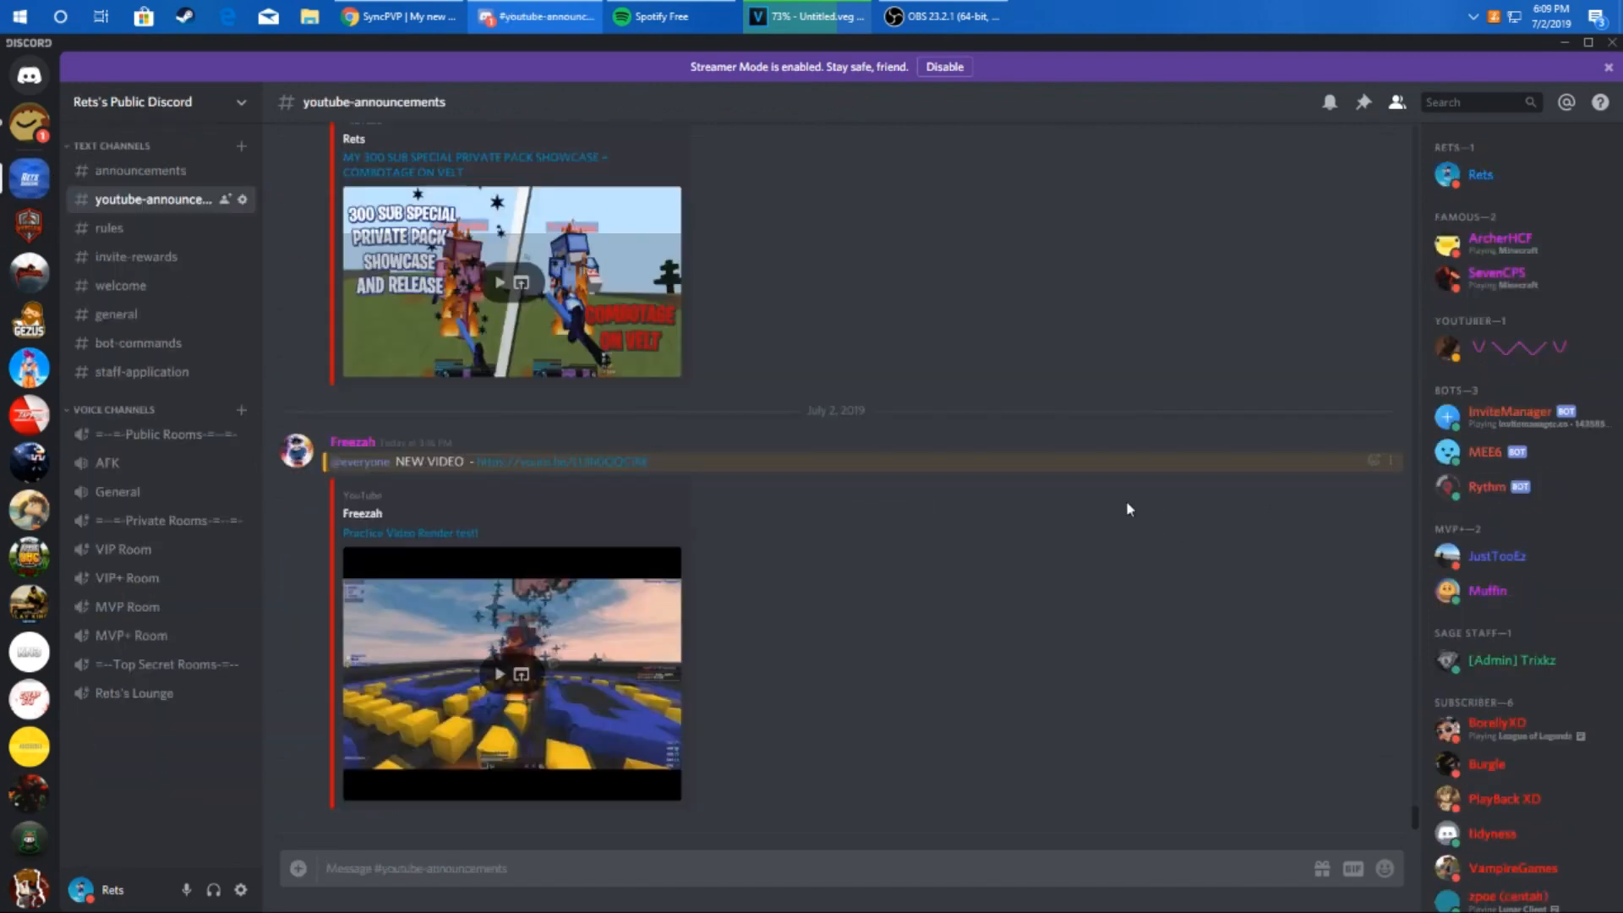
scroll("down", 3)
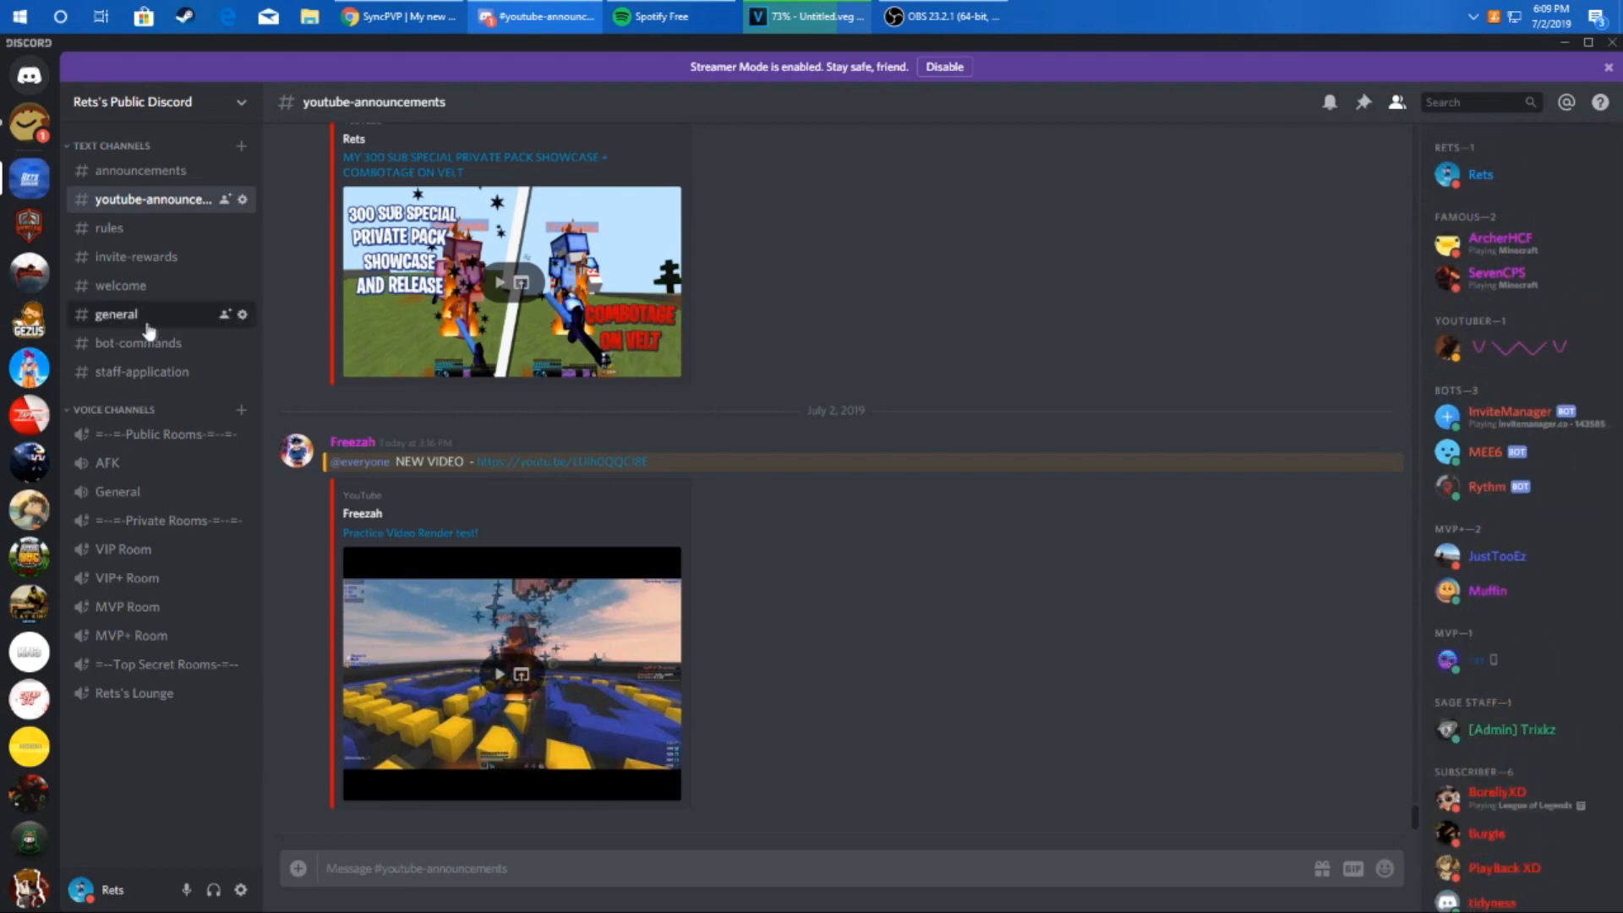
left_click(116, 313)
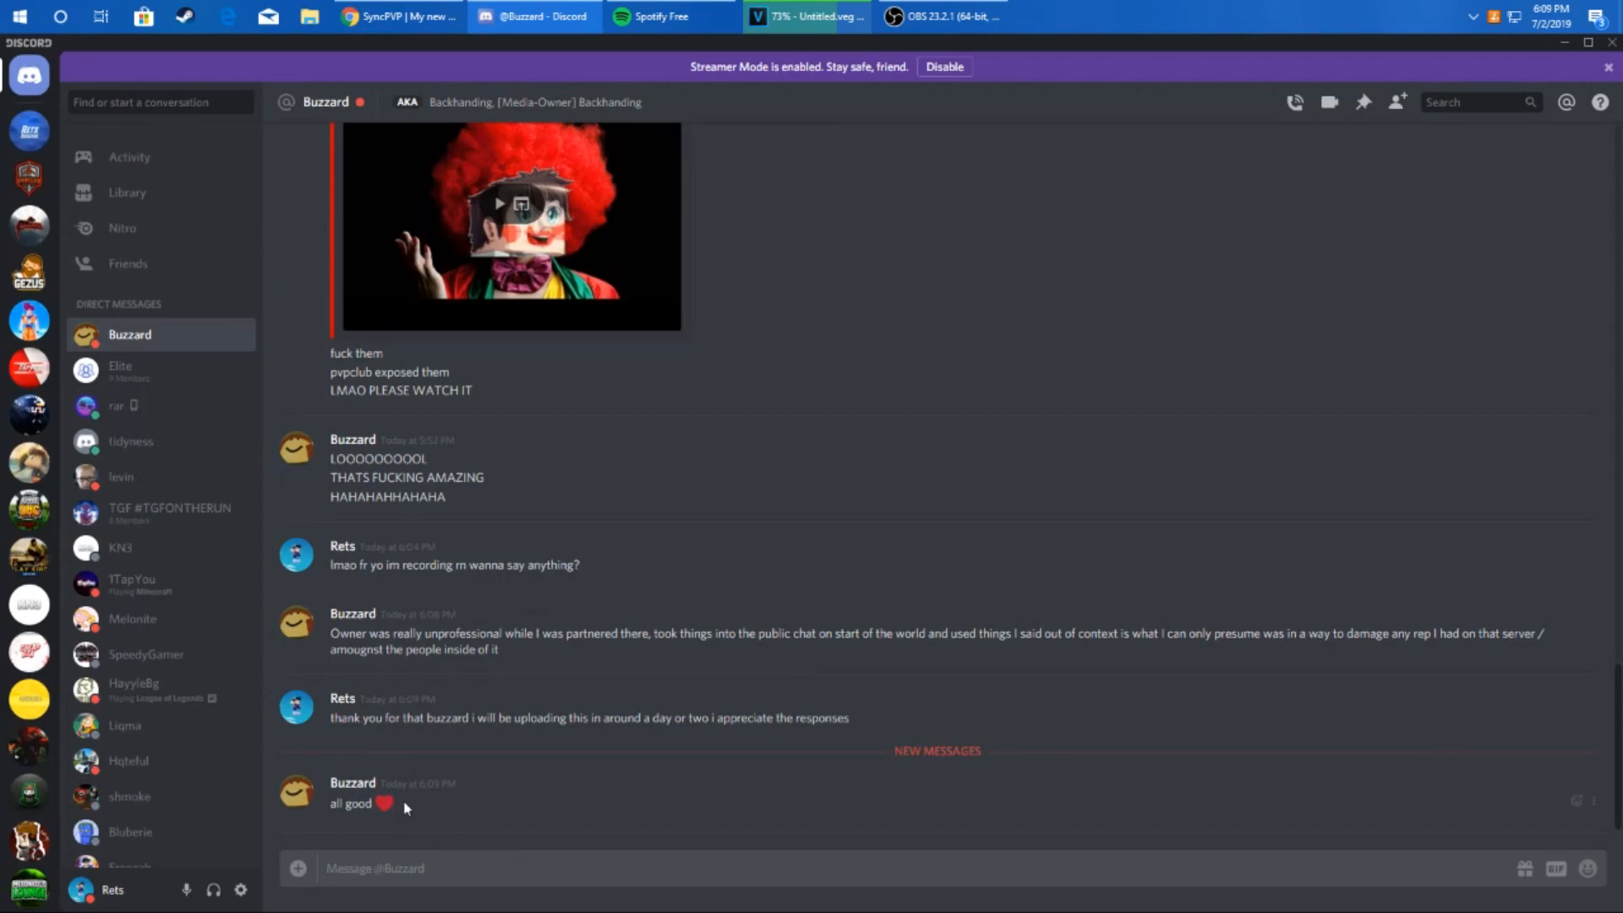
Step: Send the reply 'take it easy man, cheers' to Buzzard in the Discord DM
type("take")
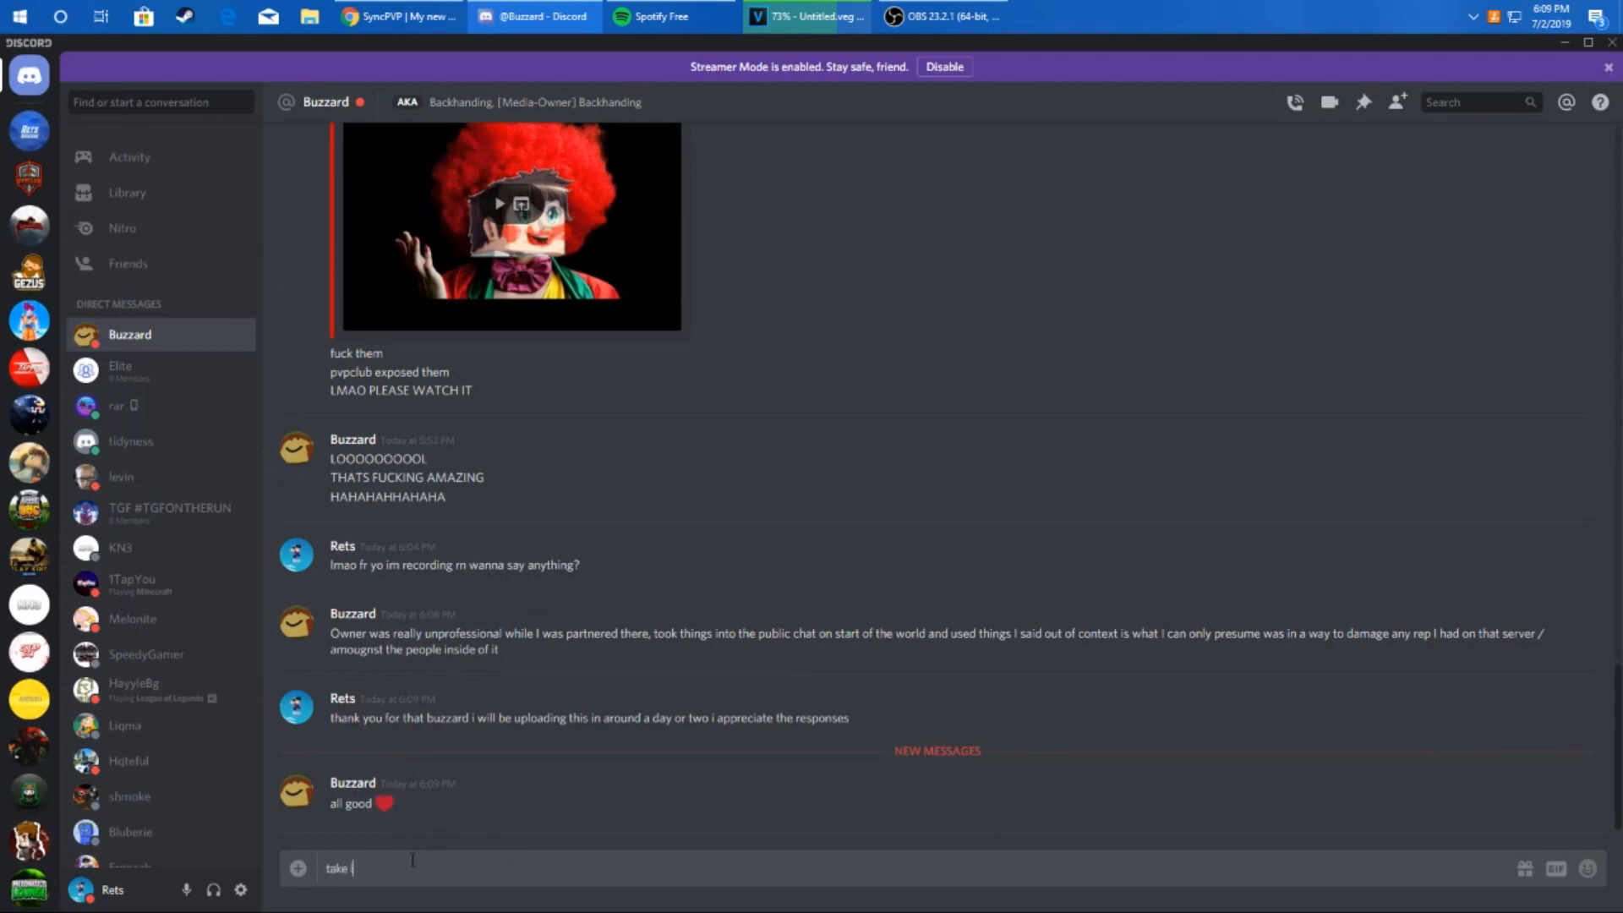
type("it easy man")
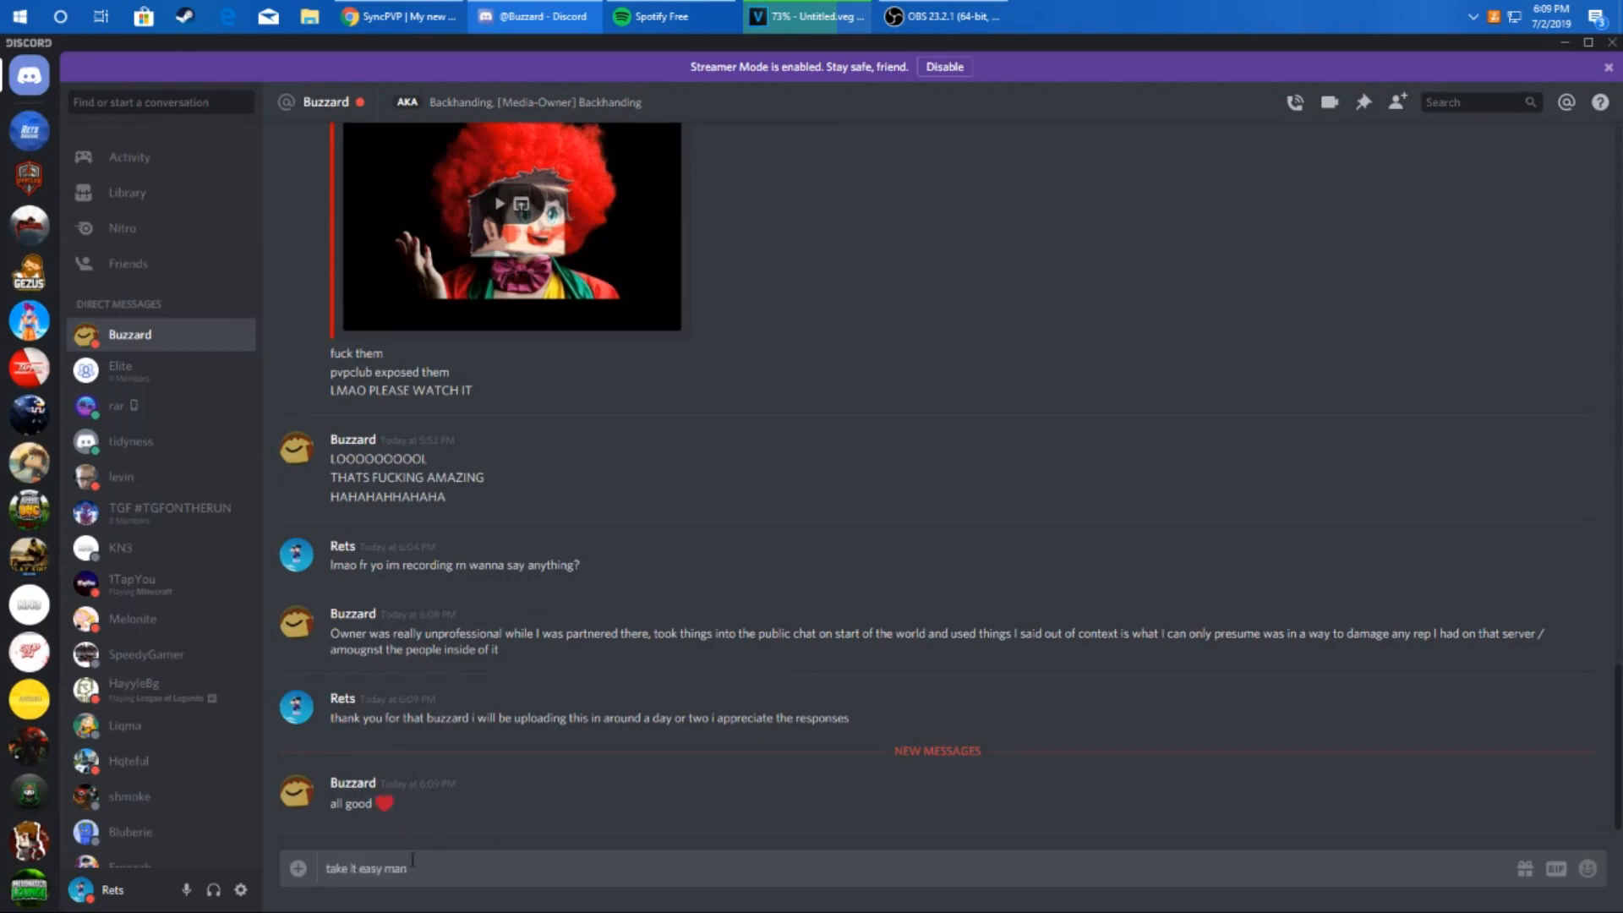
key("enter")
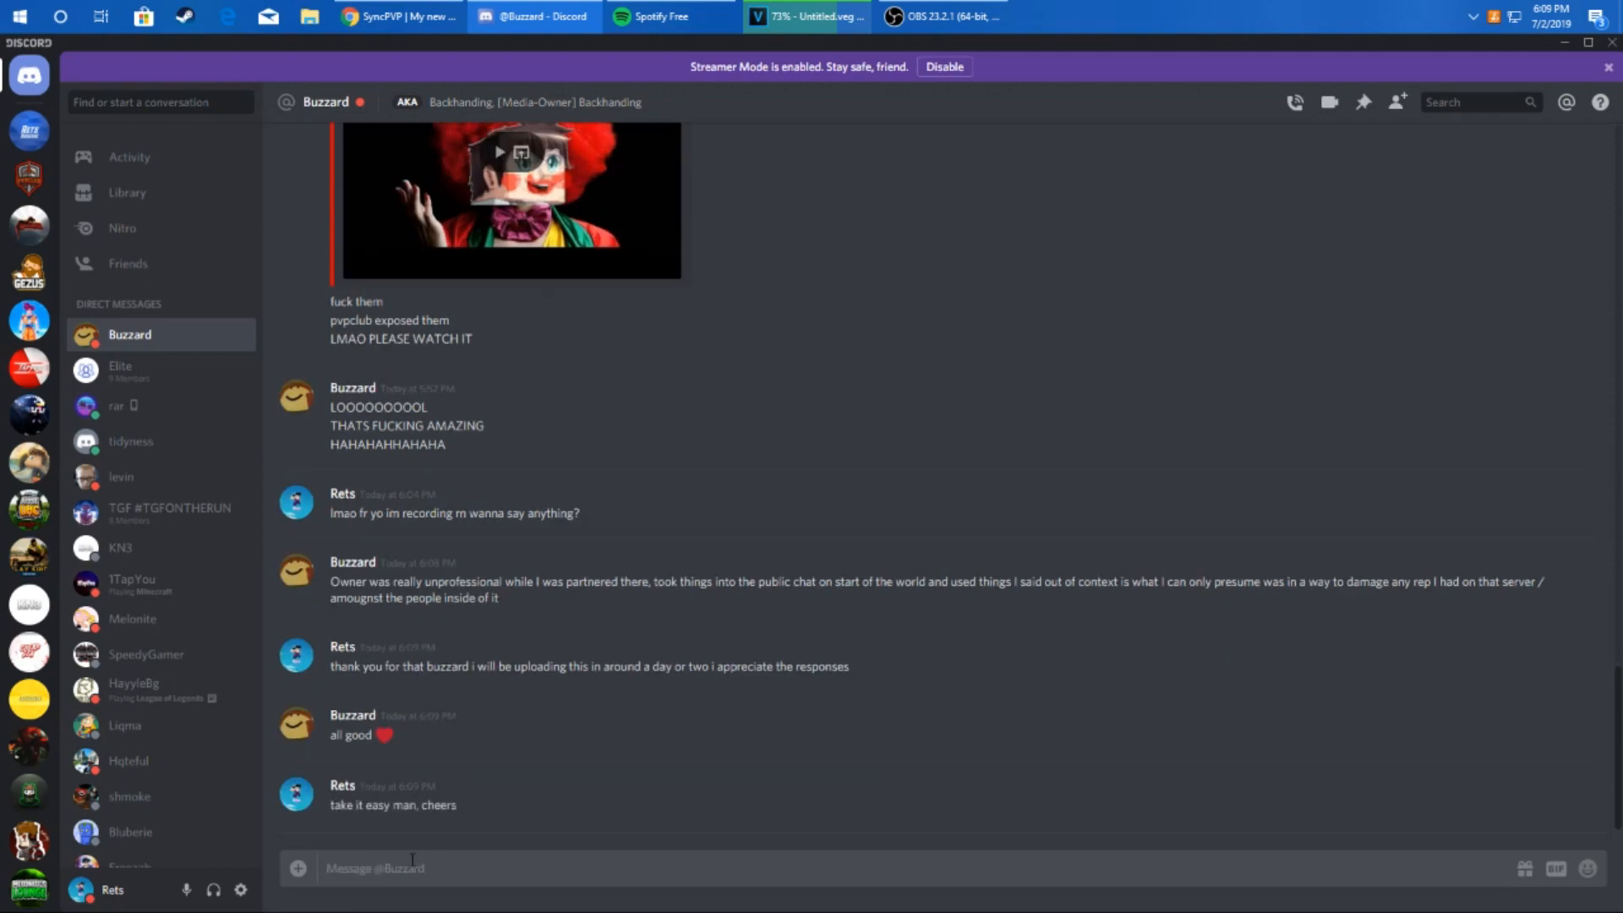